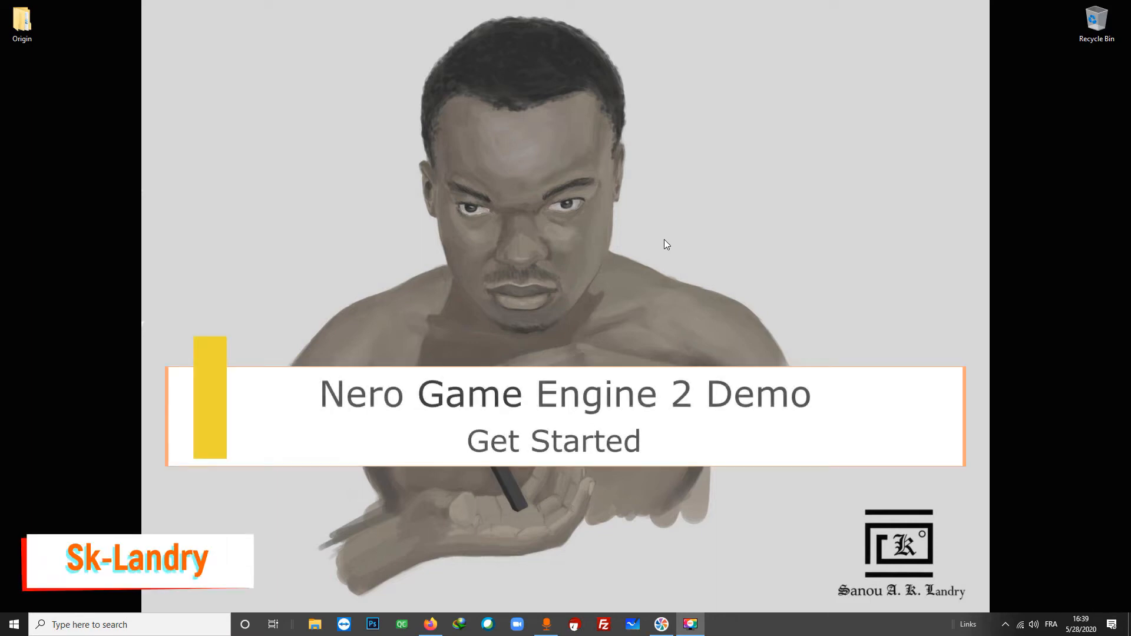
mouse_move(764, 583)
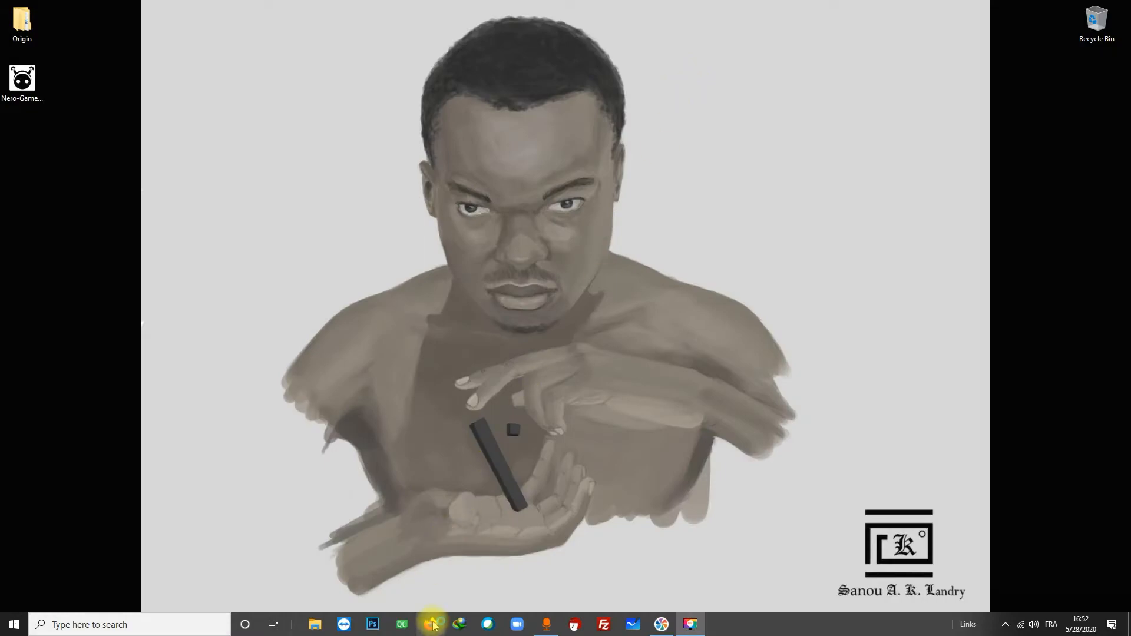
Search the web in Firefox for 'nero game engine'.
click(430, 625)
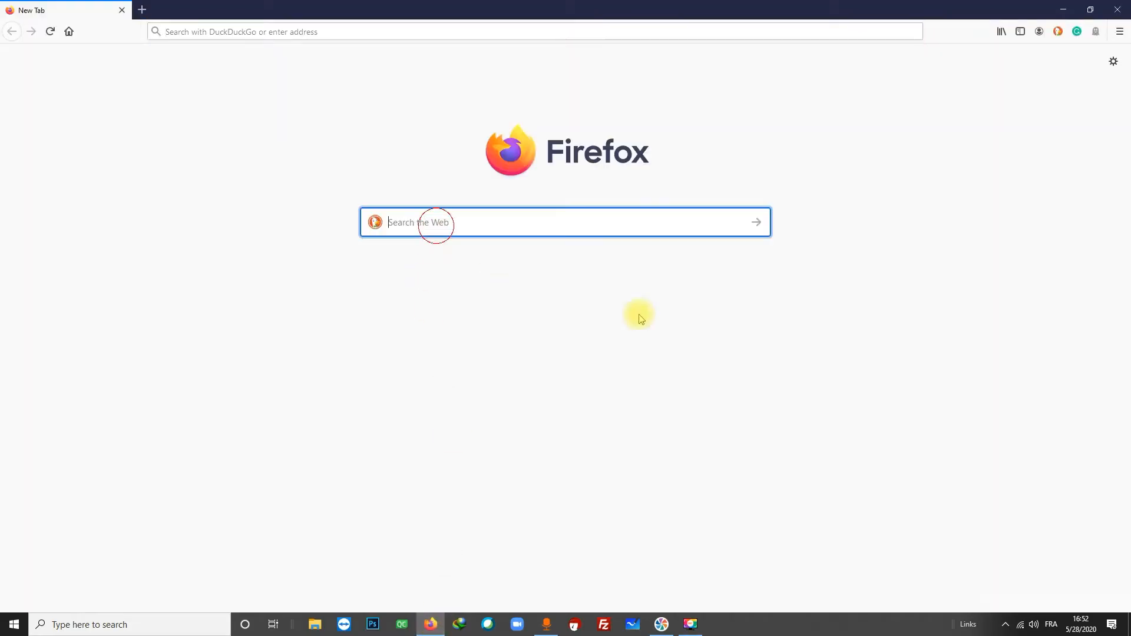
text(nero game e)
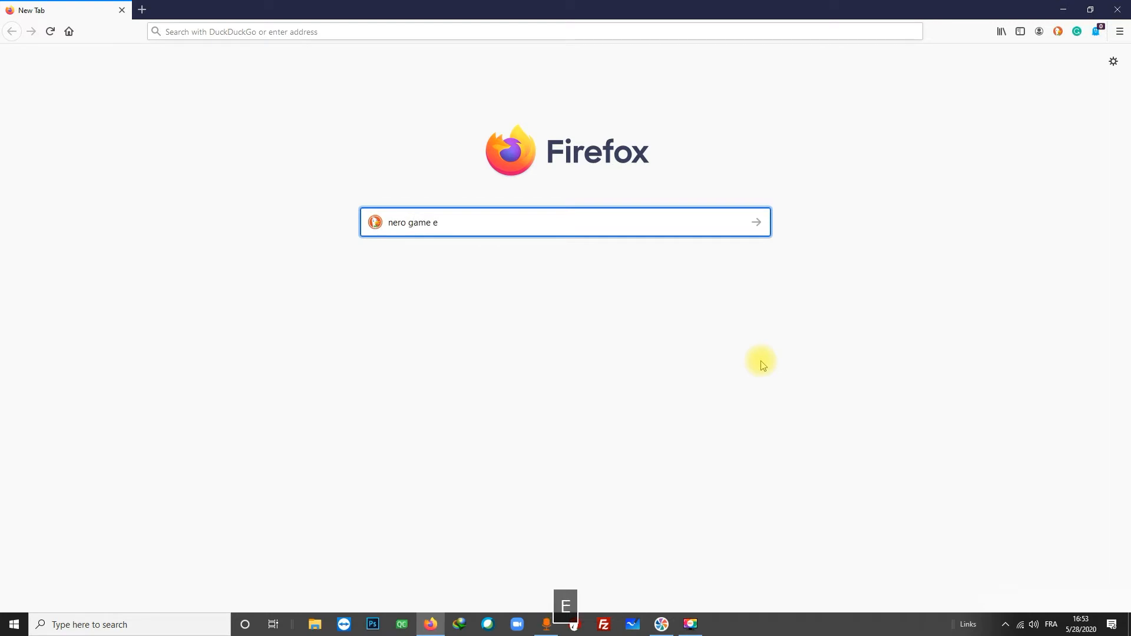
text(ni)
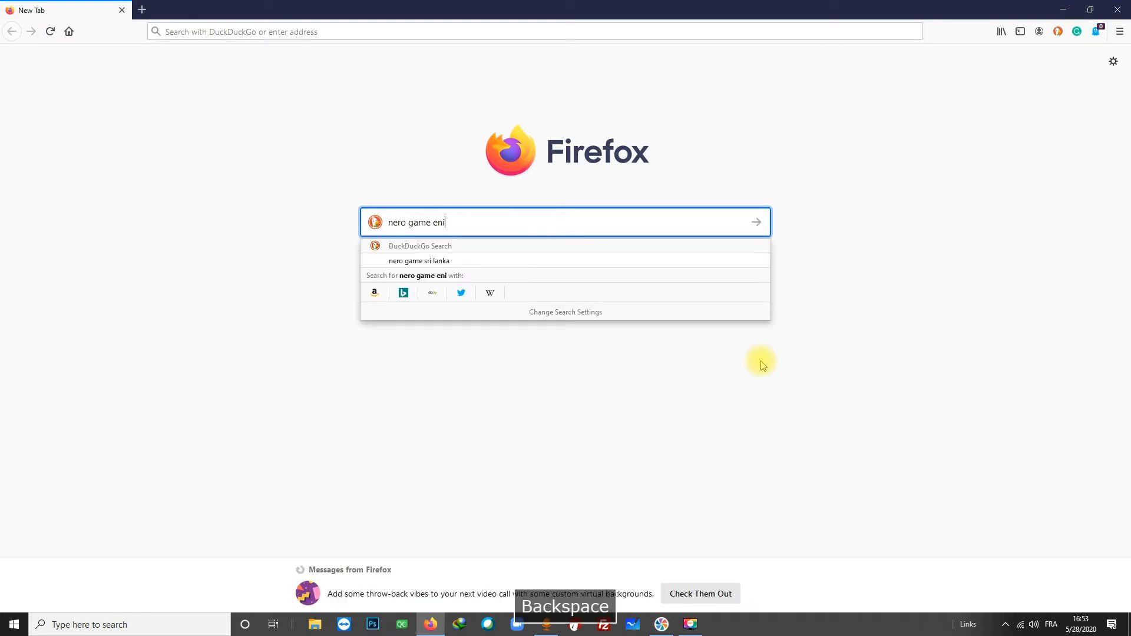
key(Return)
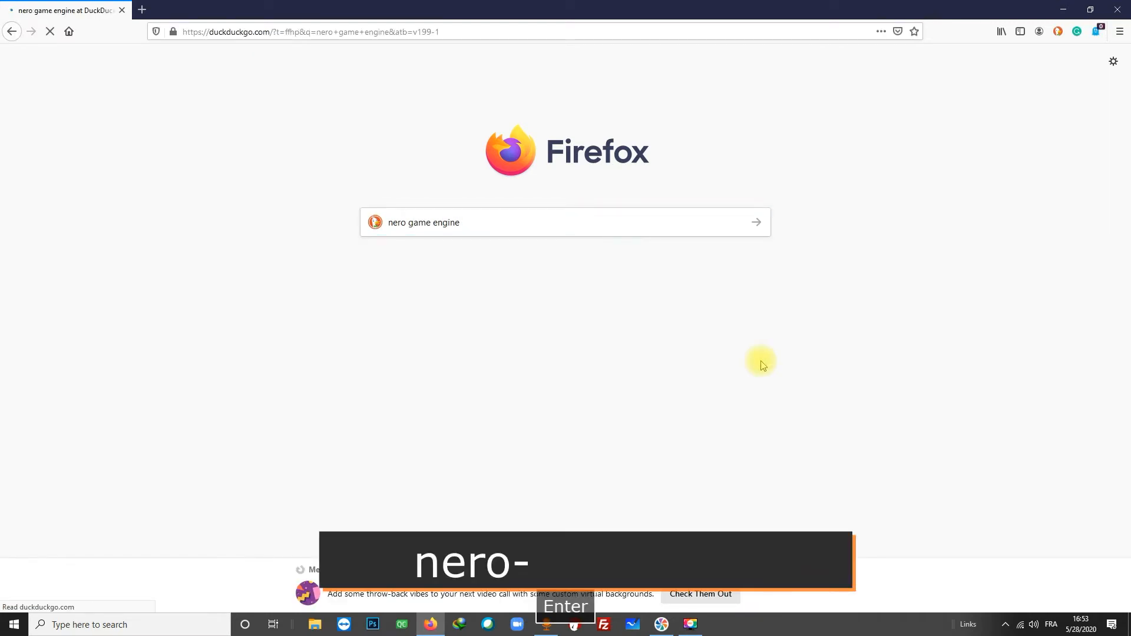
key(Return)
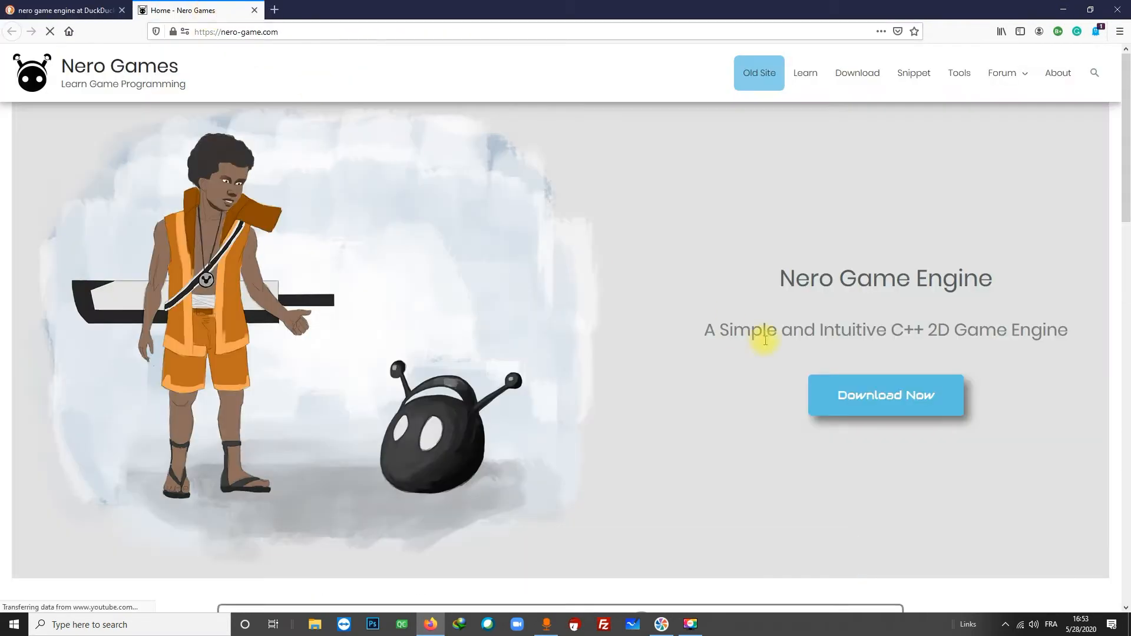
Open nero-game.com from the results and reach the download section listing d2.0.1.
scroll(down, 3)
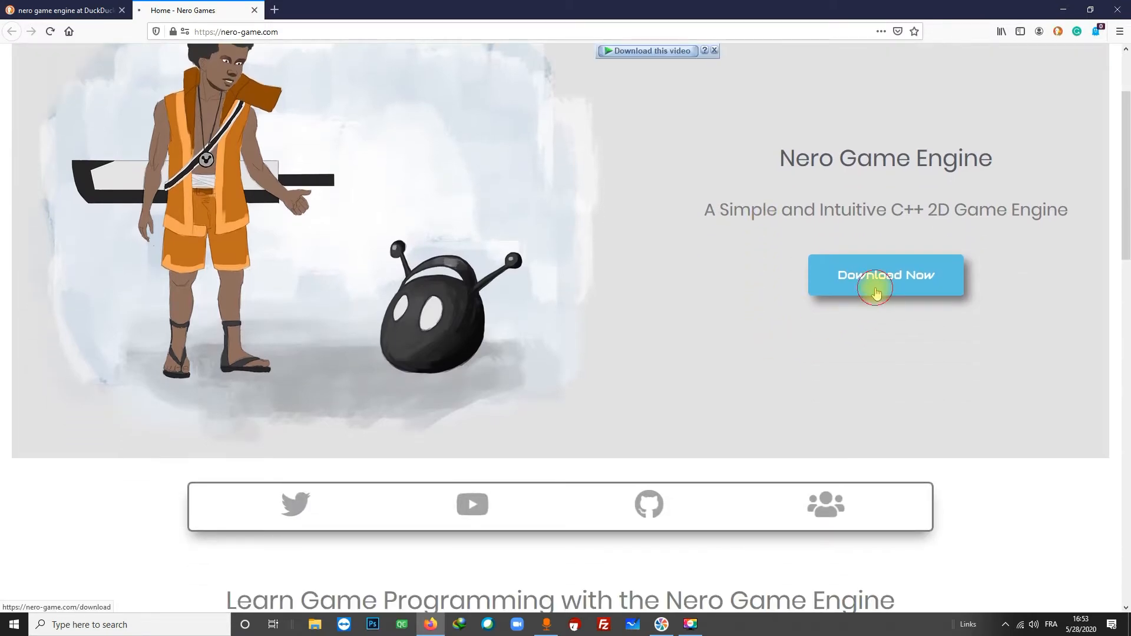
click(886, 274)
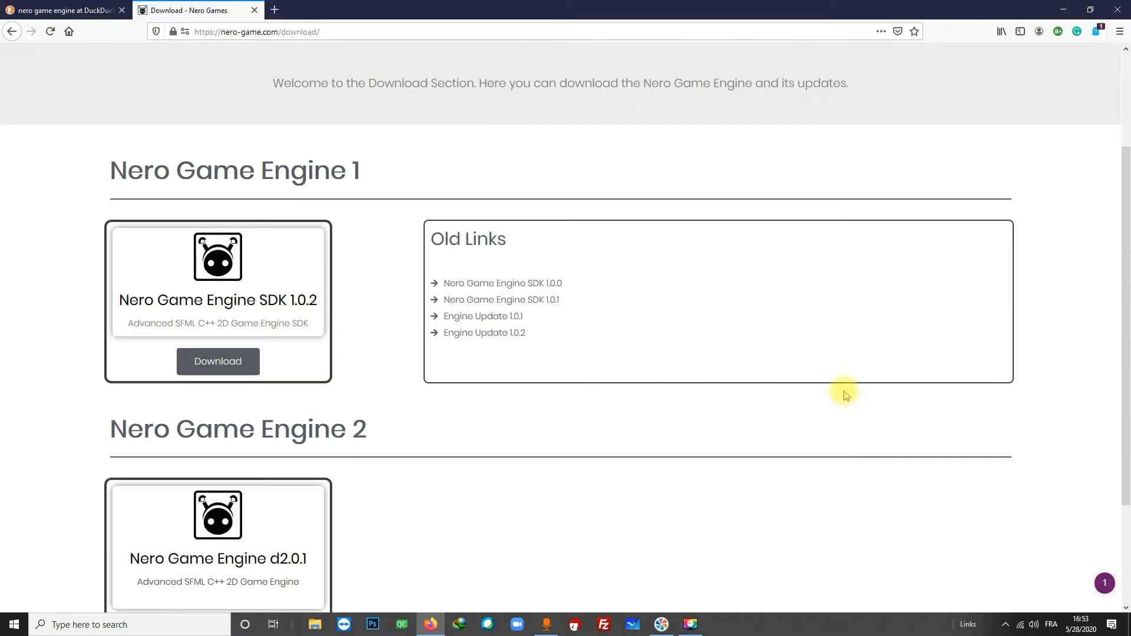
scroll(down, 3)
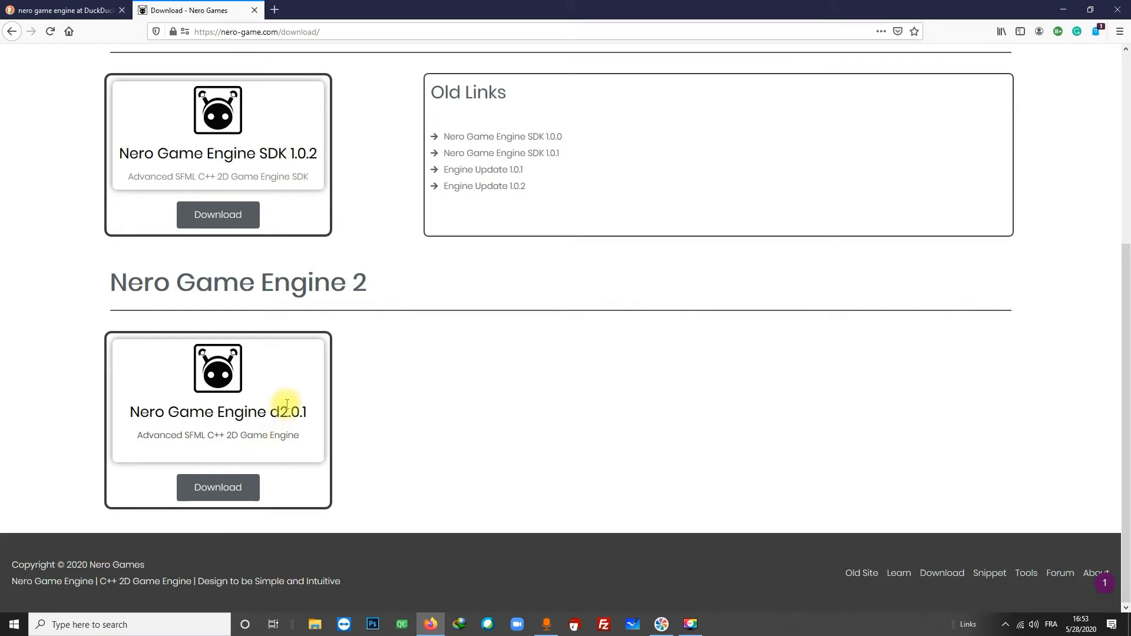
mouse_move(526, 456)
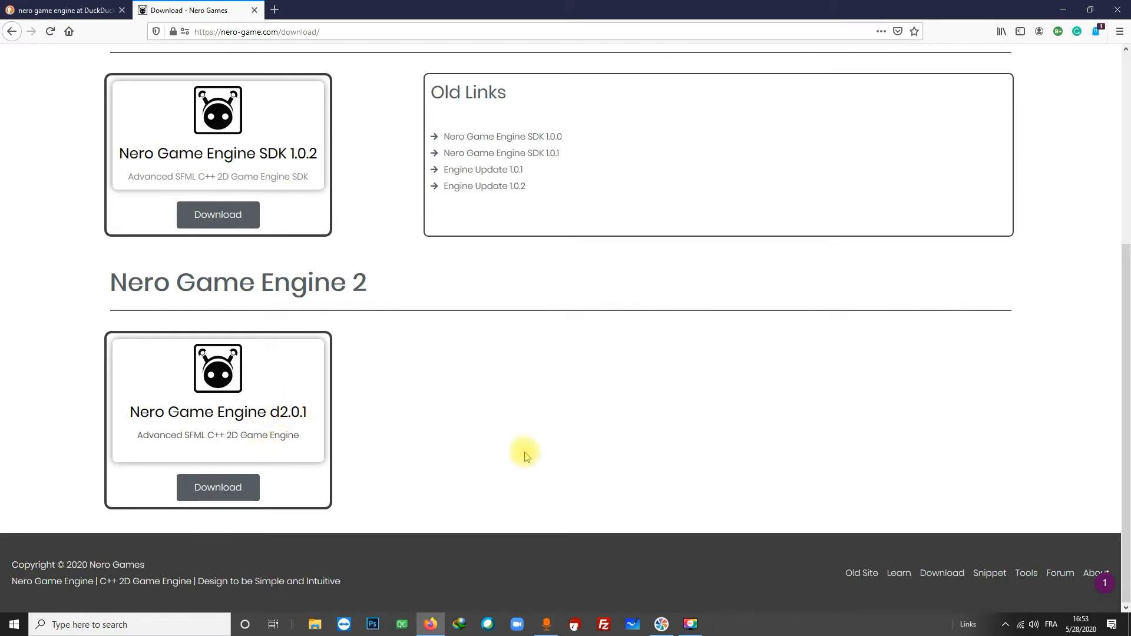
mouse_move(218, 486)
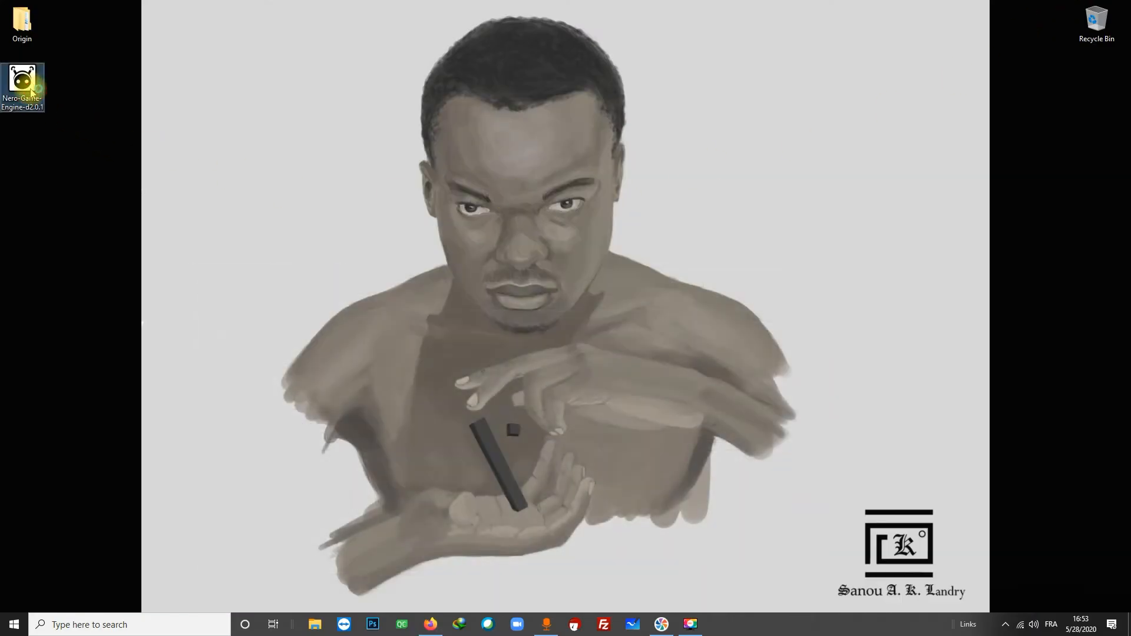
Install Nero Game Engine for the current user only with the default folder and both shortcuts.
double_click(23, 81)
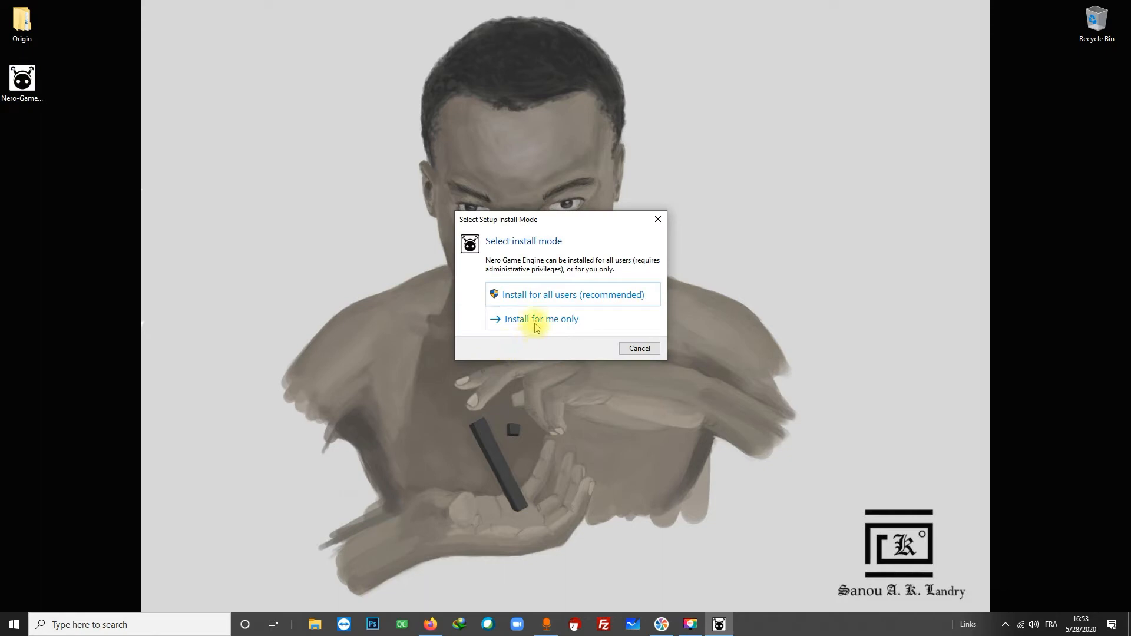
click(541, 319)
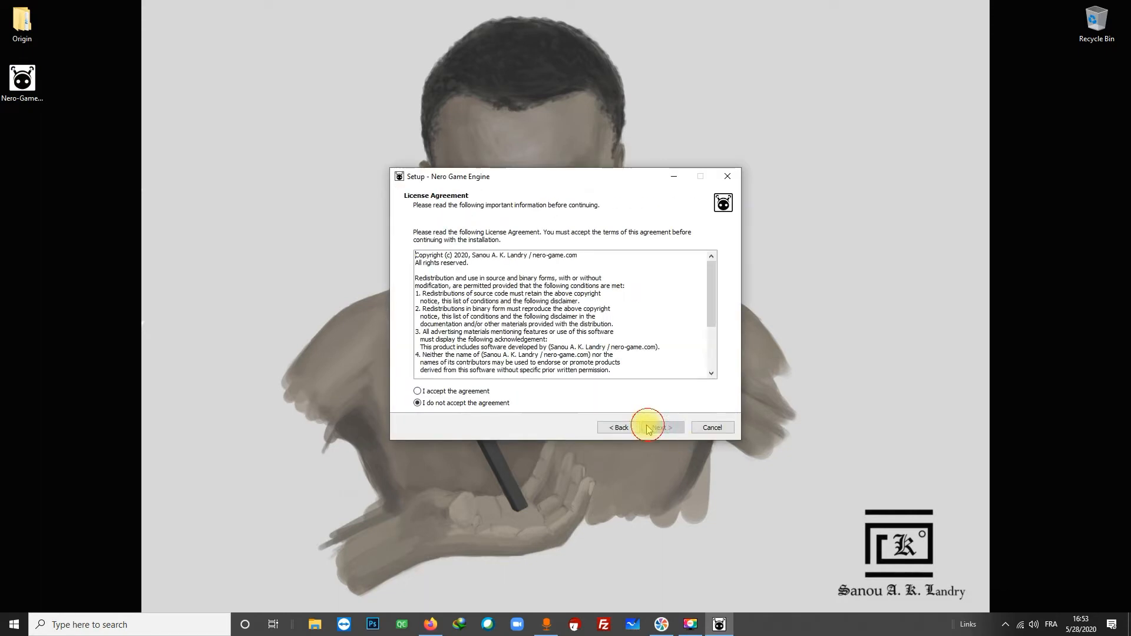
click(417, 391)
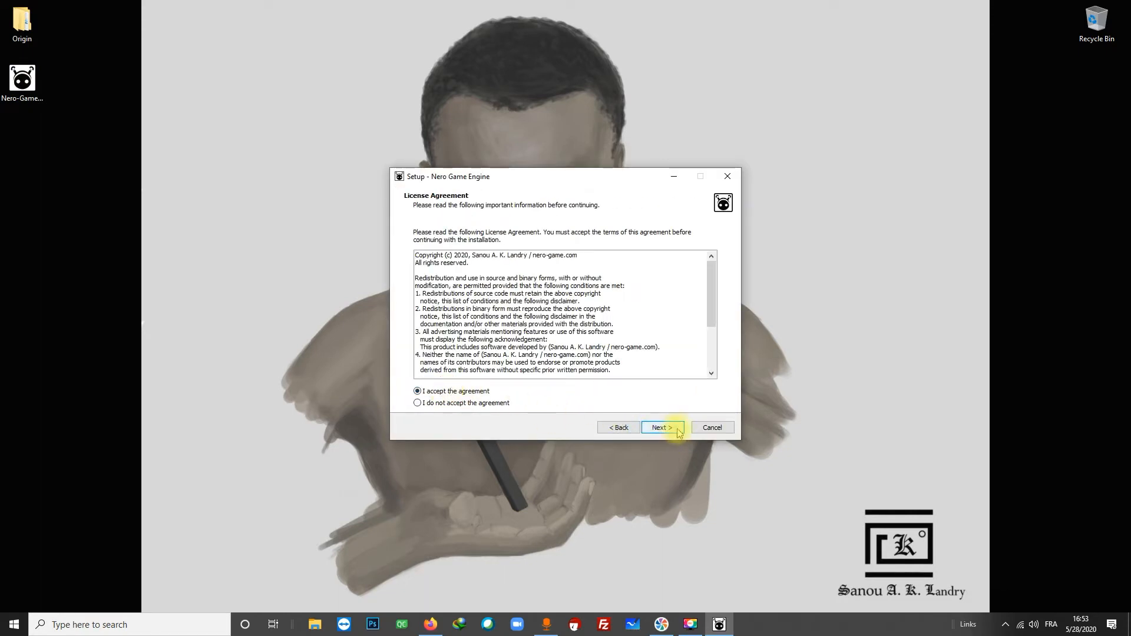
click(660, 427)
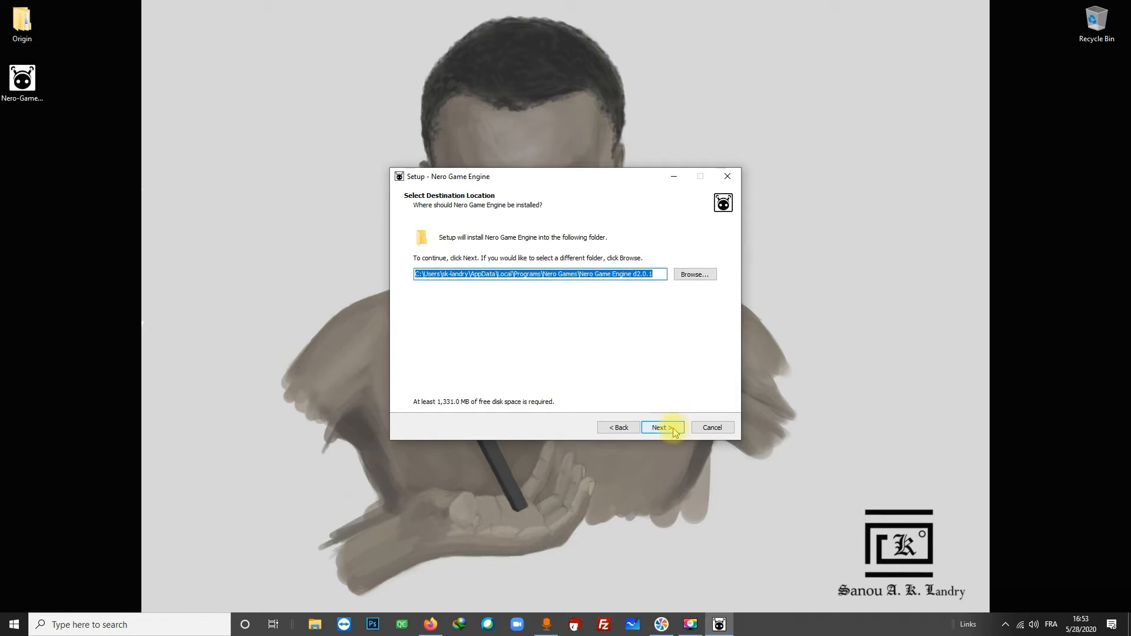
click(657, 426)
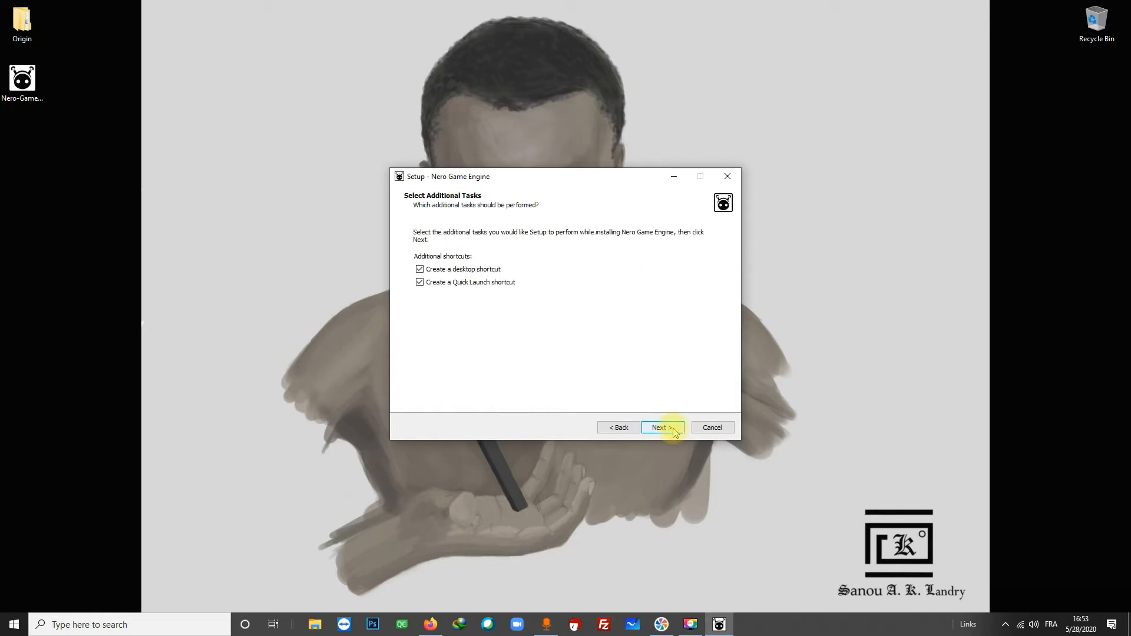
click(659, 427)
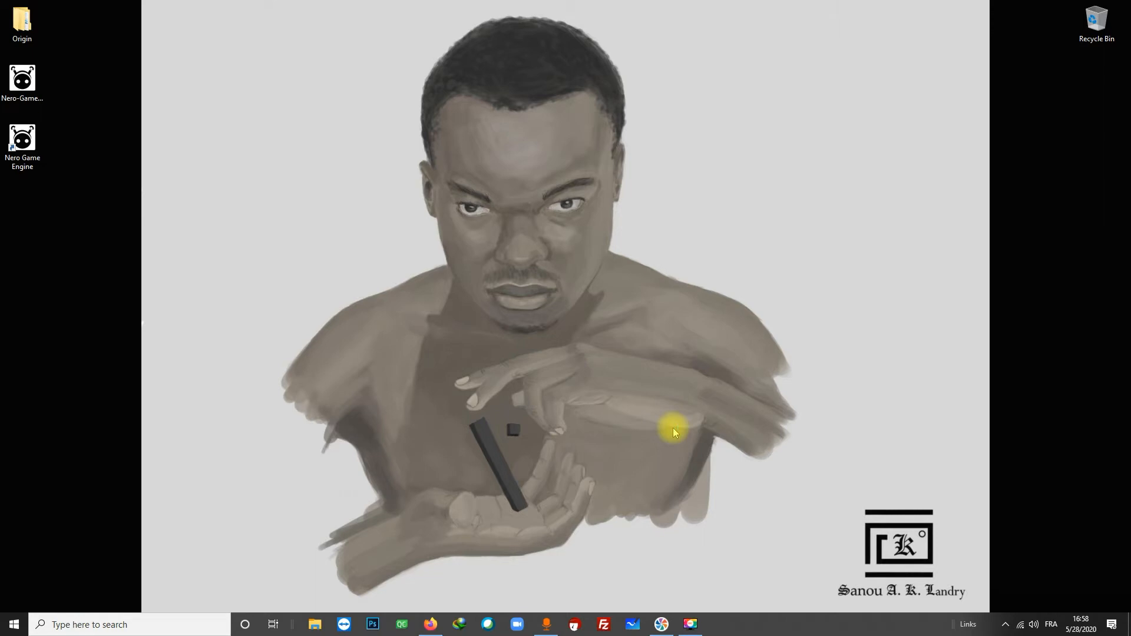
Launch Nero Game Engine from its desktop shortcut and maximize the Configuration Wizard window.
double_click(22, 137)
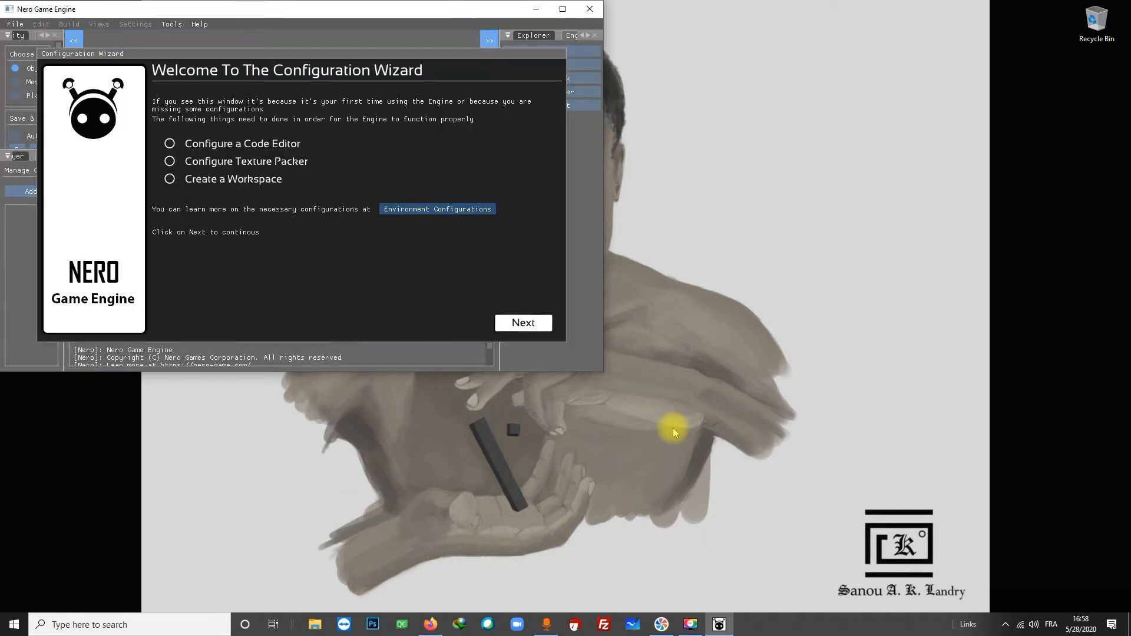
mouse_move(436, 309)
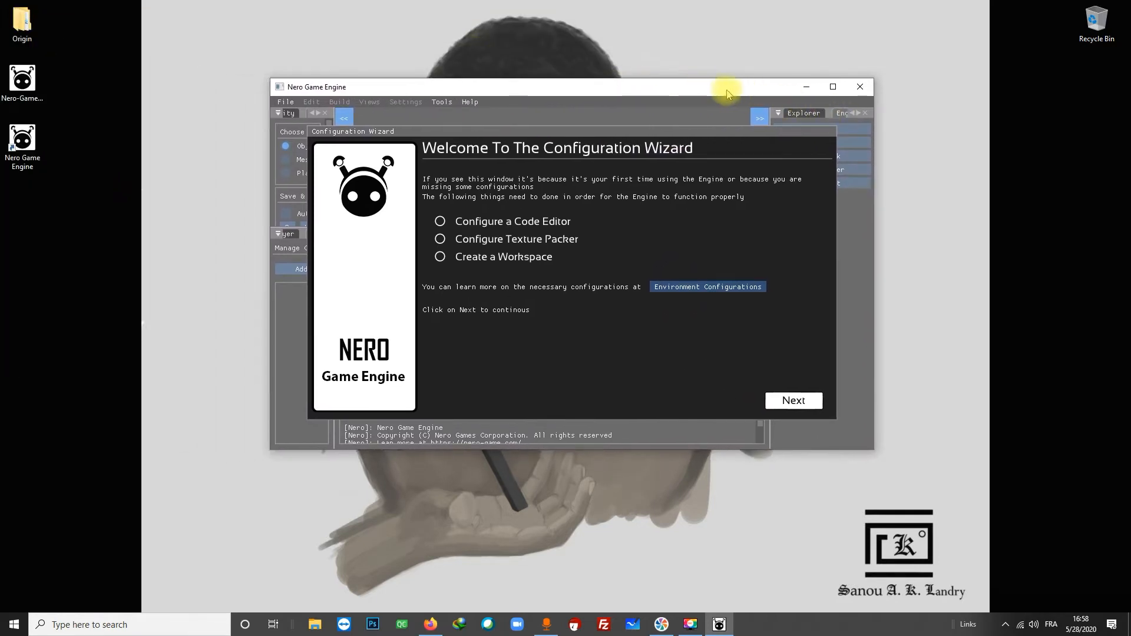
click(832, 86)
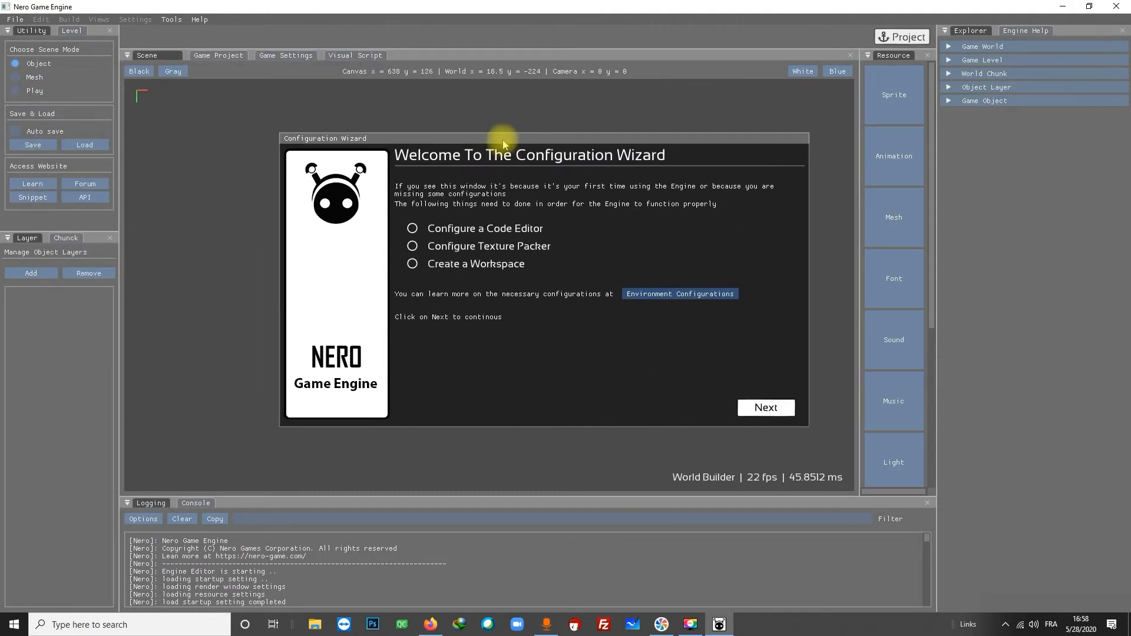
mouse_move(819, 138)
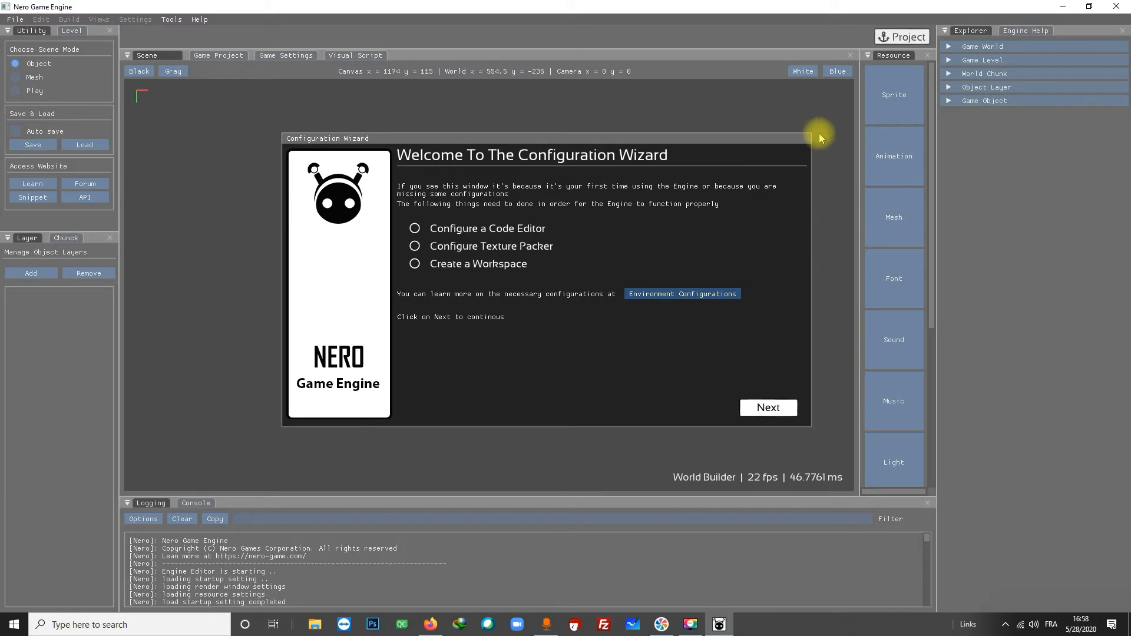
mouse_move(826, 146)
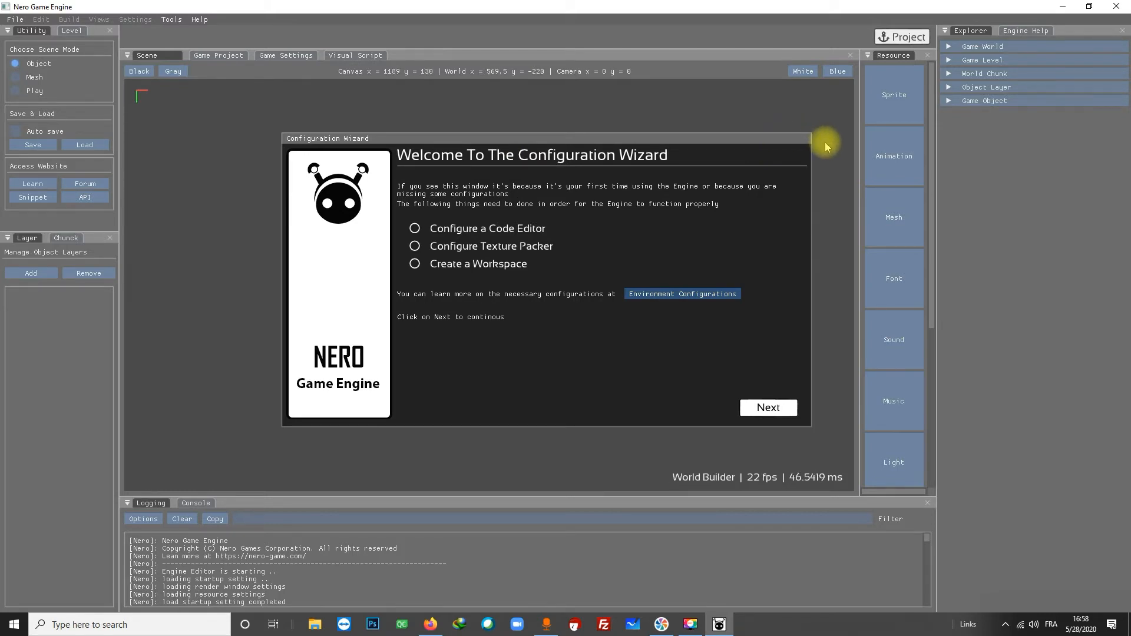
mouse_move(881, 140)
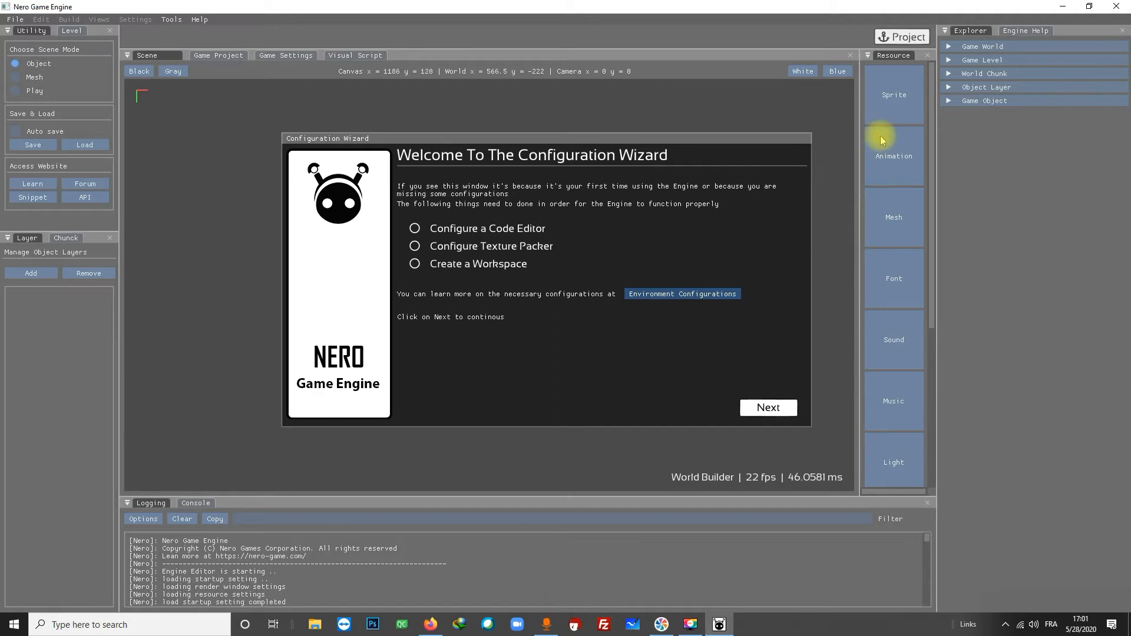
mouse_move(448, 173)
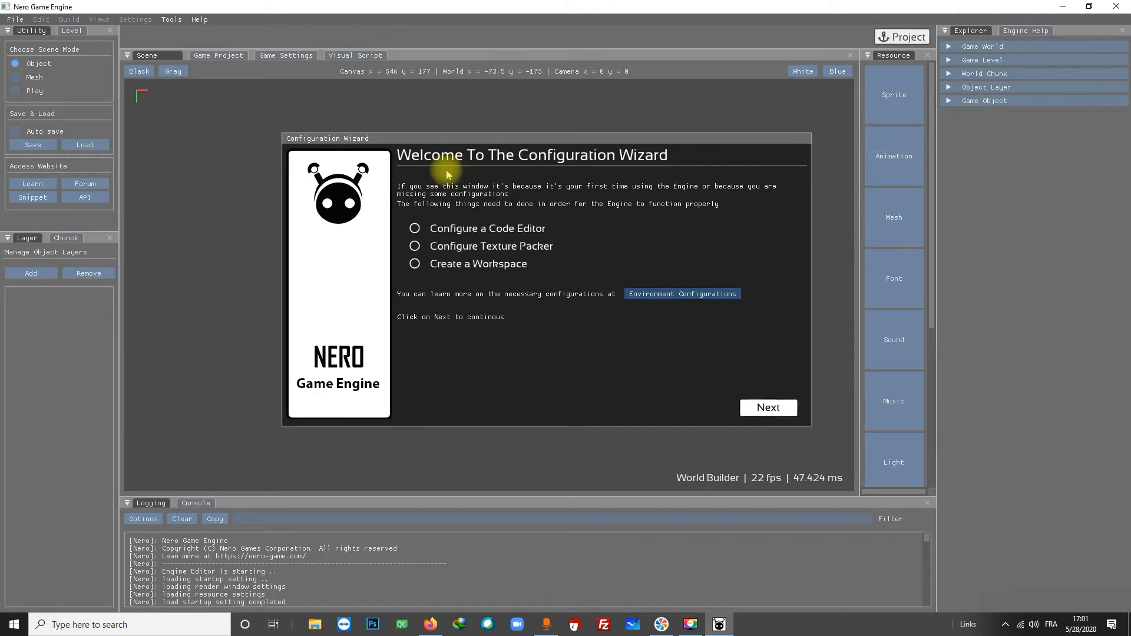
mouse_move(667, 179)
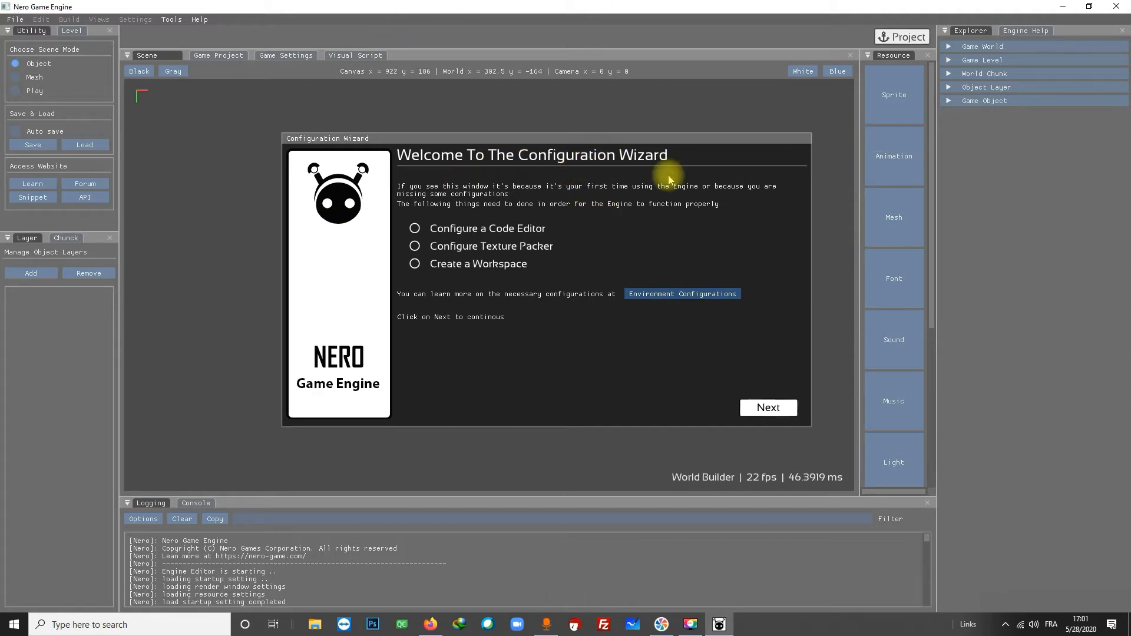
mouse_move(613, 220)
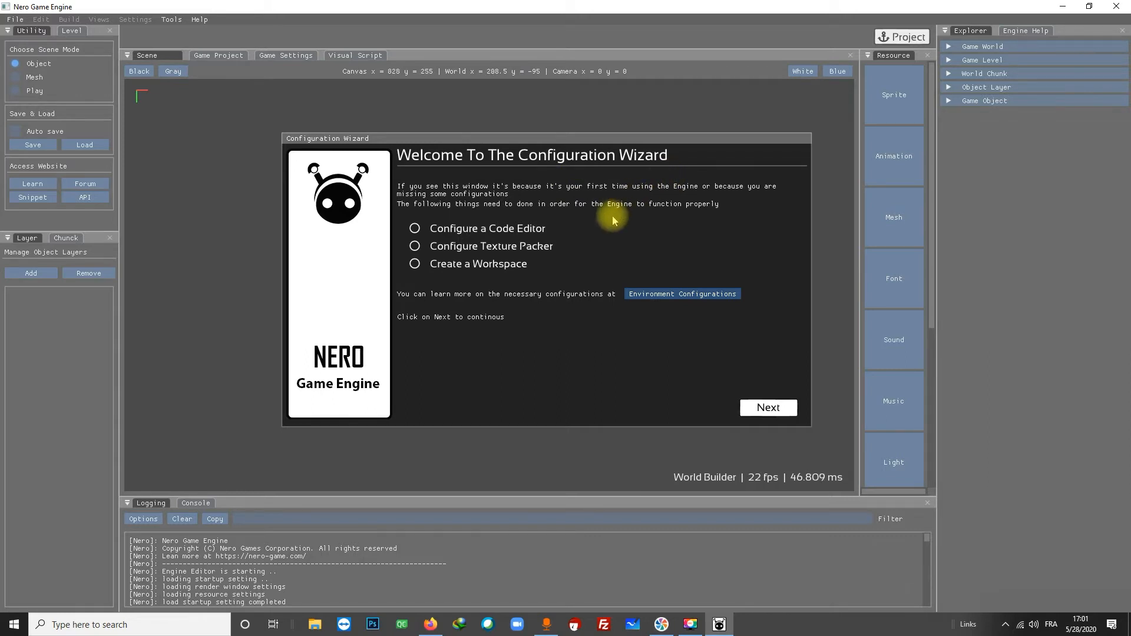
mouse_move(545, 236)
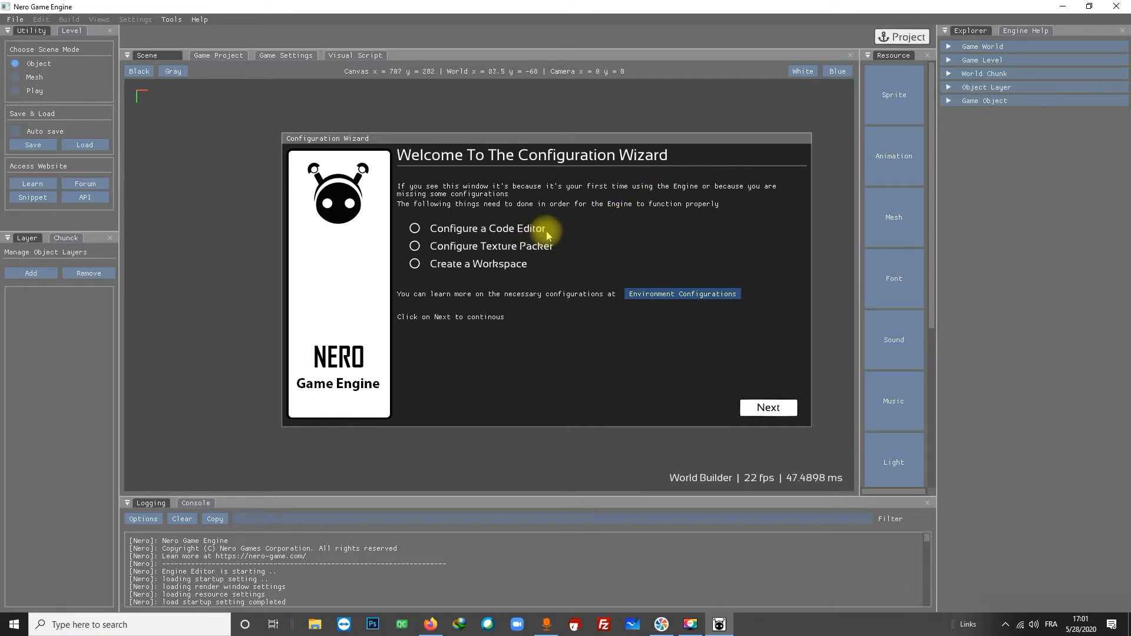
mouse_move(567, 253)
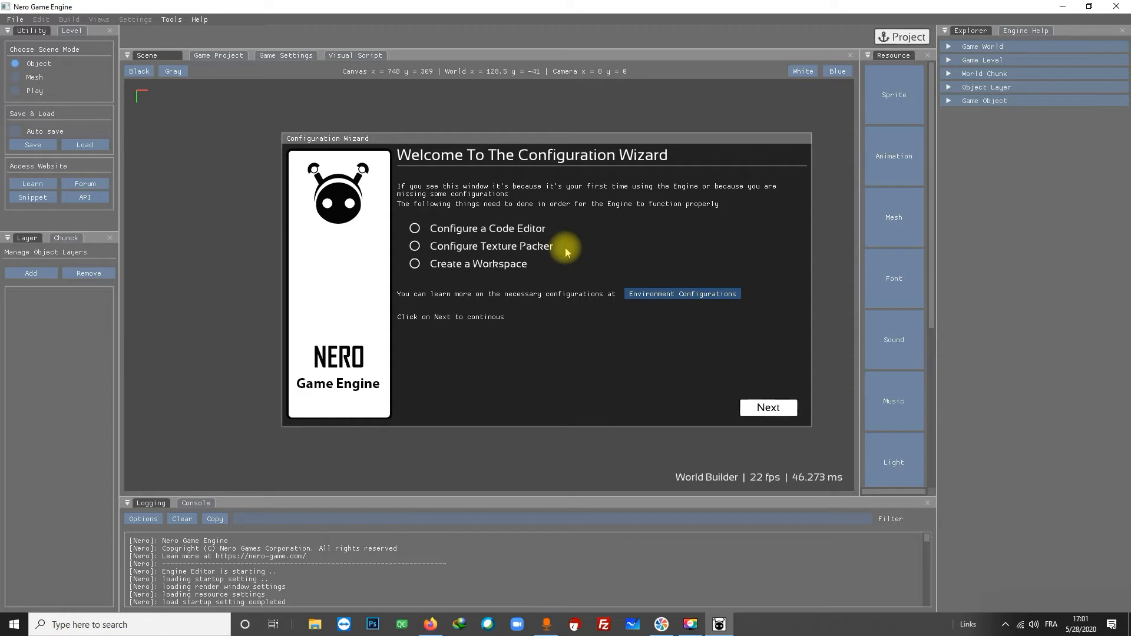
mouse_move(552, 272)
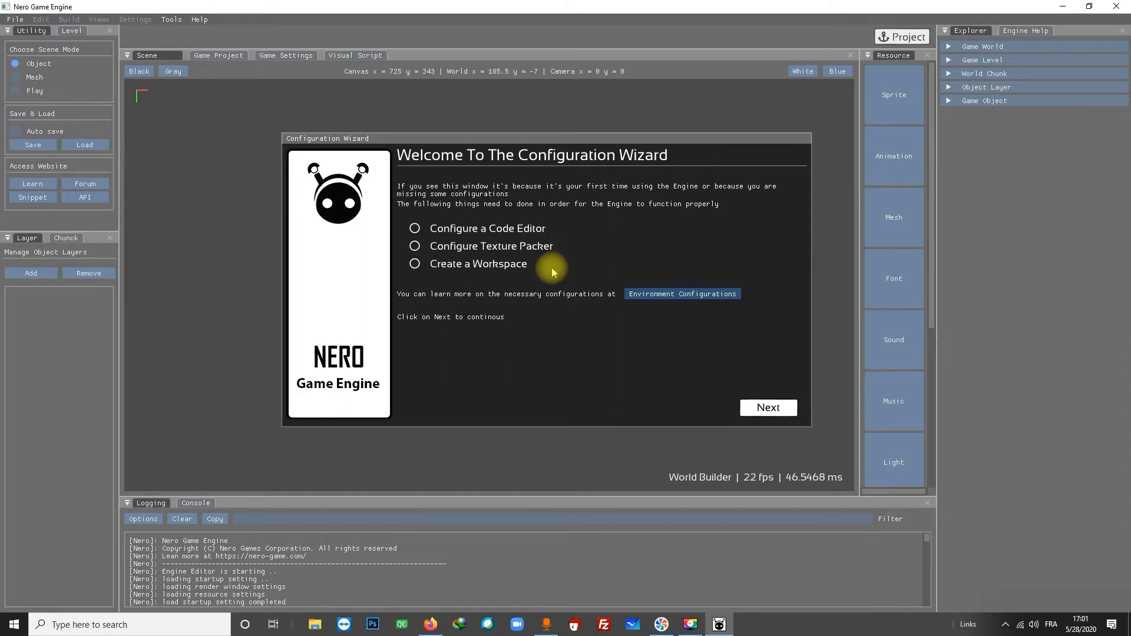
mouse_move(707, 418)
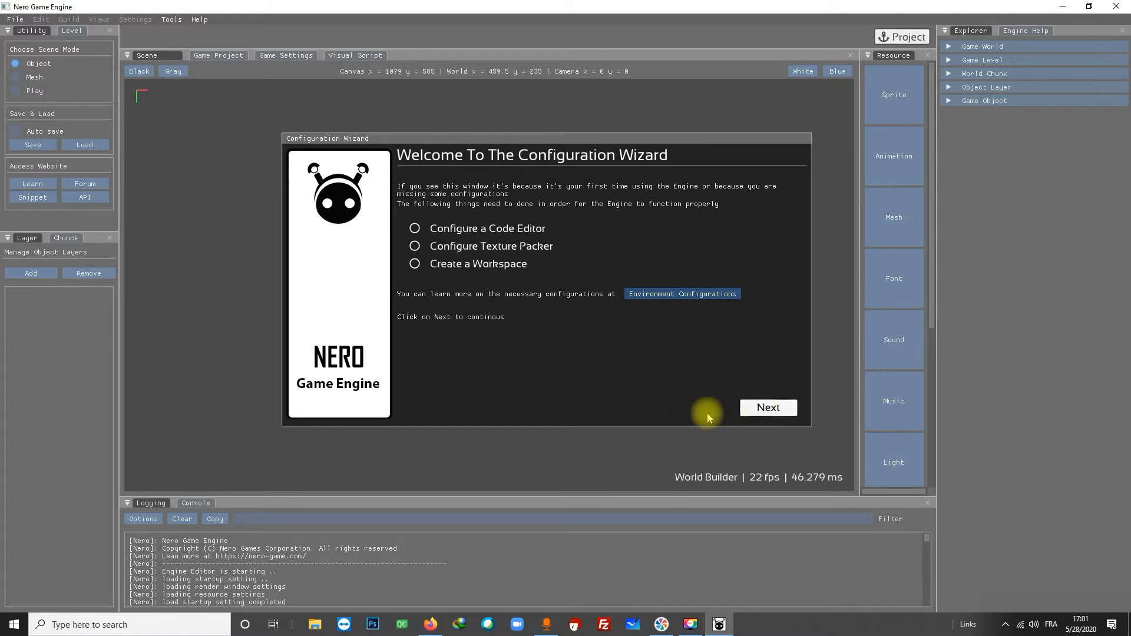
Advance the wizard to the code editor step and choose QT Creator.
click(767, 408)
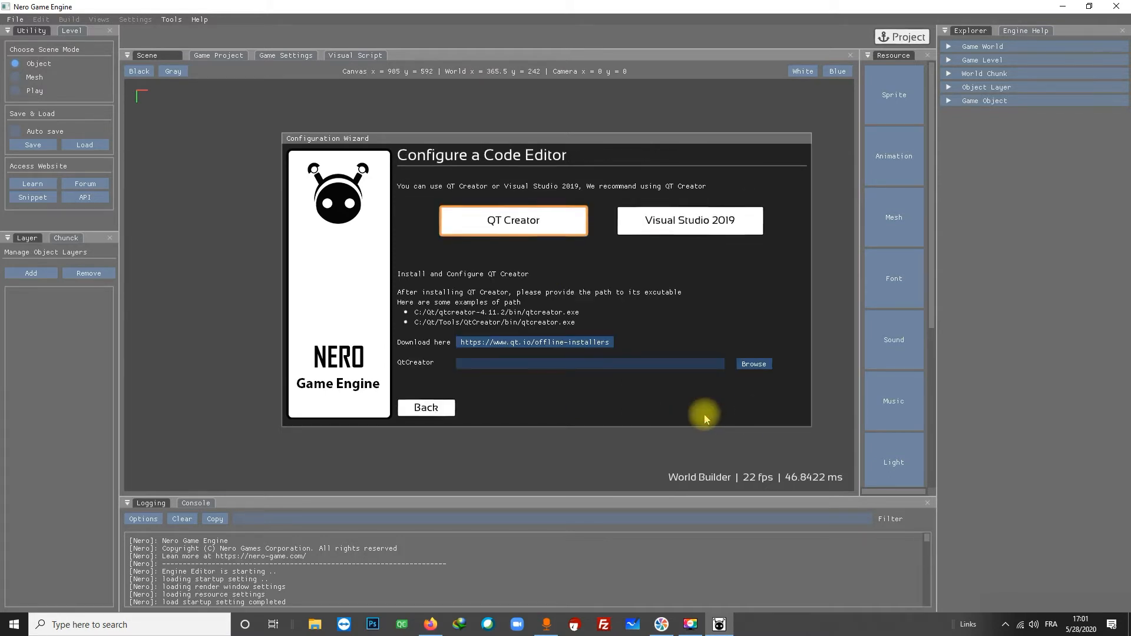
click(689, 220)
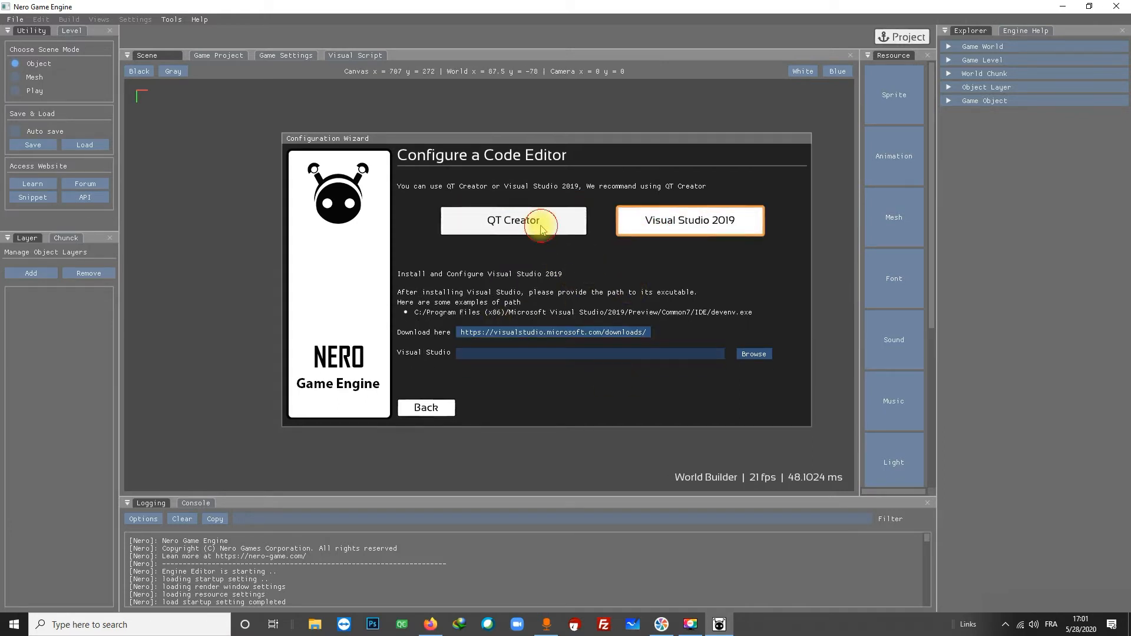
click(513, 220)
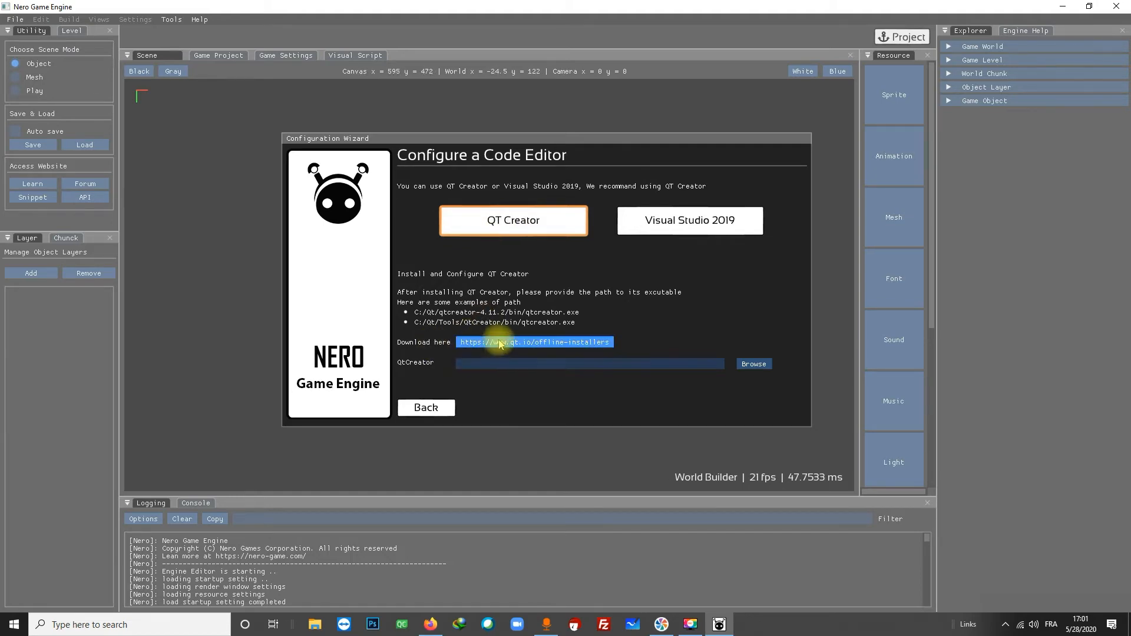
Open the qt.io offline installers page and show the Qt 5.12.x installers.
click(535, 342)
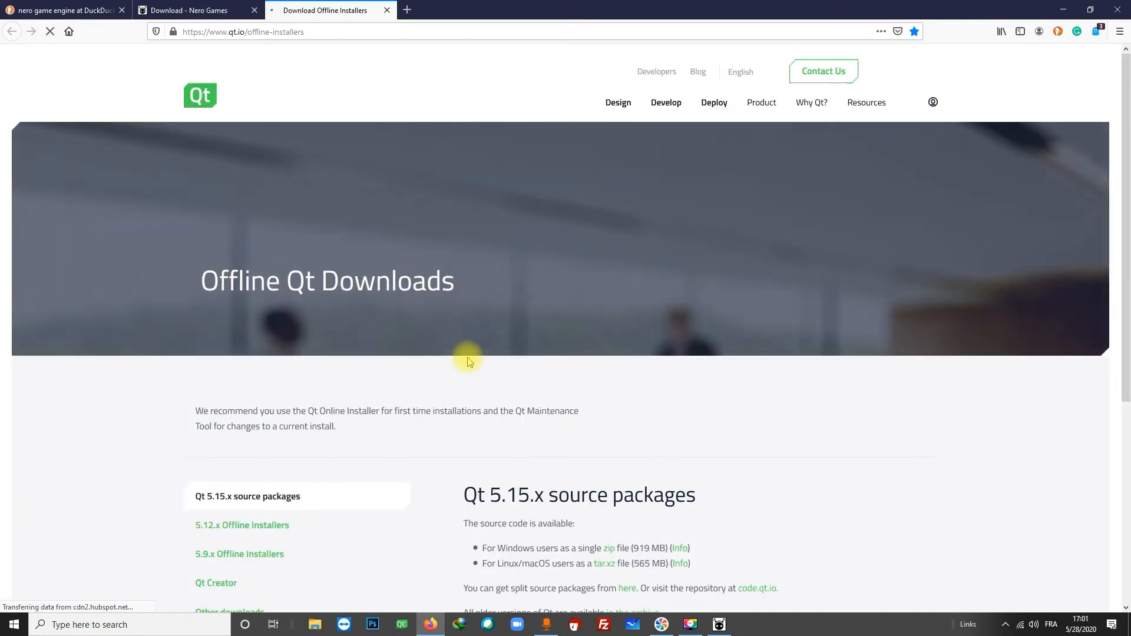
scroll(down, 3)
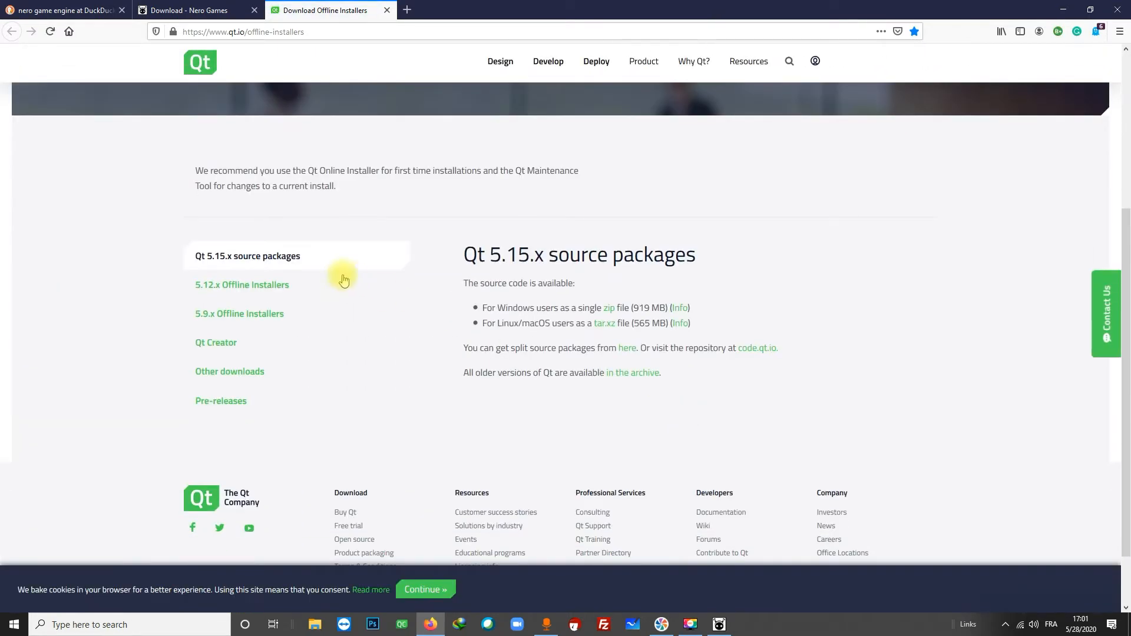
click(242, 285)
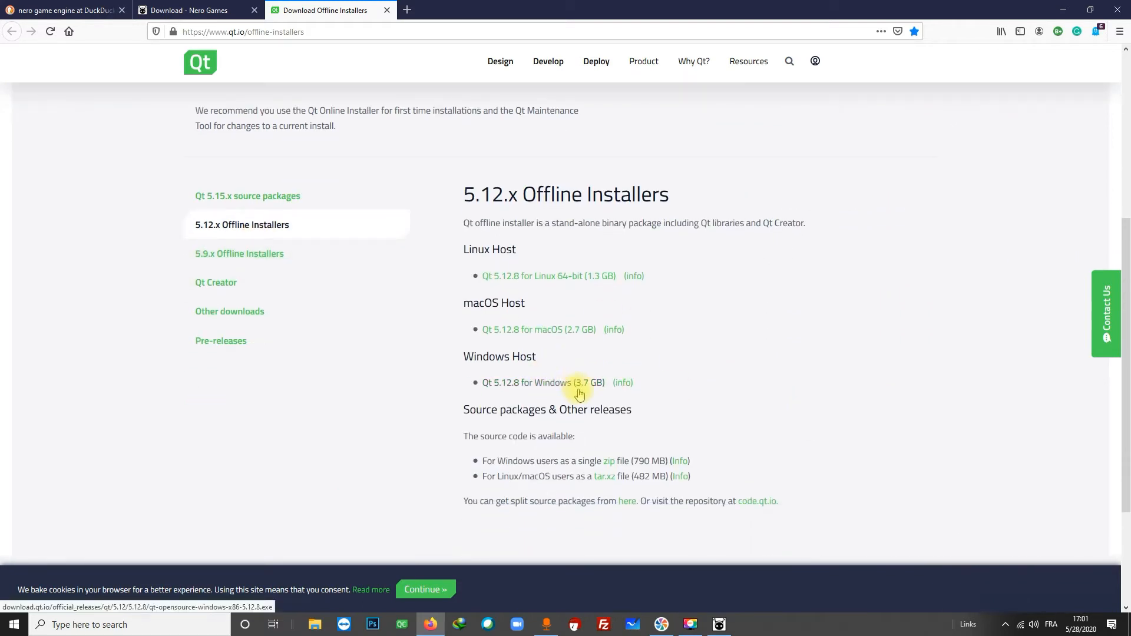
mouse_move(581, 381)
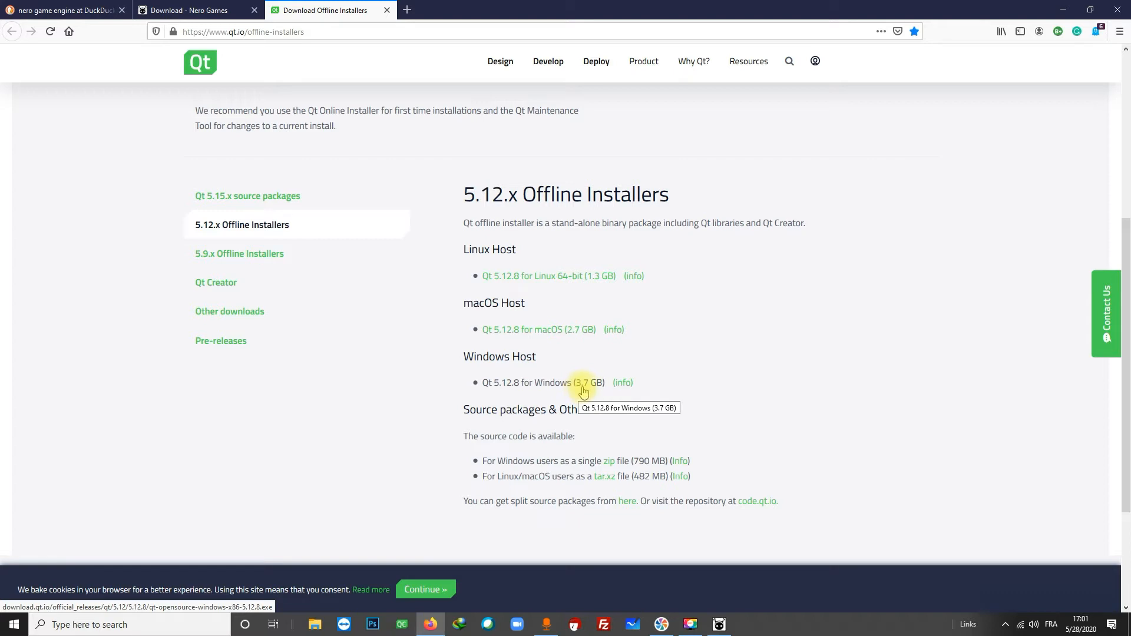
mouse_move(687, 396)
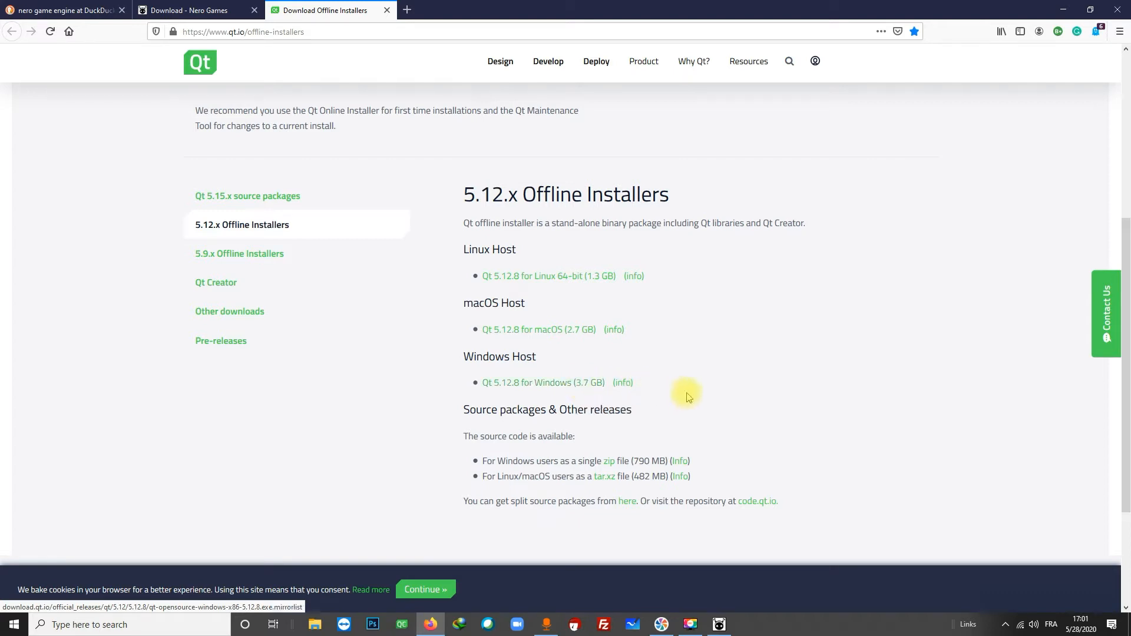
Set the QT Creator path to C:\Qt\Tools\QtCreator\bin\qtcreator.exe via Browse.
click(718, 624)
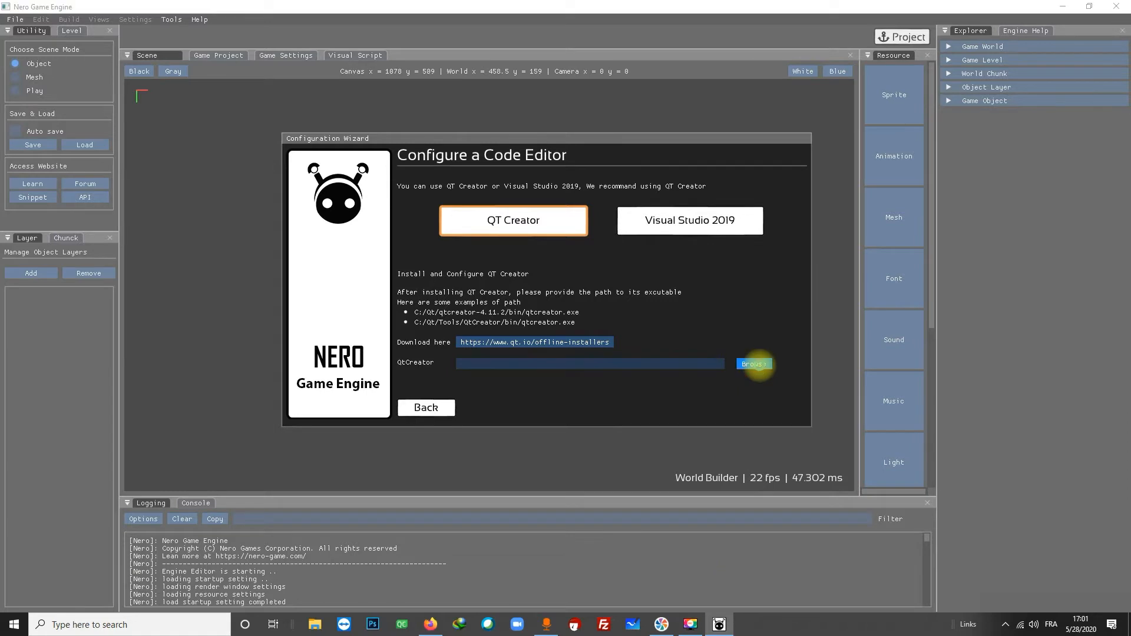
click(753, 365)
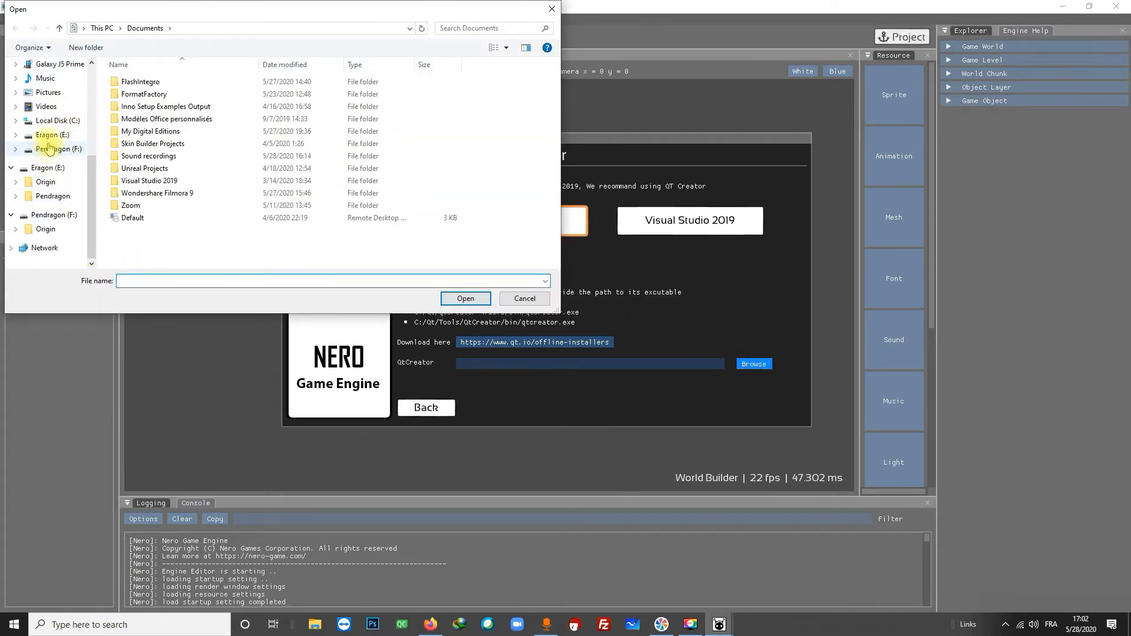
click(56, 121)
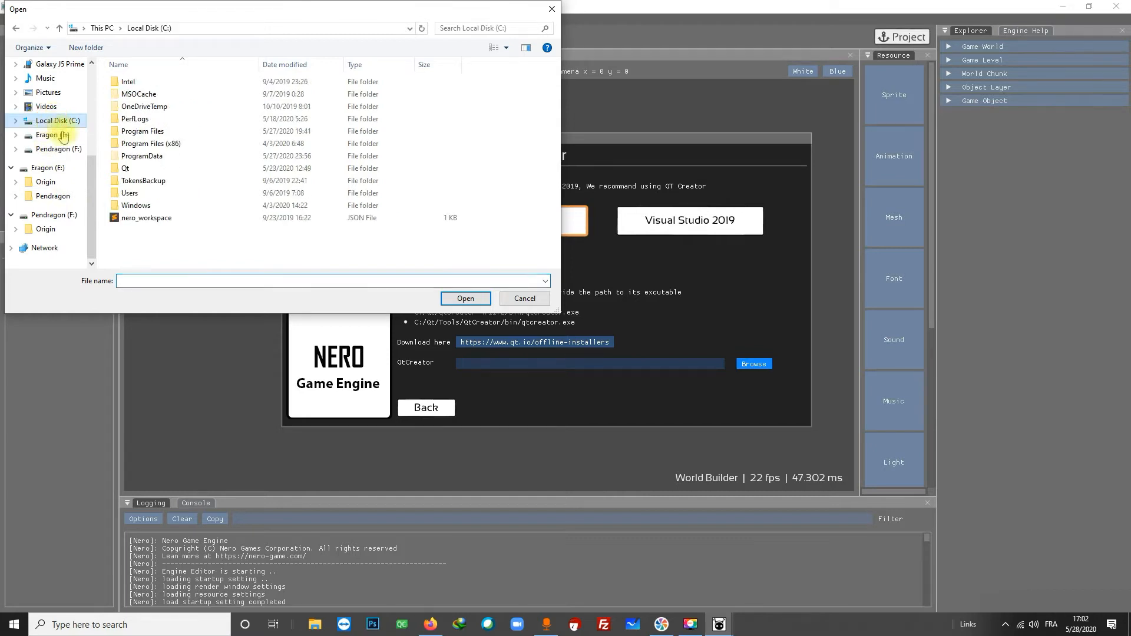
double_click(126, 169)
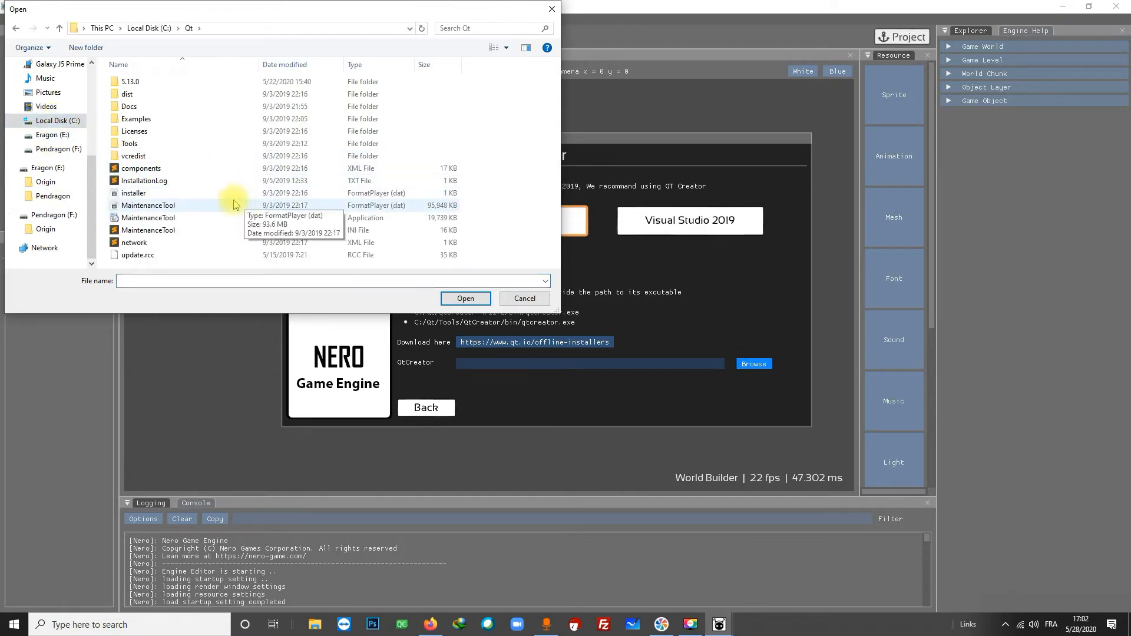
double_click(129, 142)
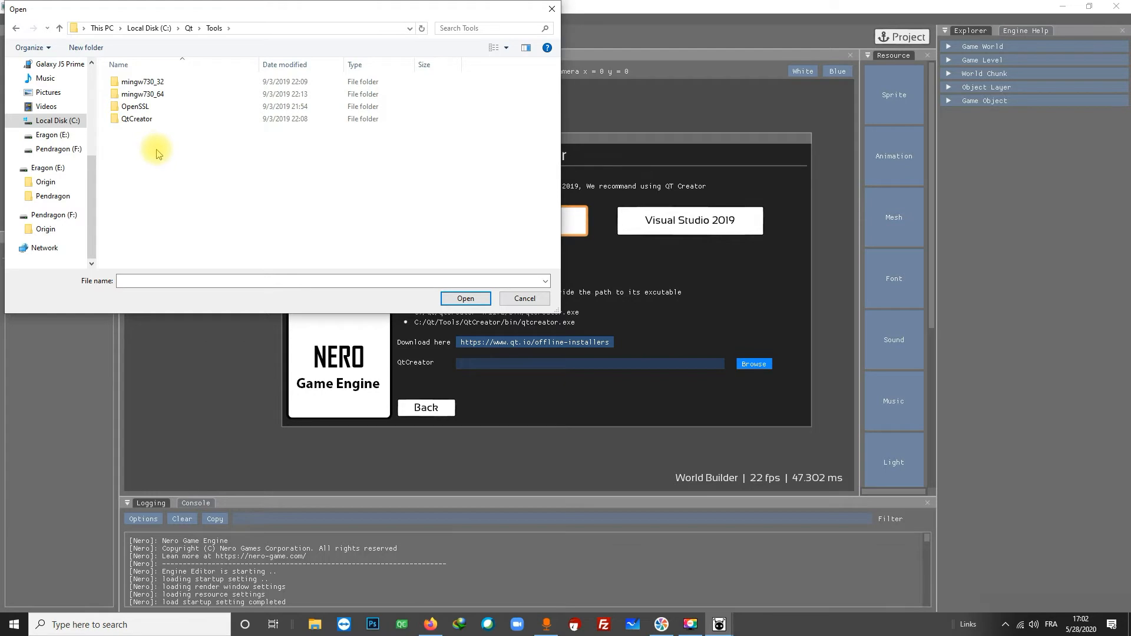
double_click(135, 118)
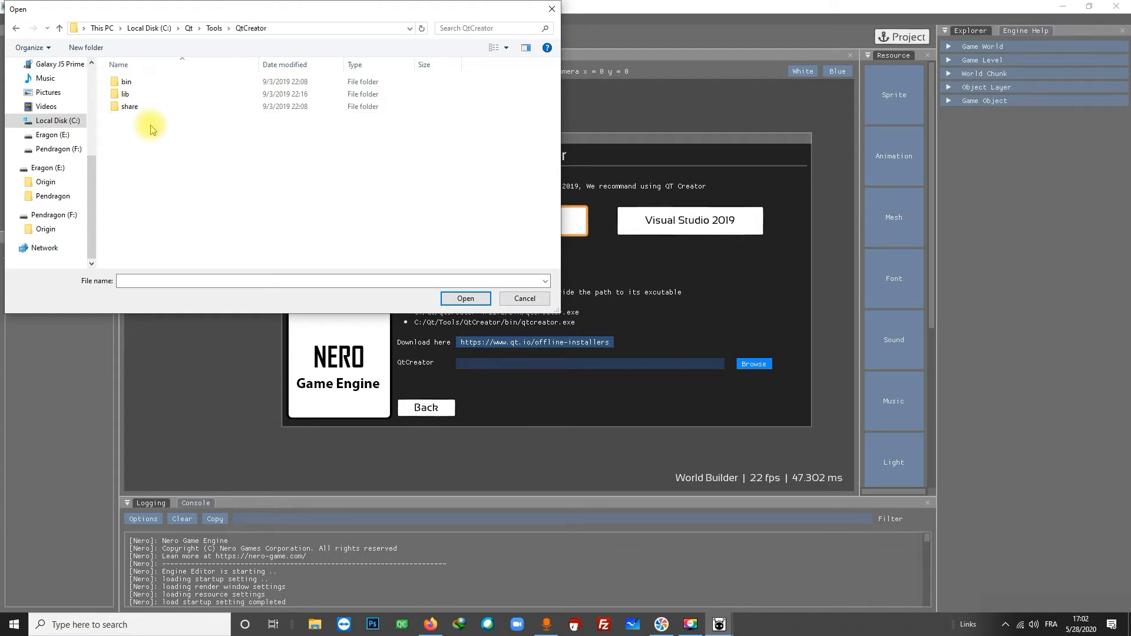
double_click(127, 82)
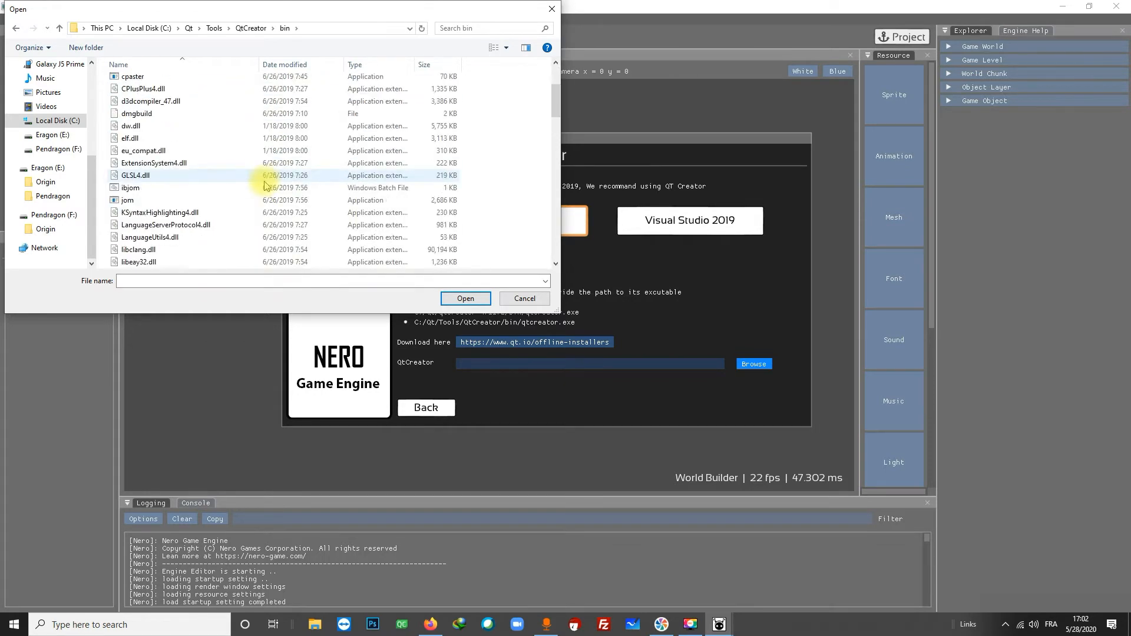
scroll(down, 3)
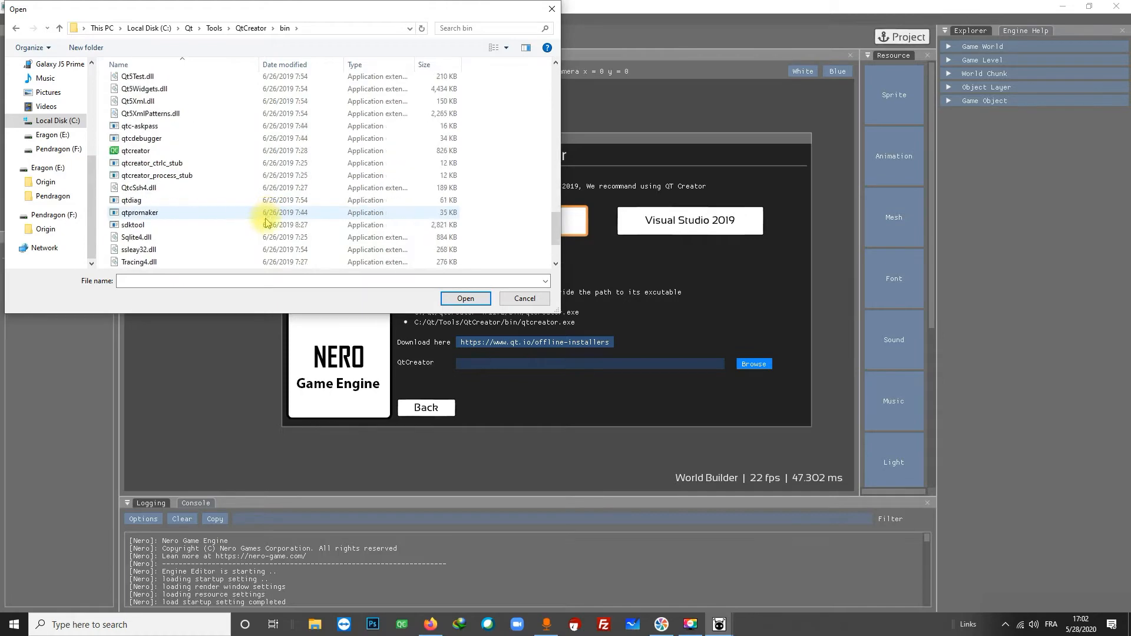
click(464, 298)
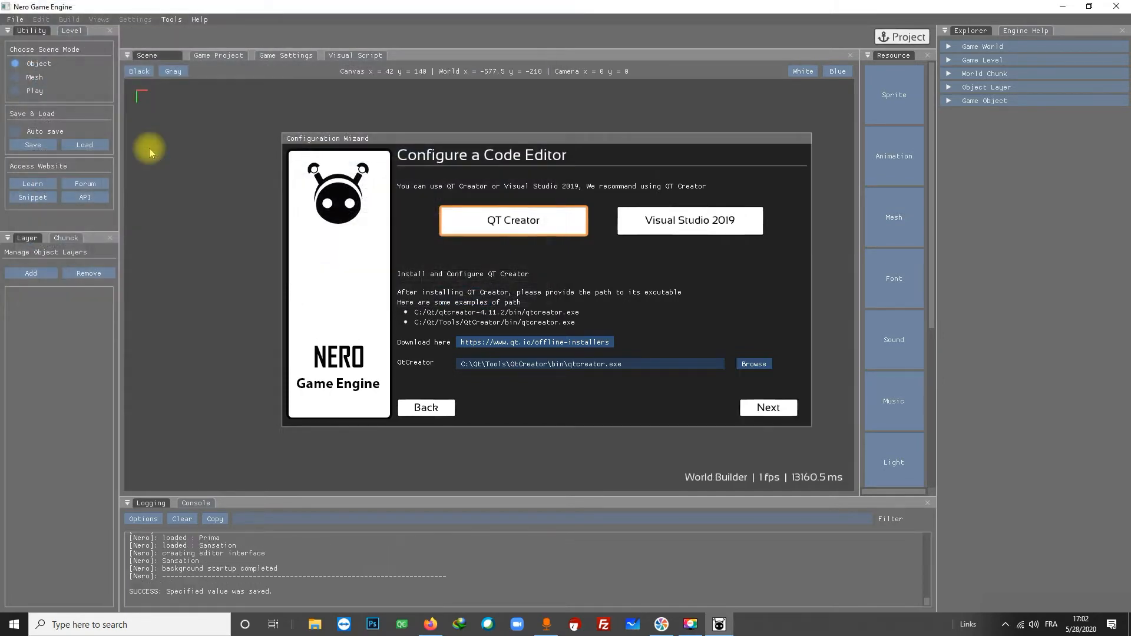
mouse_move(616, 279)
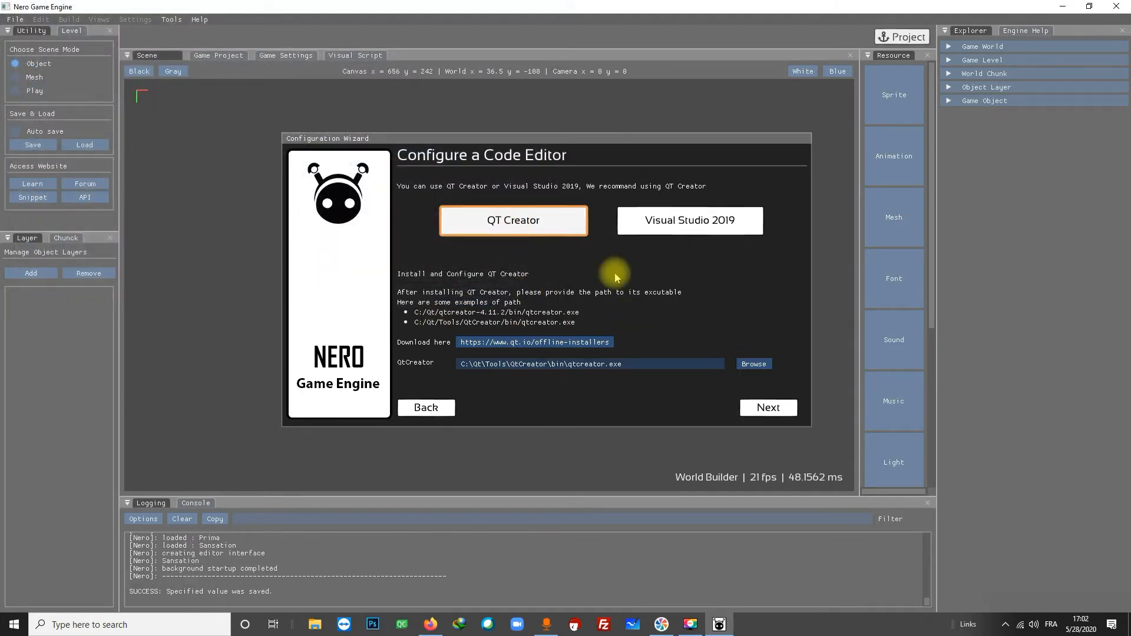
Choose Visual Studio 2019 in the wizard and open Microsoft's Visual Studio downloads page.
click(687, 220)
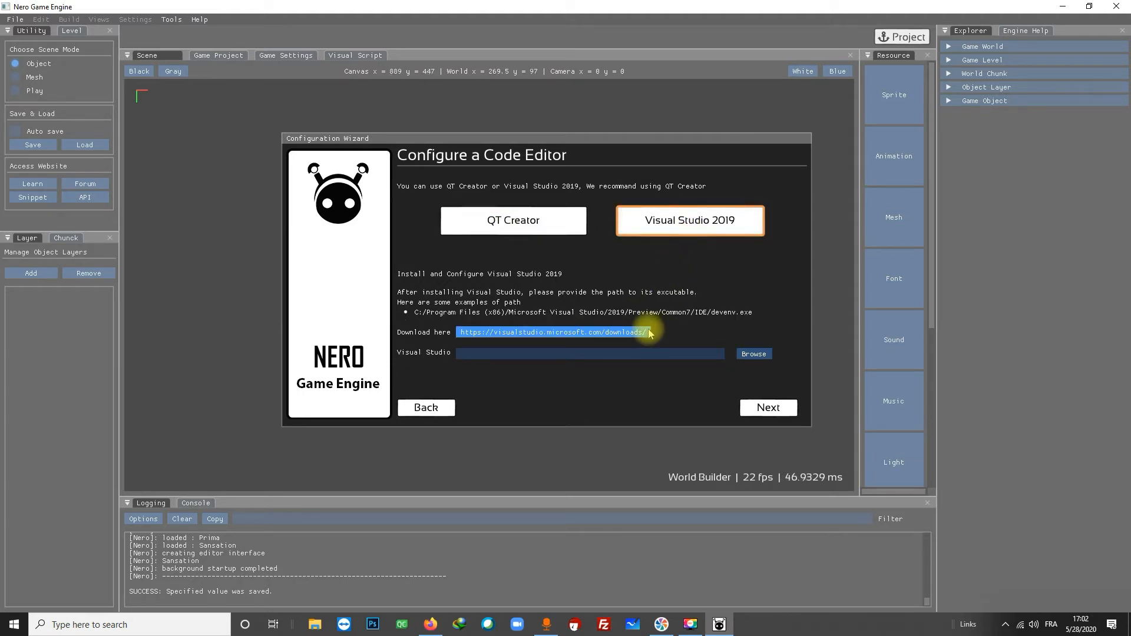
click(553, 333)
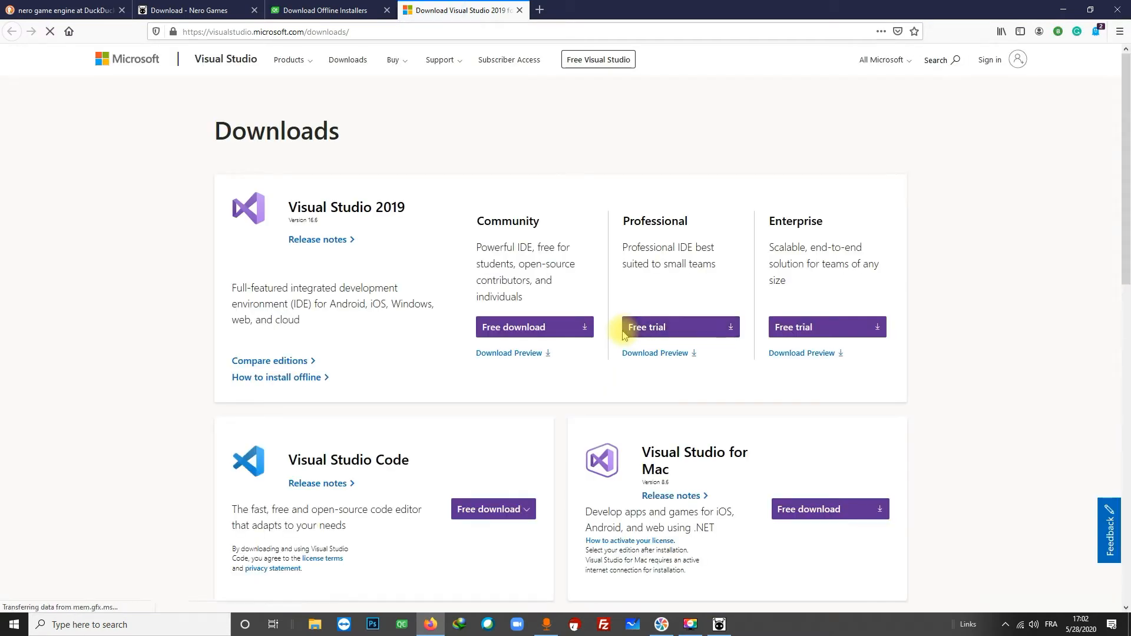
mouse_move(607, 355)
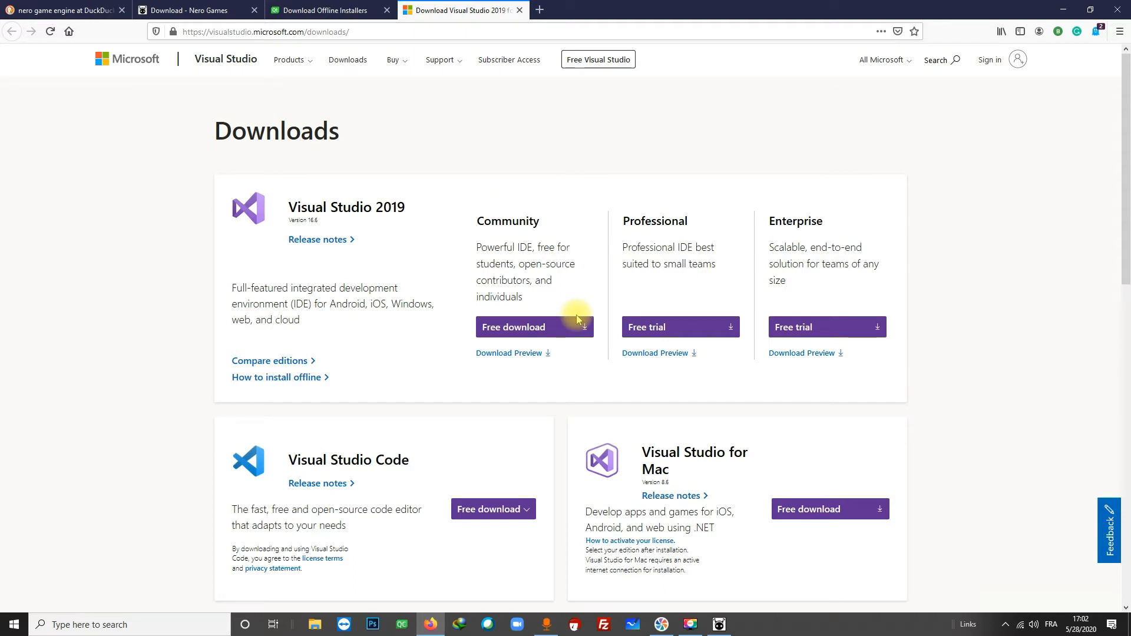
mouse_move(507, 220)
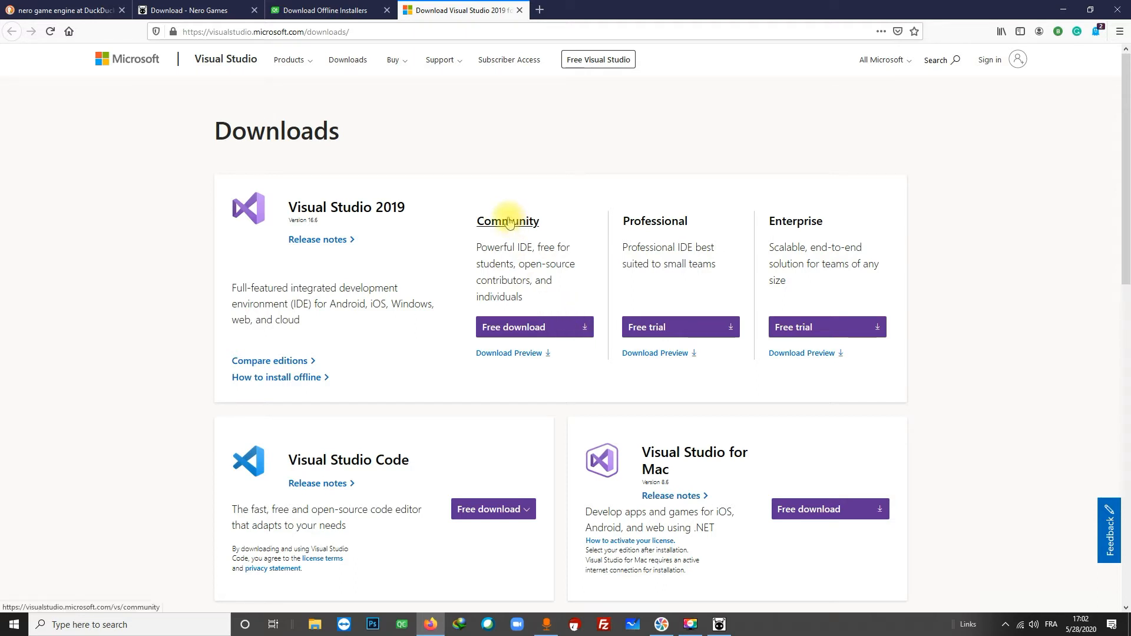
click(514, 327)
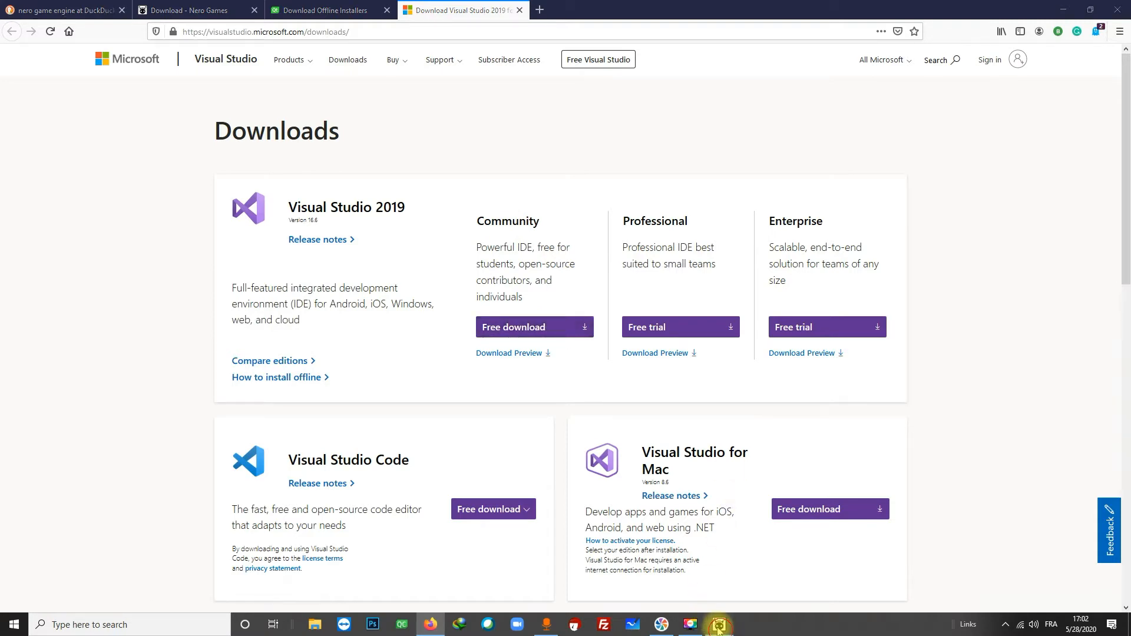
Browse for the Visual Studio executable into Program Files (x86)\Microsoft Visual Studio\2019.
click(718, 624)
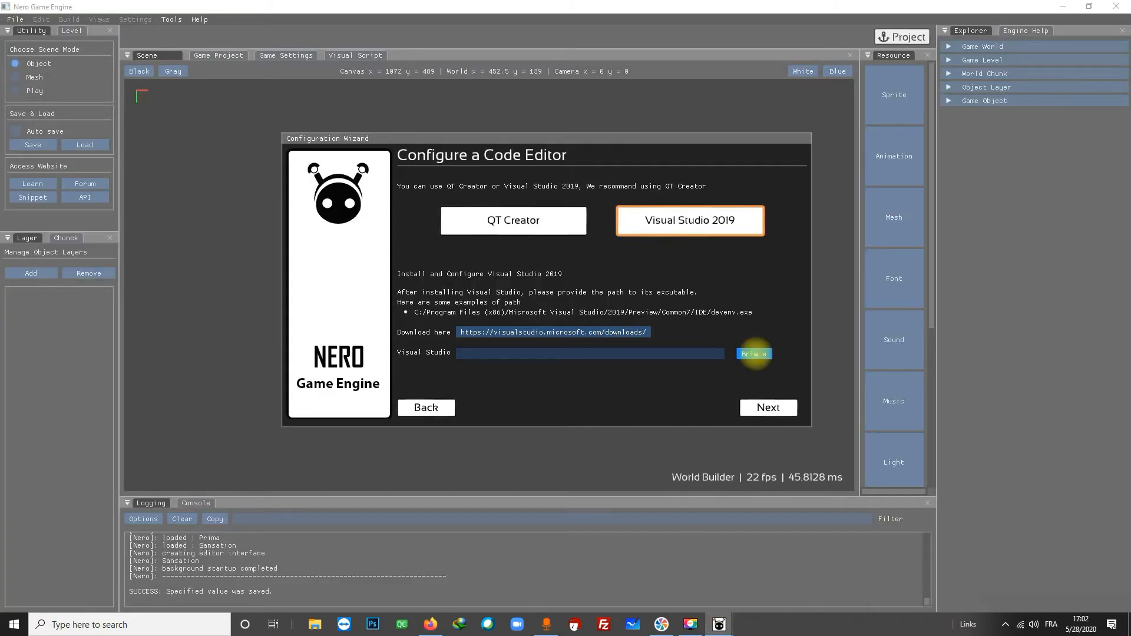
click(753, 353)
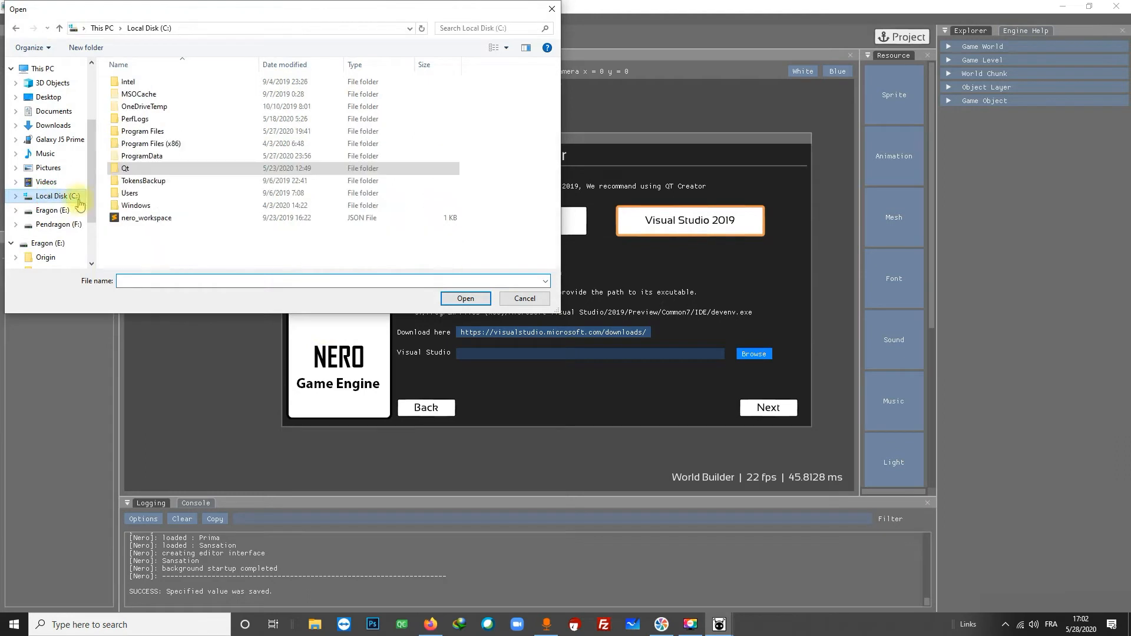
click(152, 143)
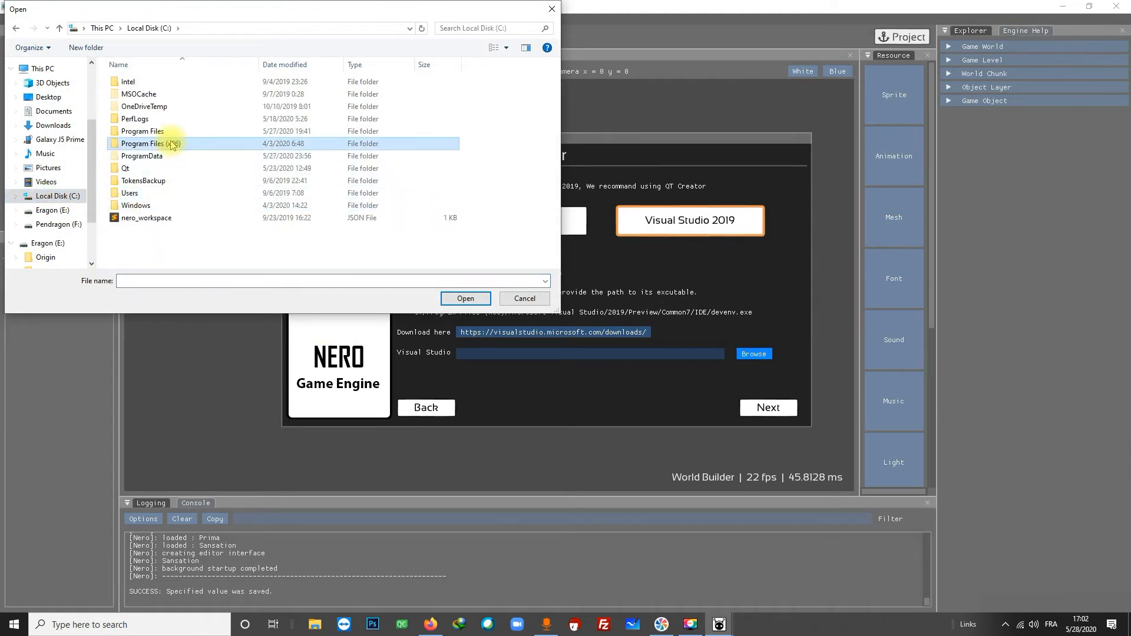
double_click(149, 143)
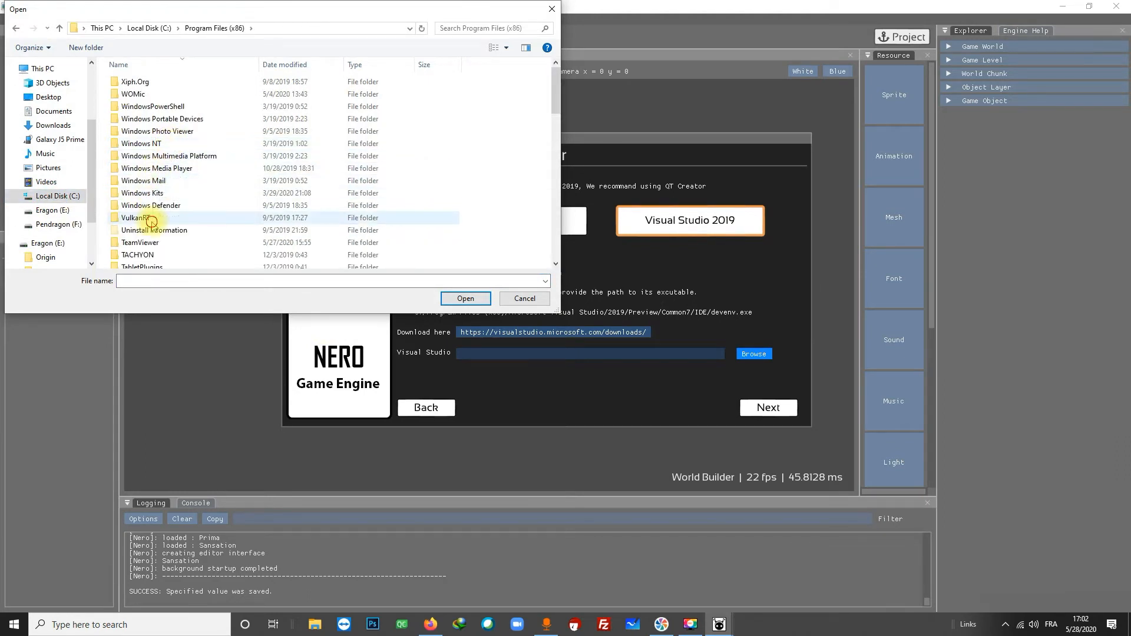
scroll(up, 3)
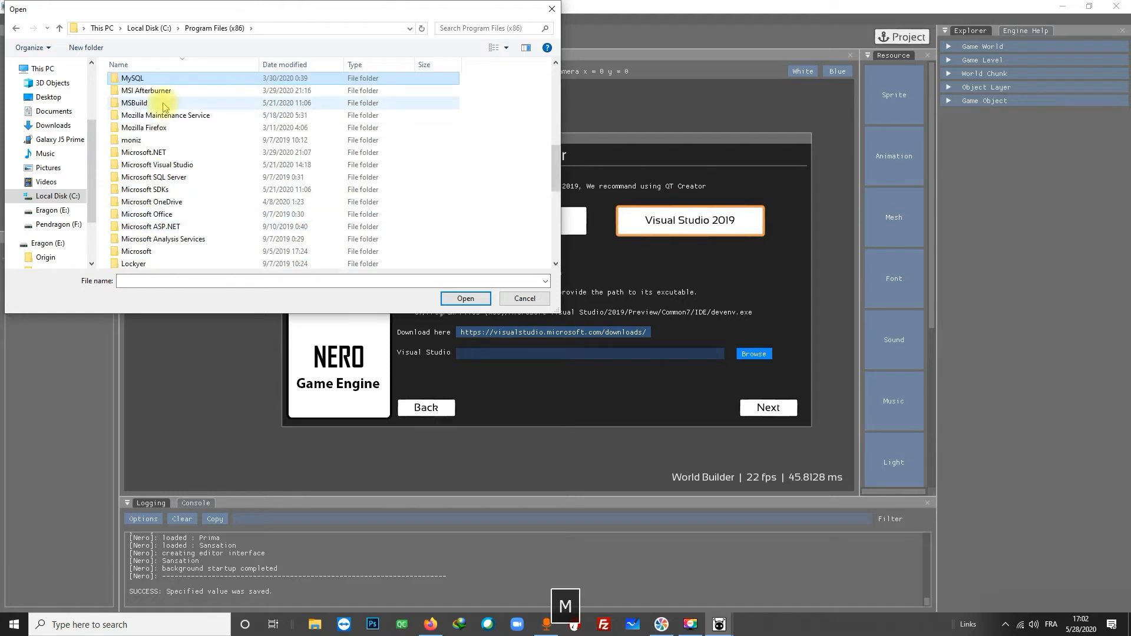
mouse_move(189, 215)
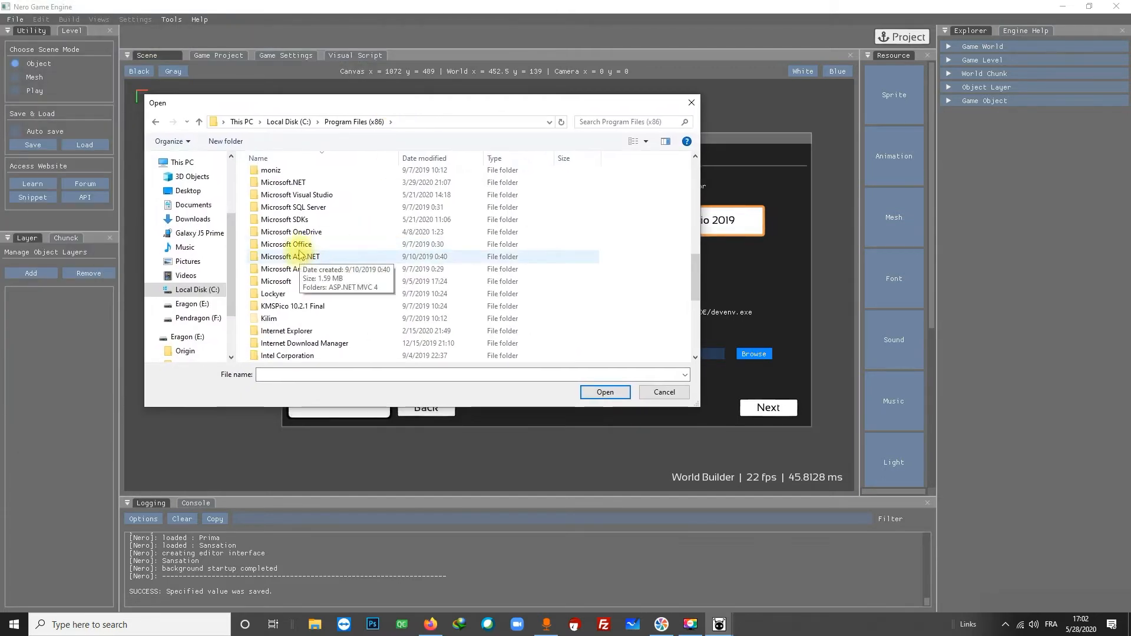
double_click(295, 195)
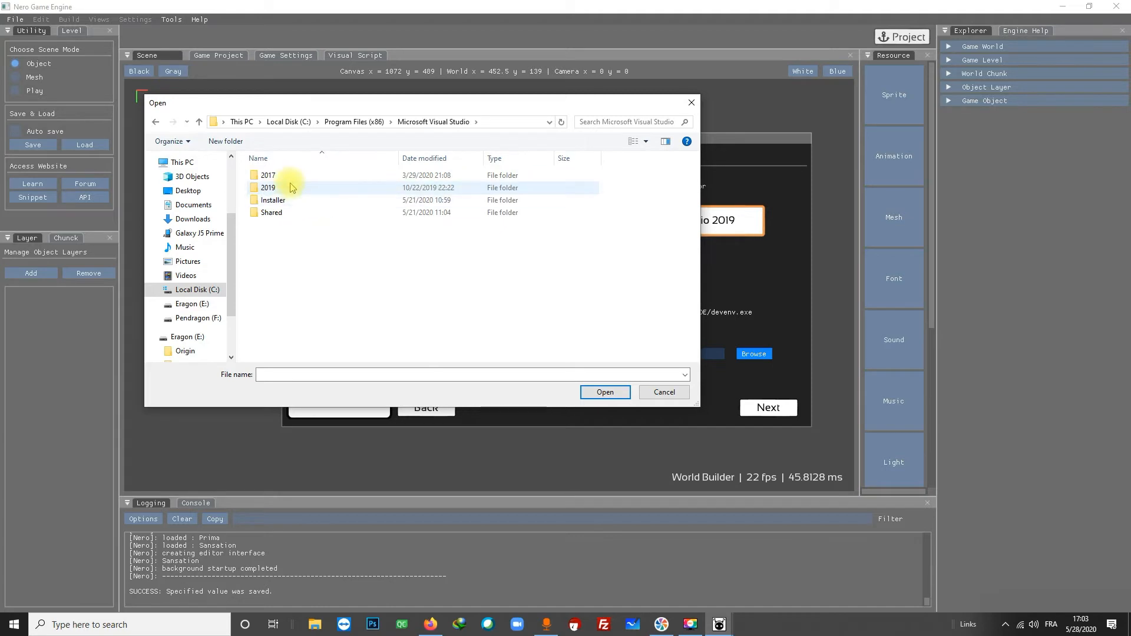
double_click(268, 188)
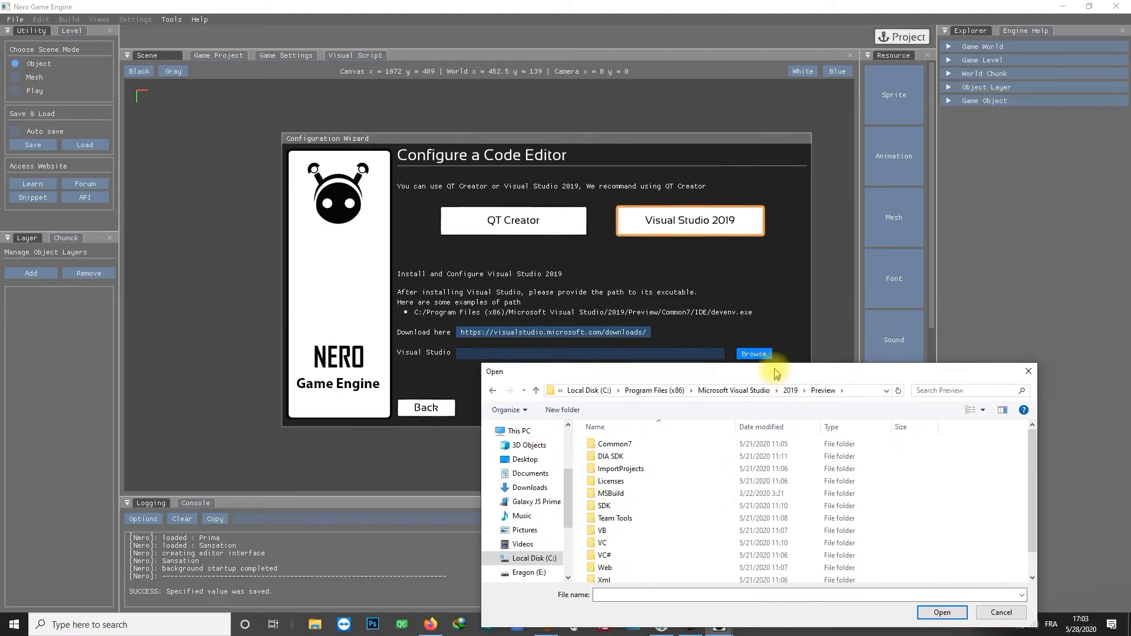
Select devenv under Preview\Common7\IDE as the Visual Studio 2019 path.
double_click(608, 444)
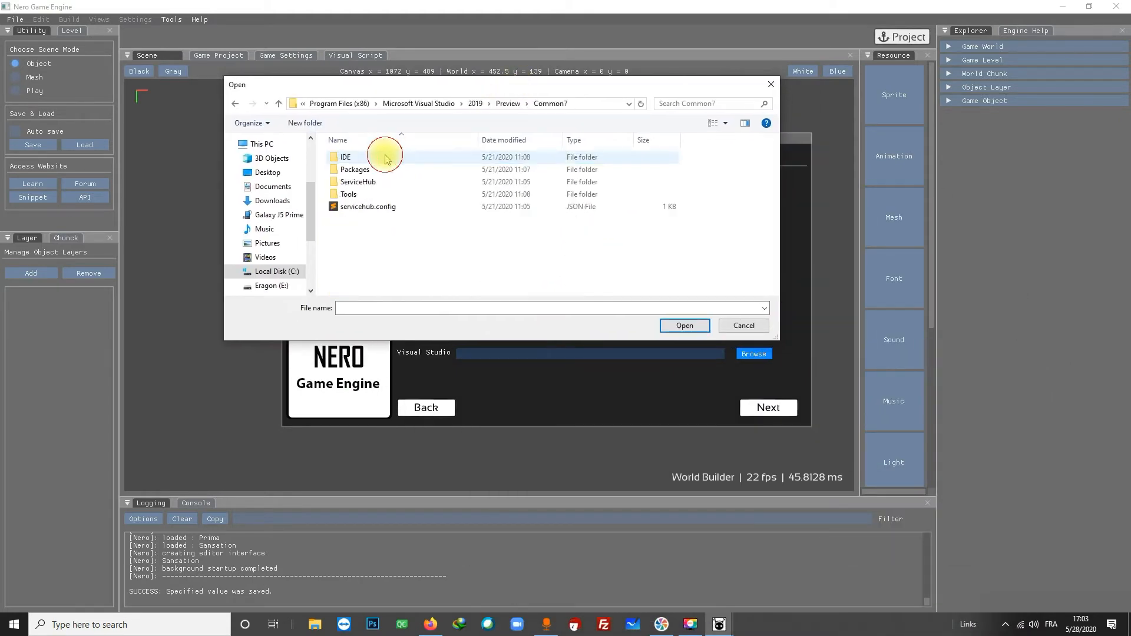
double_click(345, 157)
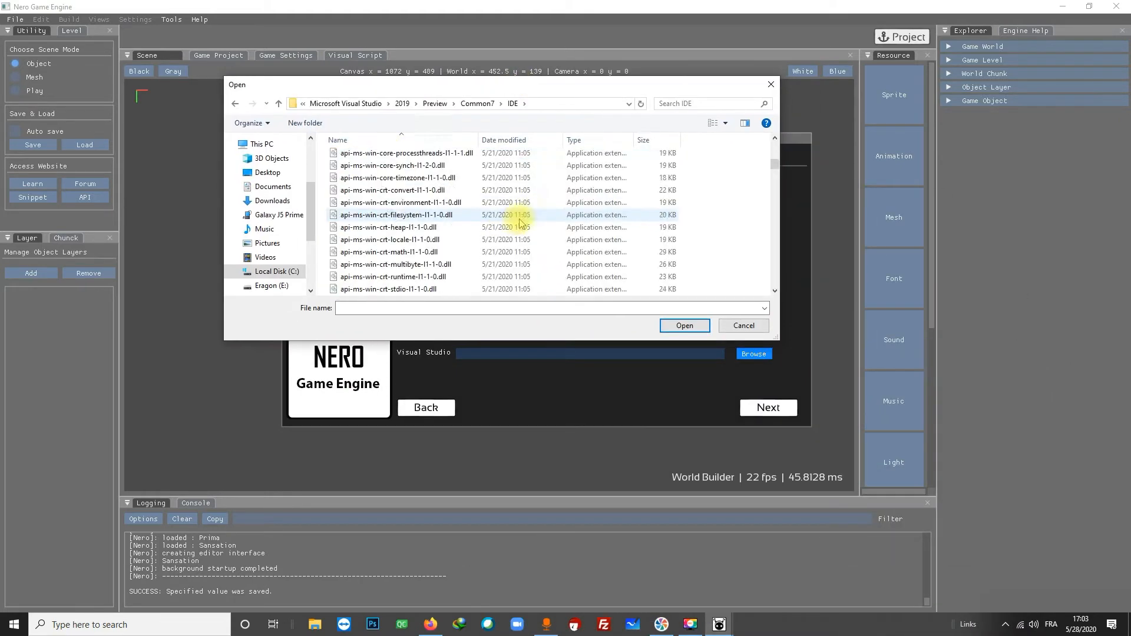
scroll(down, 3)
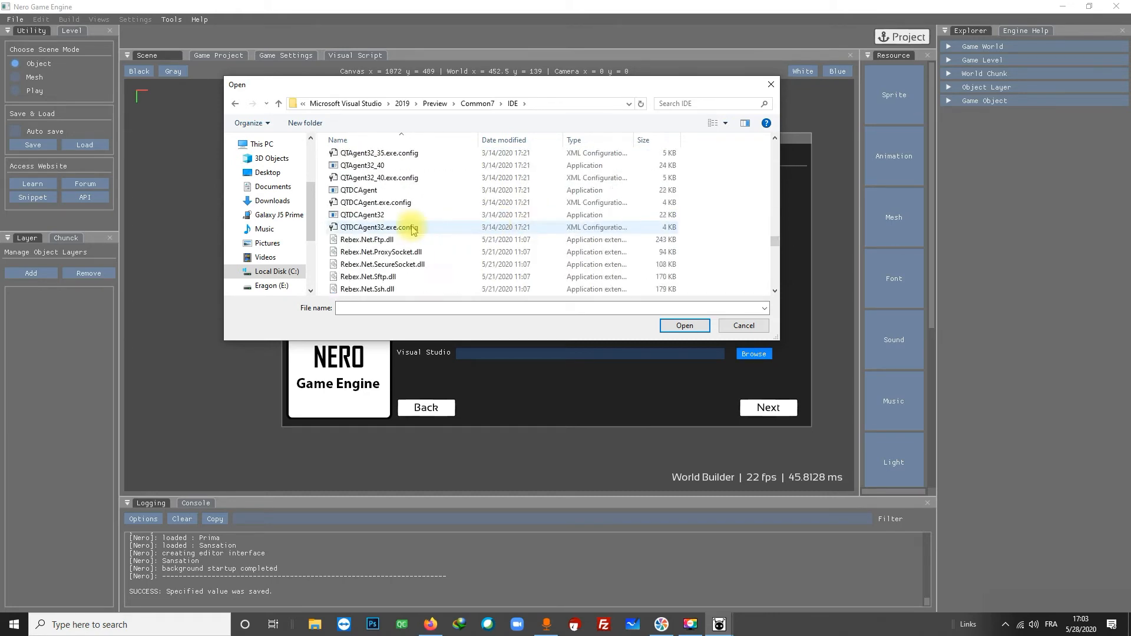
scroll(down, 3)
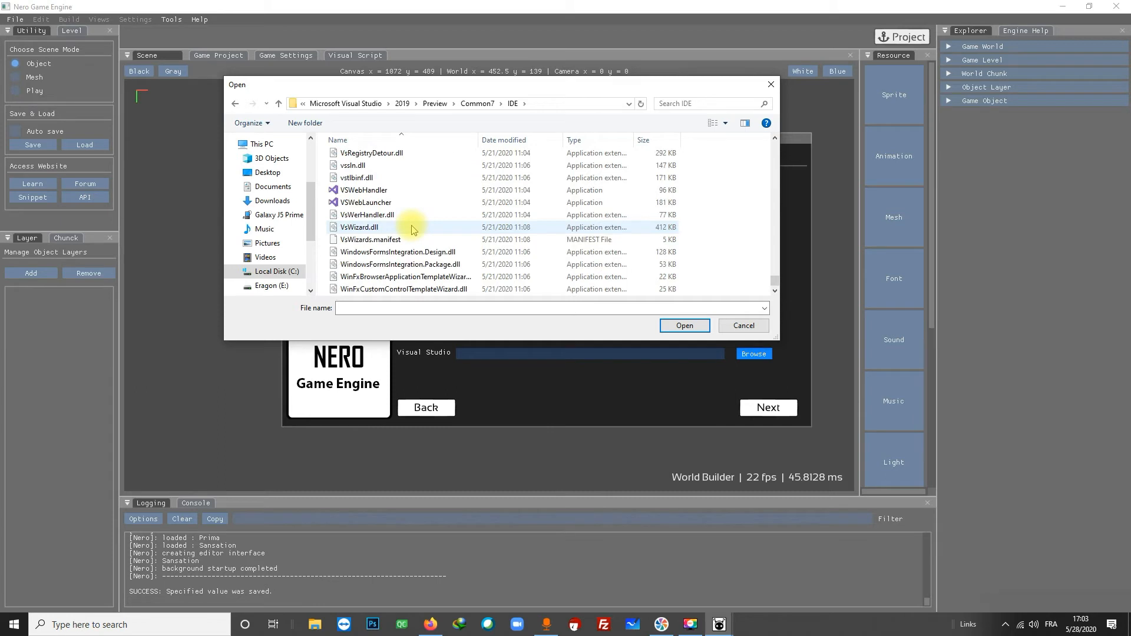
click(366, 201)
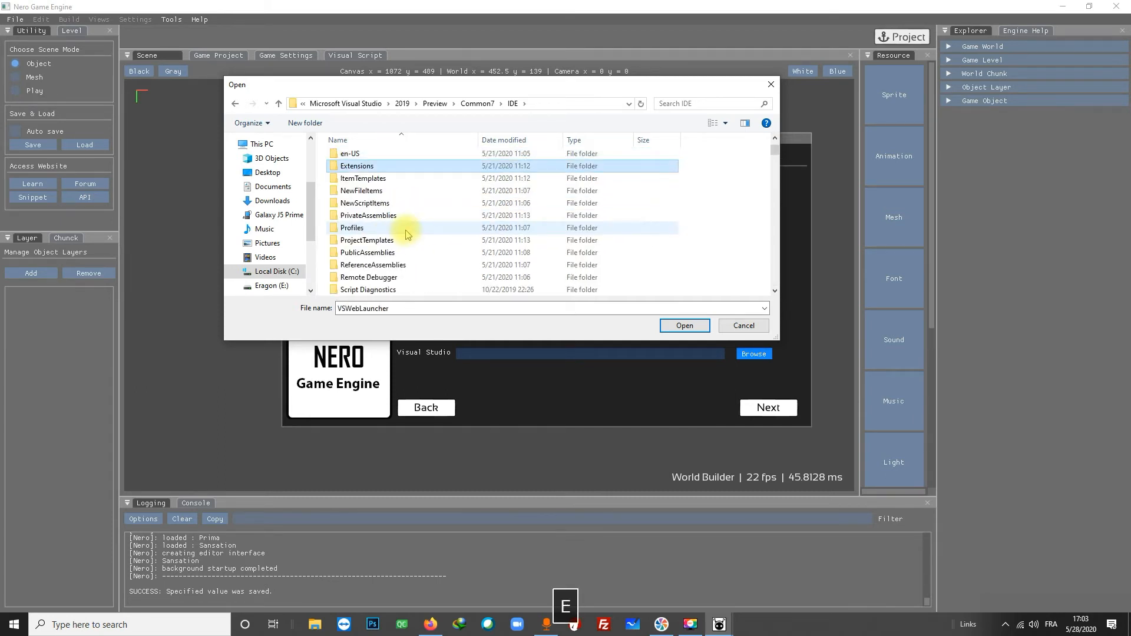
scroll(up, 3)
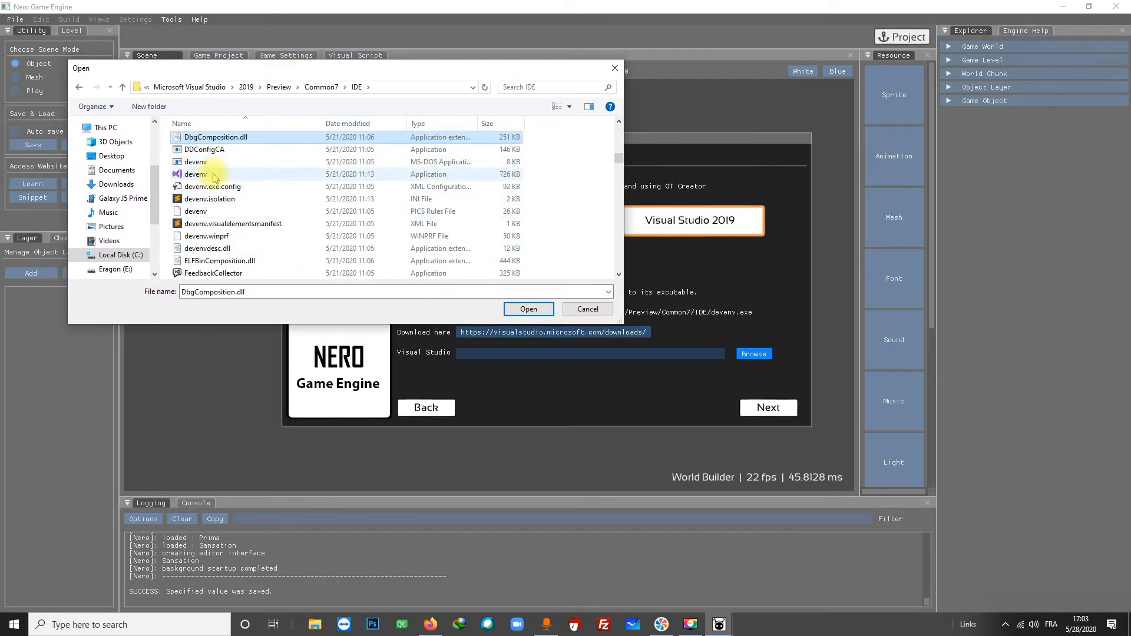
click(528, 309)
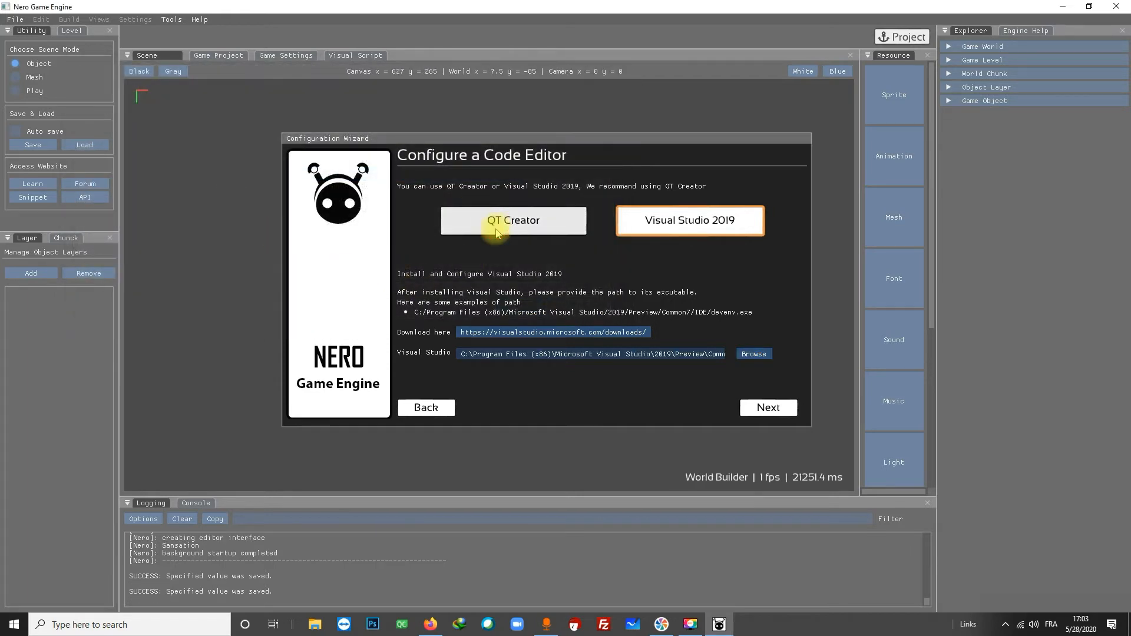
Keep QT Creator, advance to the Texture Packer step and view the TexturePacker download page.
click(513, 221)
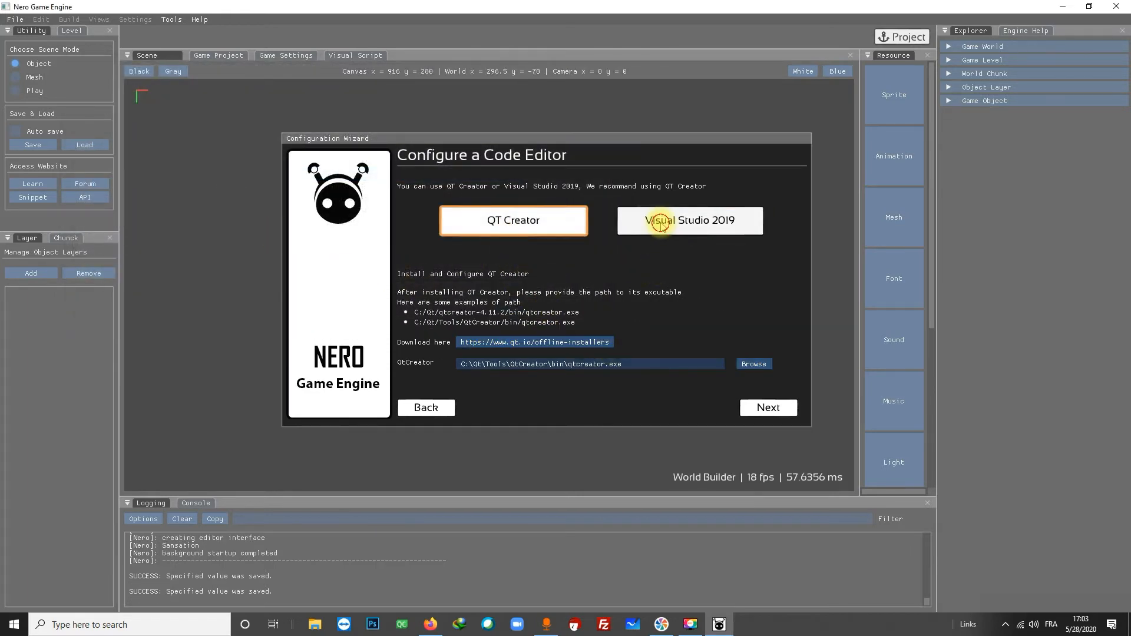
click(767, 408)
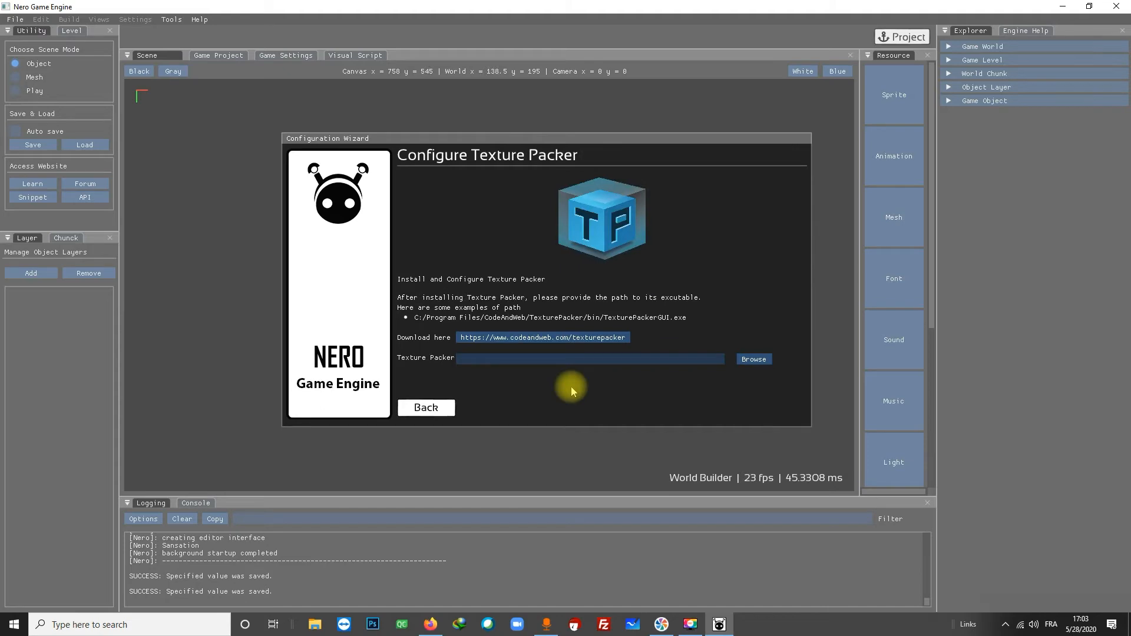
click(542, 337)
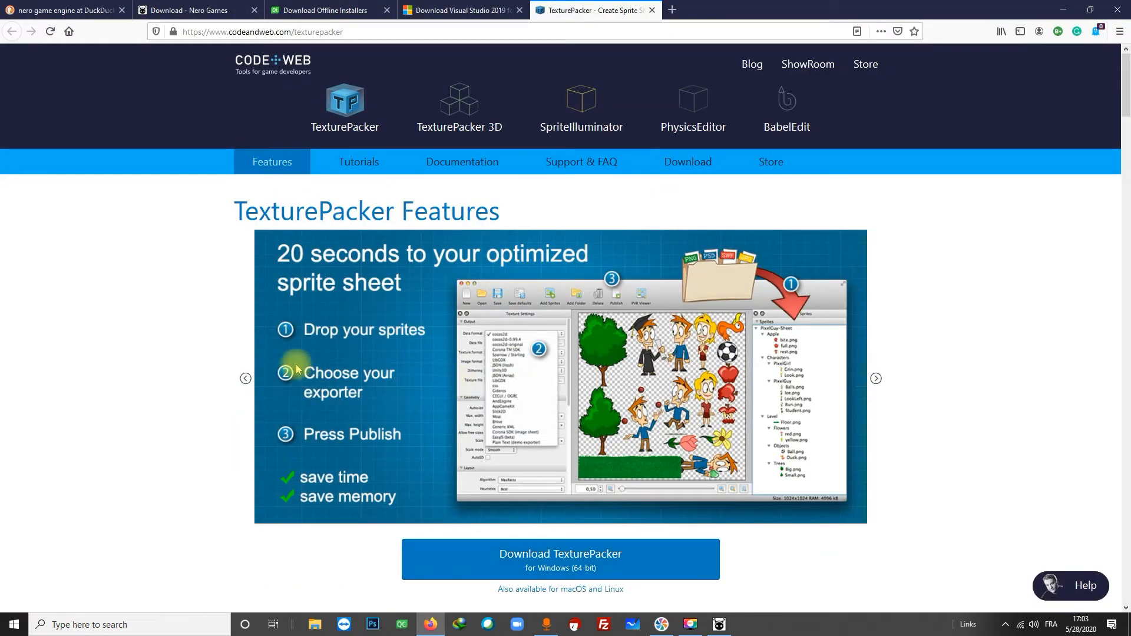
scroll(down, 3)
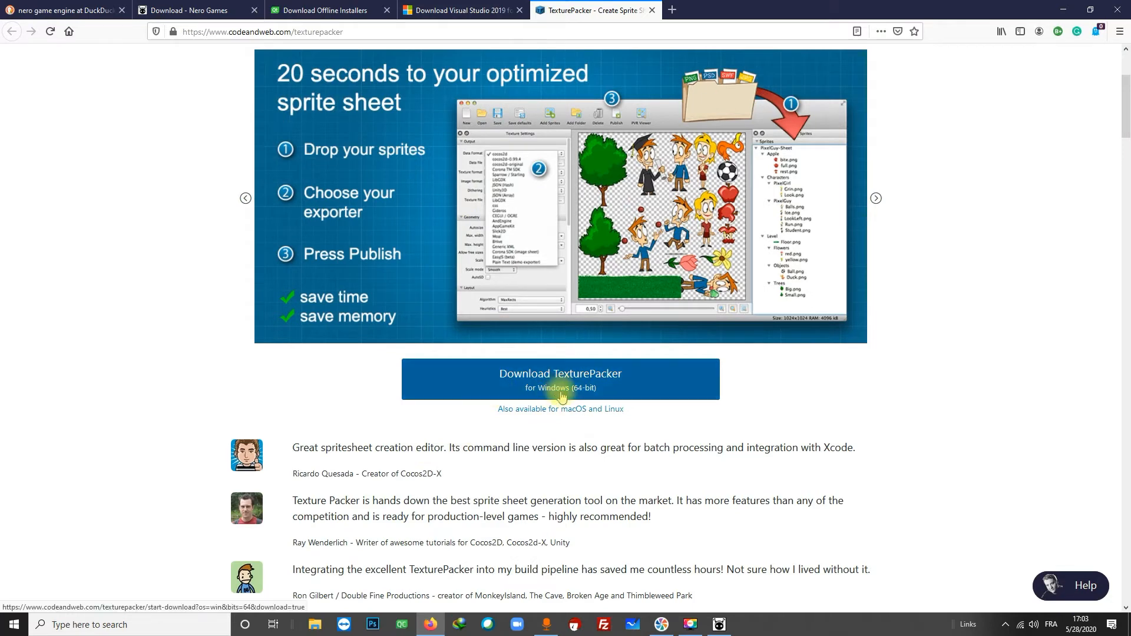
click(876, 198)
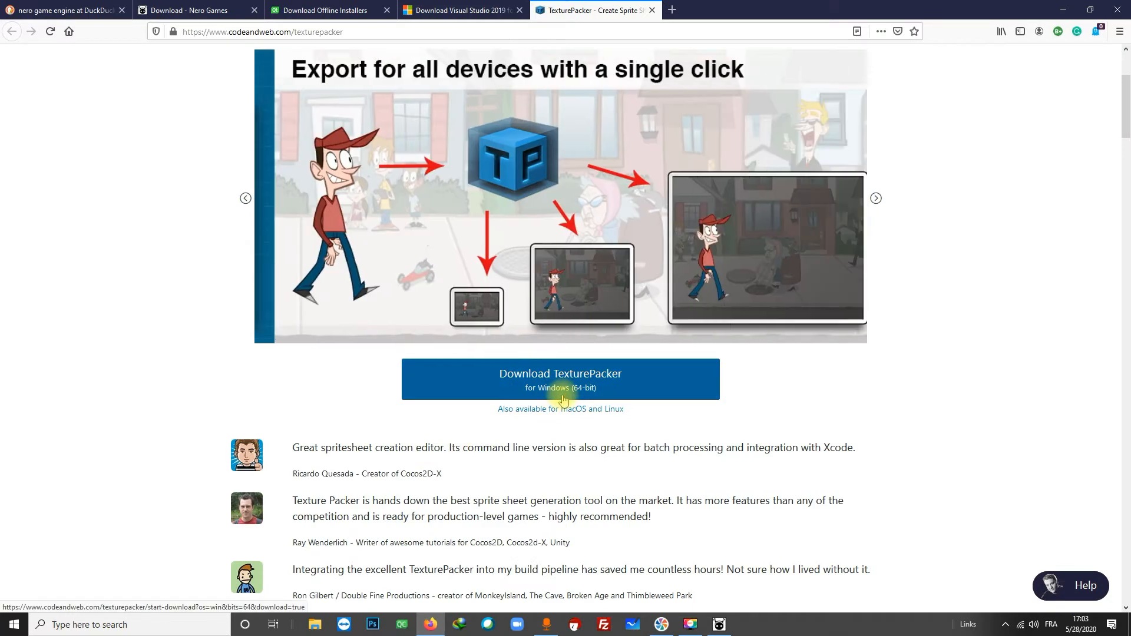
scroll(up, 3)
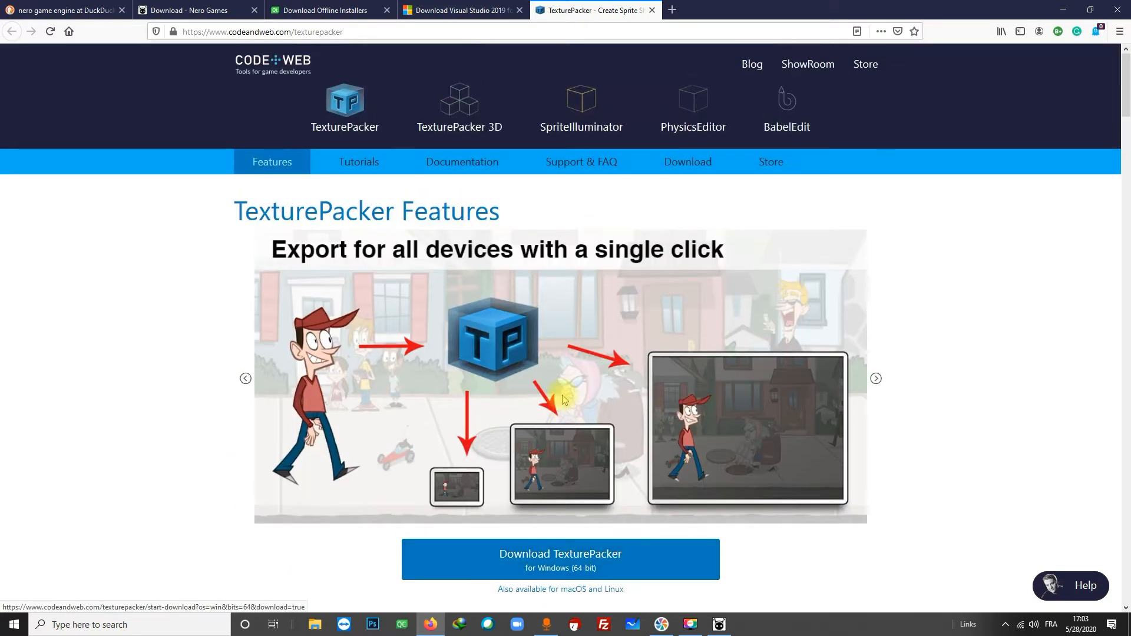
click(718, 624)
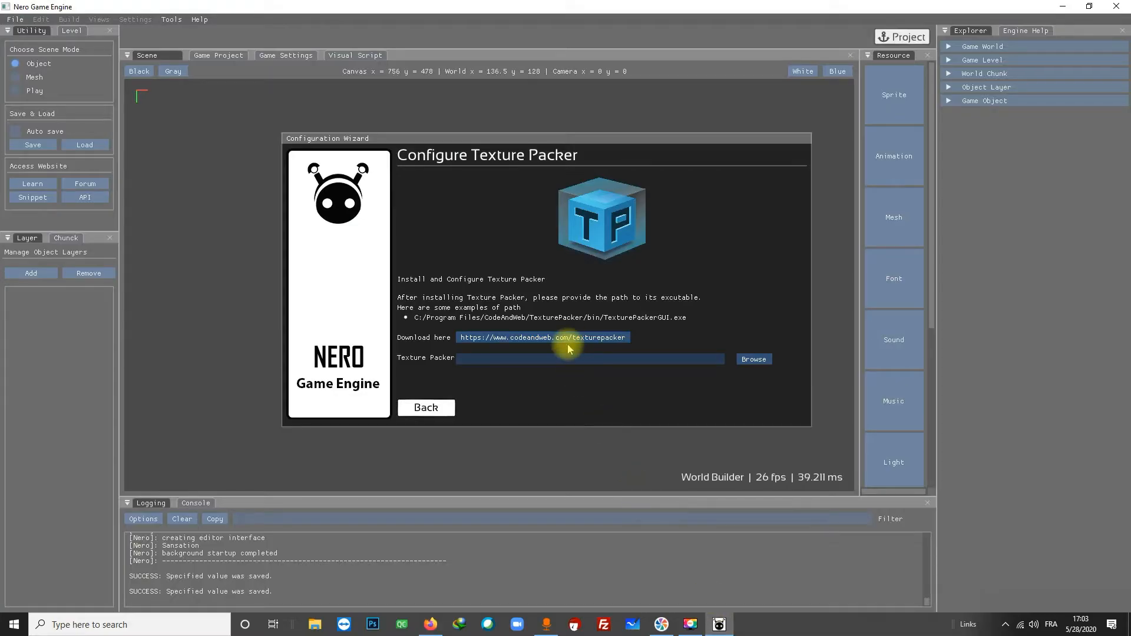
mouse_move(753, 359)
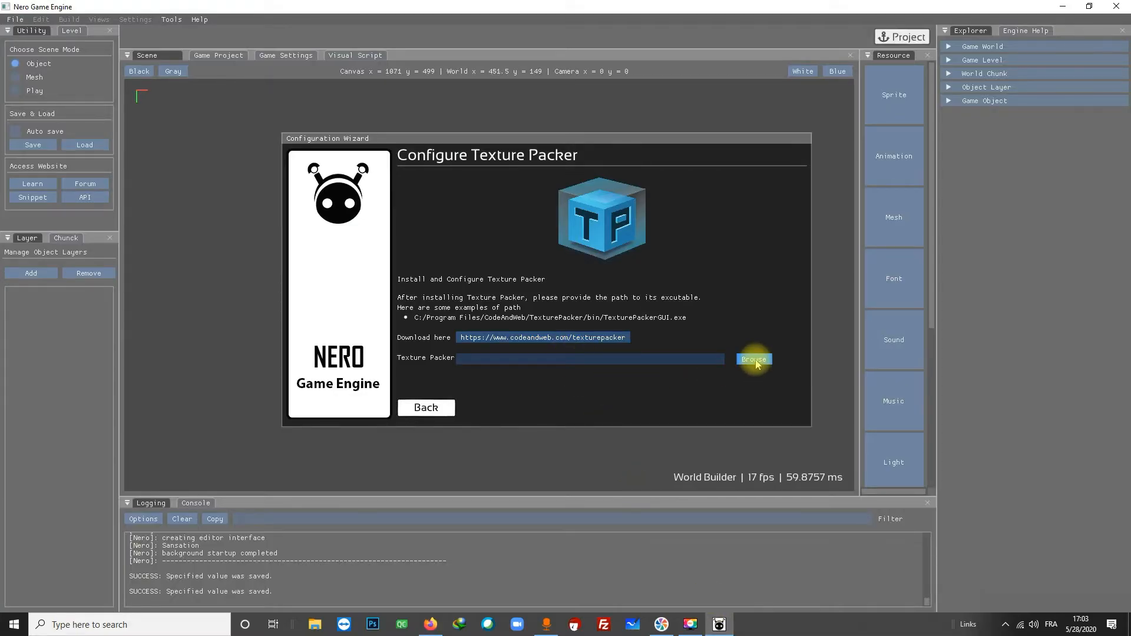
Set the Texture Packer path to TexturePackerGUI.exe under CodeAndWeb\TexturePacker\bin and continue.
click(753, 359)
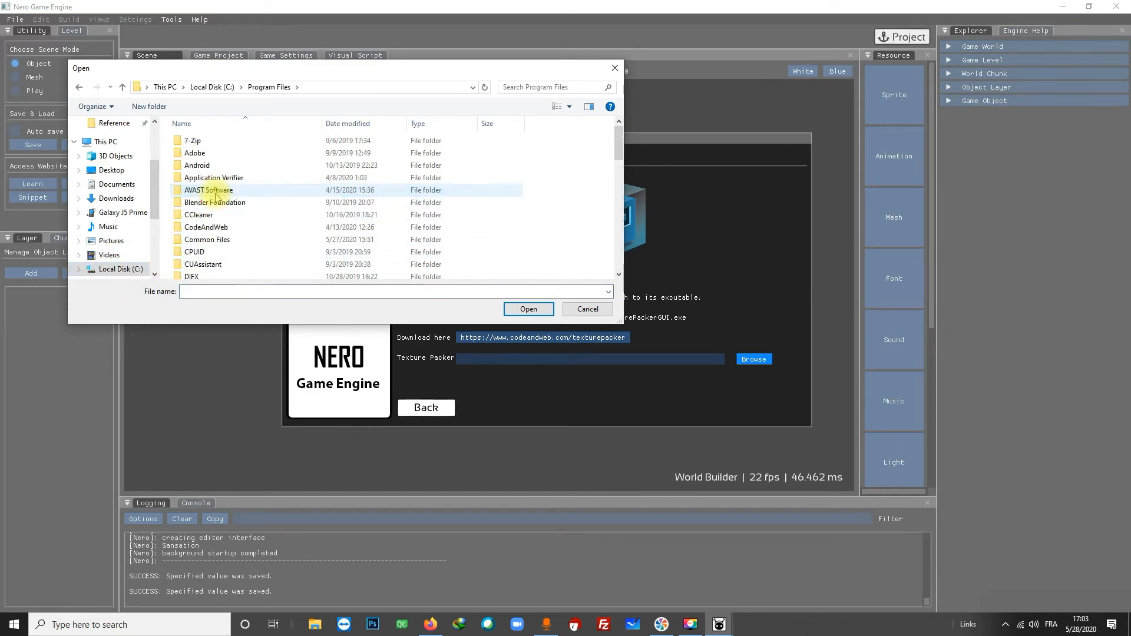
click(205, 228)
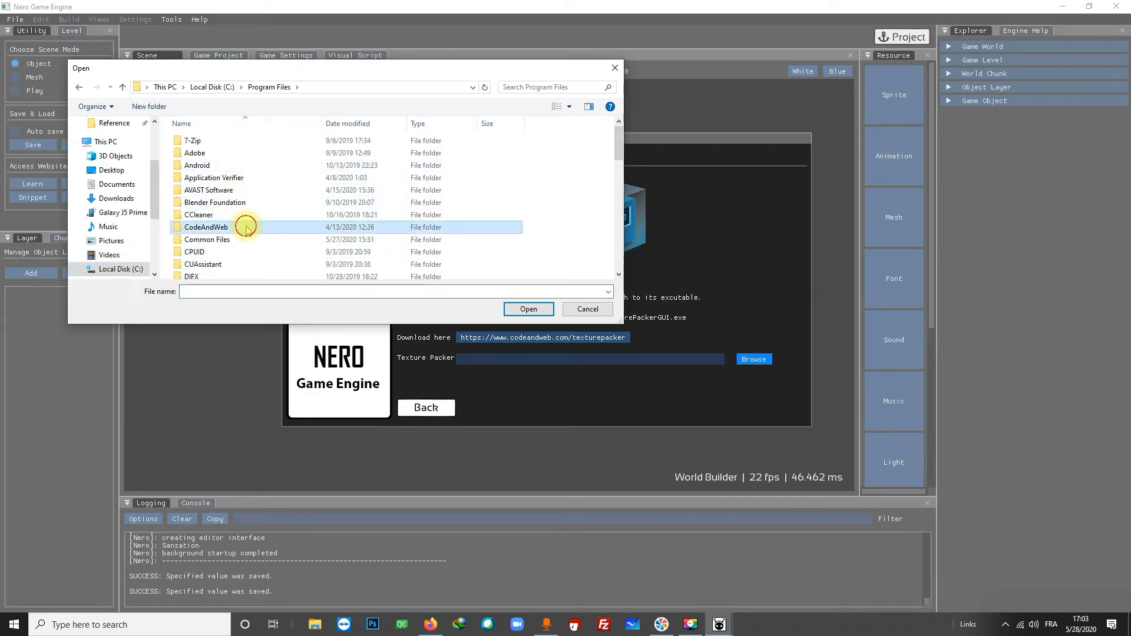
double_click(205, 228)
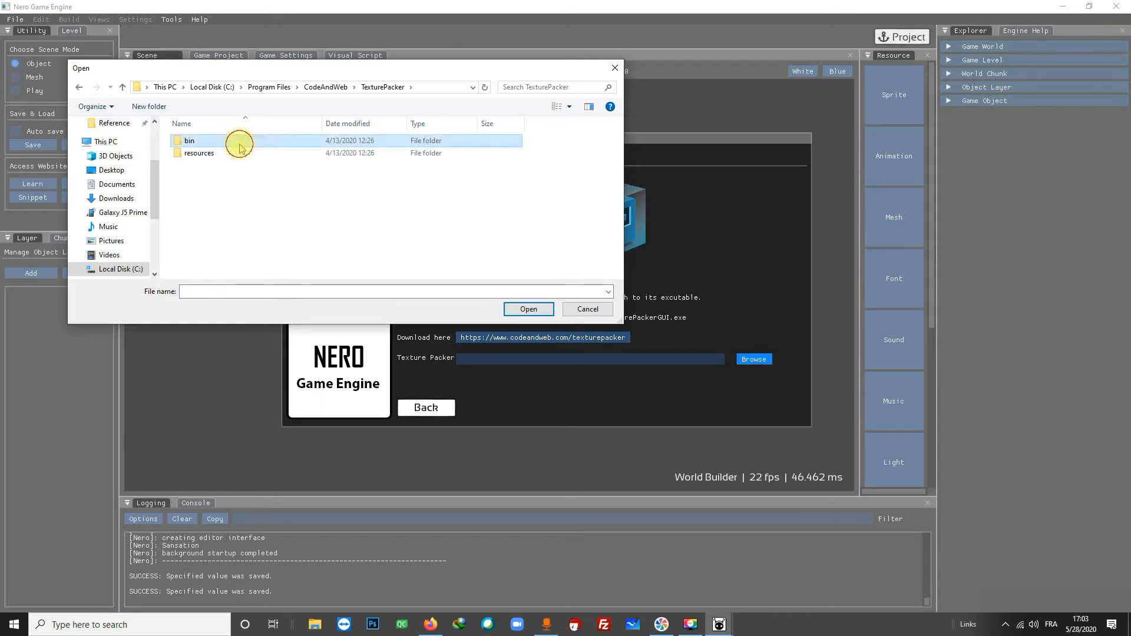
double_click(190, 140)
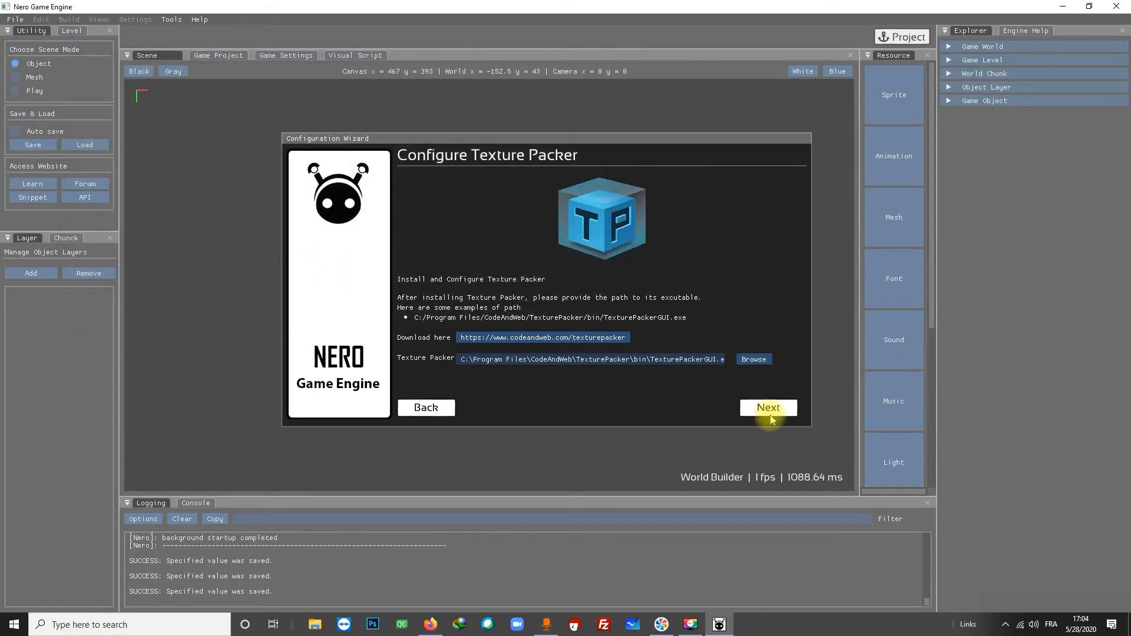
click(767, 408)
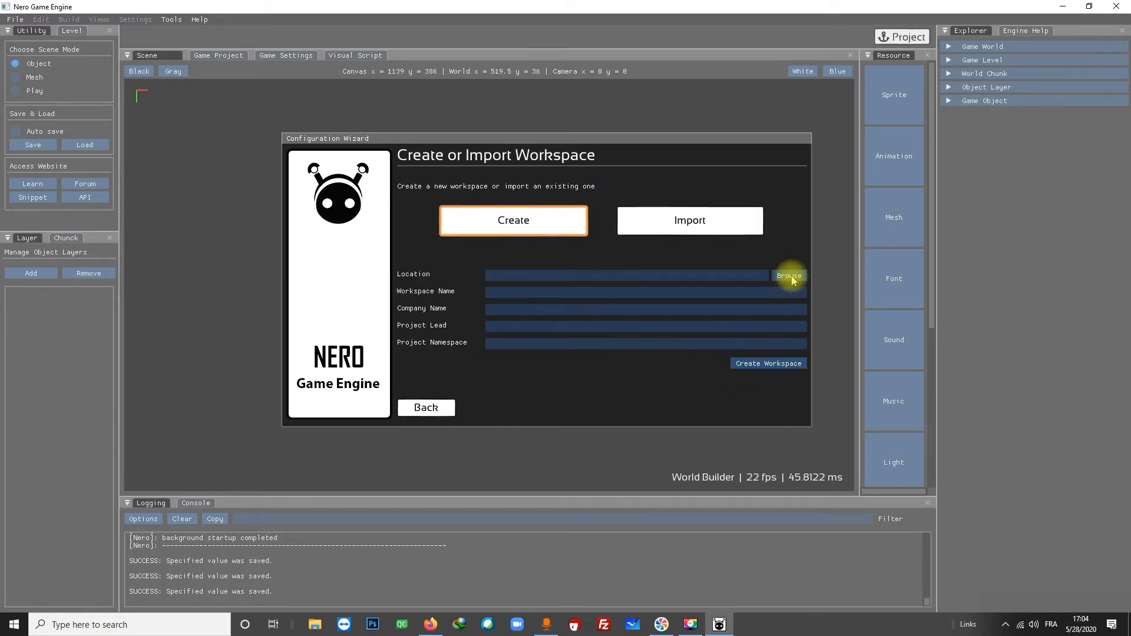
Place the workspace on the Desktop and name it 'Nero Game Engine Tutorial'.
click(789, 276)
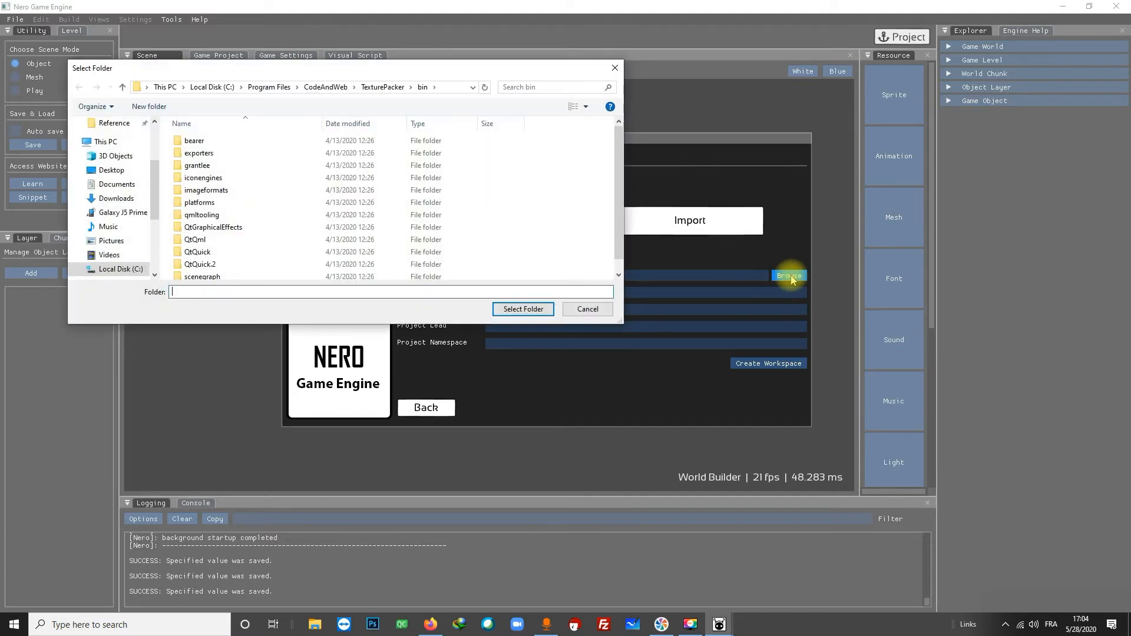
click(111, 170)
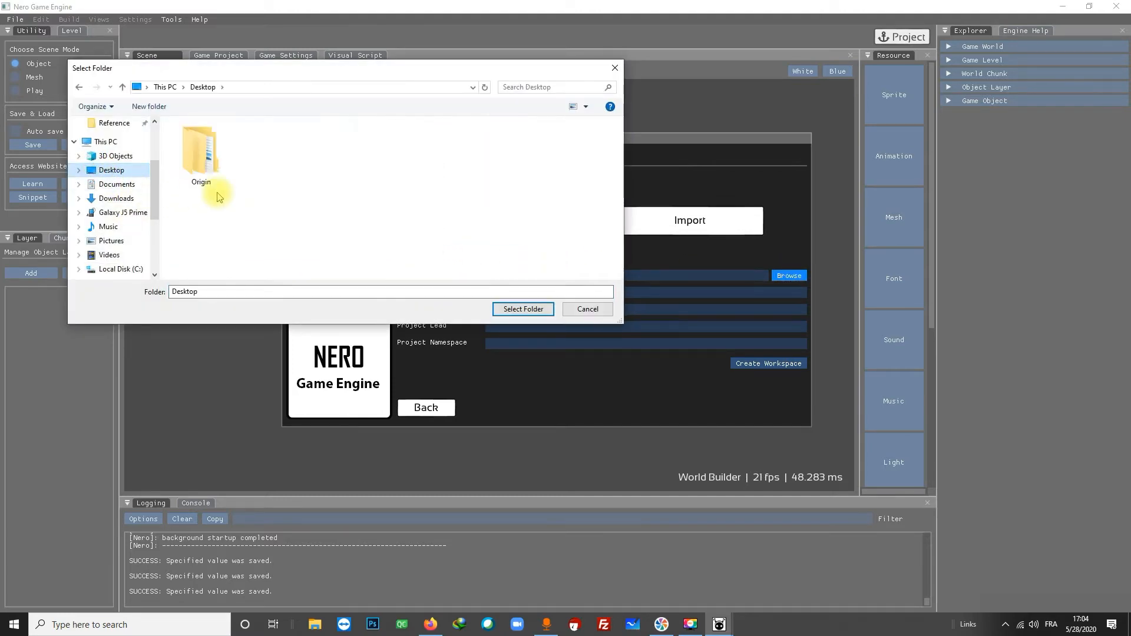
click(522, 308)
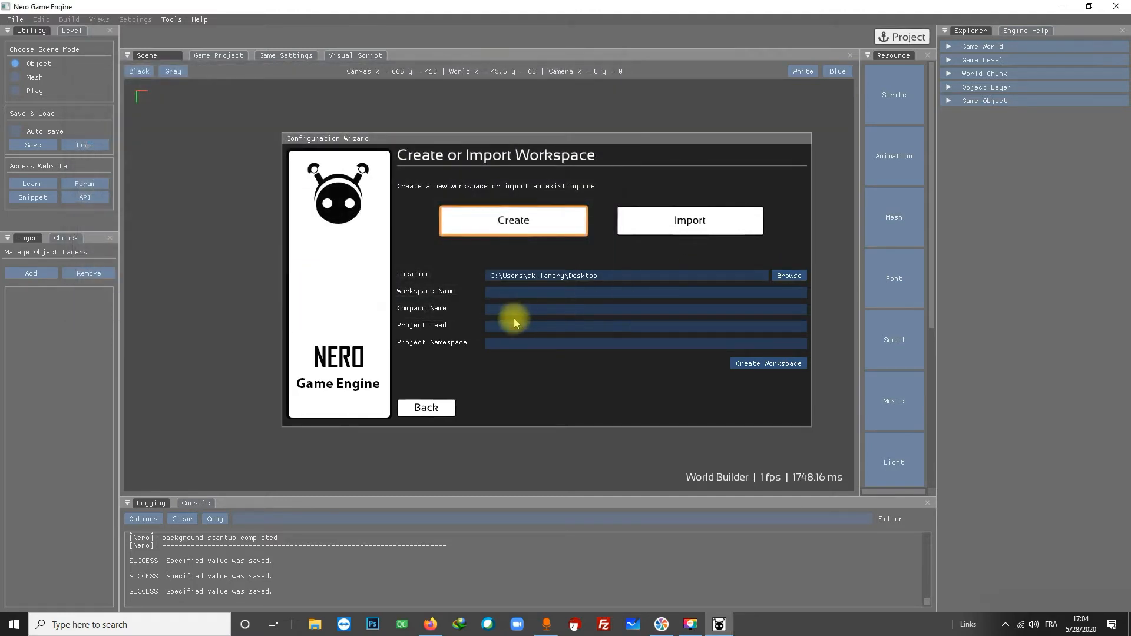
click(645, 291)
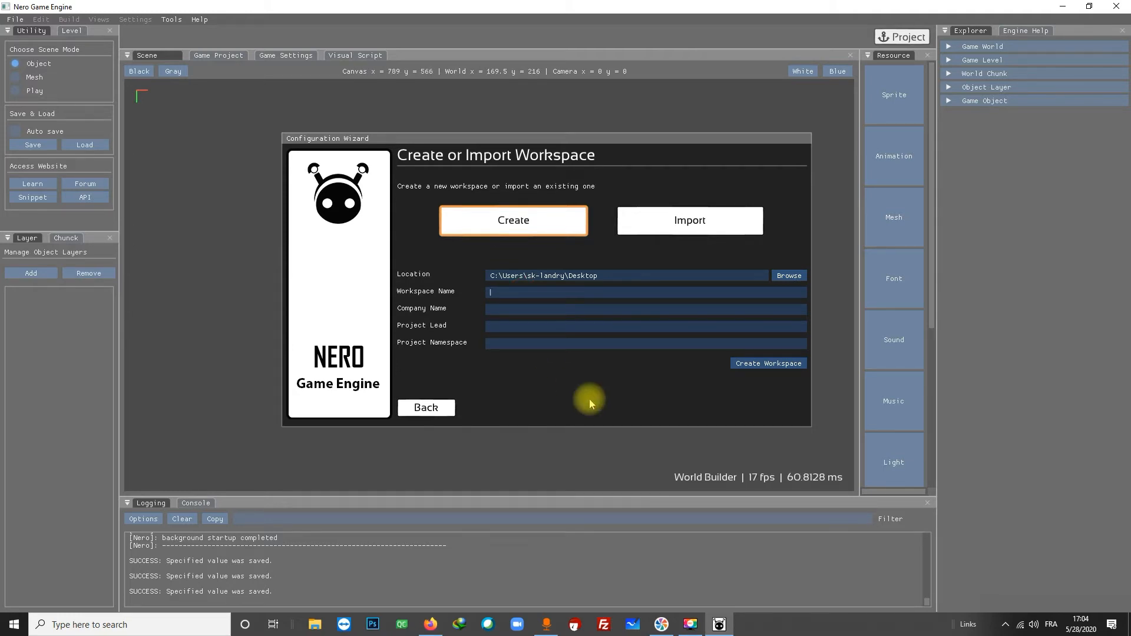
text(Nero Game Engine tut)
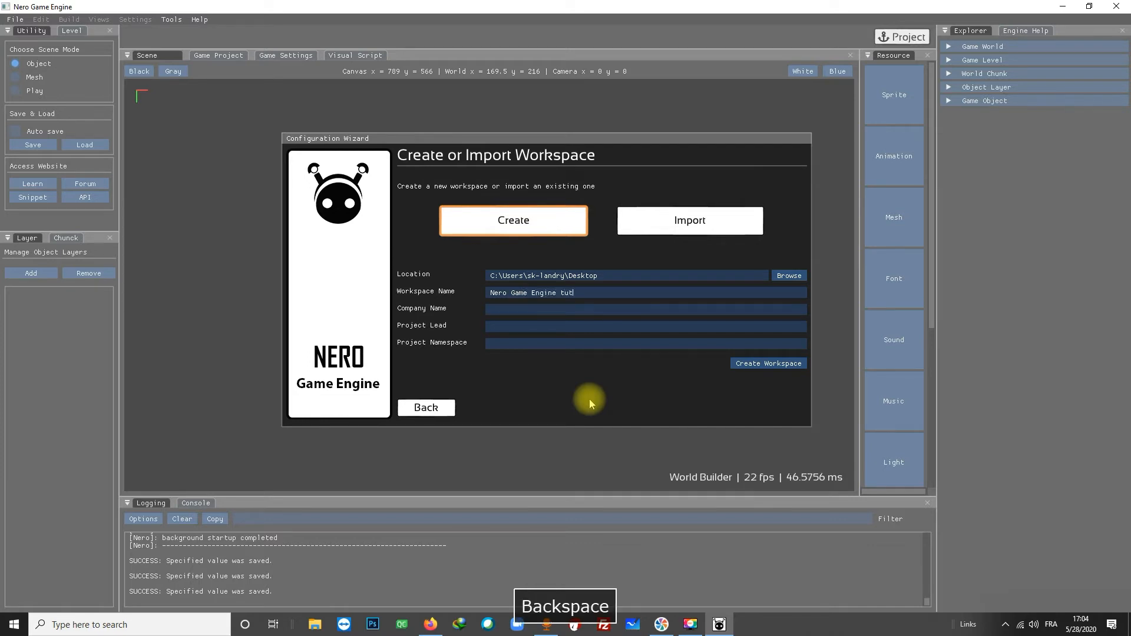
text(Tuirl)
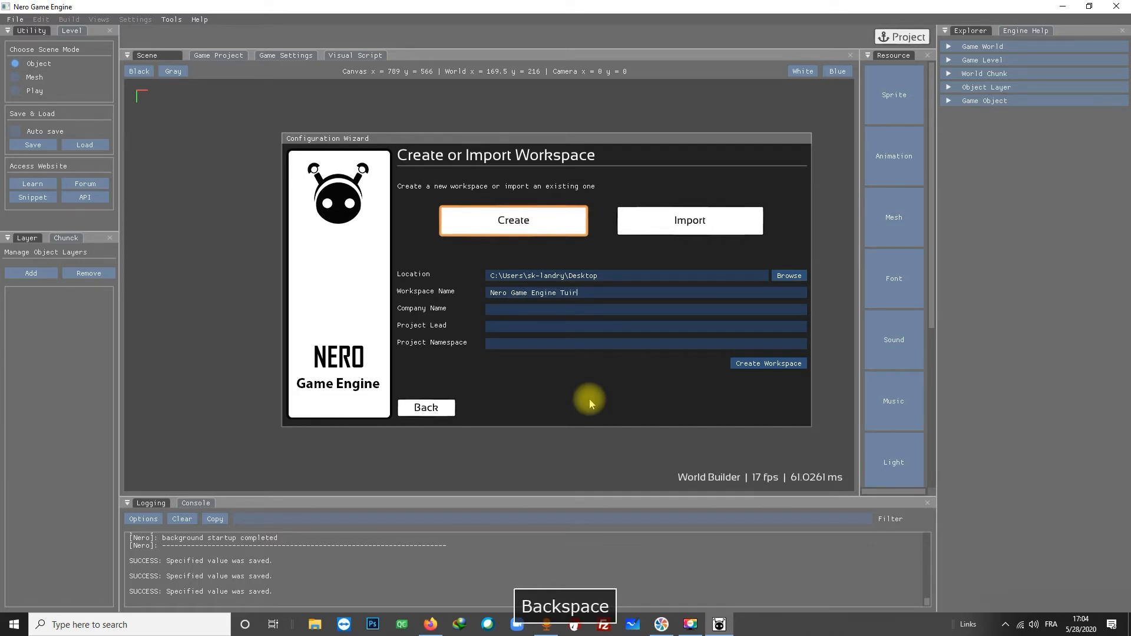
key(Backspace)
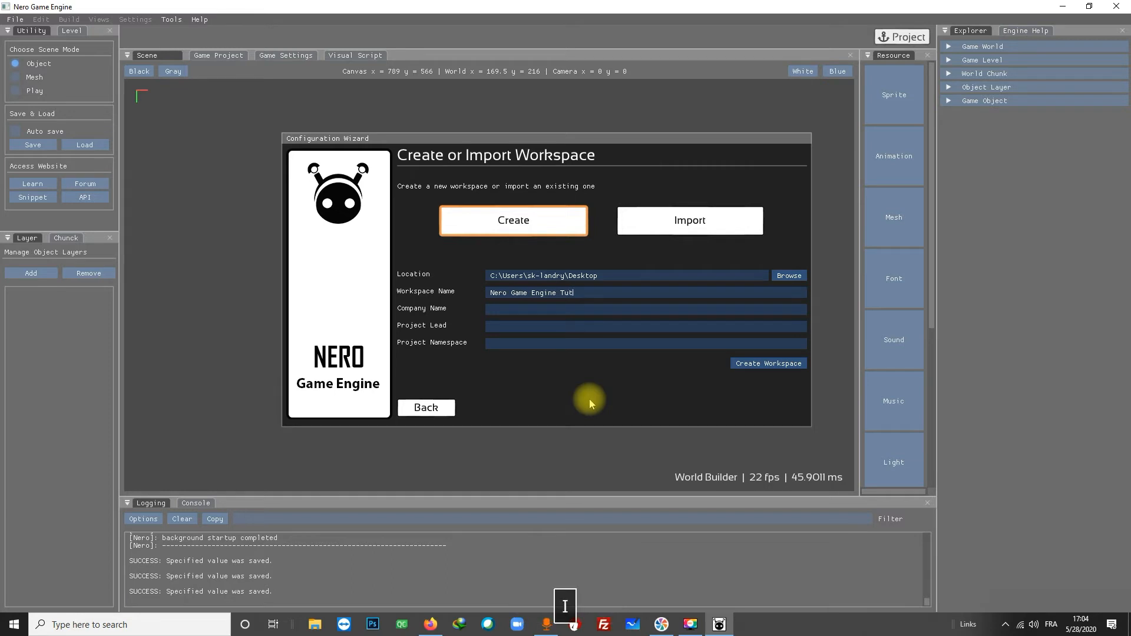
text(orial)
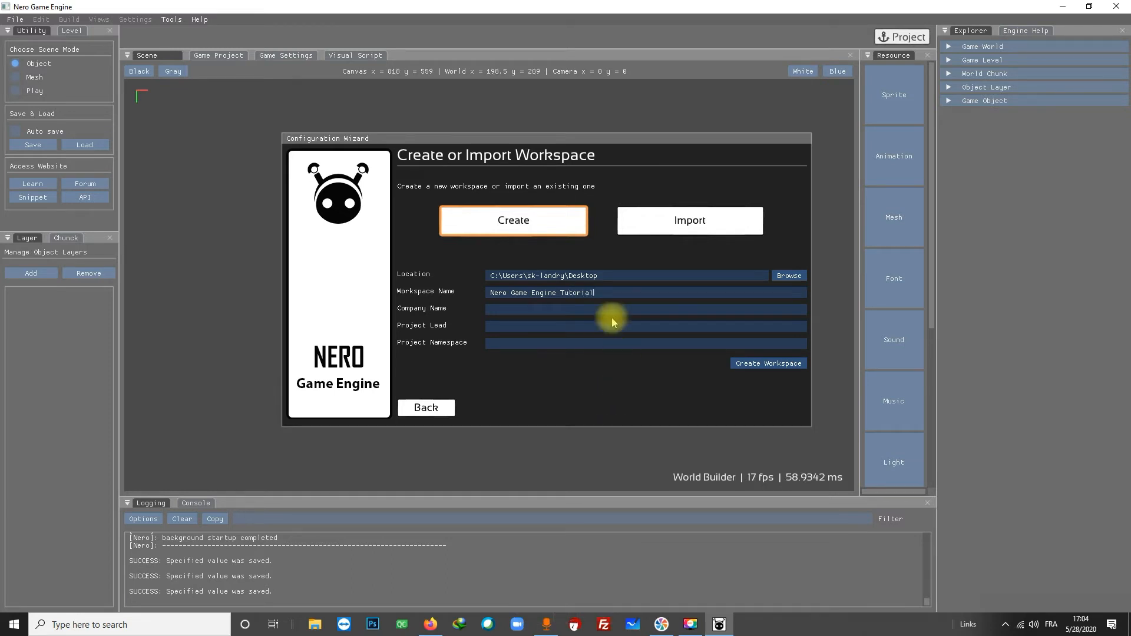
Enter company Nero Games, lead sk-landry and namespace ng, then create the workspace.
click(613, 308)
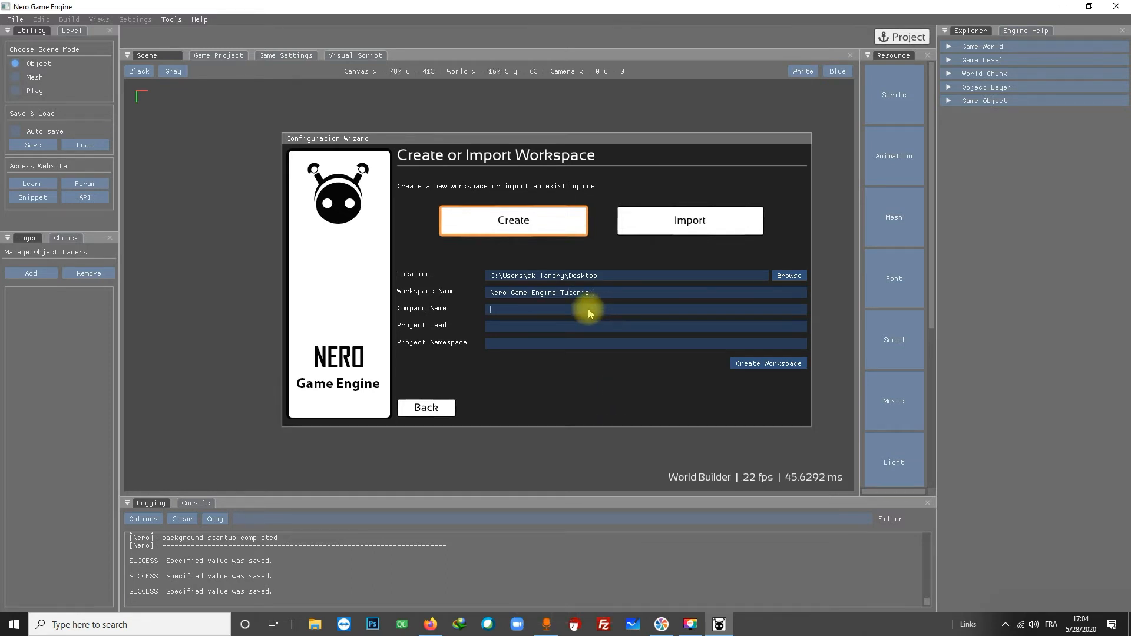
text(Nero Game)
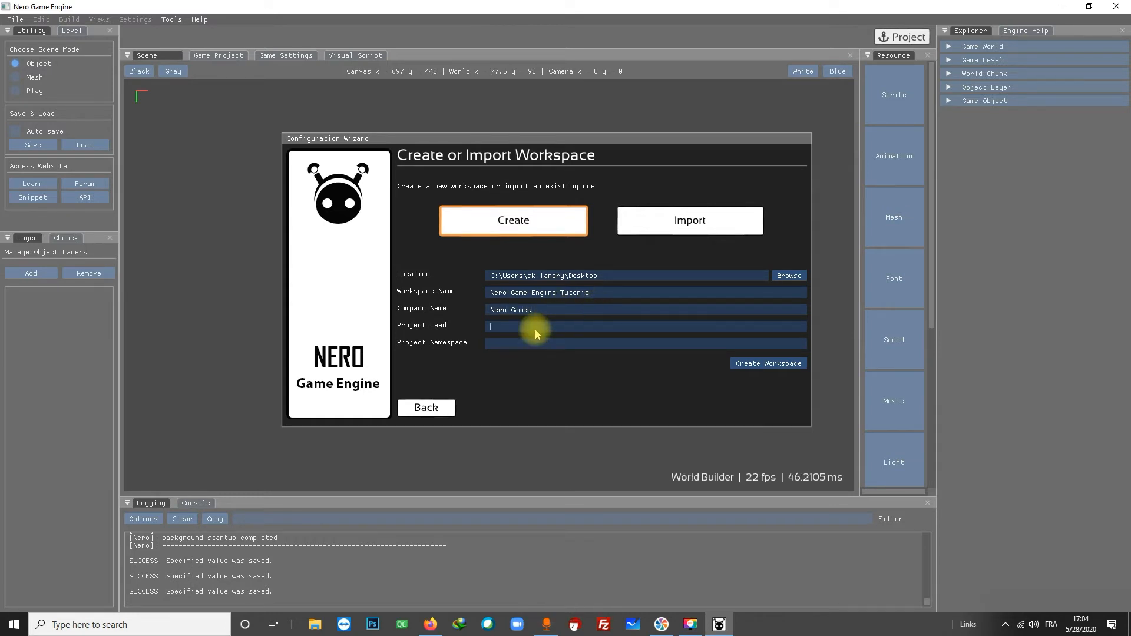
text(sk-)
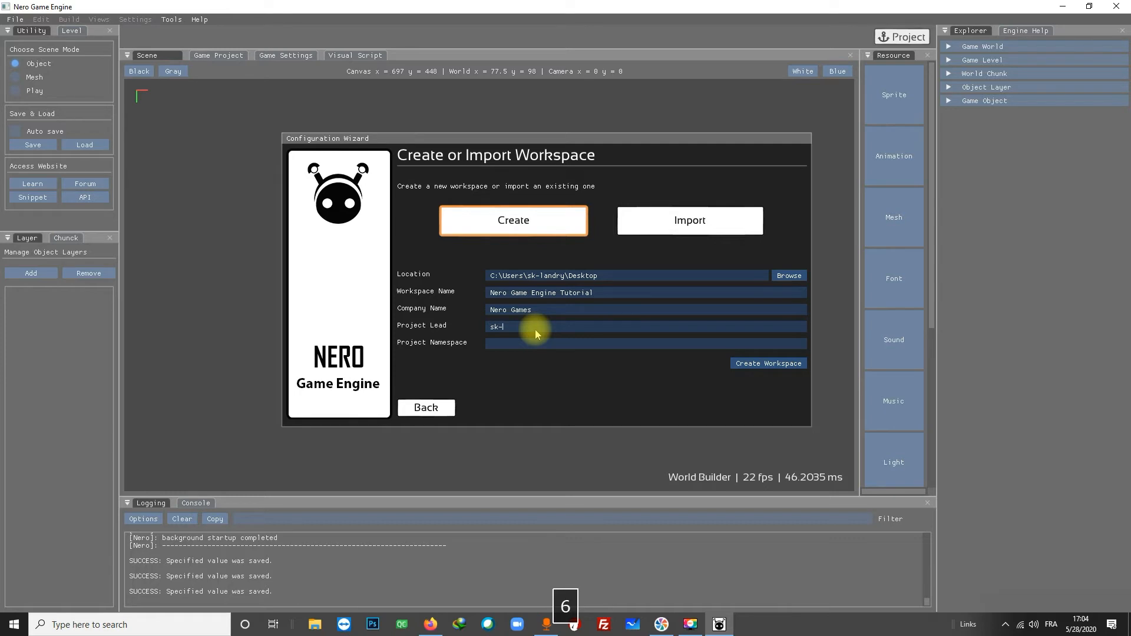
text(landry)
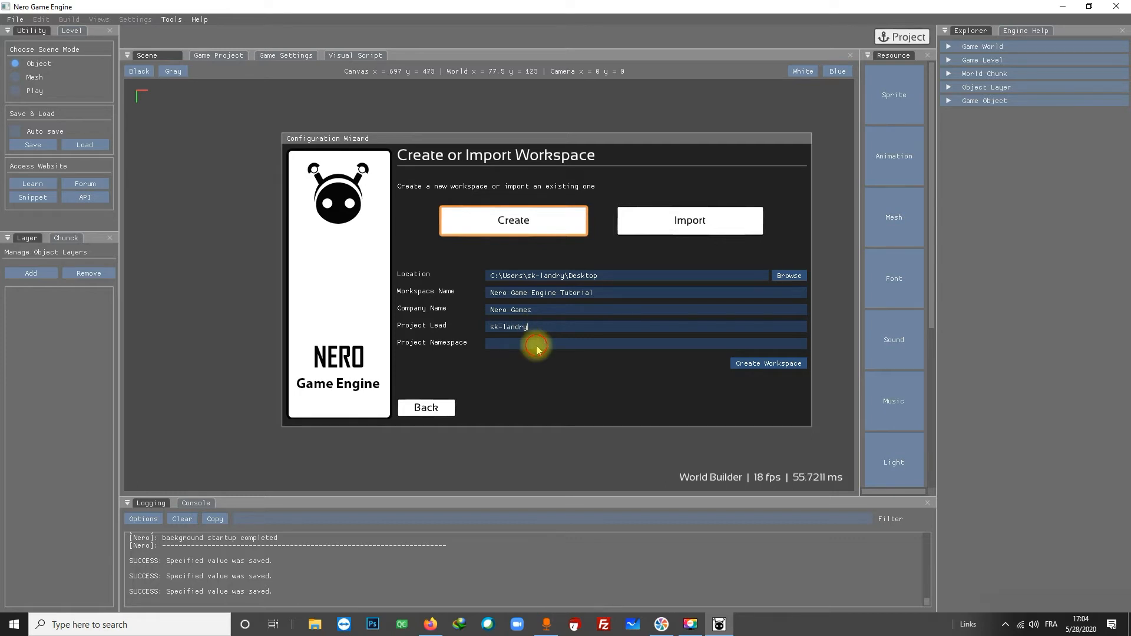
text(ngl)
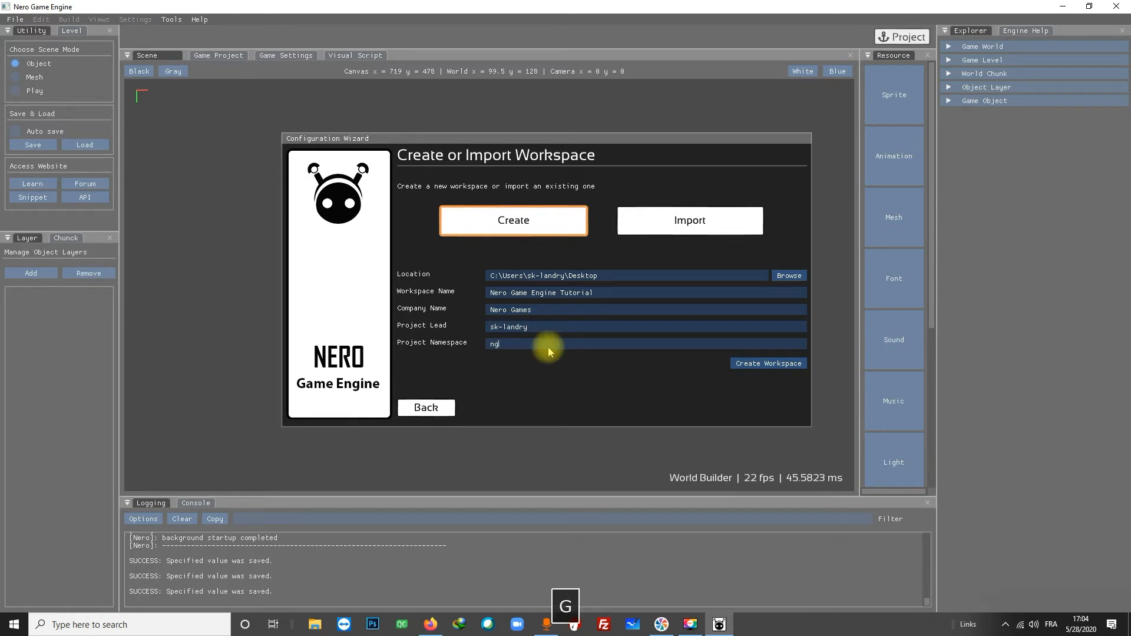
click(767, 363)
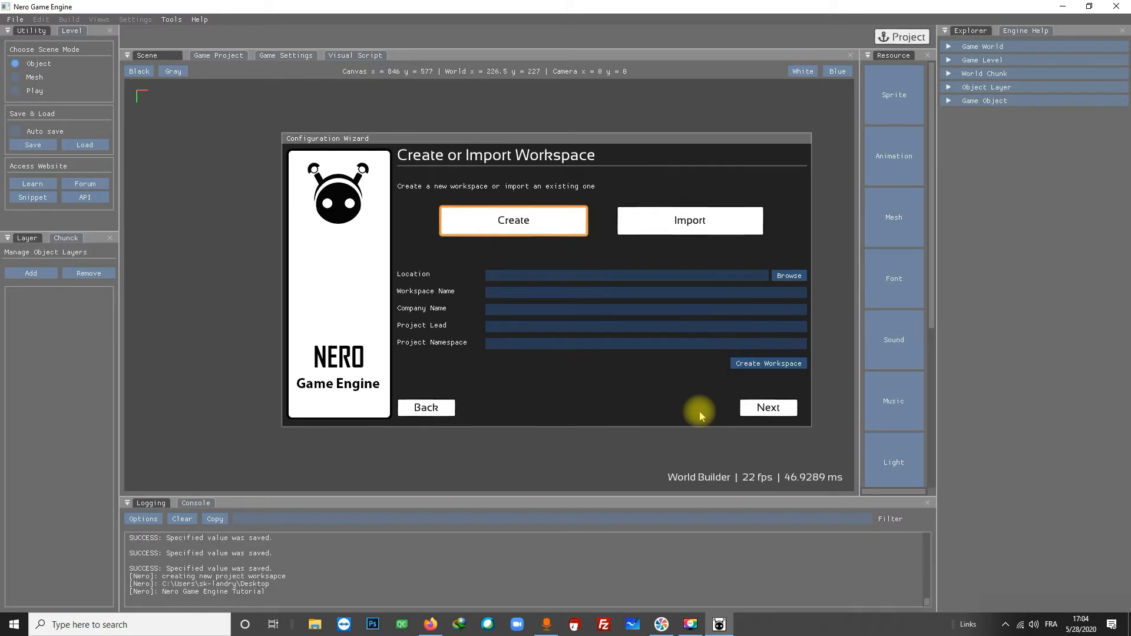
Advance past the last setup step and close the configuration wizard, returning to the empty editor scene.
click(768, 408)
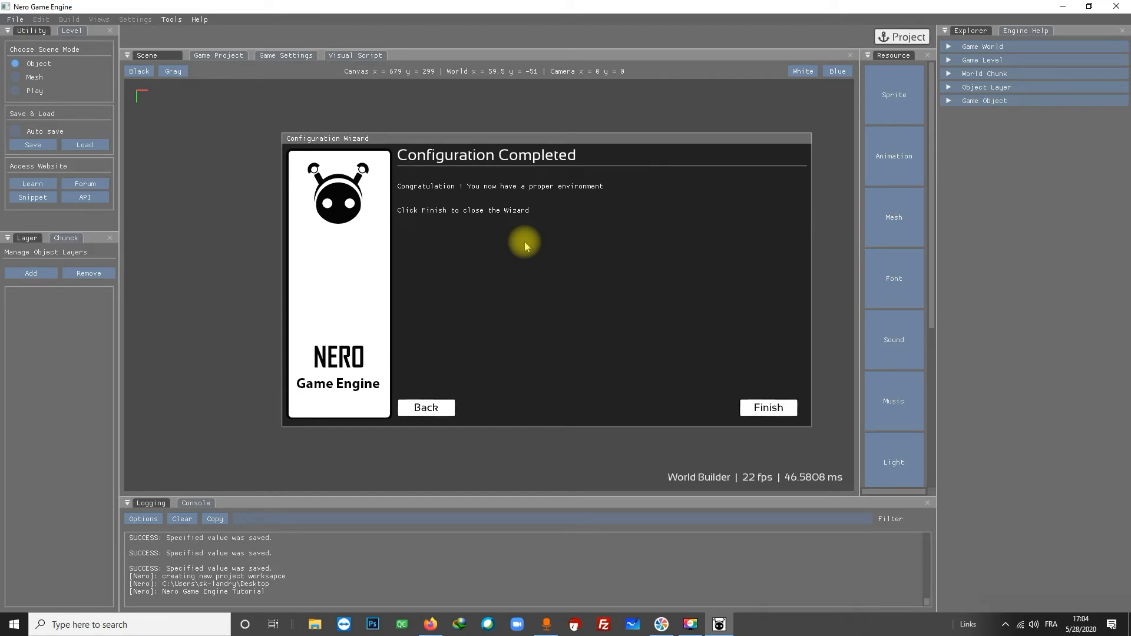
mouse_move(617, 387)
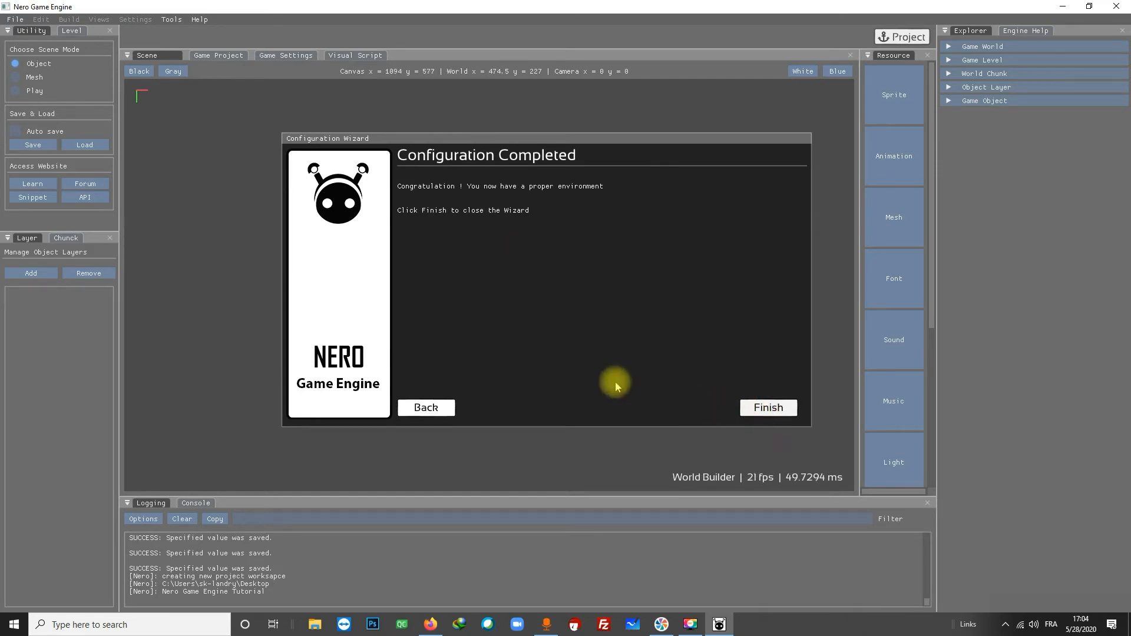
click(767, 407)
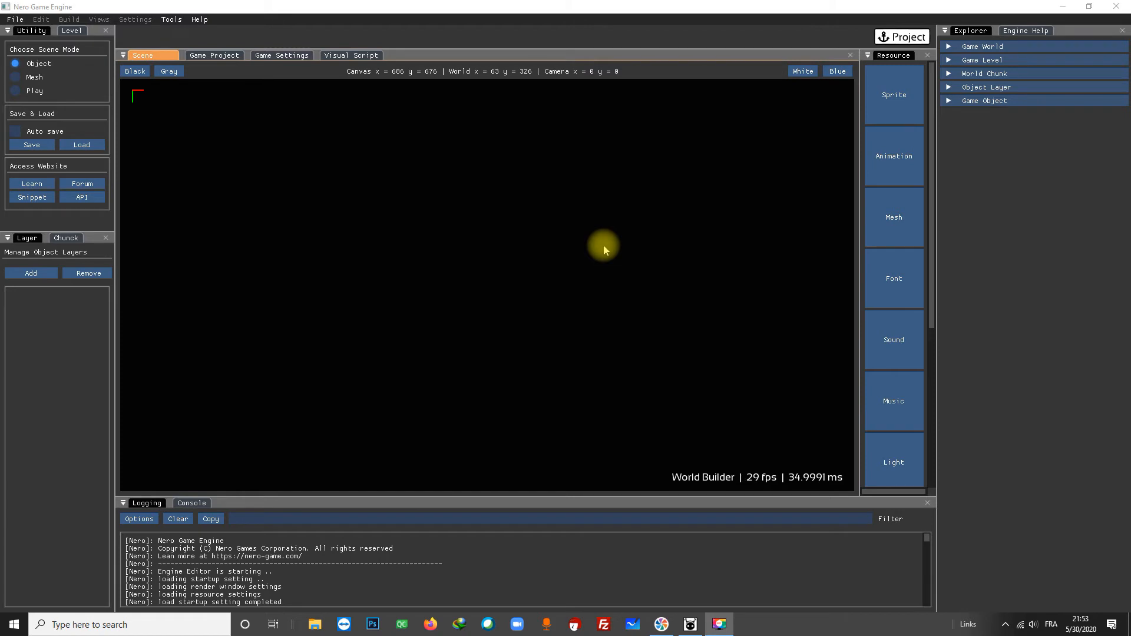
Bring up the Project Manager and settle on its Create Project form.
click(902, 36)
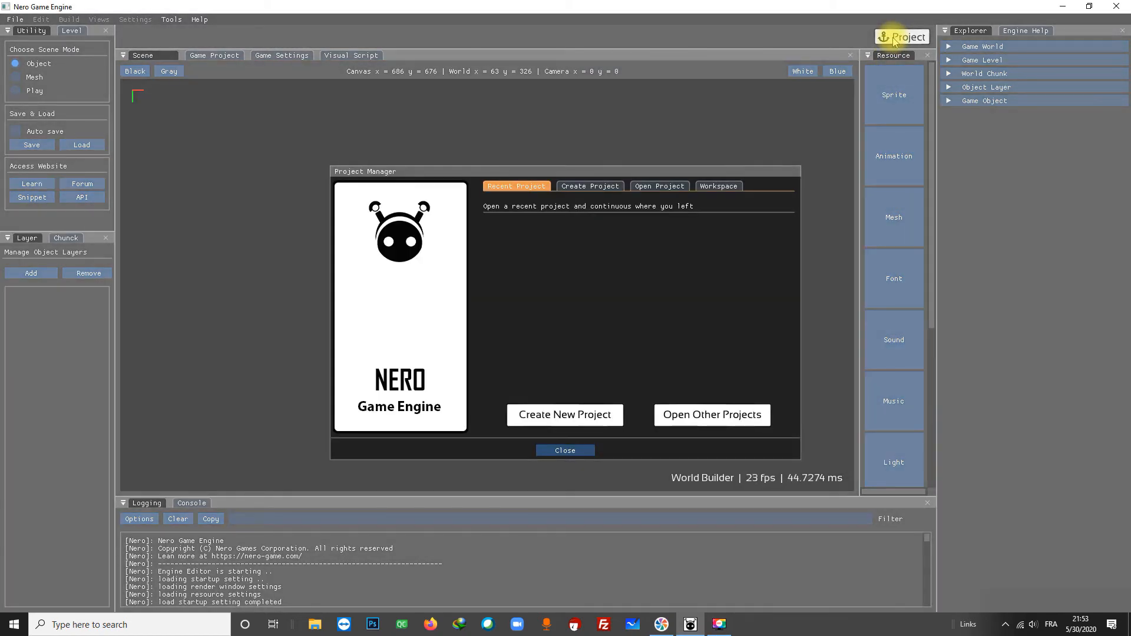
mouse_move(612, 214)
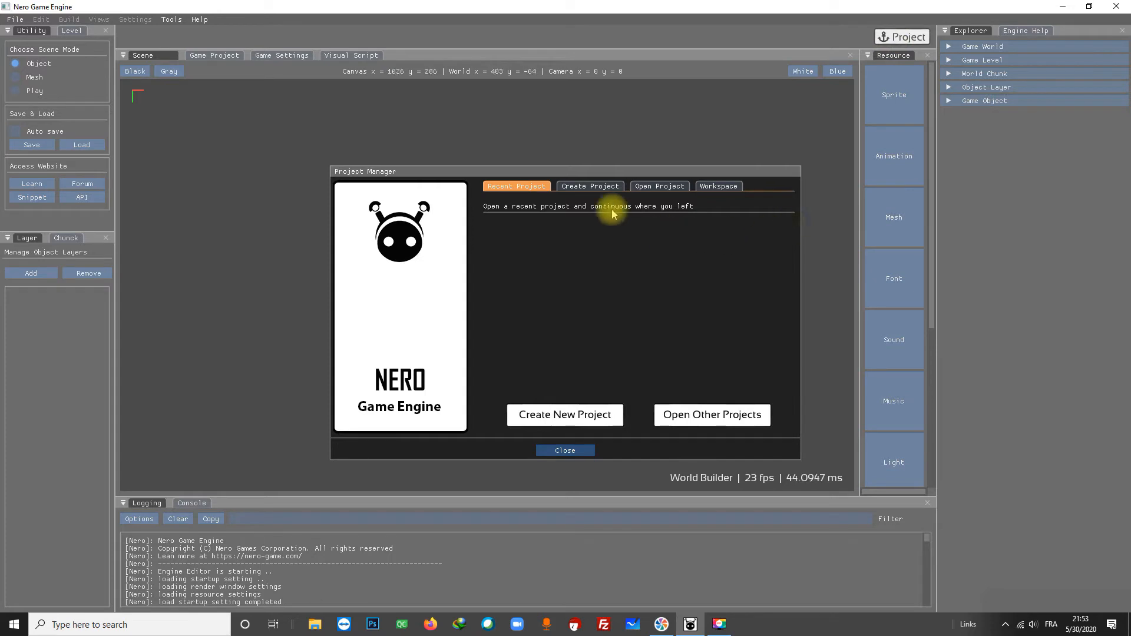
click(590, 186)
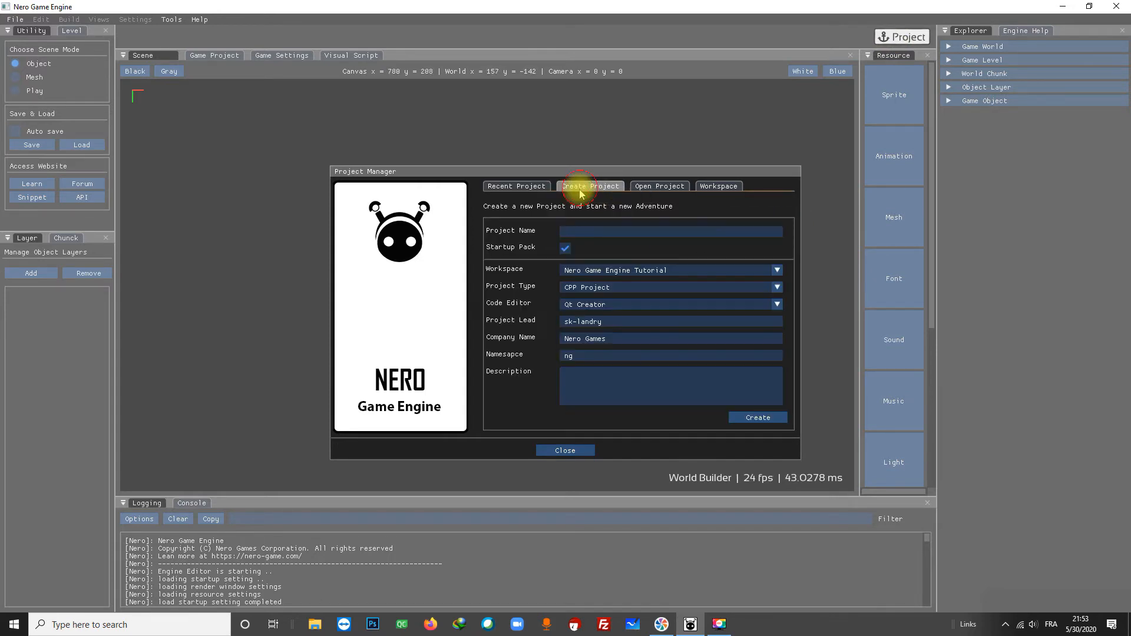
click(516, 186)
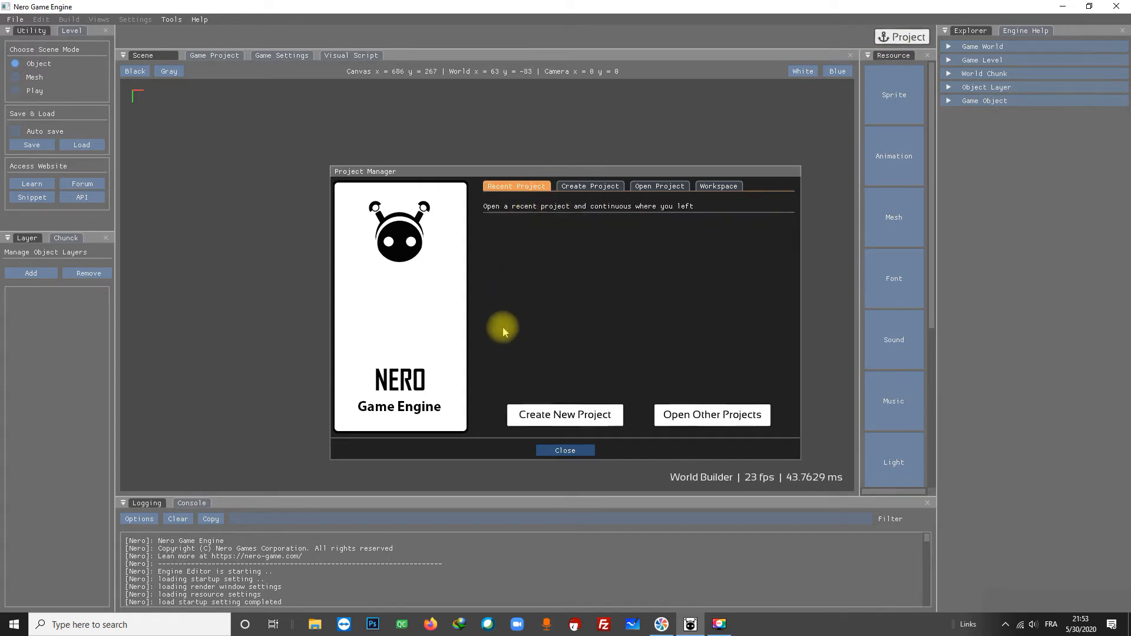
click(589, 186)
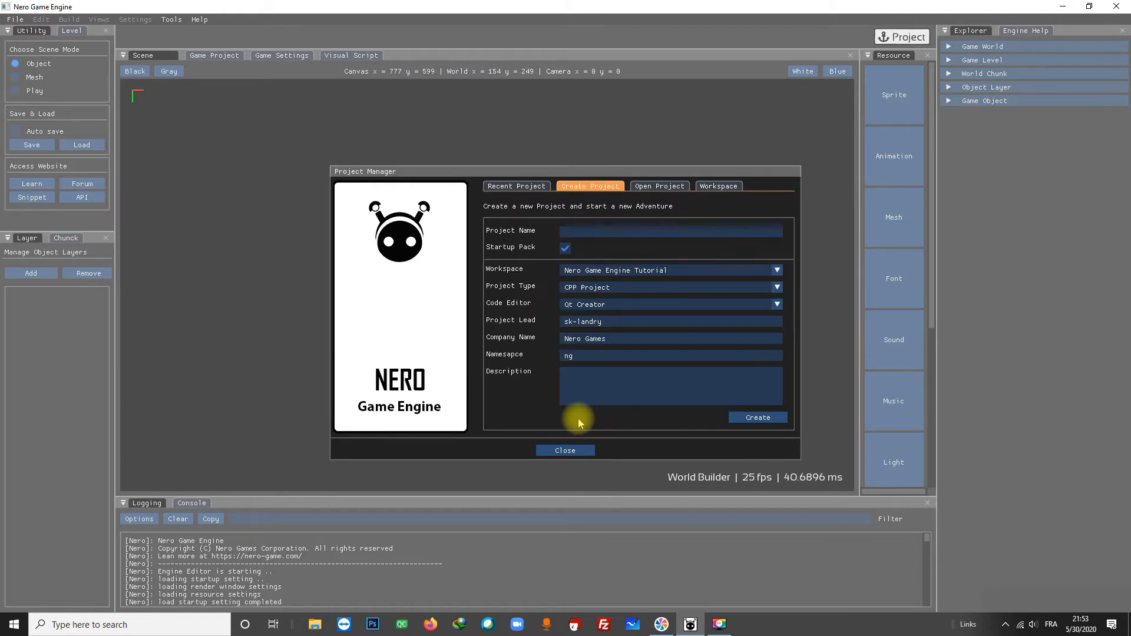
Enter the project name so it reads 5Project 01, with a leading digit.
click(669, 231)
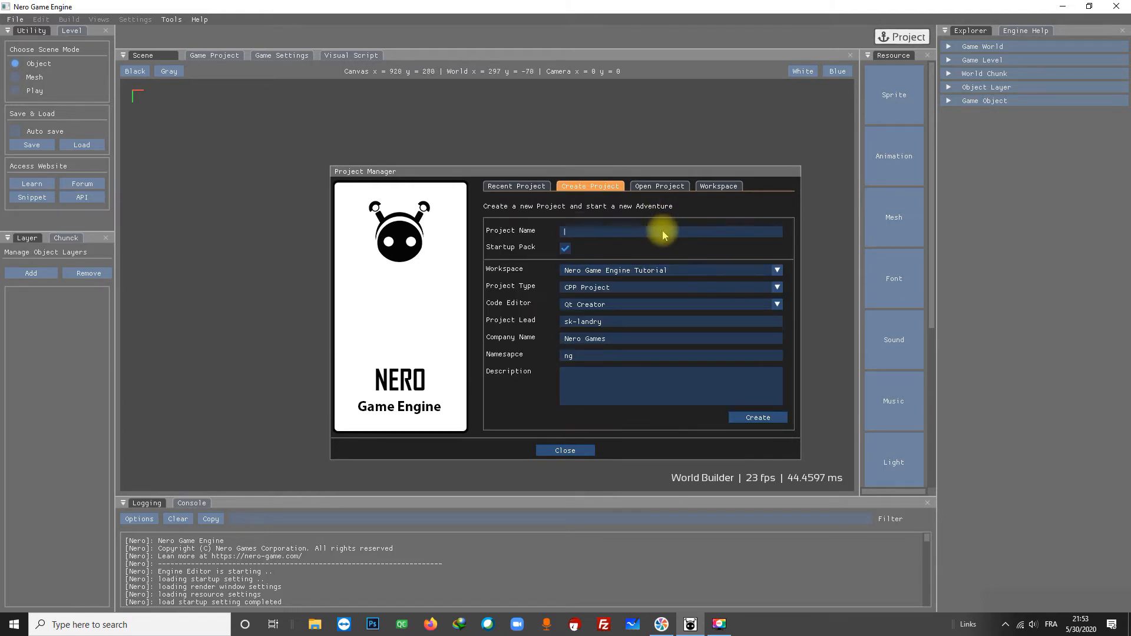
text(Project)
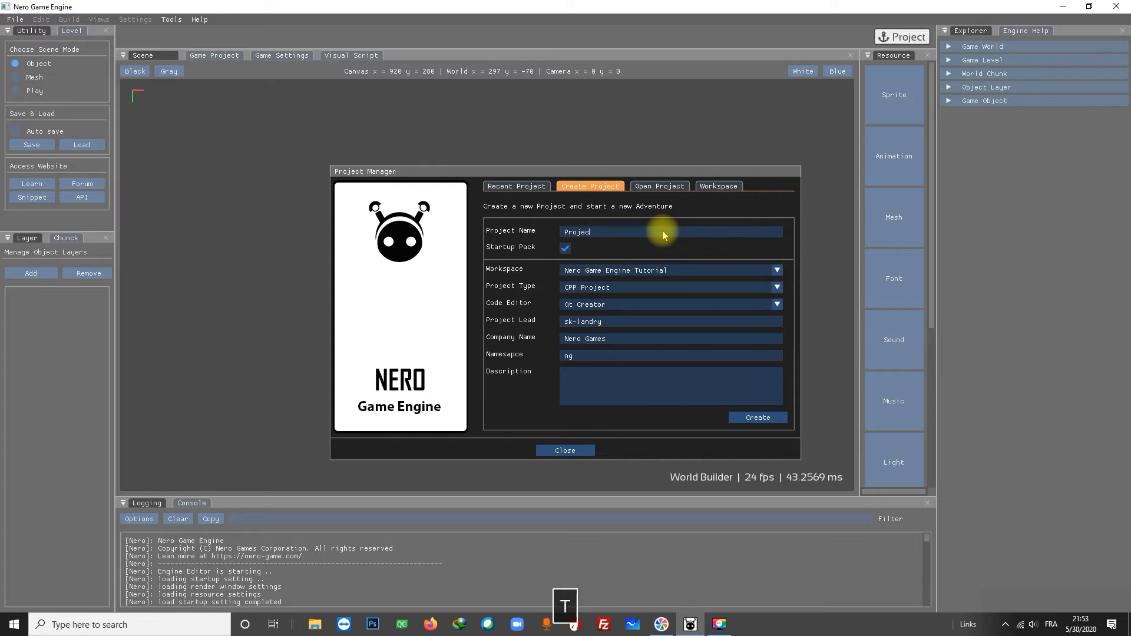
text(01)
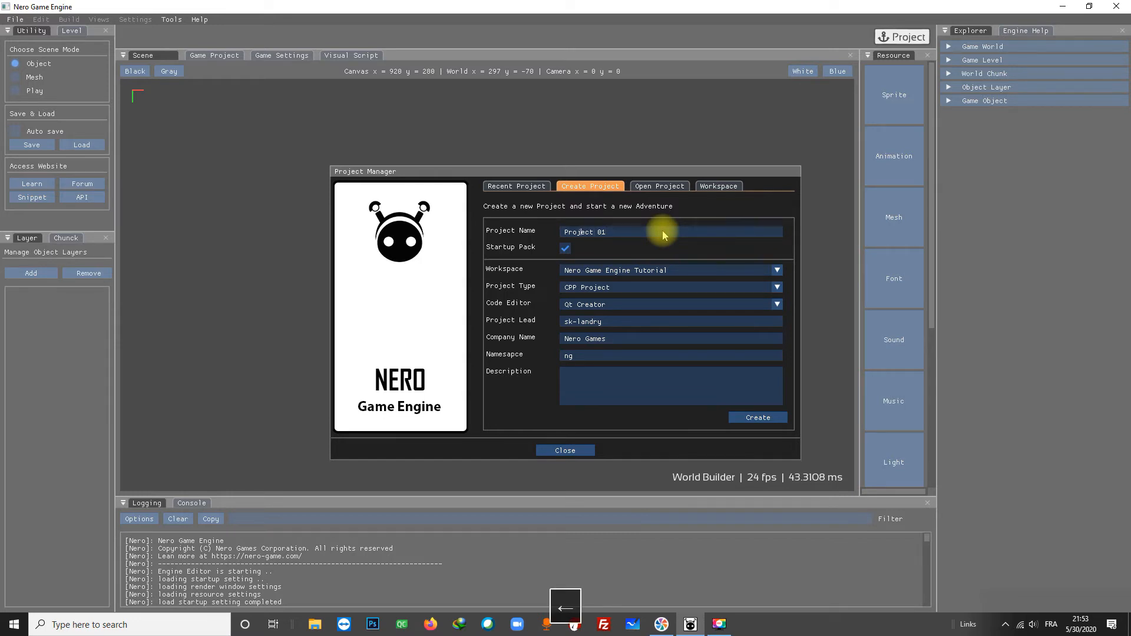
text(5)
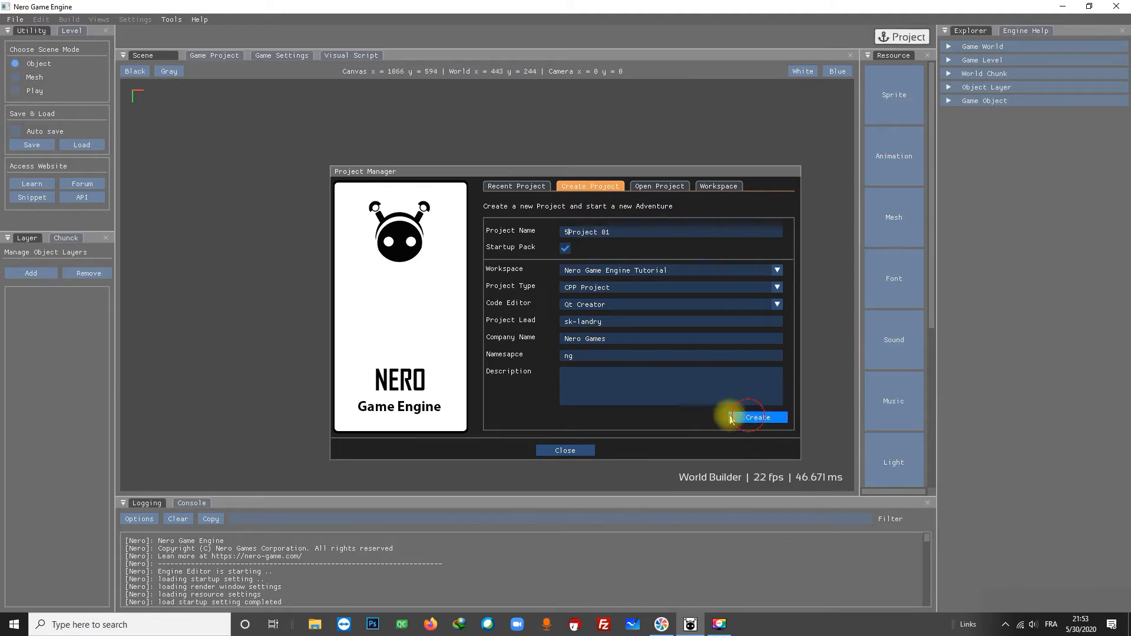
Attempt creation with 5Project 01 and dismiss the Invalid Project Name error.
click(757, 417)
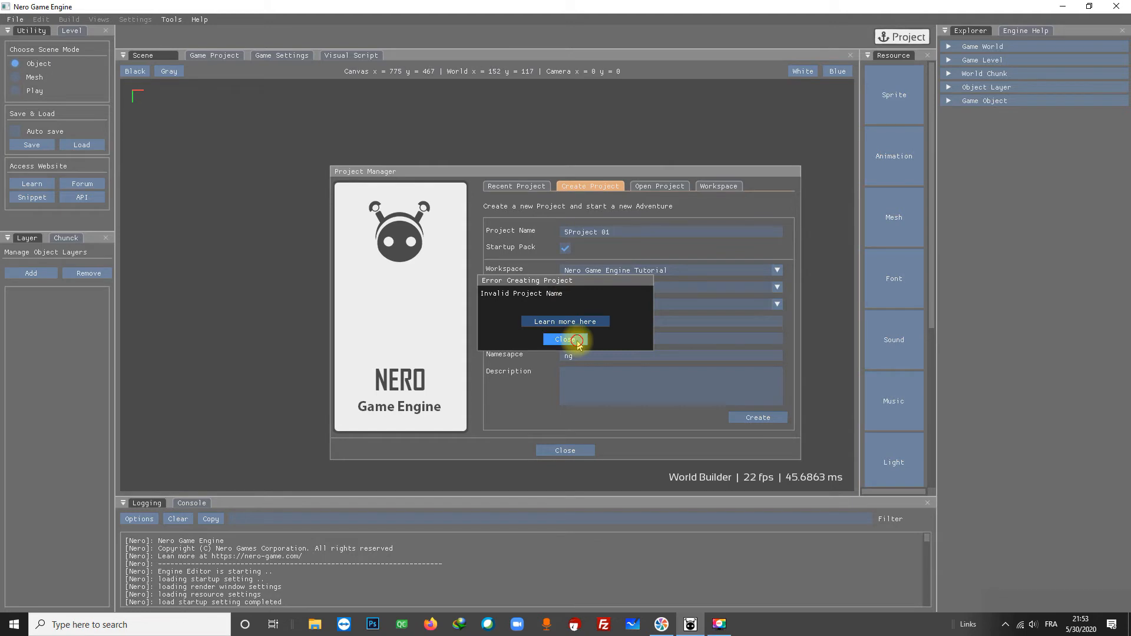
click(565, 340)
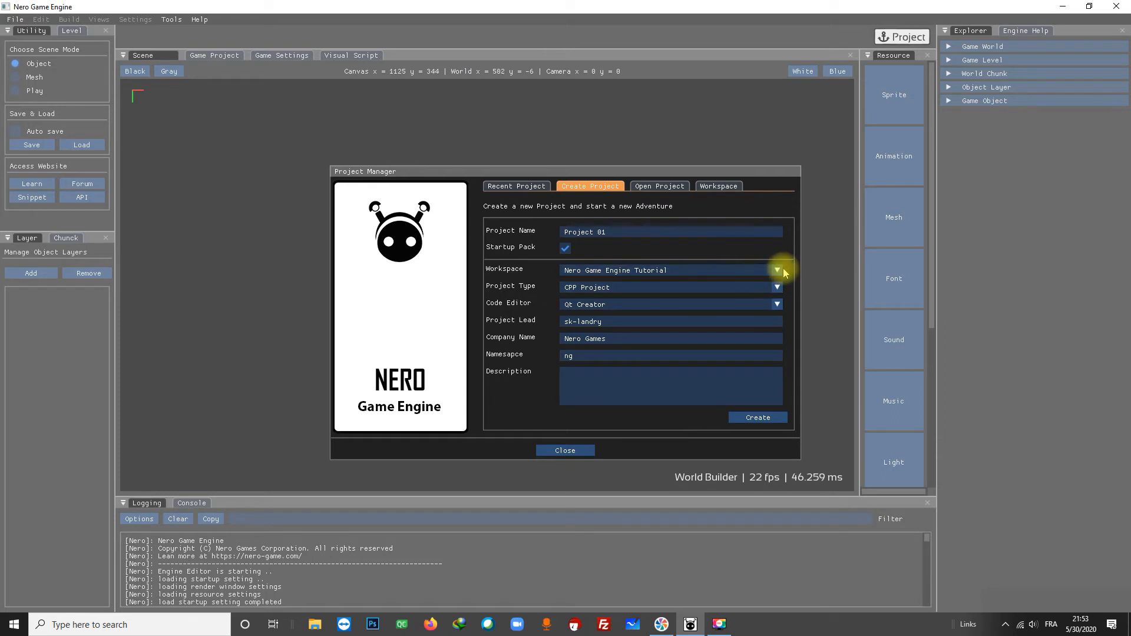
click(777, 270)
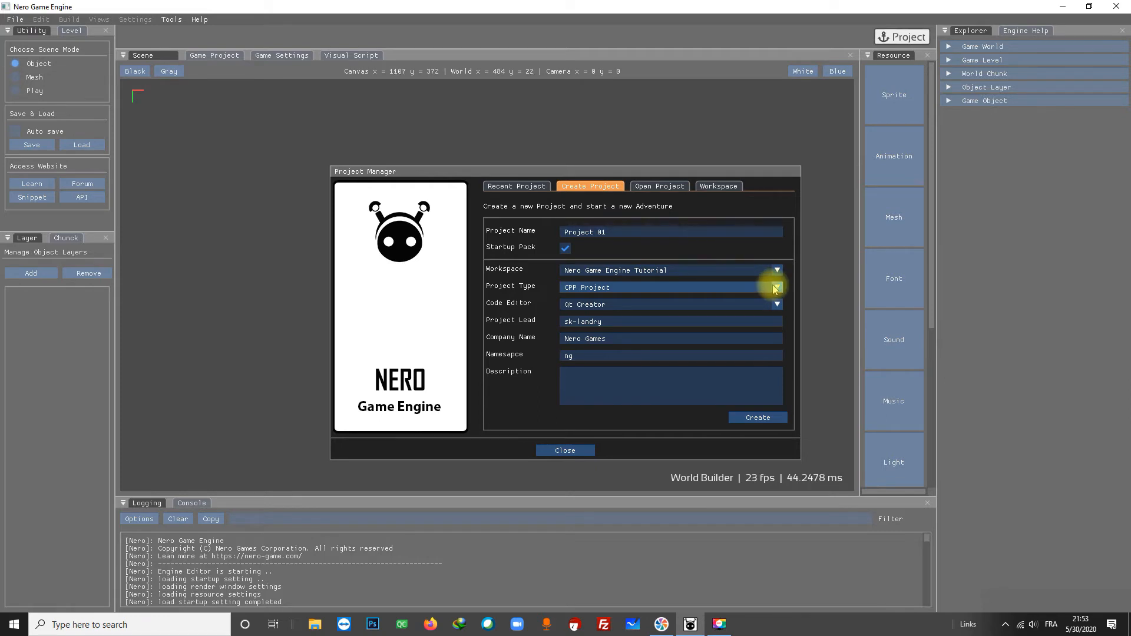
mouse_move(741, 303)
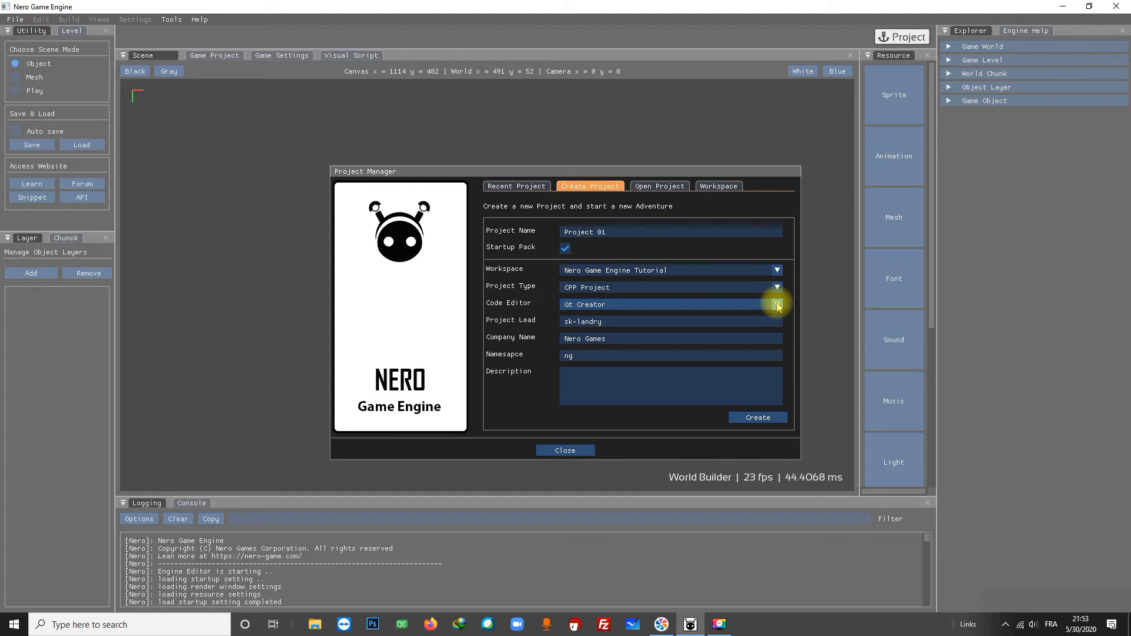
click(777, 304)
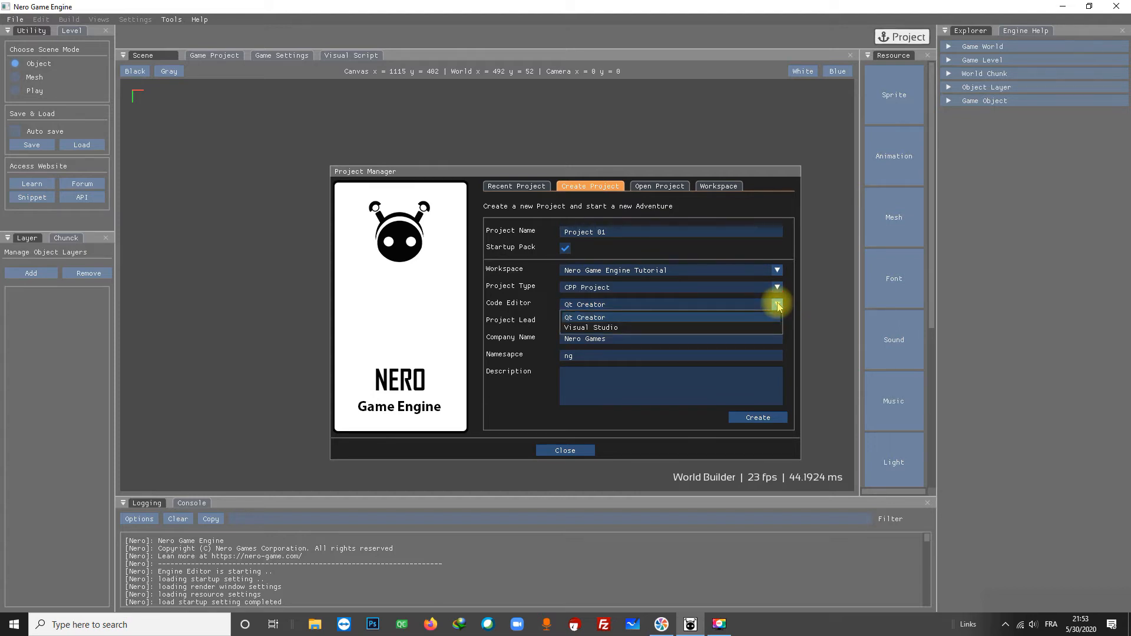
mouse_move(663, 326)
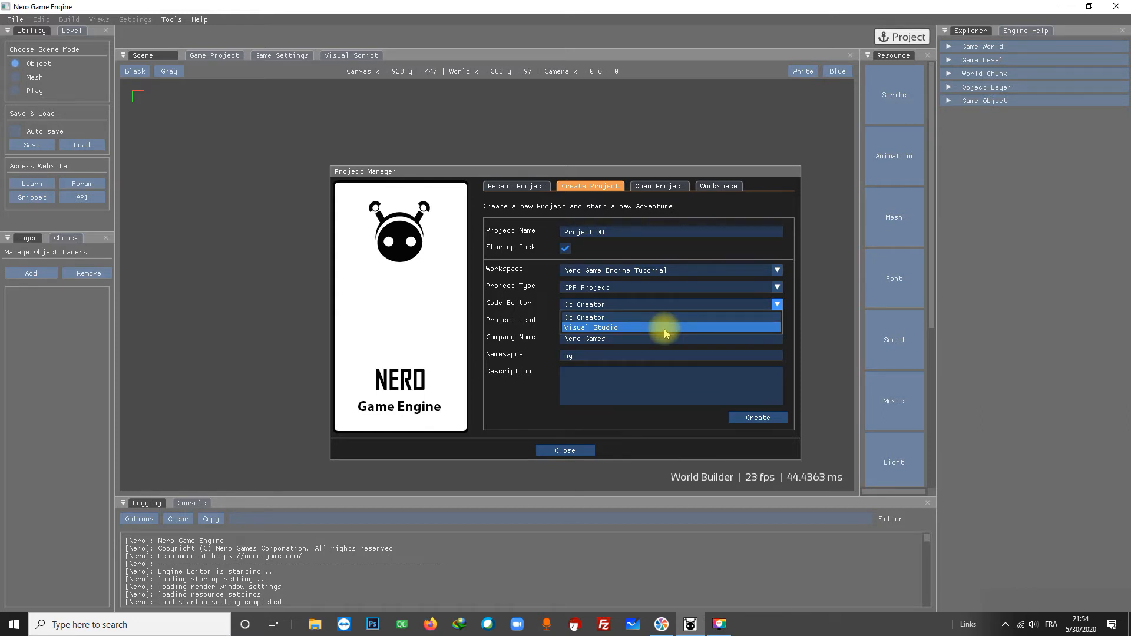
mouse_move(664, 317)
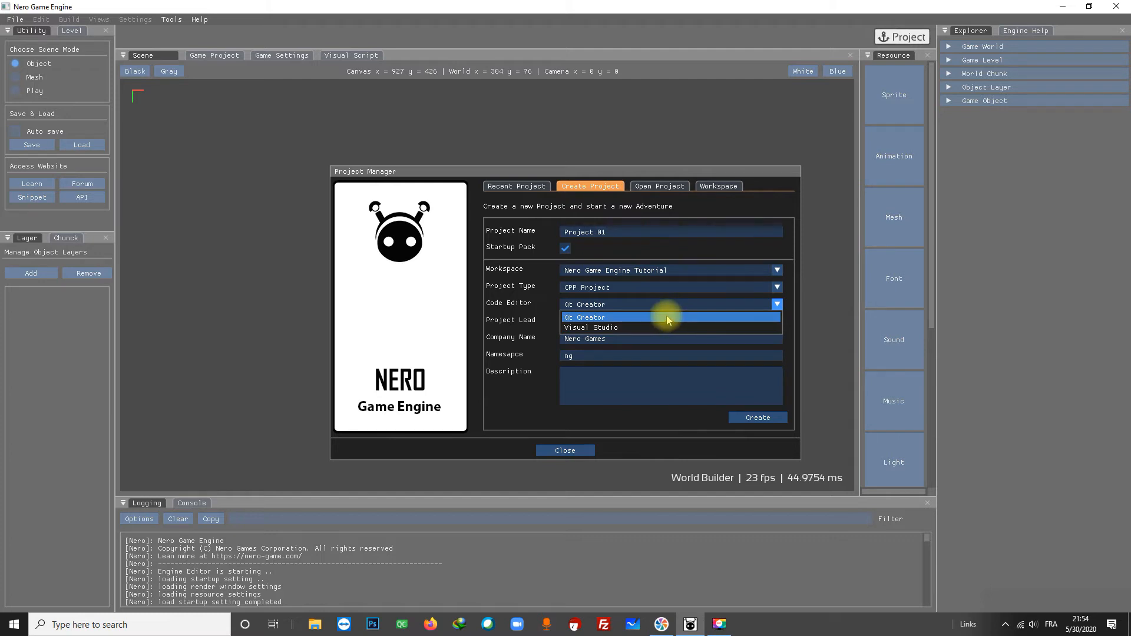
click(584, 317)
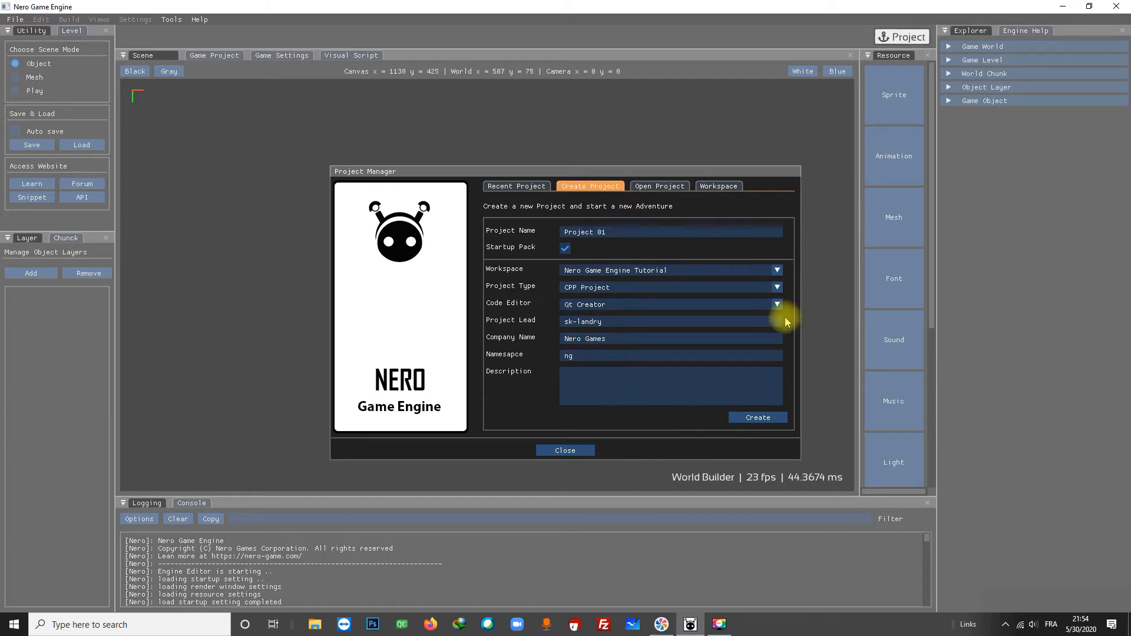
mouse_move(544, 320)
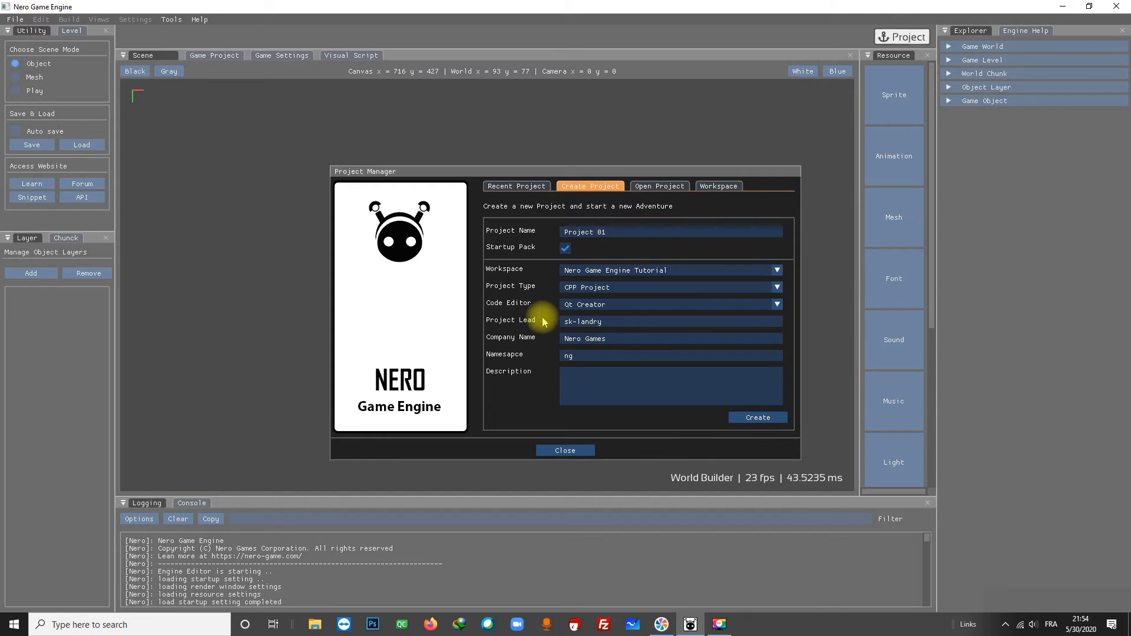
mouse_move(548, 361)
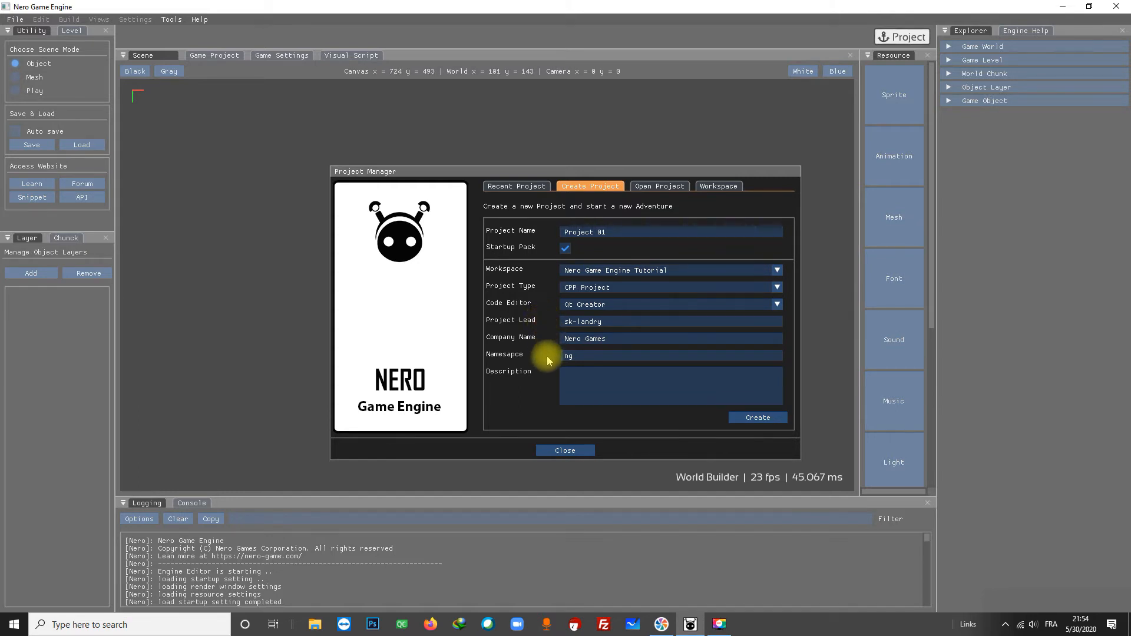
Fill the description with a Nero Game Engine demo line and a second line 'Tutorial 01'.
click(669, 387)
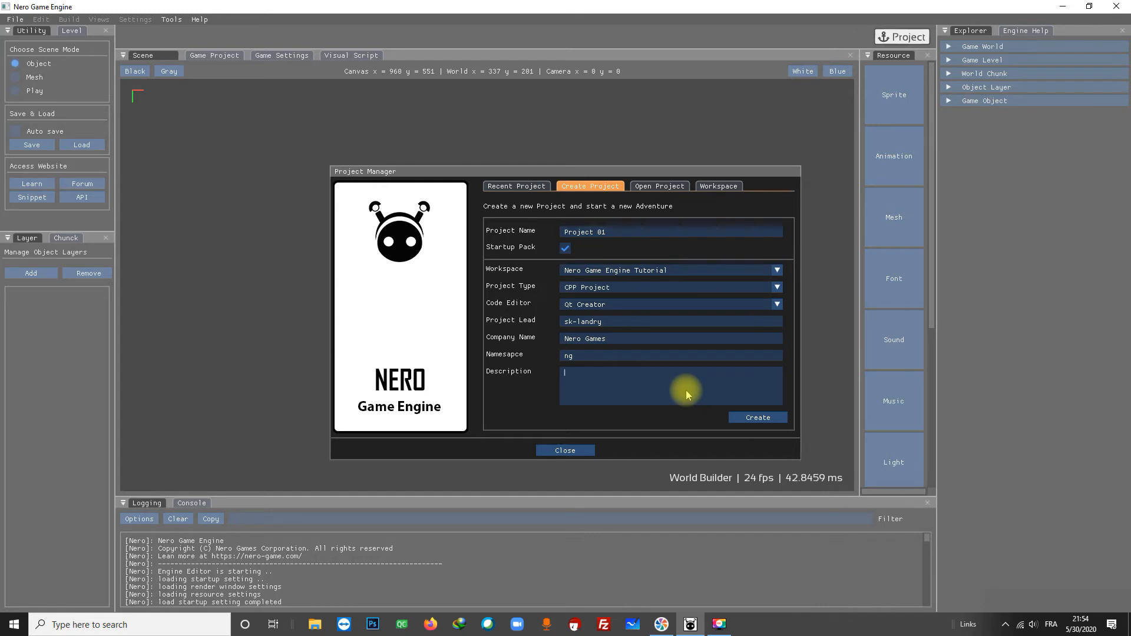
text(Nero Ga)
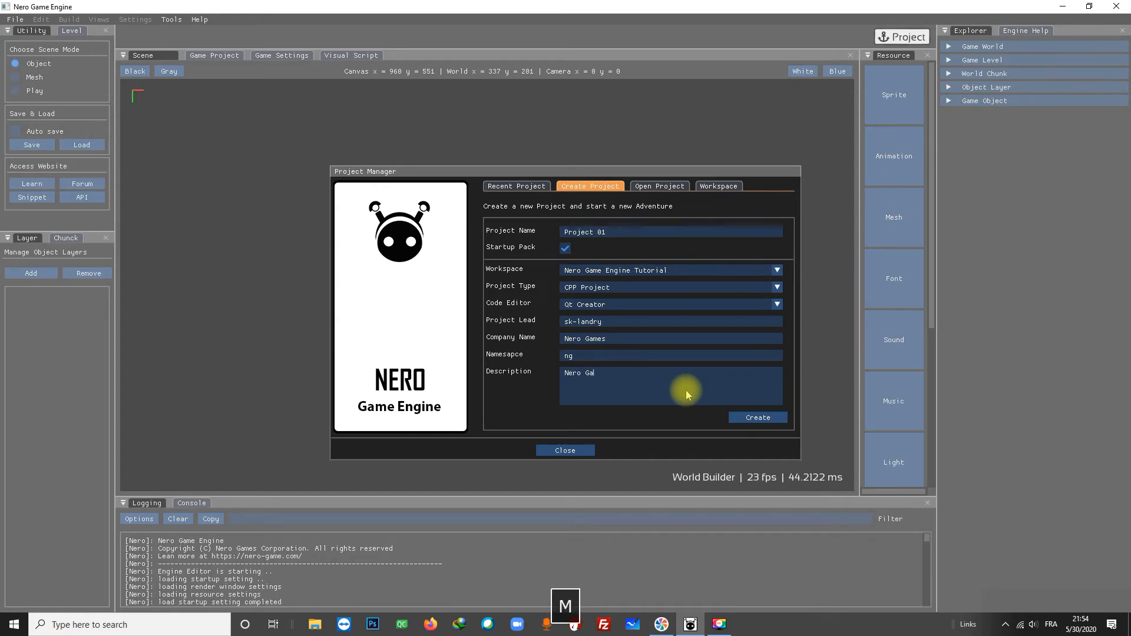
text(me Engine 2 D)
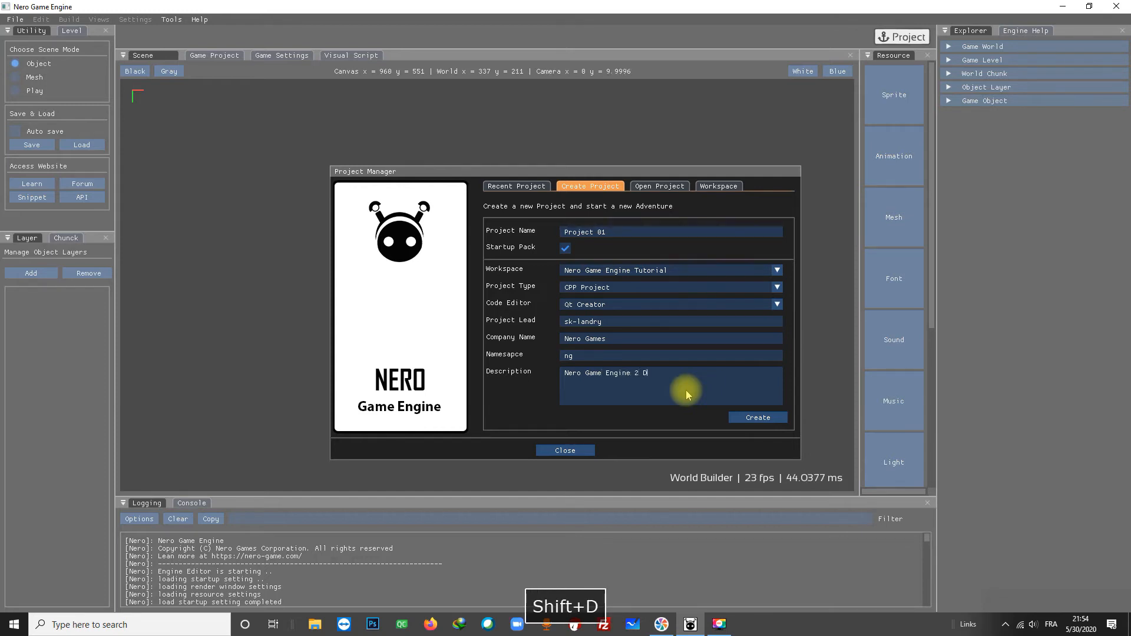
text(emo, How to get started)
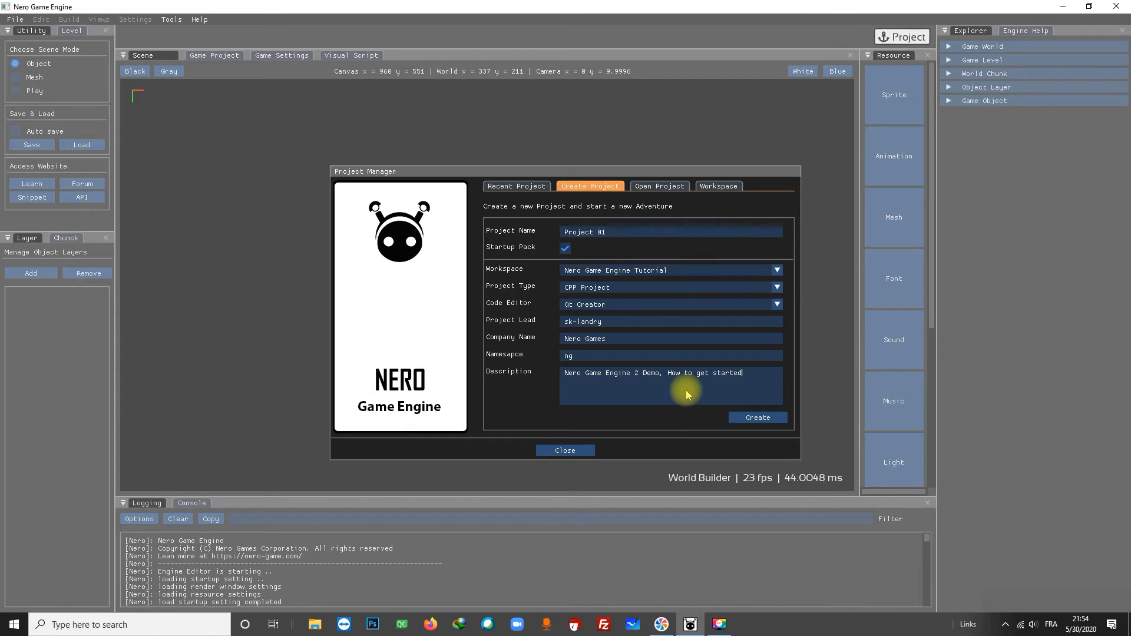
key(enter)
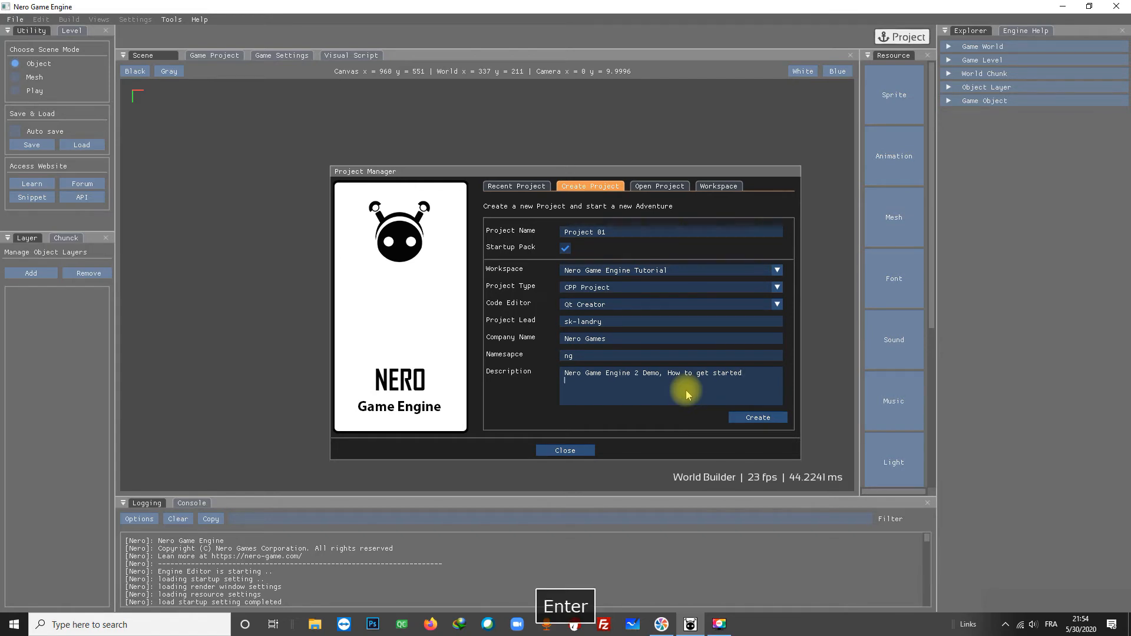
text(Turot)
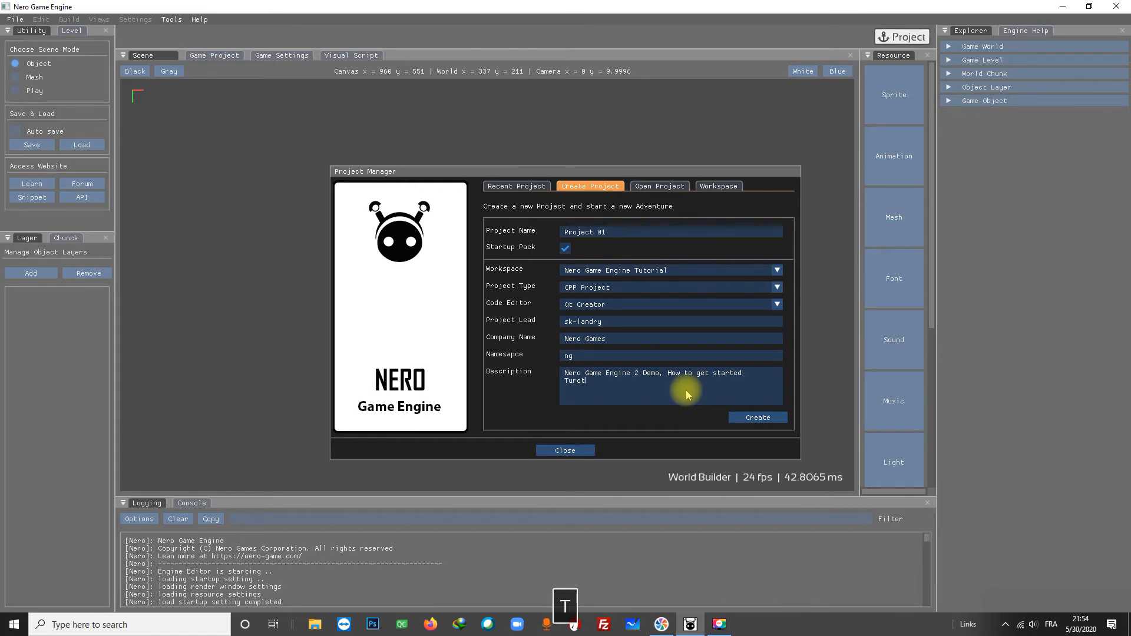
key(Backspace)
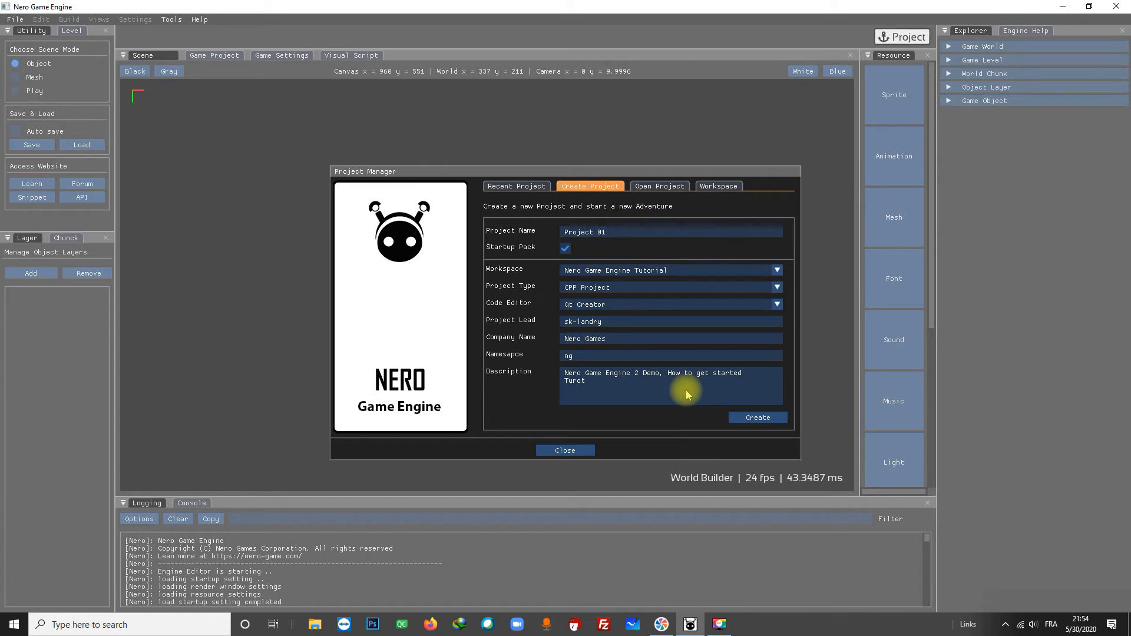
text(l)
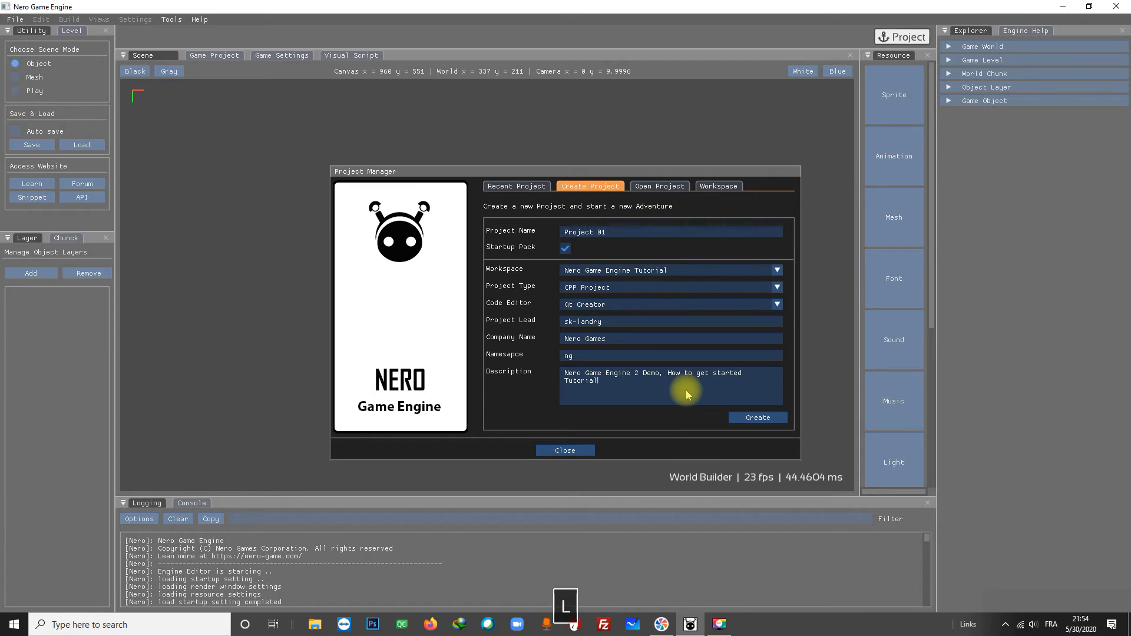
text(01)
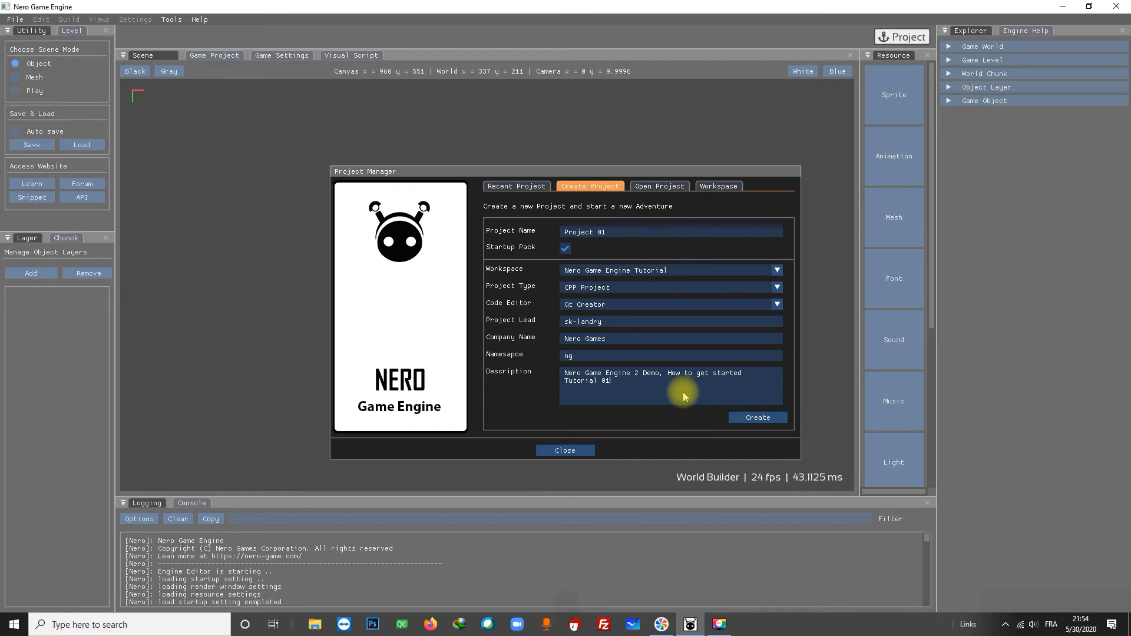
Create the Project 01 project with this description.
click(758, 417)
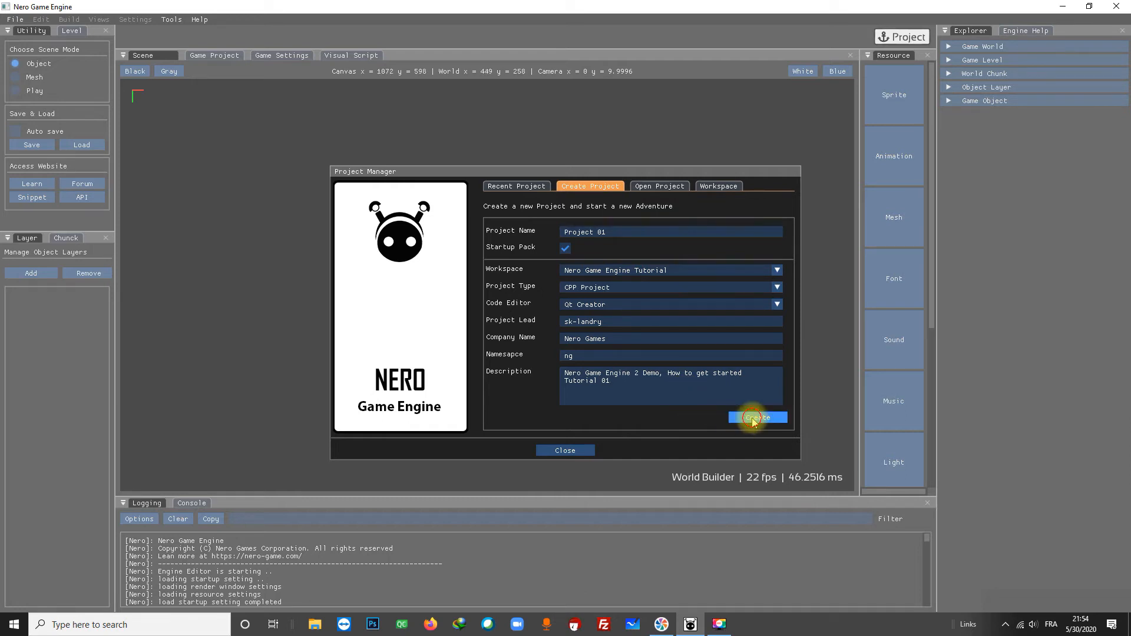
Trigger creation and let Project 01 generate, configure and build until completion is reported.
click(756, 417)
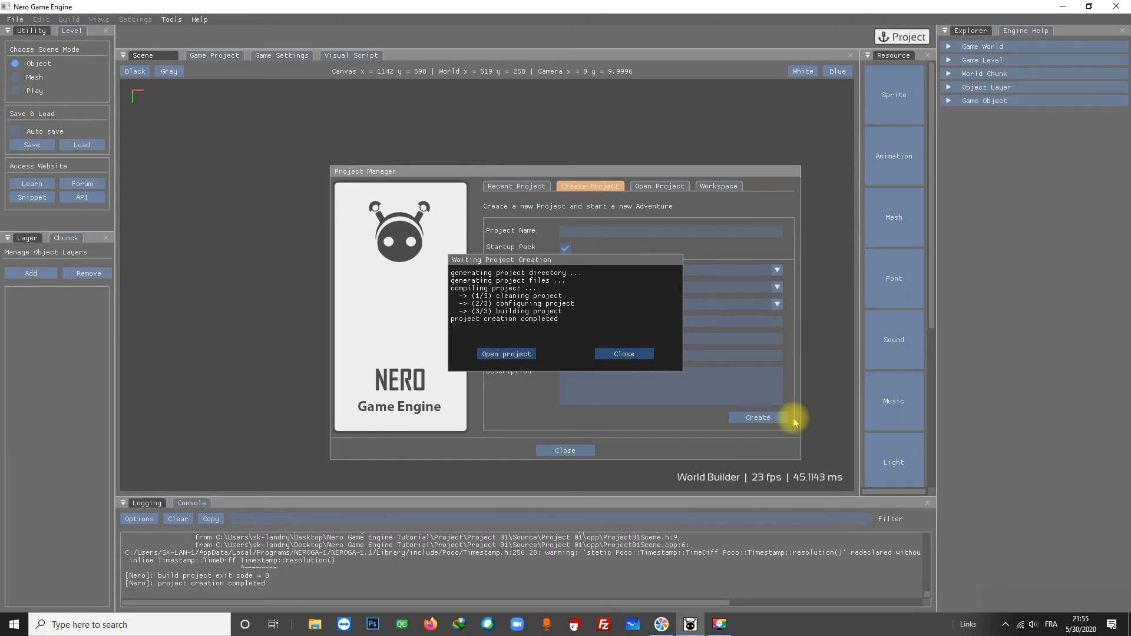
mouse_move(782, 412)
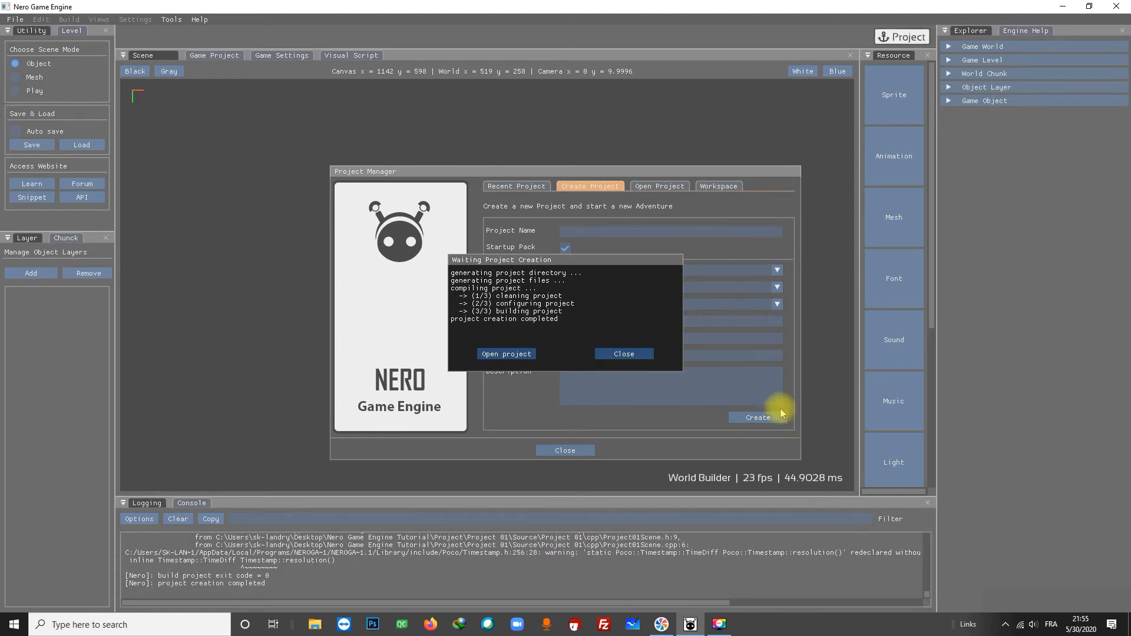
mouse_move(683, 463)
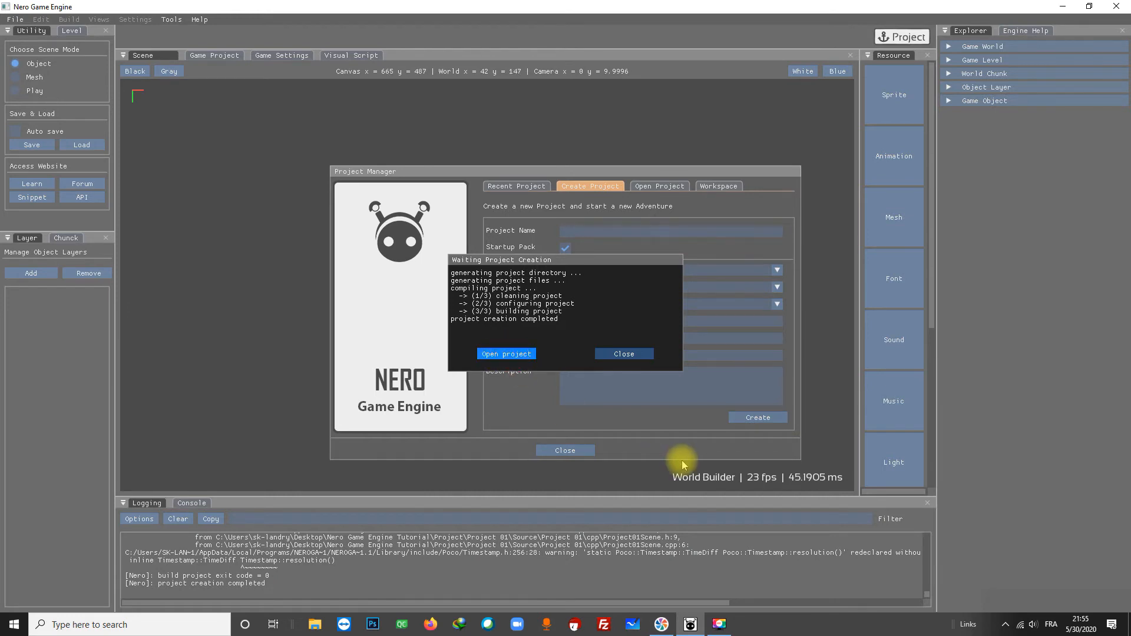
Load the newly created Project 01 in the editor and try its toolbar play controls, ending at the File menu.
click(506, 354)
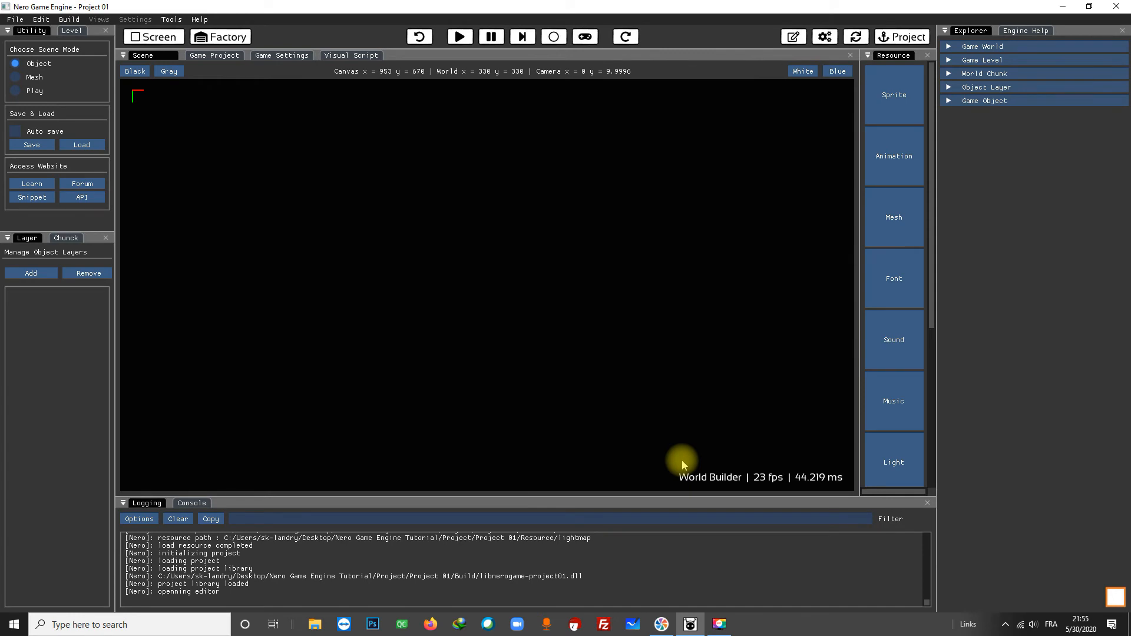
mouse_move(680, 451)
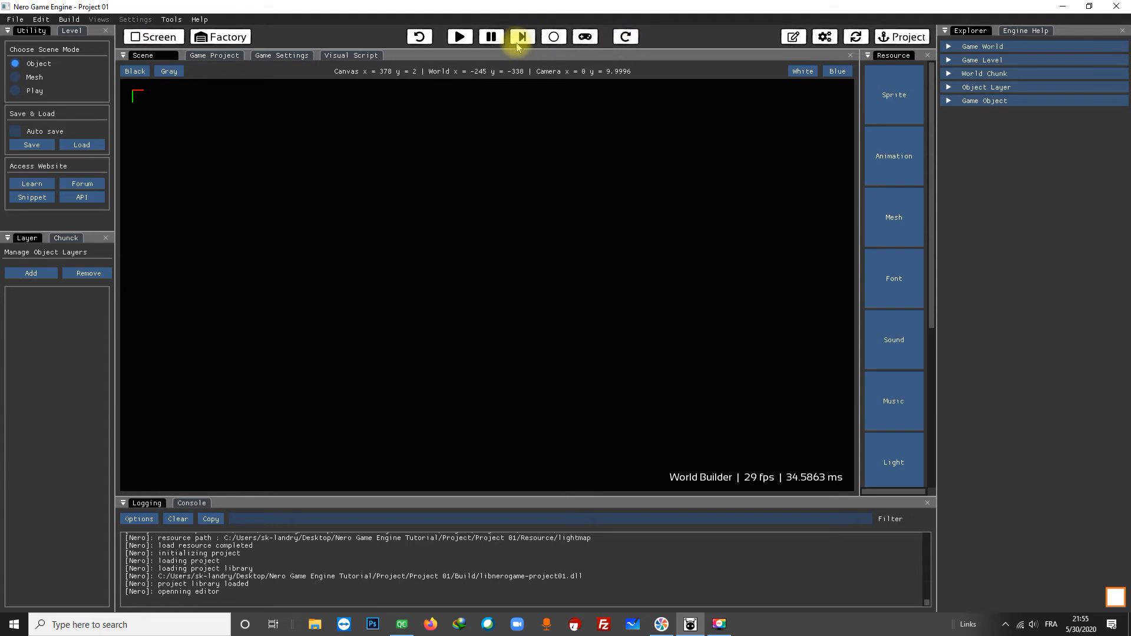
mouse_move(794, 36)
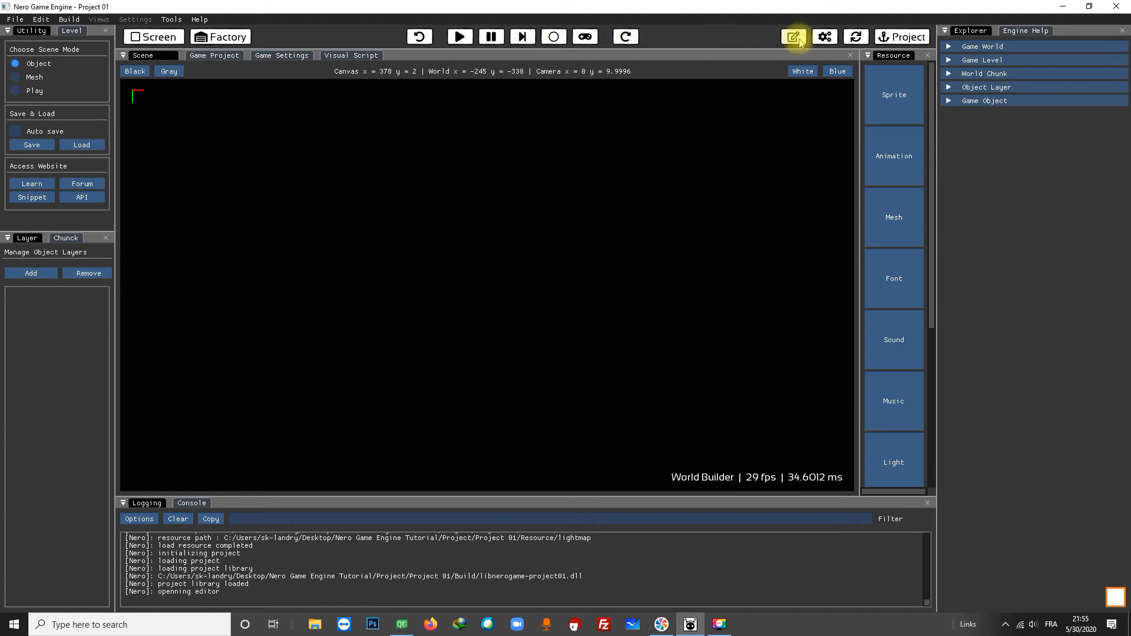
mouse_move(625, 37)
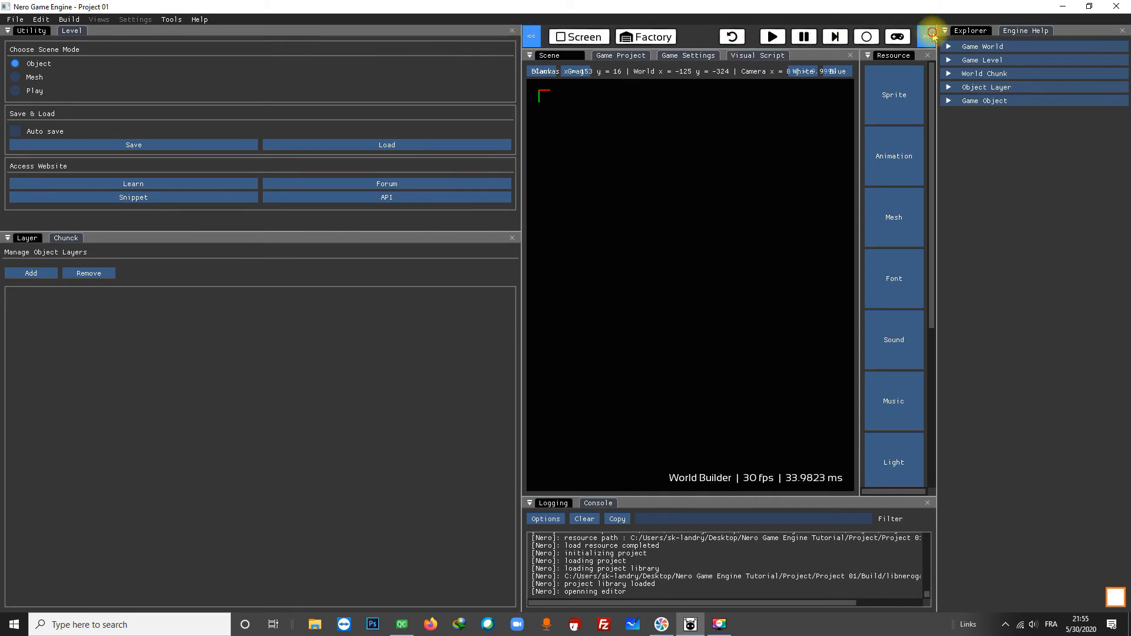
click(931, 36)
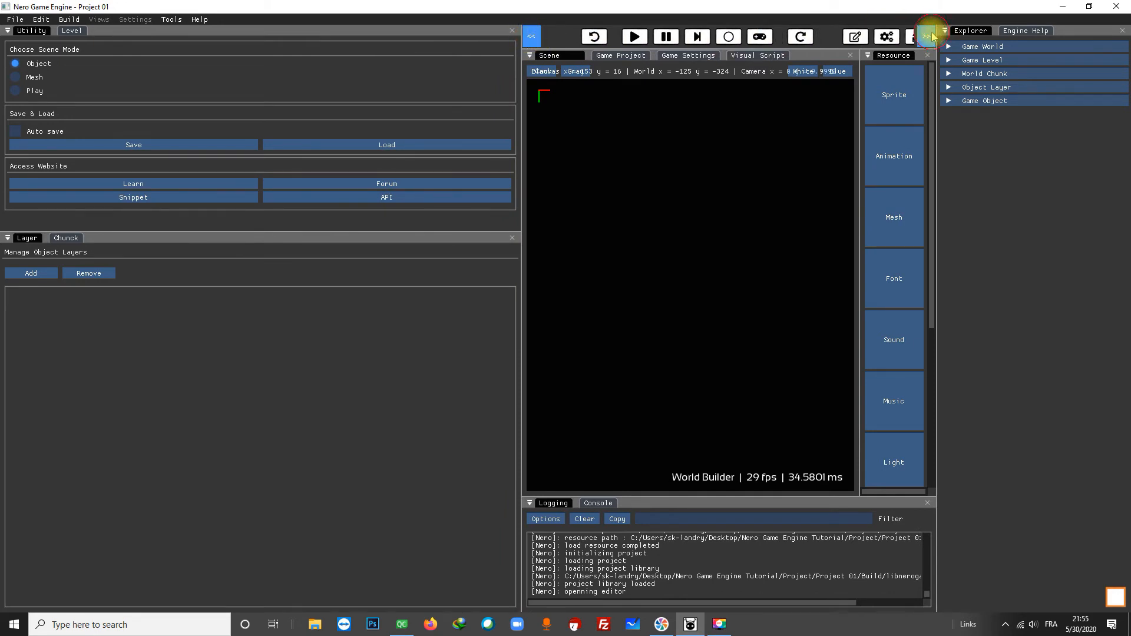
click(931, 36)
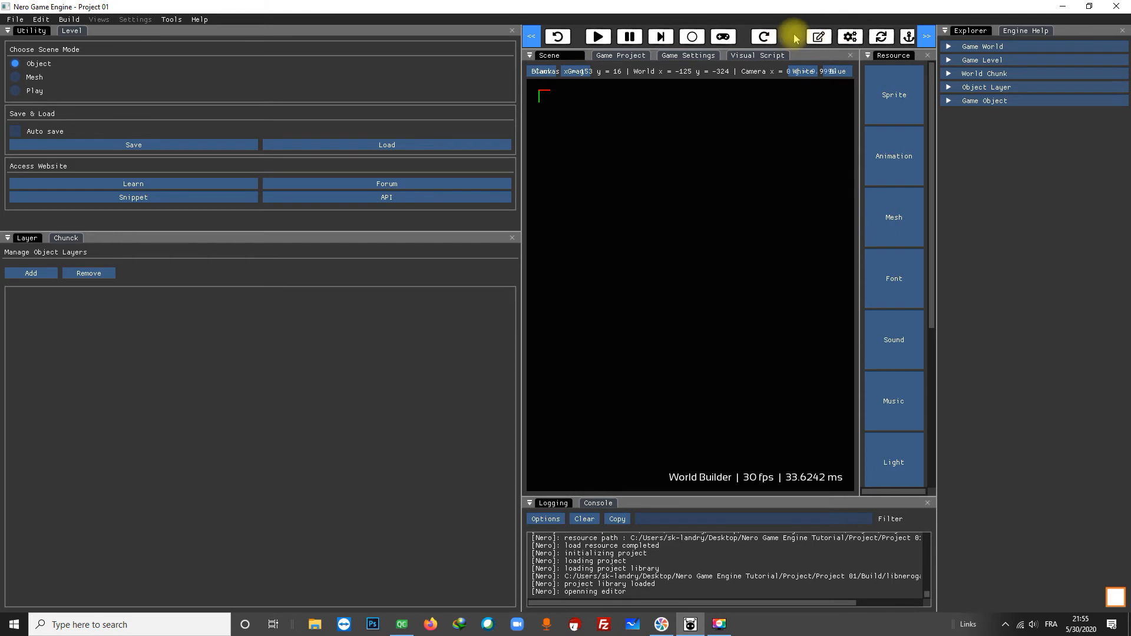
click(532, 37)
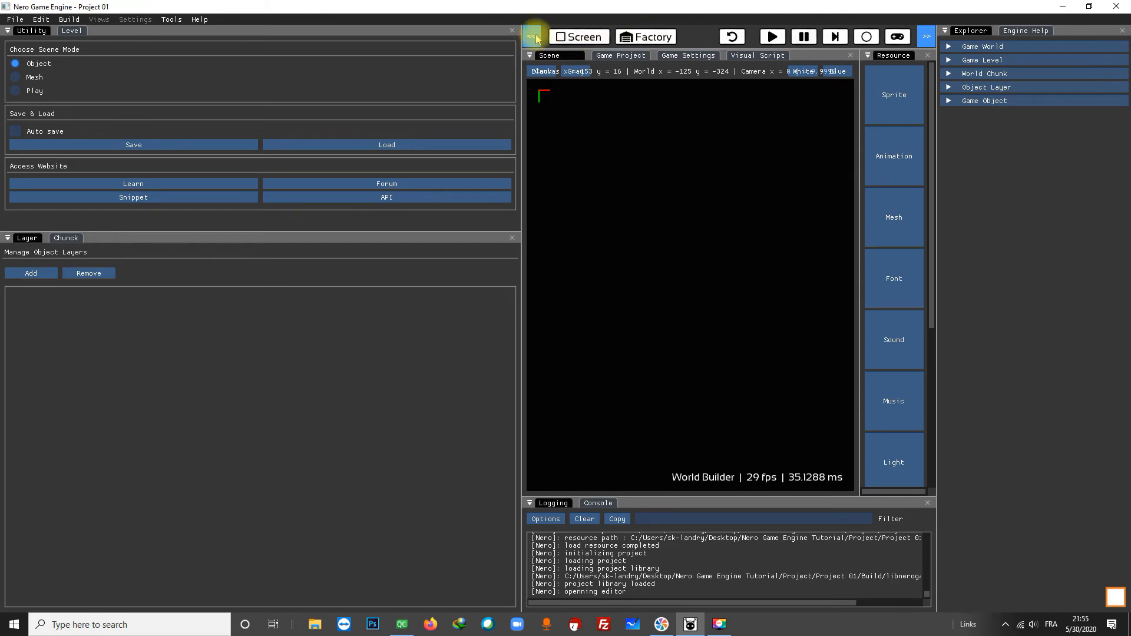
click(533, 36)
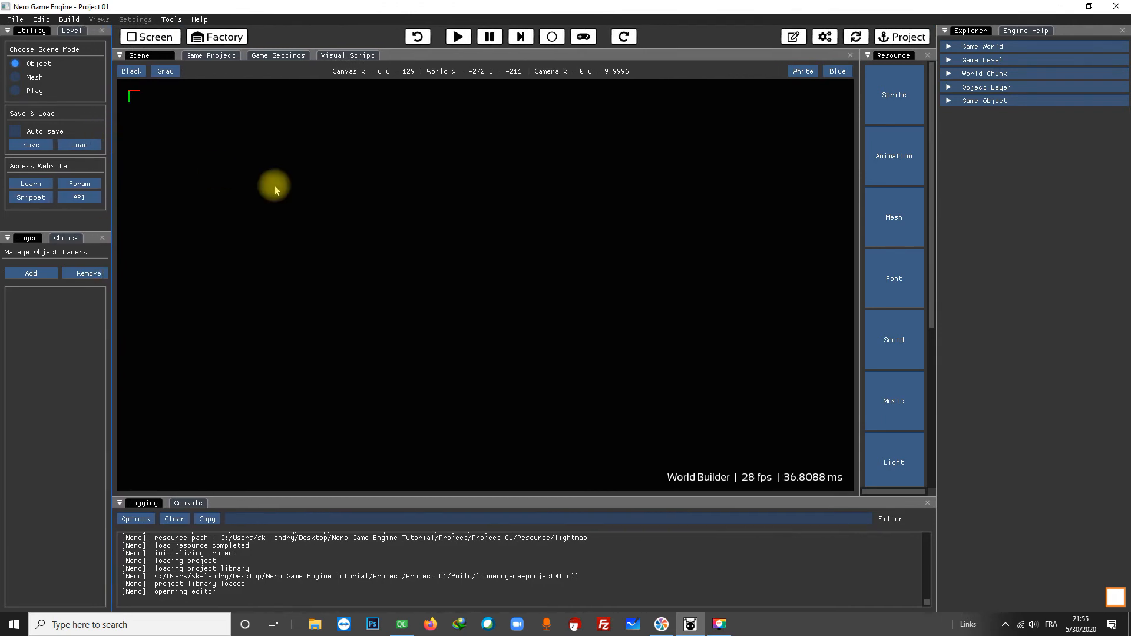
mouse_move(448, 204)
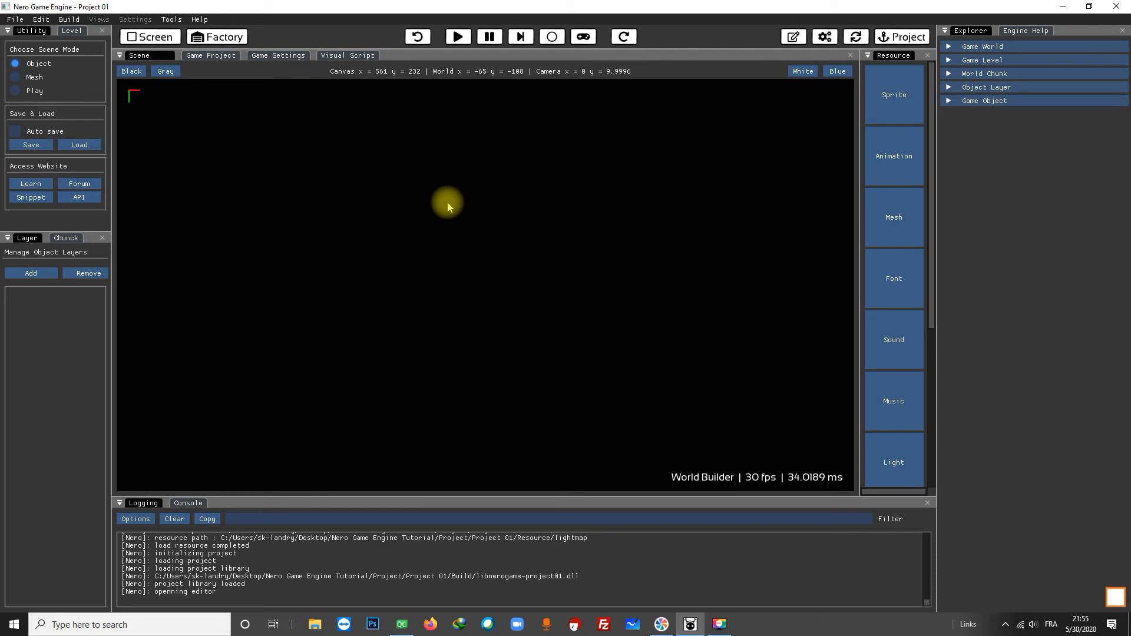
mouse_move(444, 205)
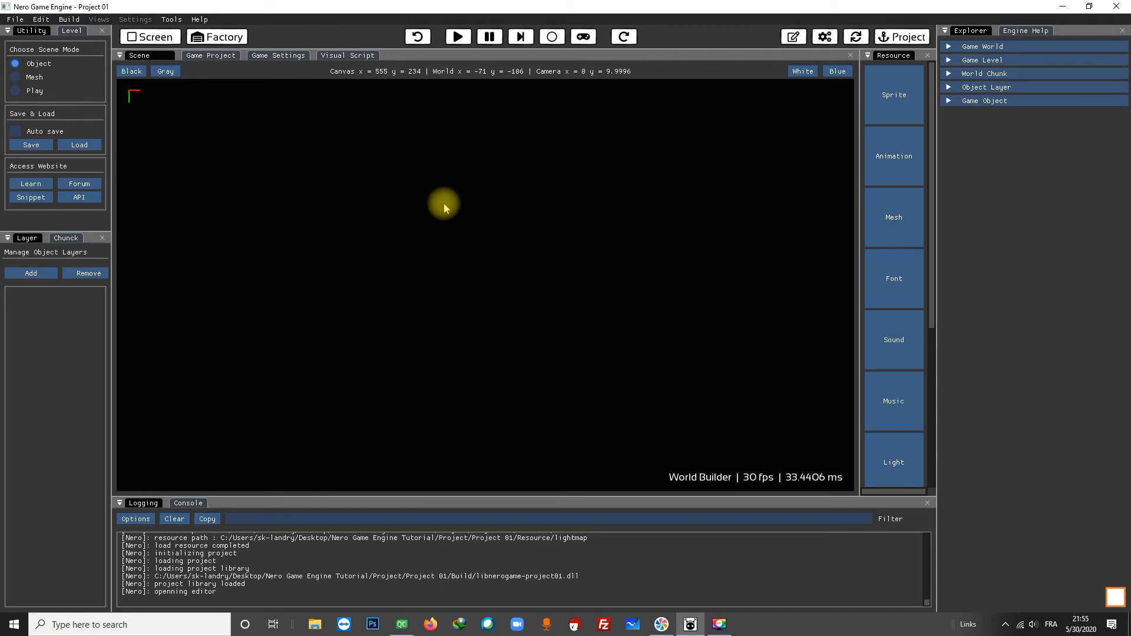
mouse_move(302, 165)
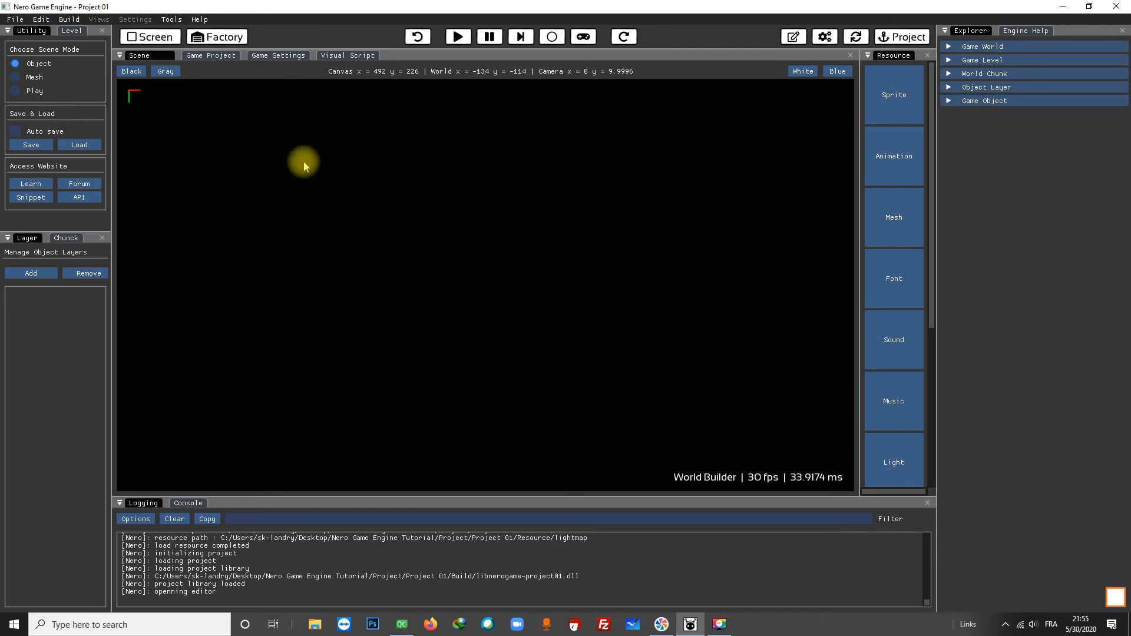
click(14, 20)
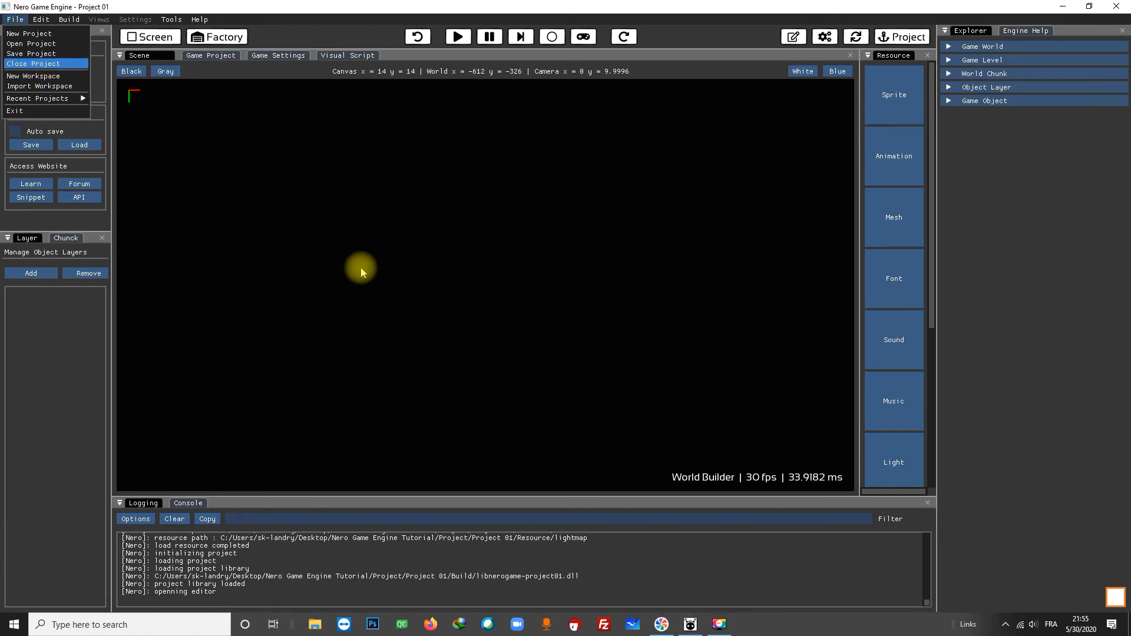
Close Project 01 and browse the workspace's projects to view Project 01's details.
click(32, 64)
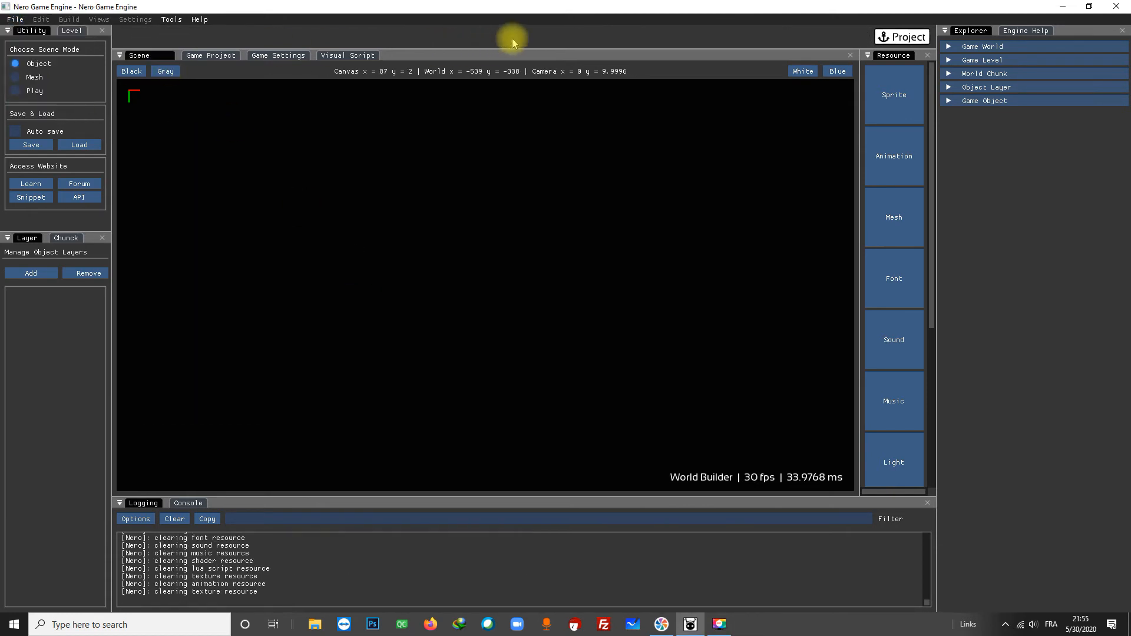
mouse_move(529, 183)
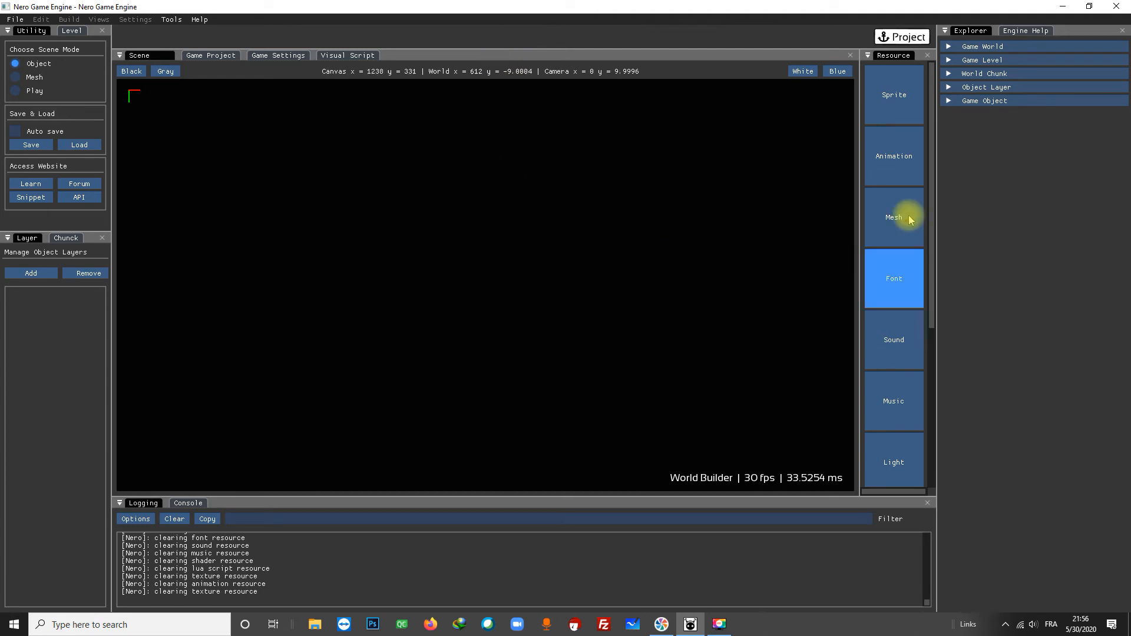
click(902, 36)
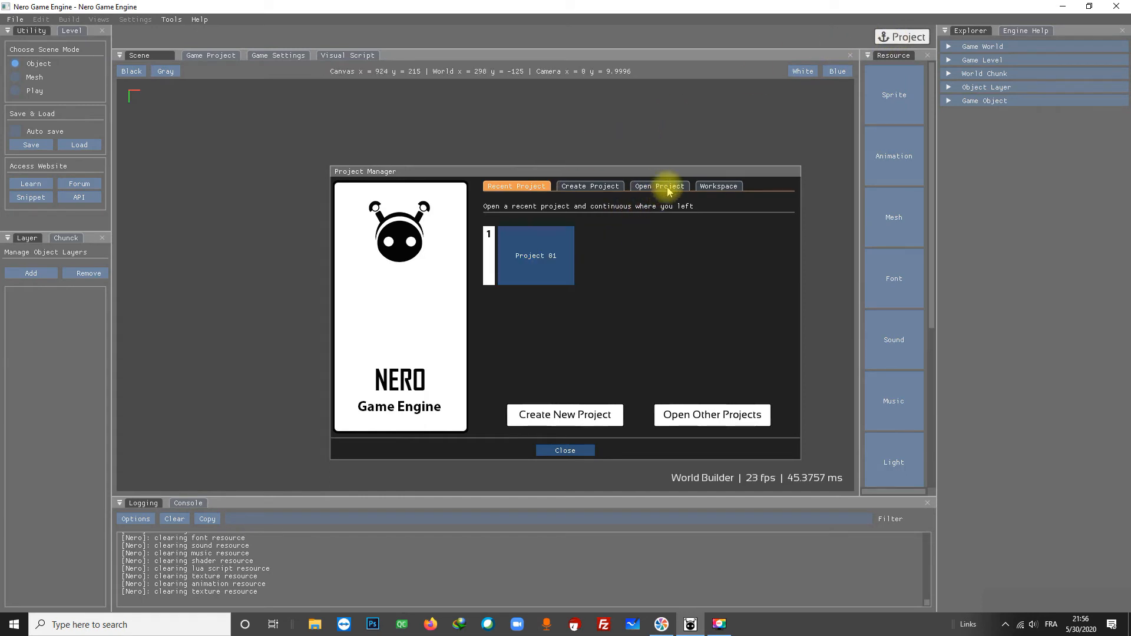
mouse_move(712, 415)
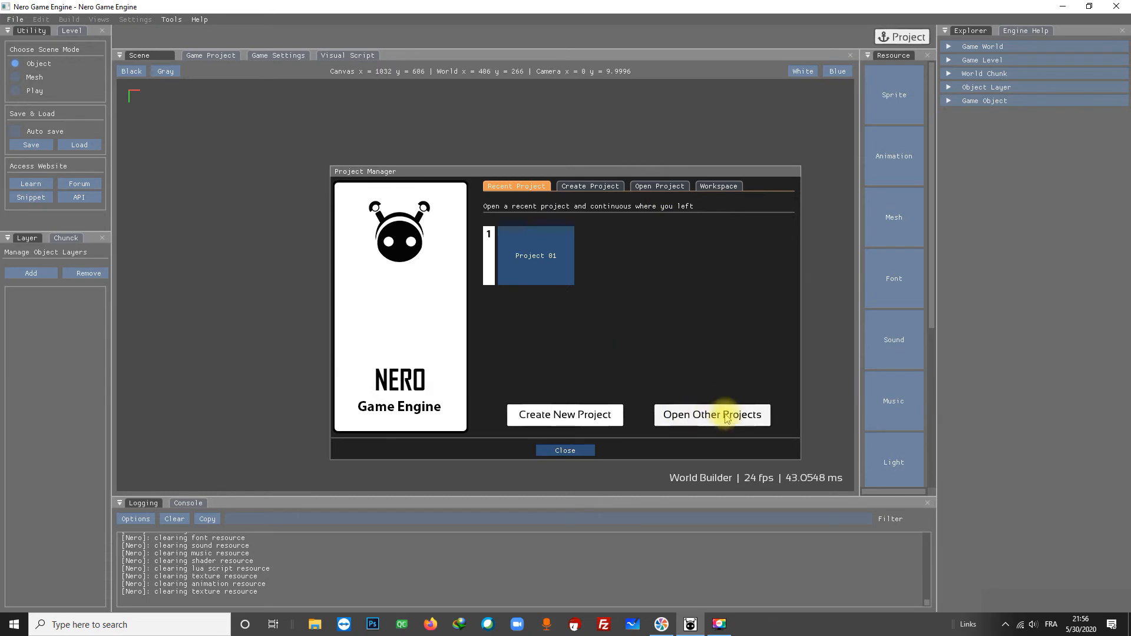
click(658, 185)
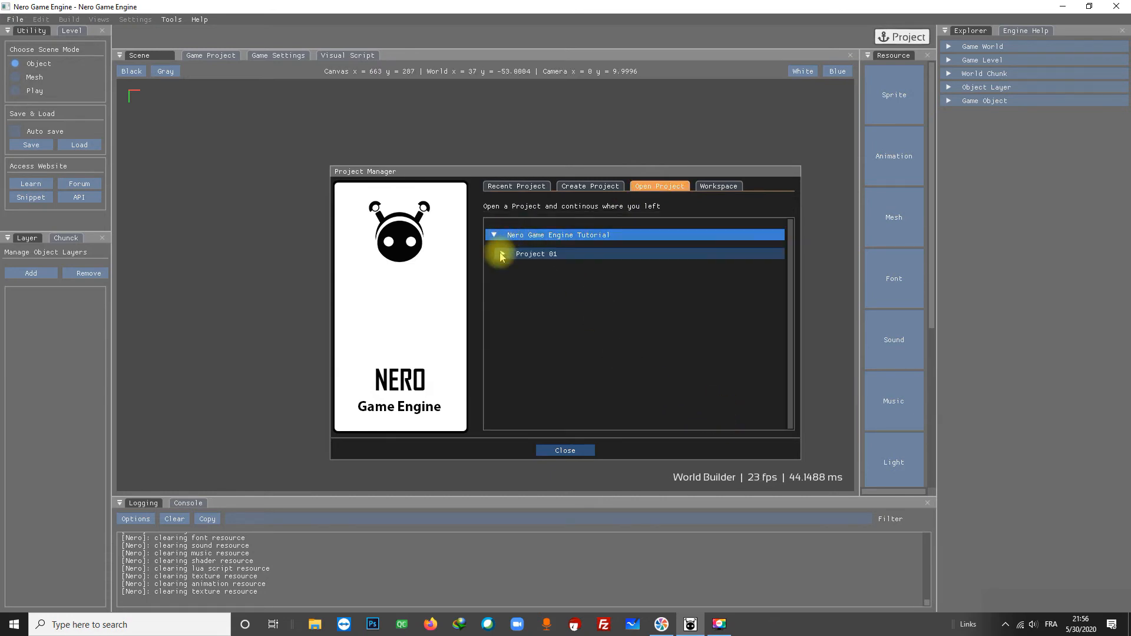
click(537, 253)
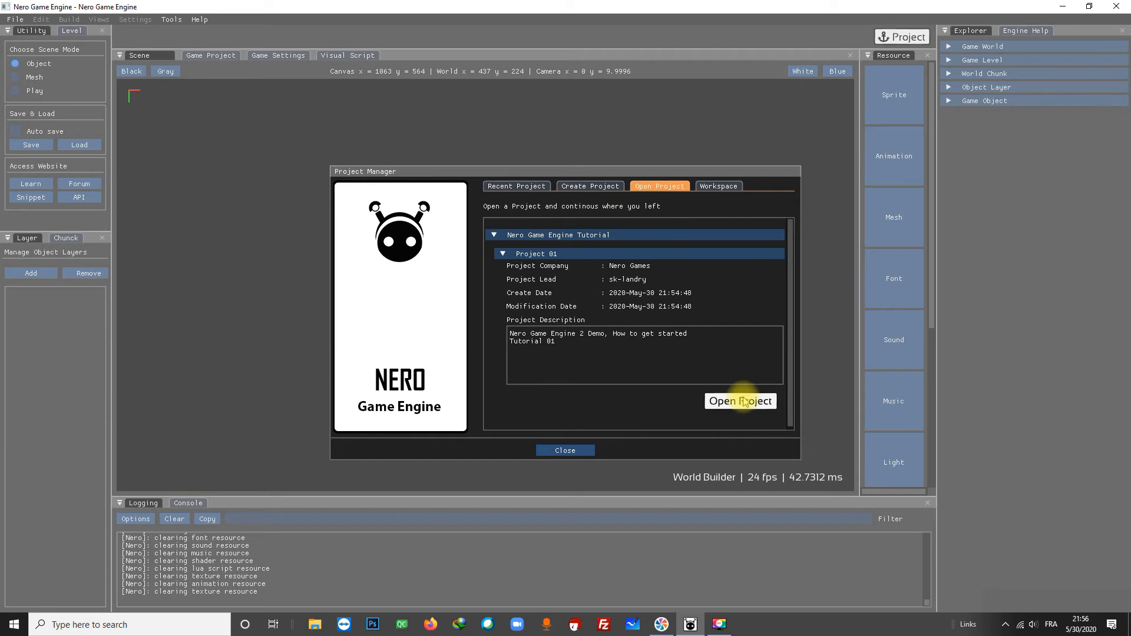
click(740, 401)
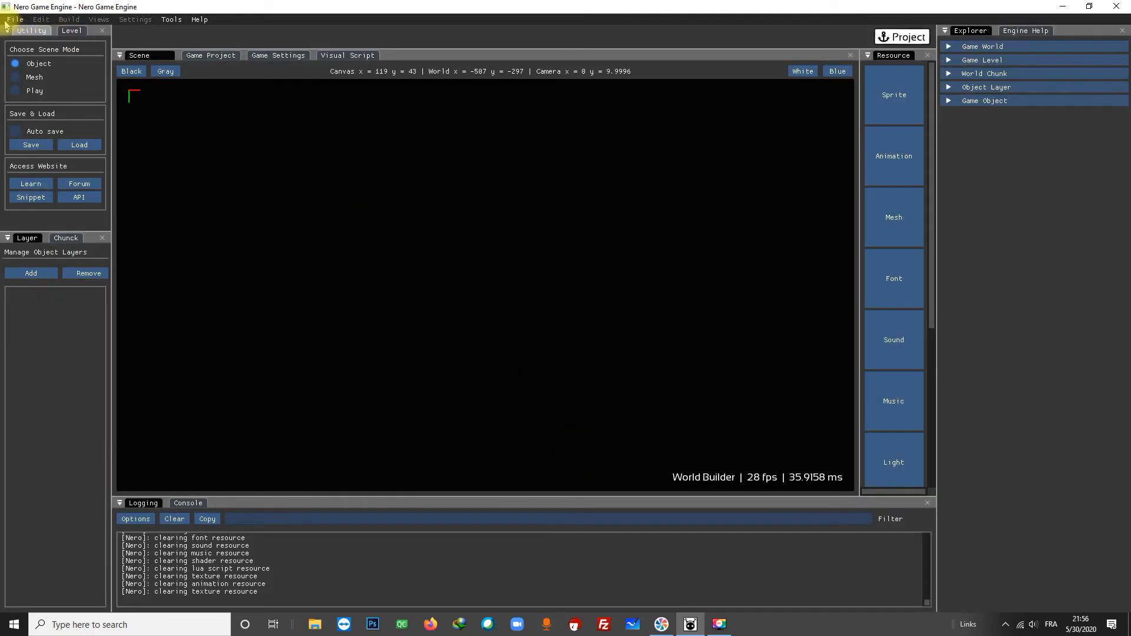
Reopen Project 01 from the Recent Project tiles so it loads in the editor again.
click(14, 20)
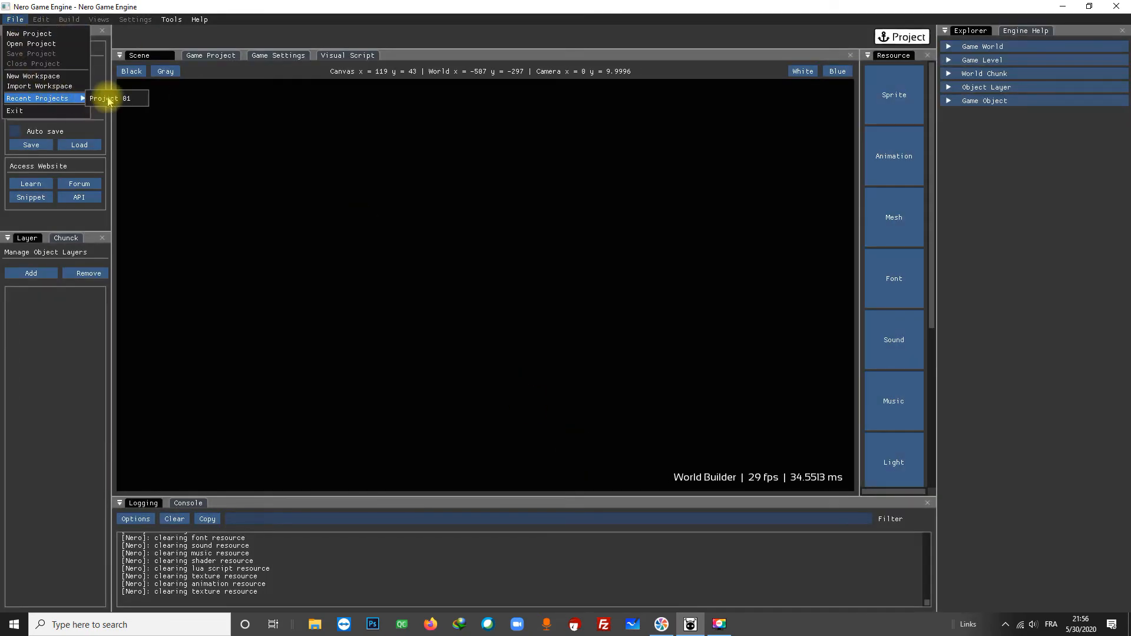
mouse_move(116, 98)
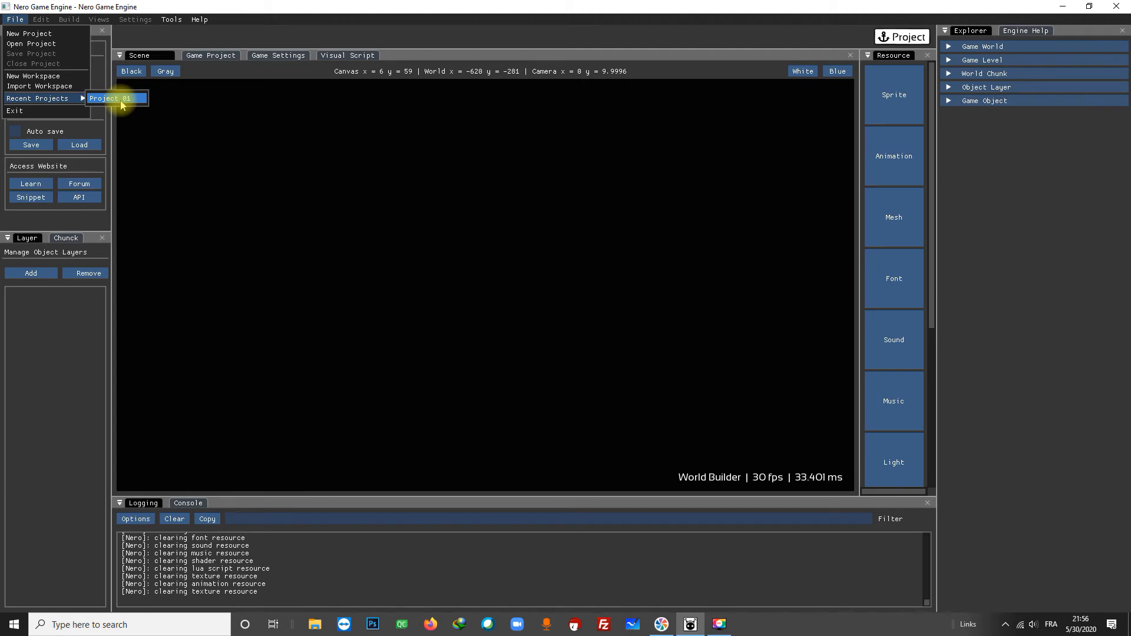
mouse_move(198, 119)
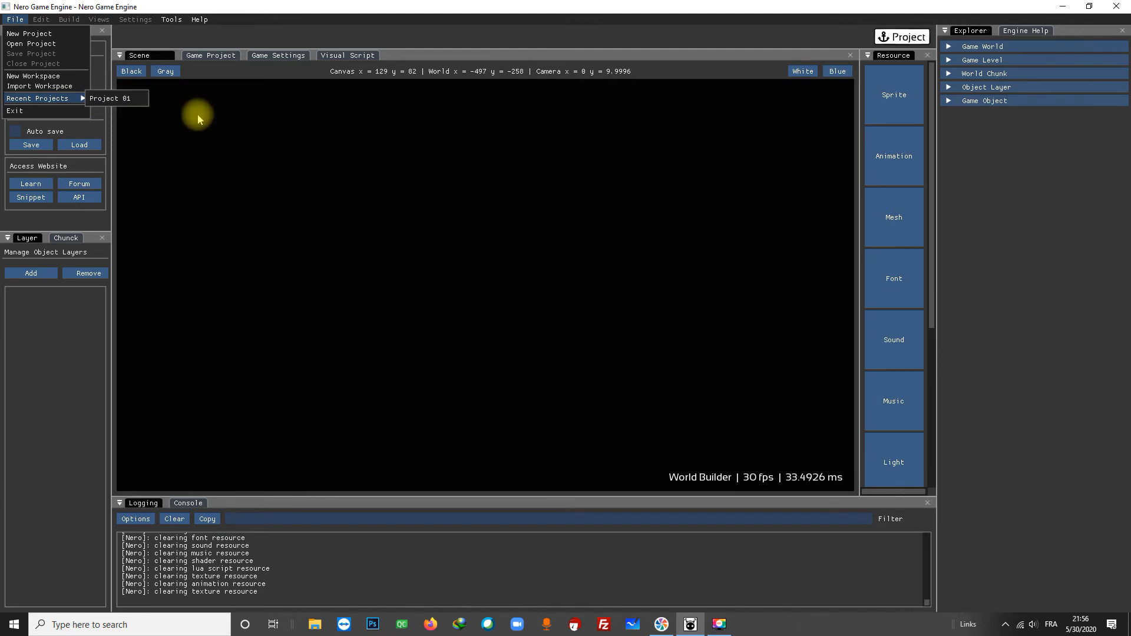
click(902, 37)
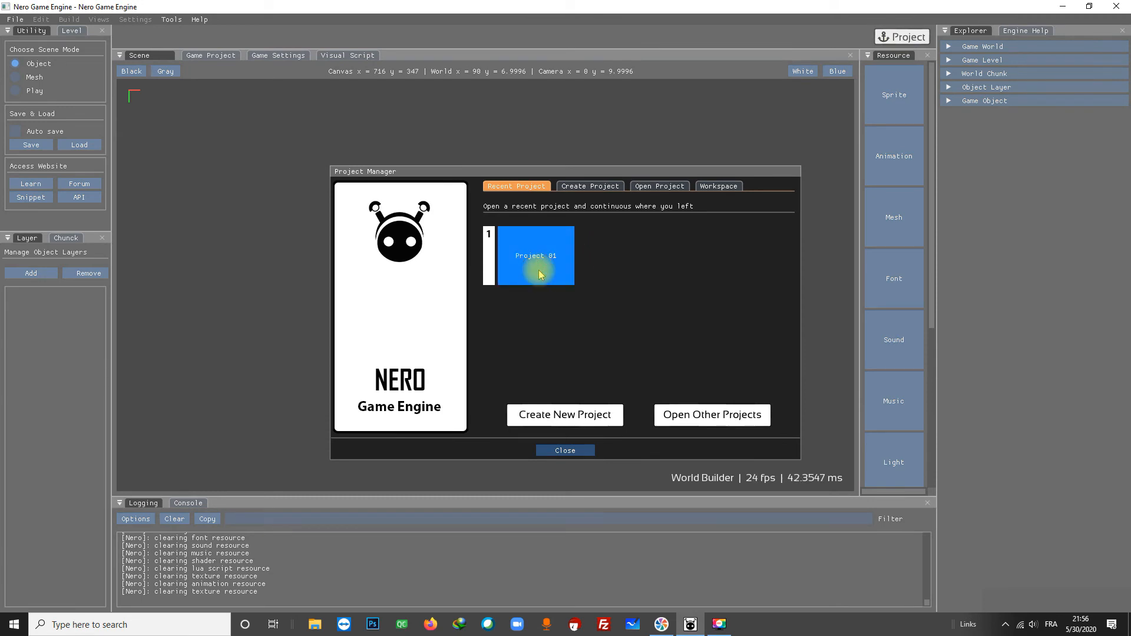
double_click(536, 255)
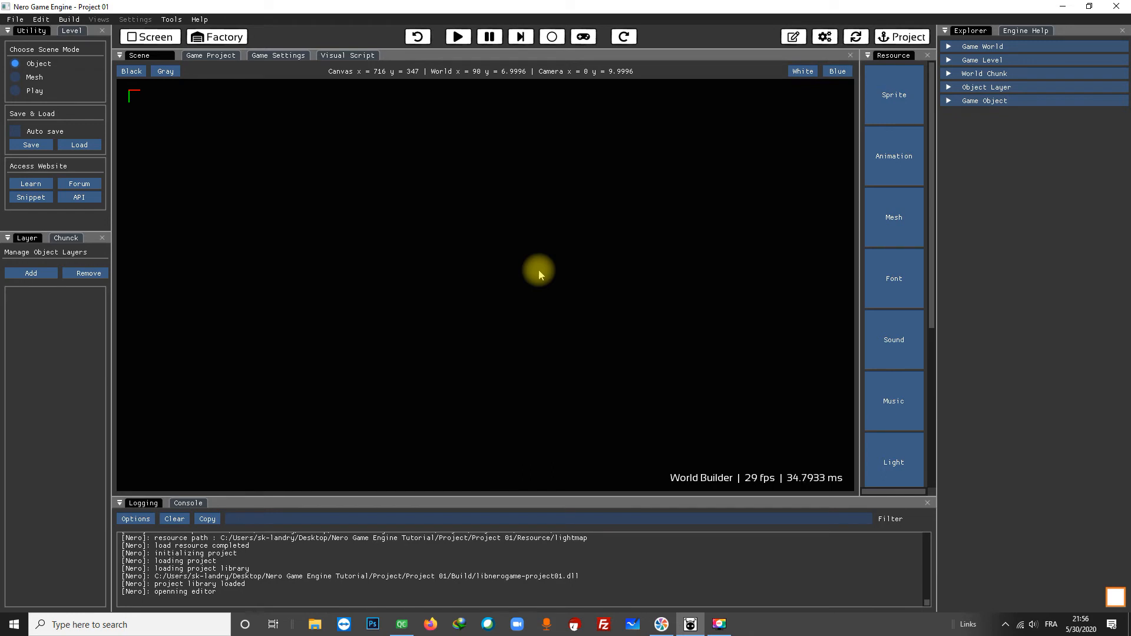
mouse_move(732, 105)
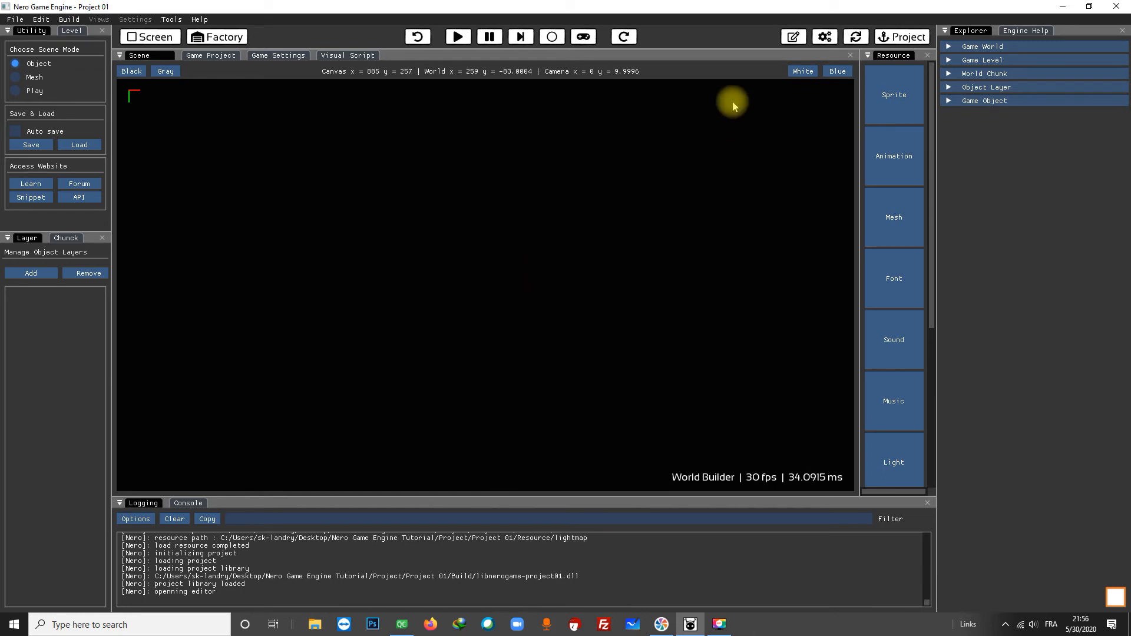
mouse_move(727, 218)
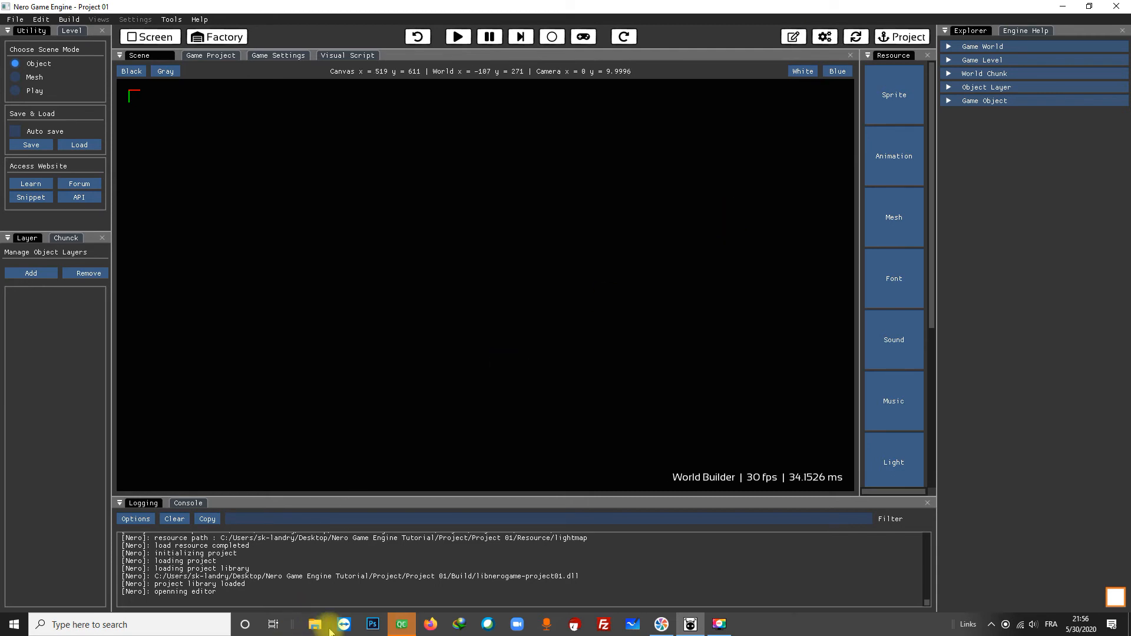
Switch to Qt Creator and start pointing Import Build From at a folder under Desktop\Nero Game Engine Tutorial.
click(400, 625)
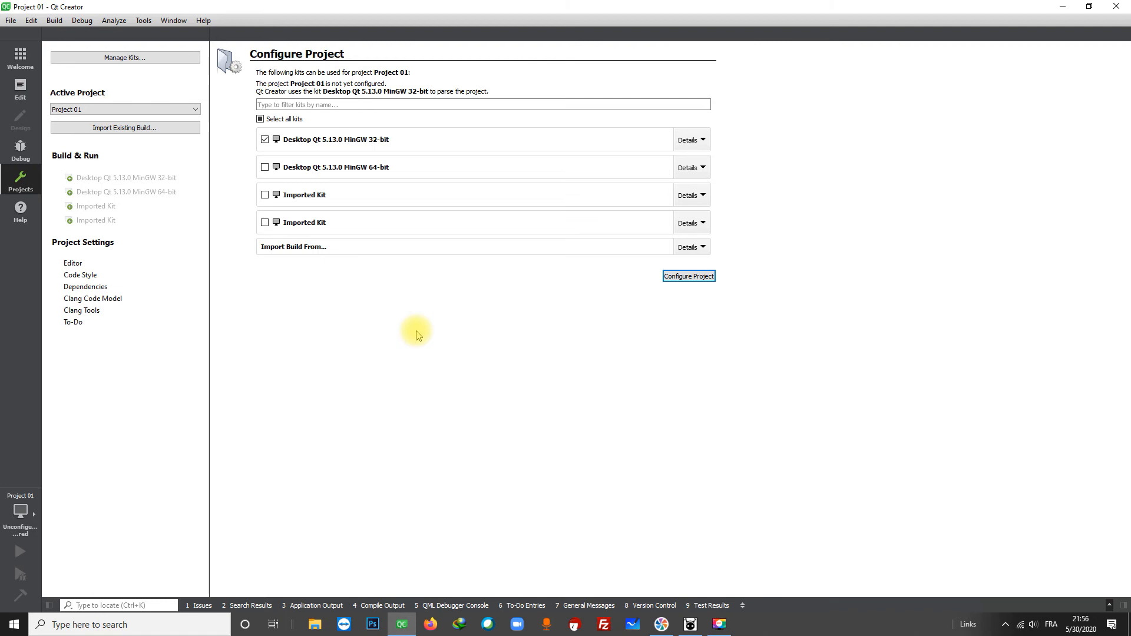
mouse_move(304, 231)
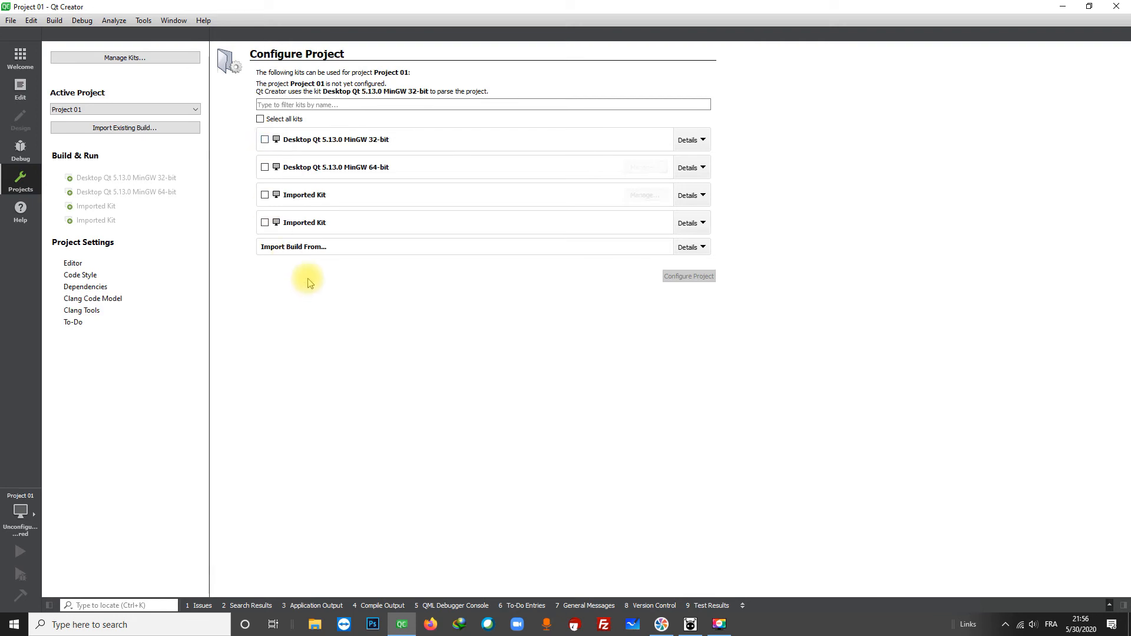
mouse_move(325, 258)
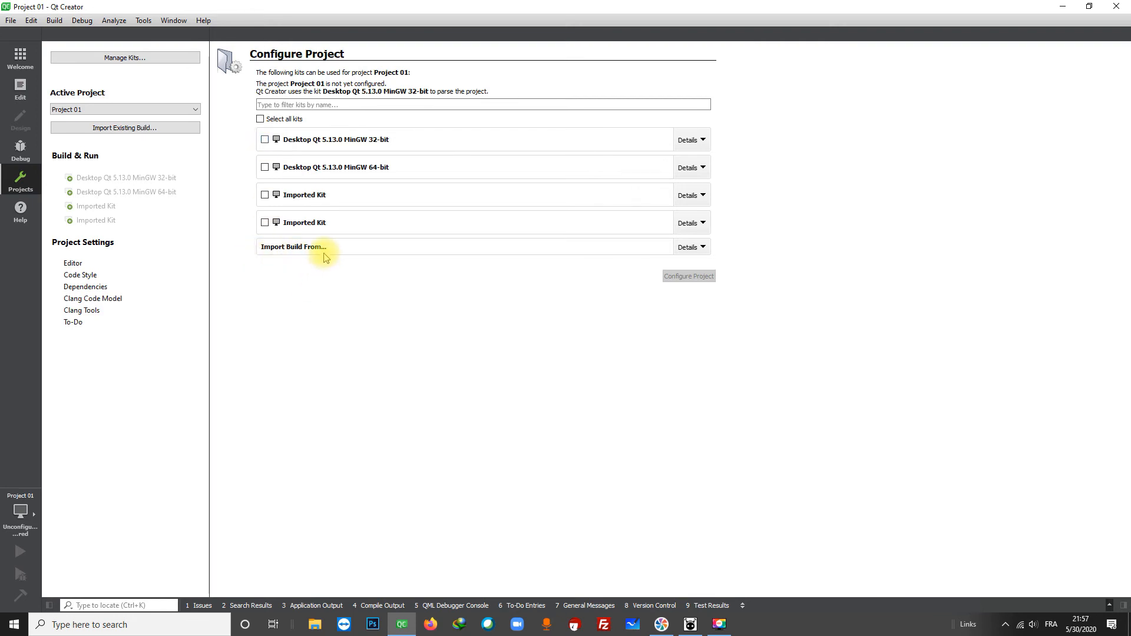
click(687, 246)
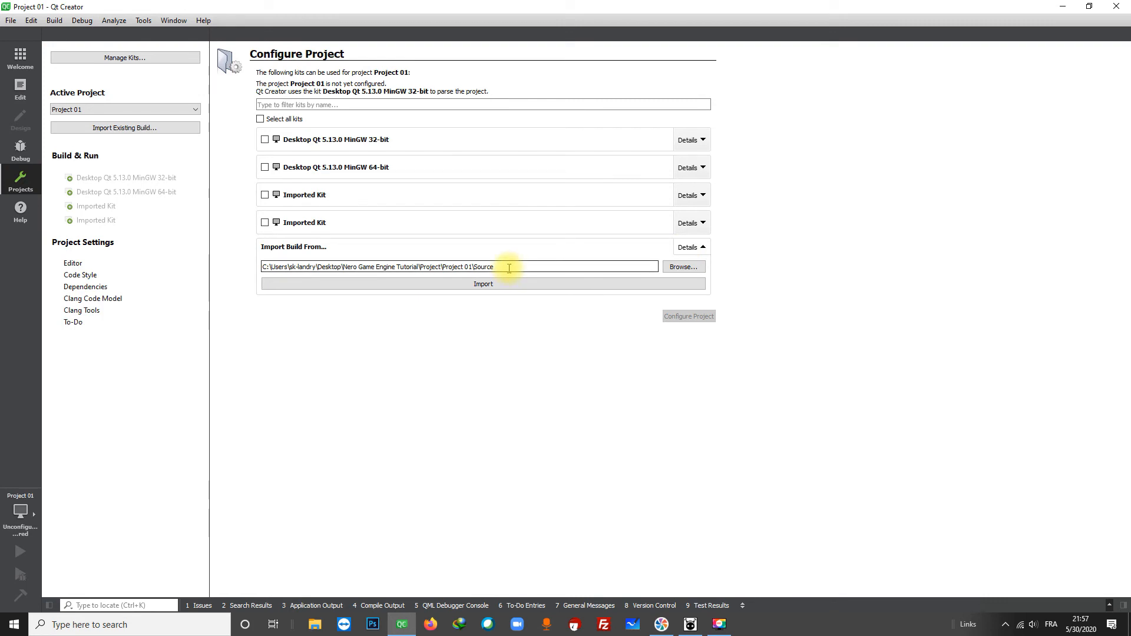
mouse_move(470, 272)
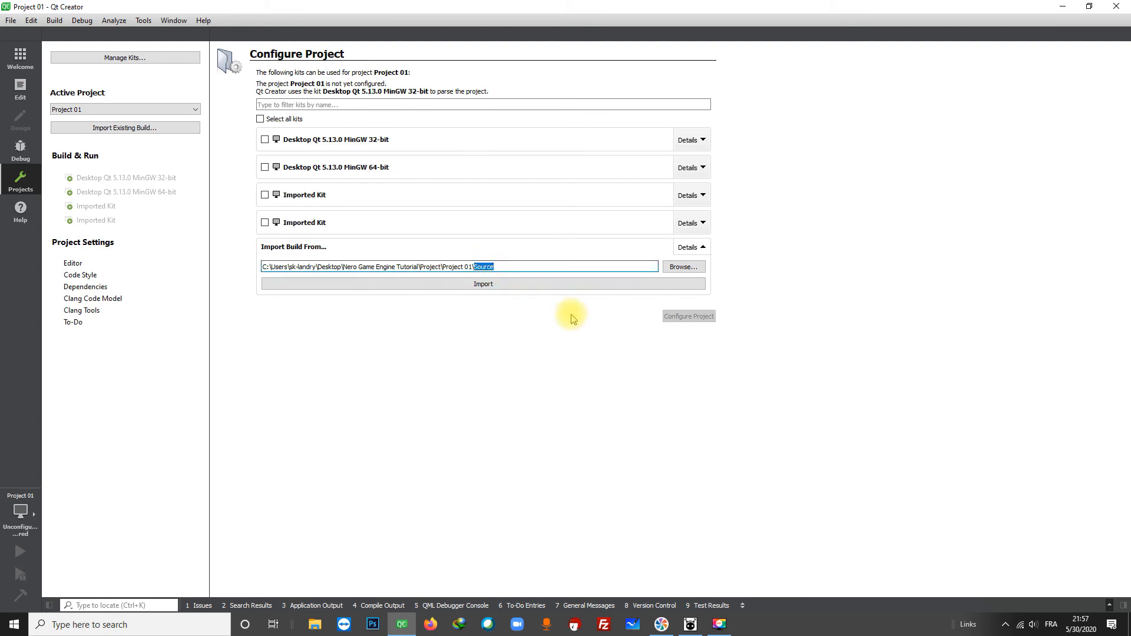
text(Build)
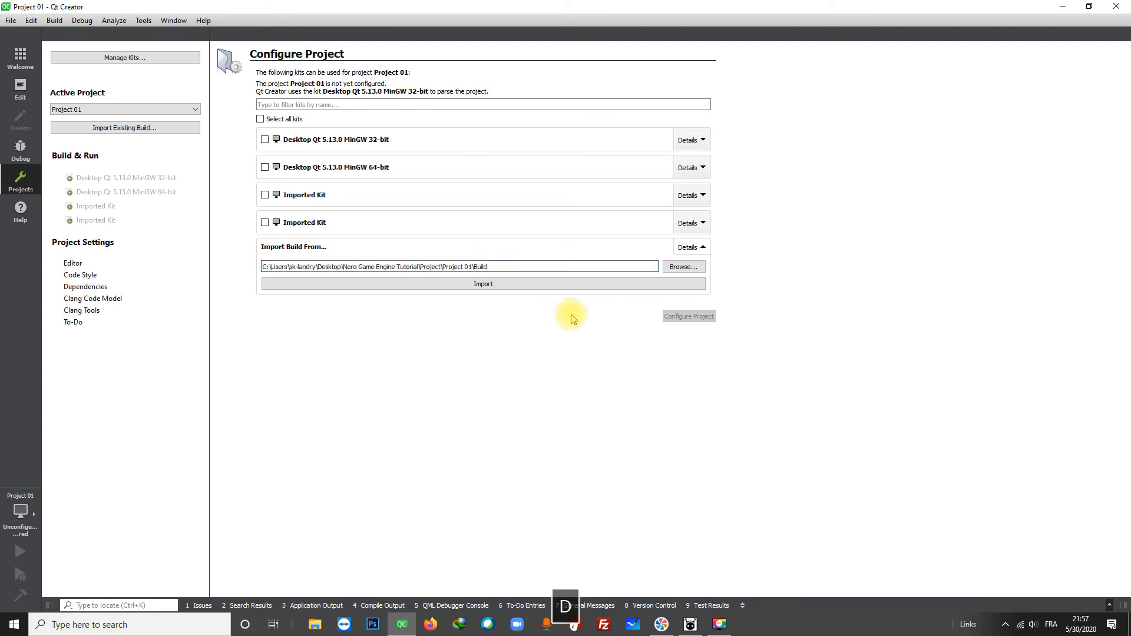
mouse_move(519, 269)
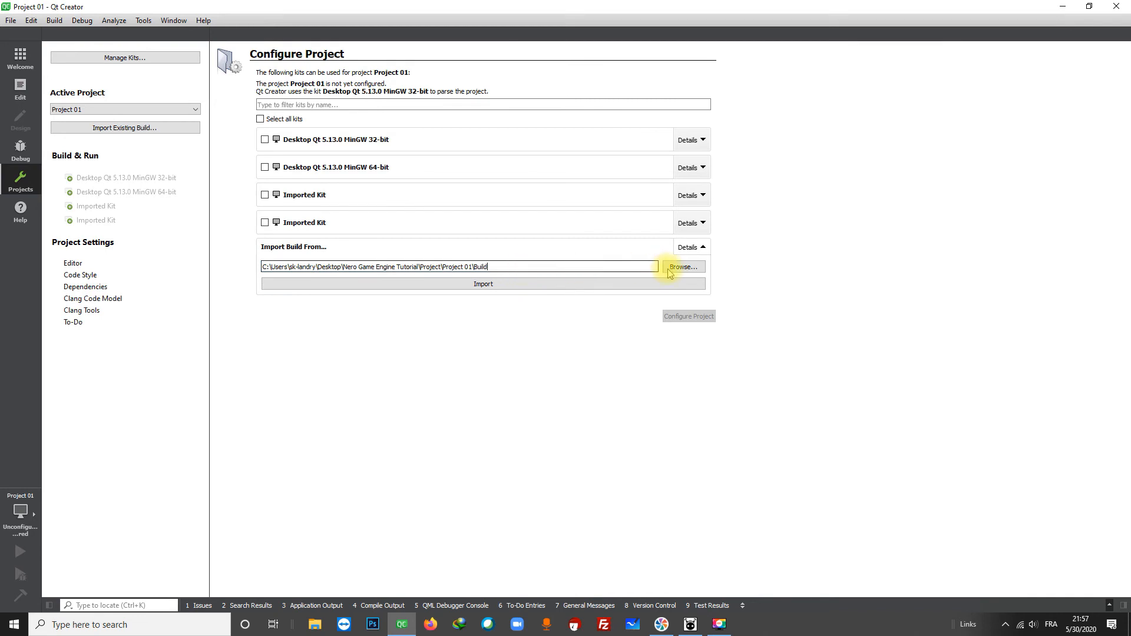
click(682, 267)
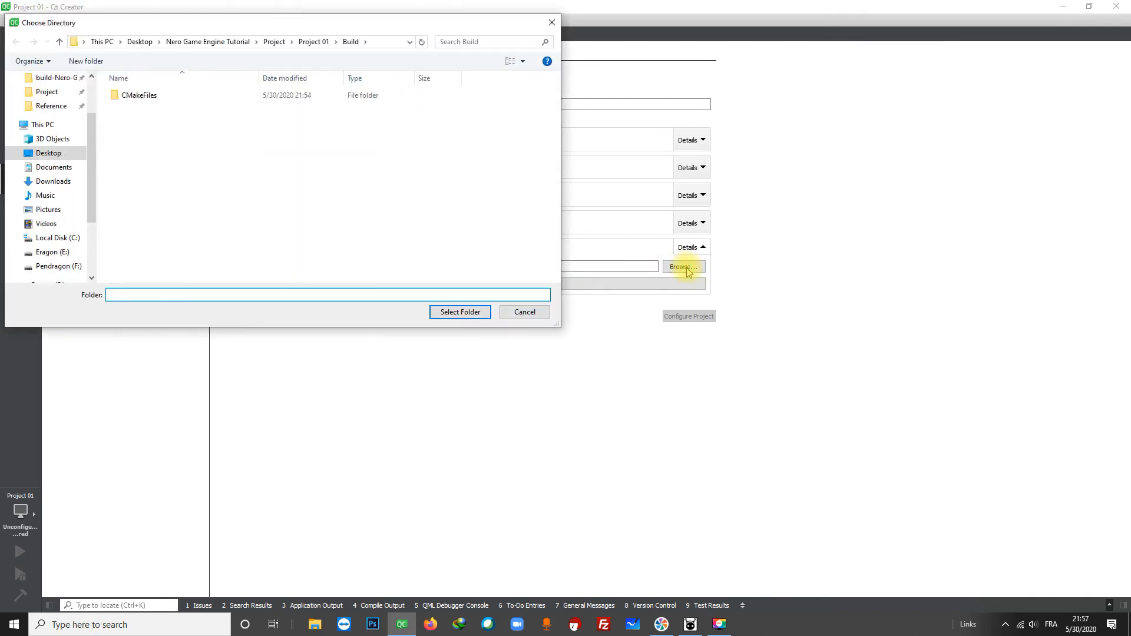
click(49, 153)
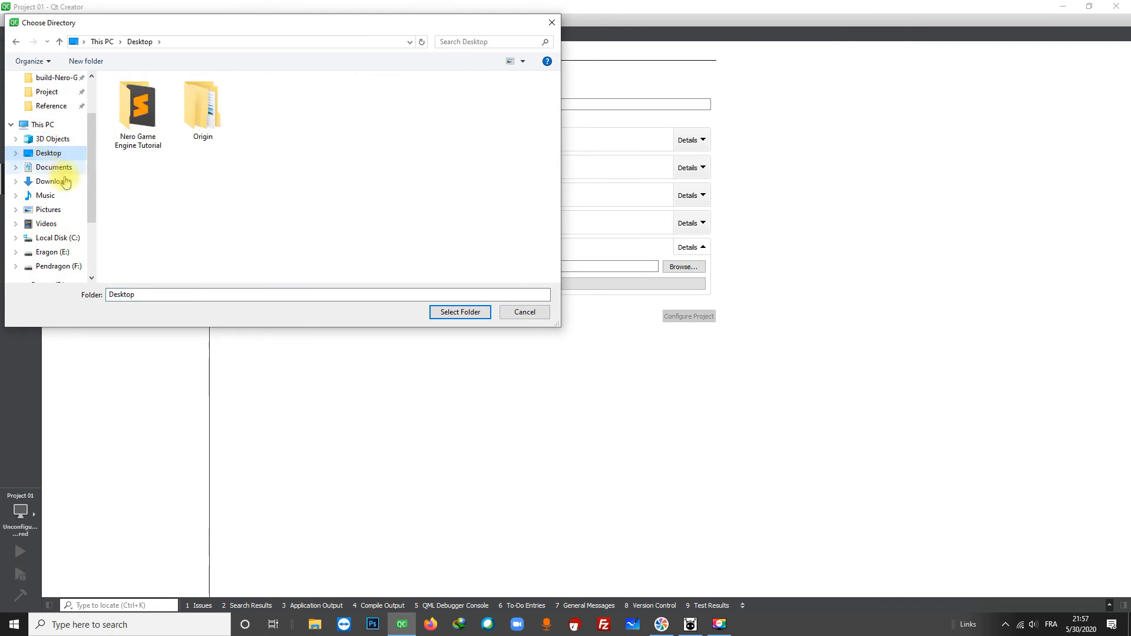
click(137, 105)
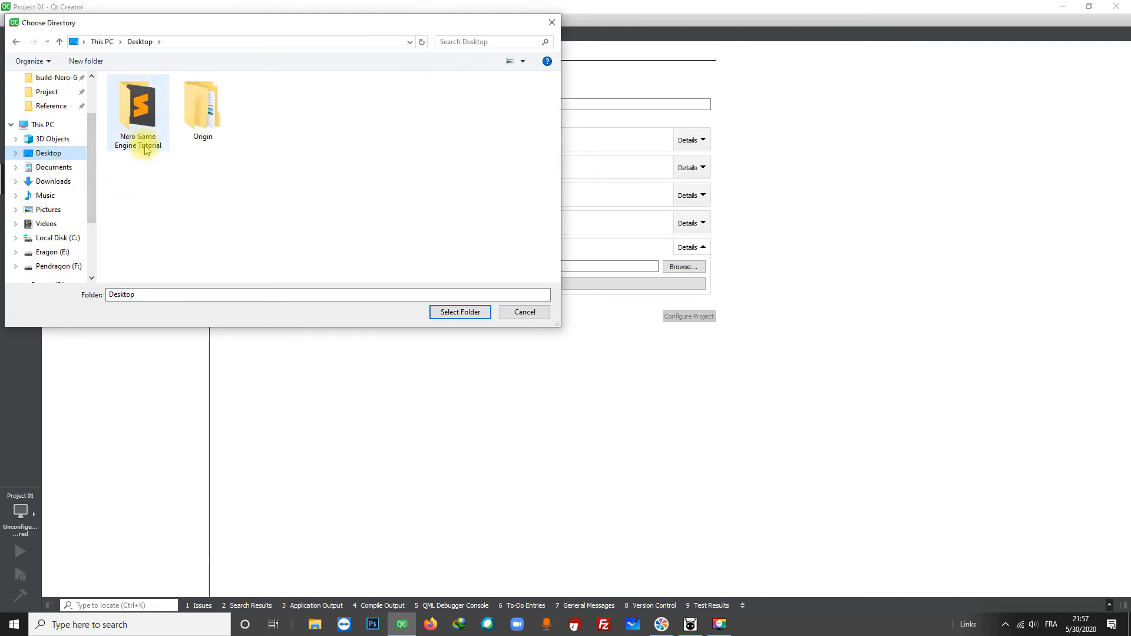
double_click(136, 108)
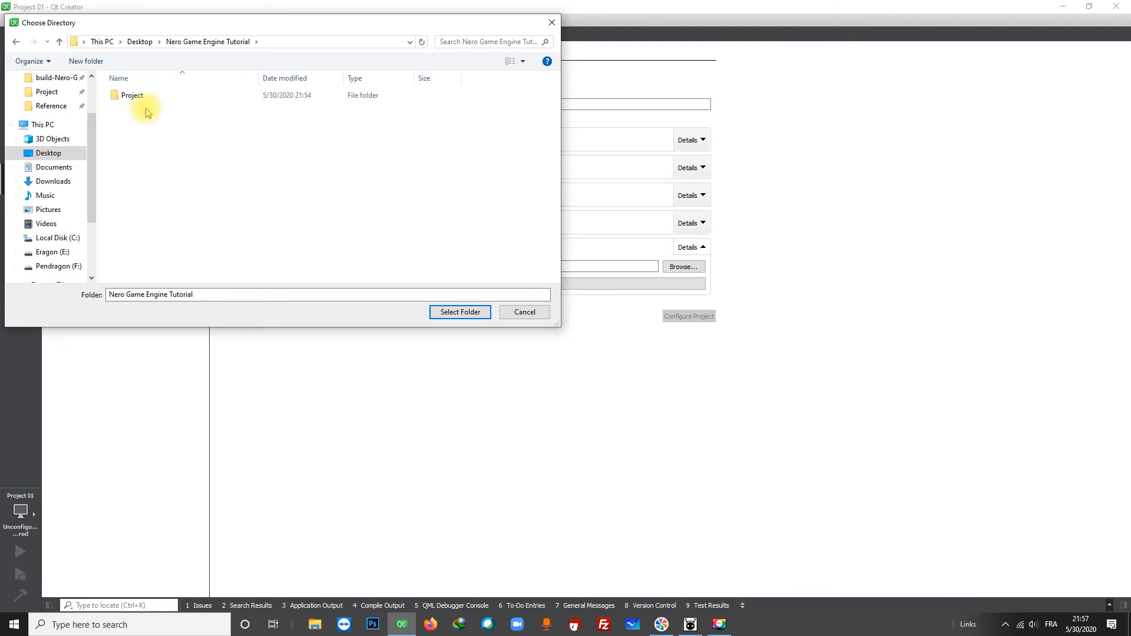
Select ...\Project\Project 01\Build as the import source and import the existing build.
double_click(132, 95)
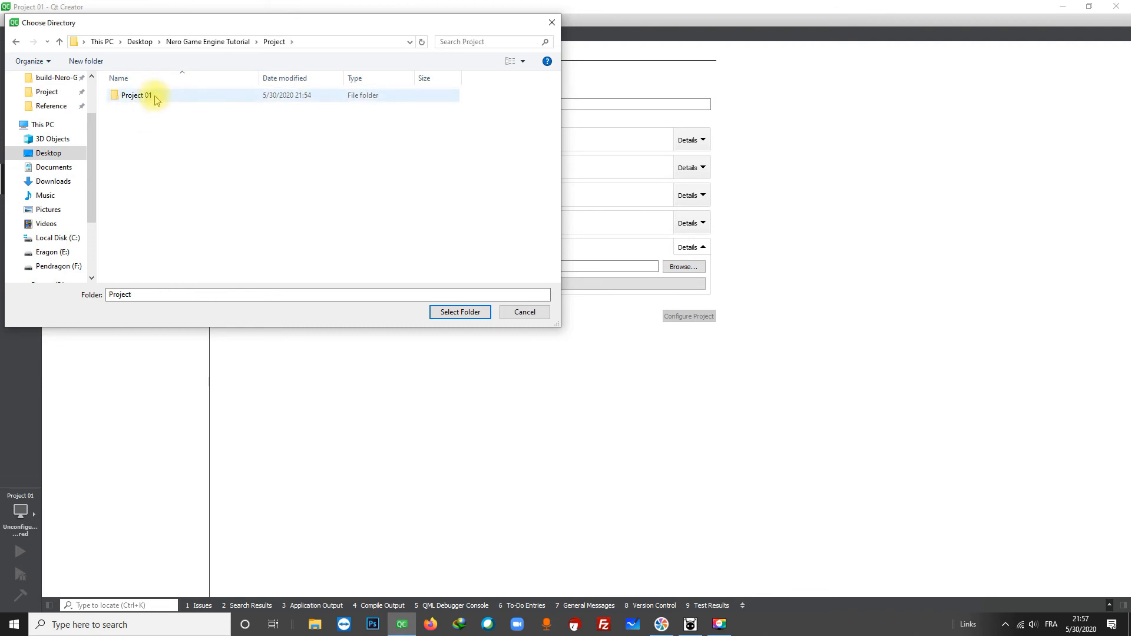
click(137, 96)
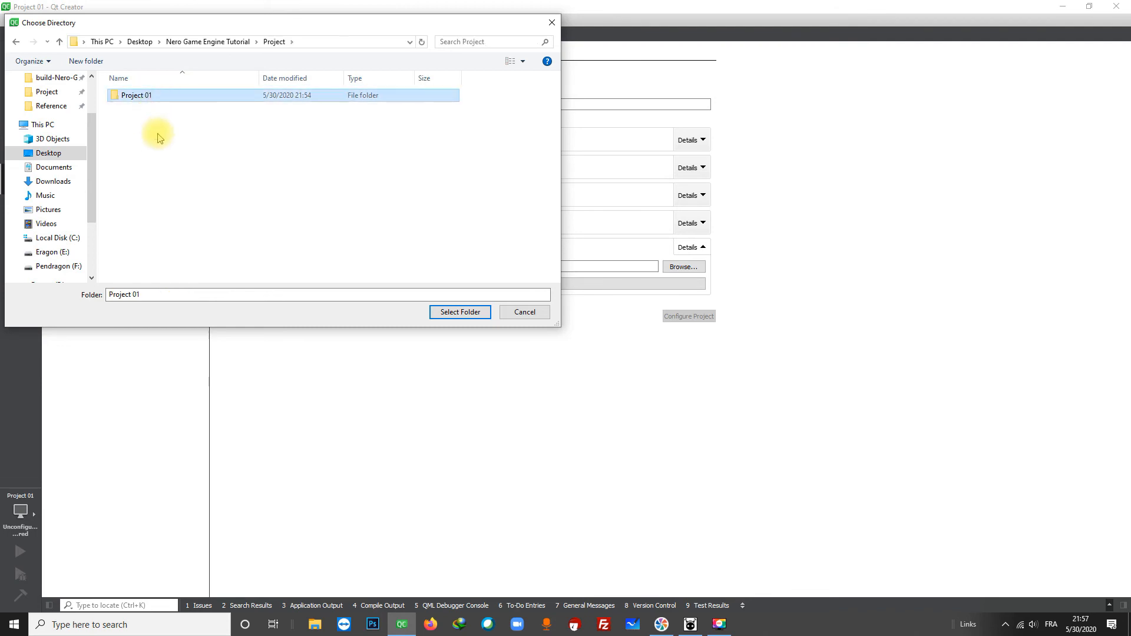
double_click(137, 95)
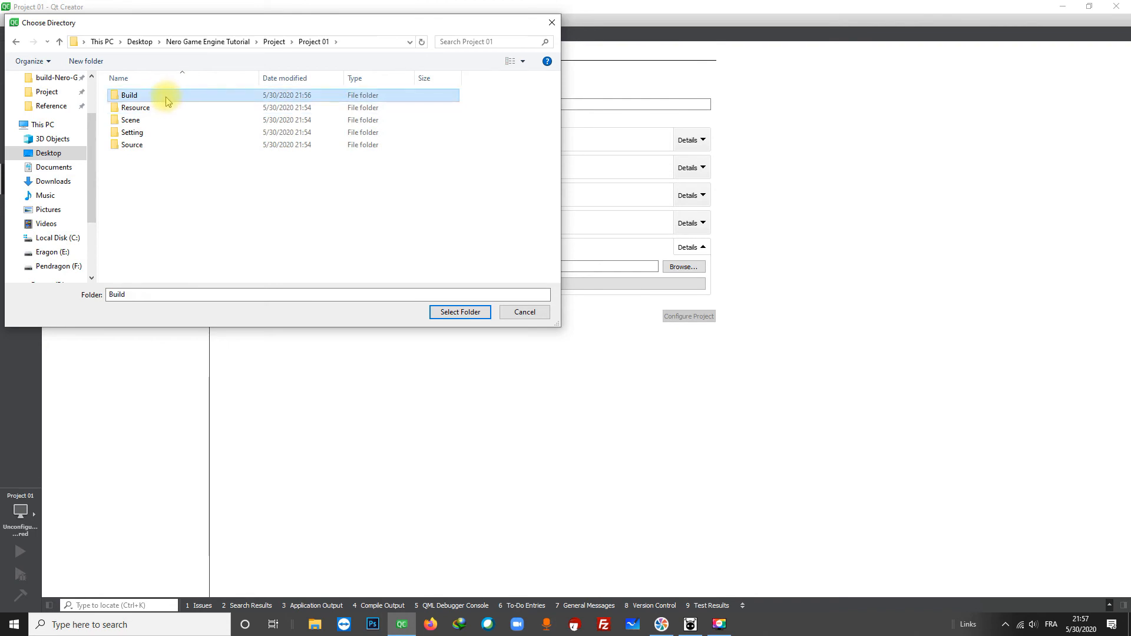
click(460, 312)
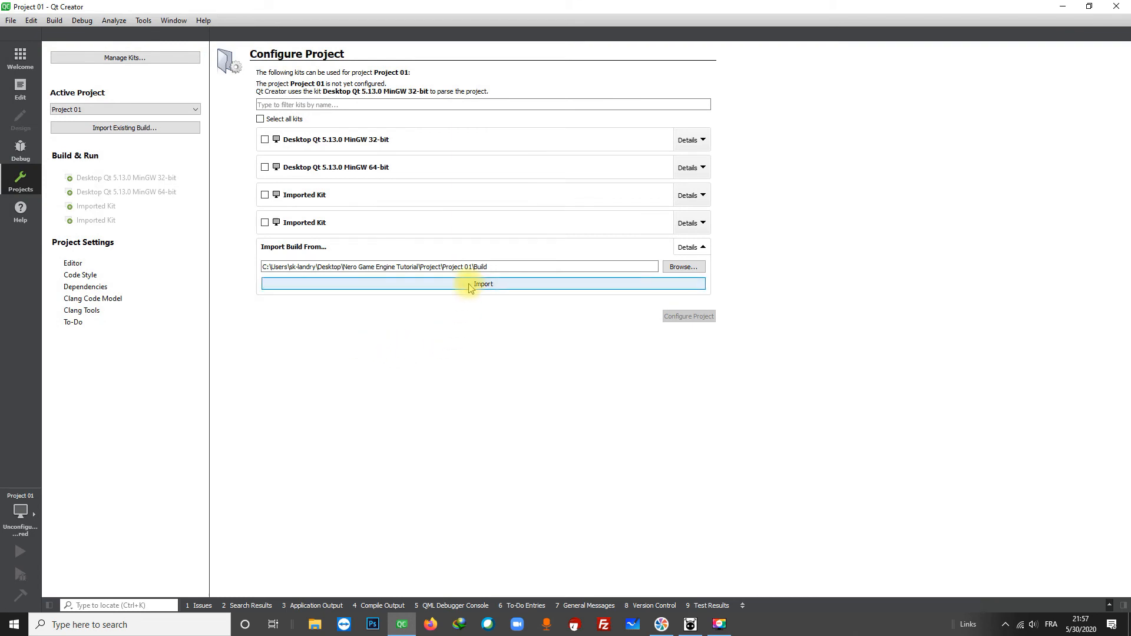
click(484, 284)
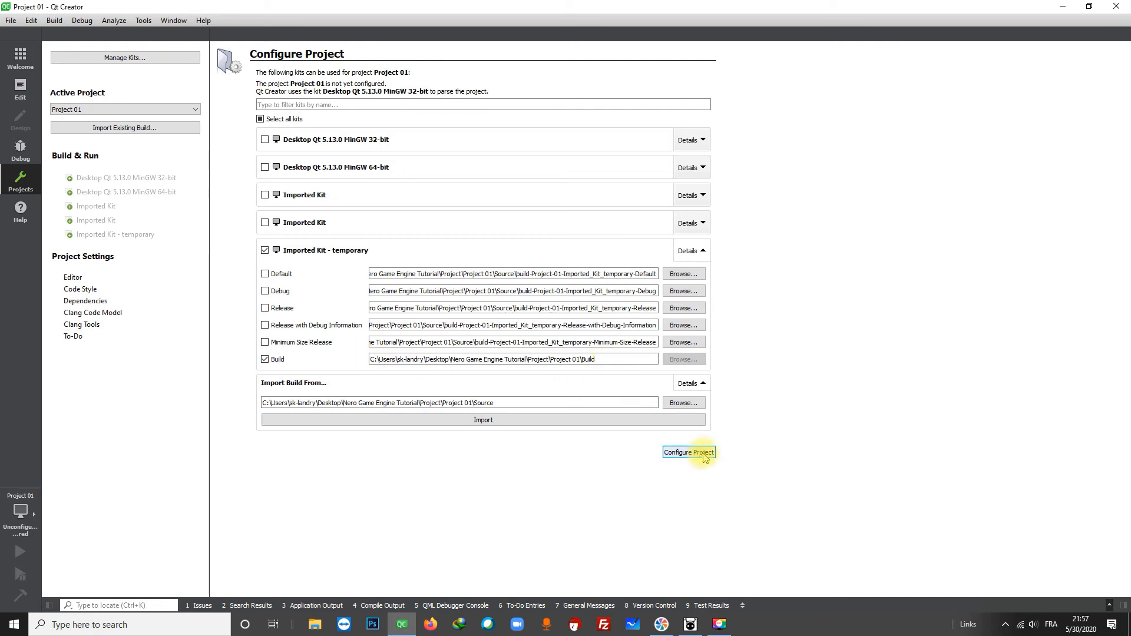
Configure Project 01 with the imported kit and view Project01Scene.cpp from the file tree.
click(687, 453)
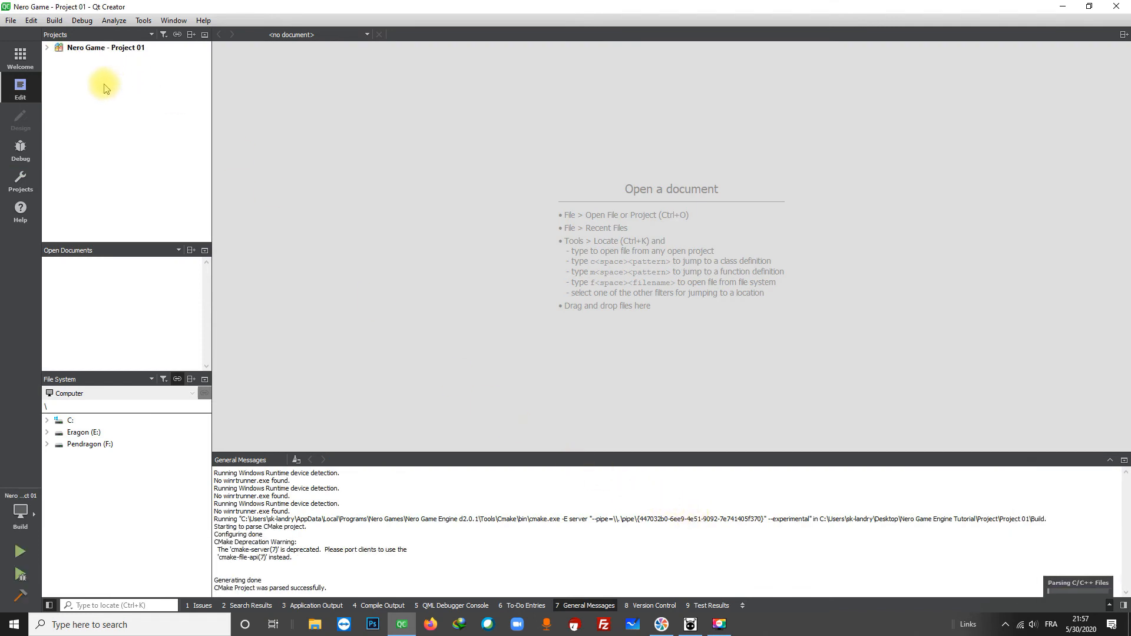
click(45, 47)
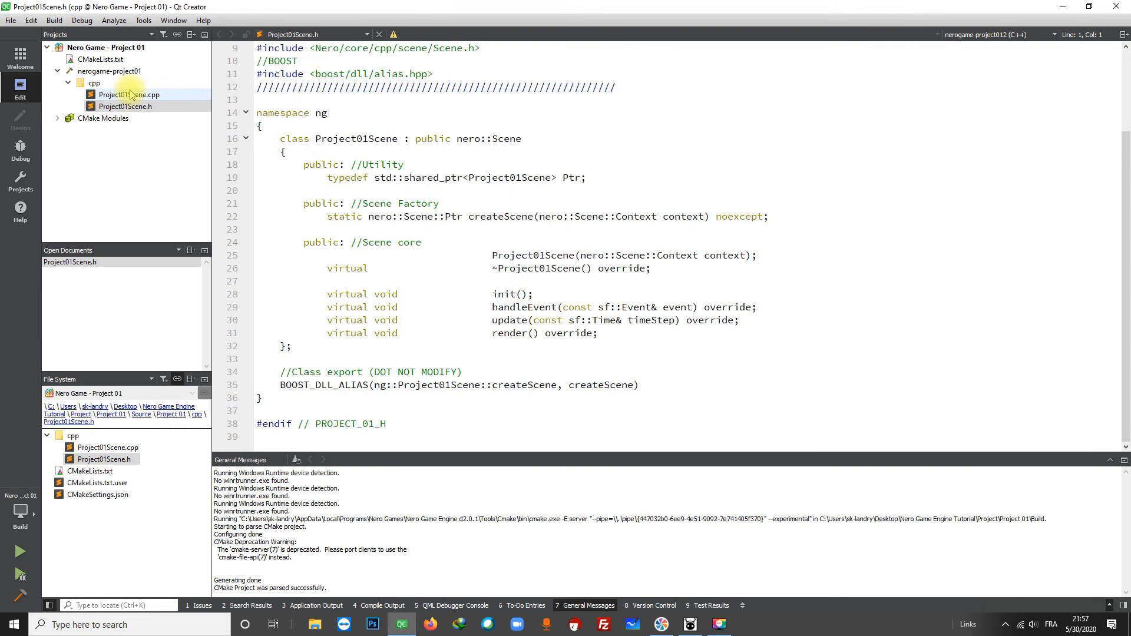
double_click(130, 95)
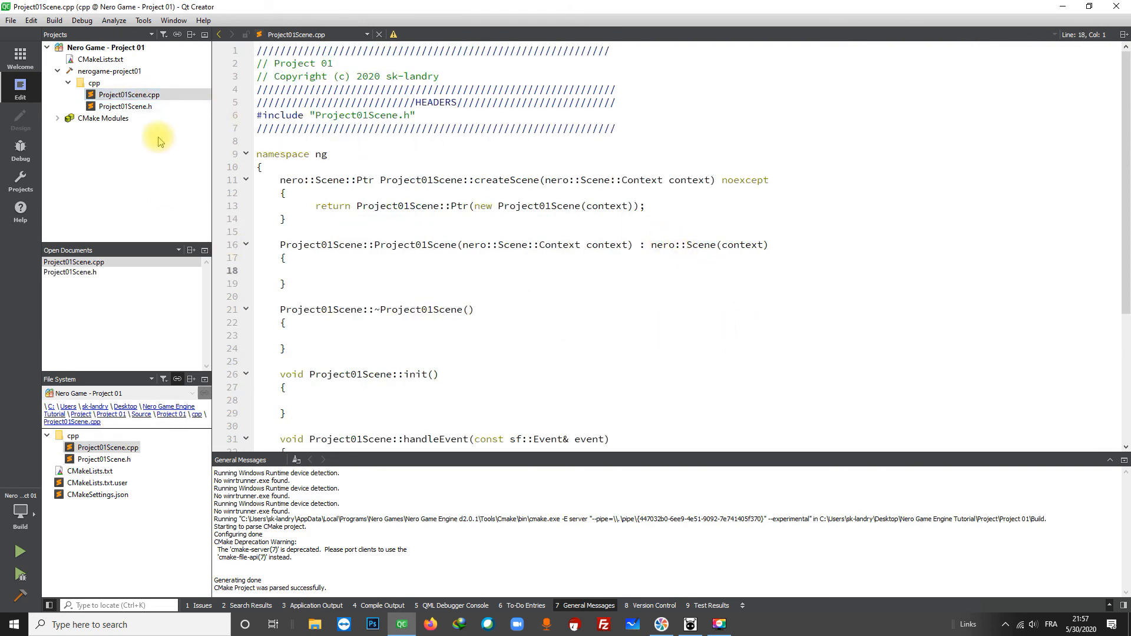
mouse_move(130, 94)
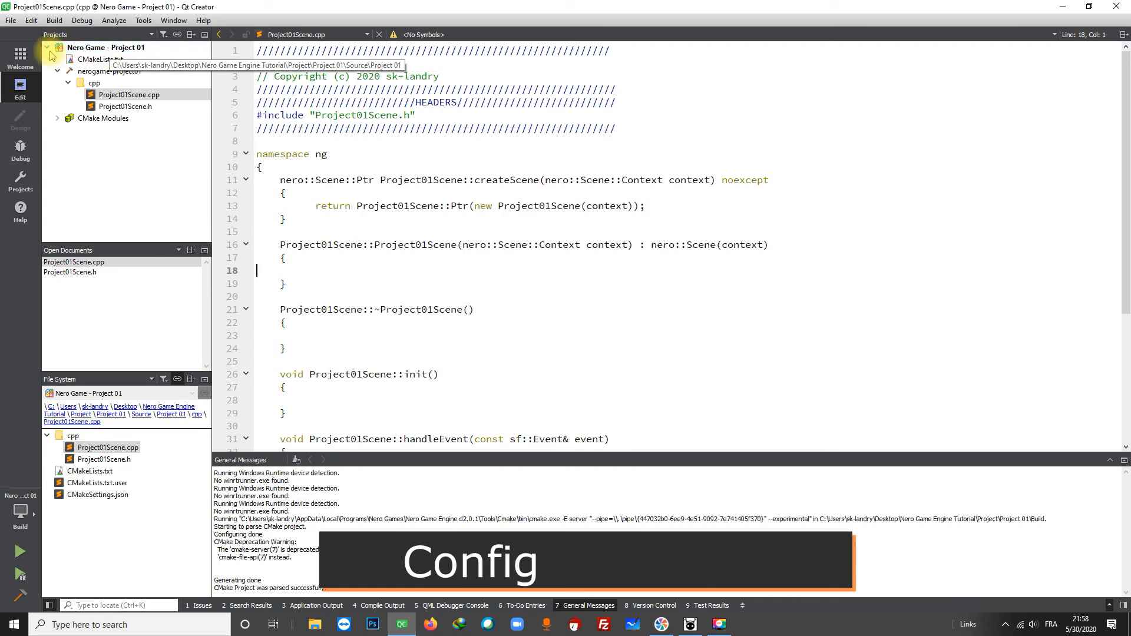
click(46, 47)
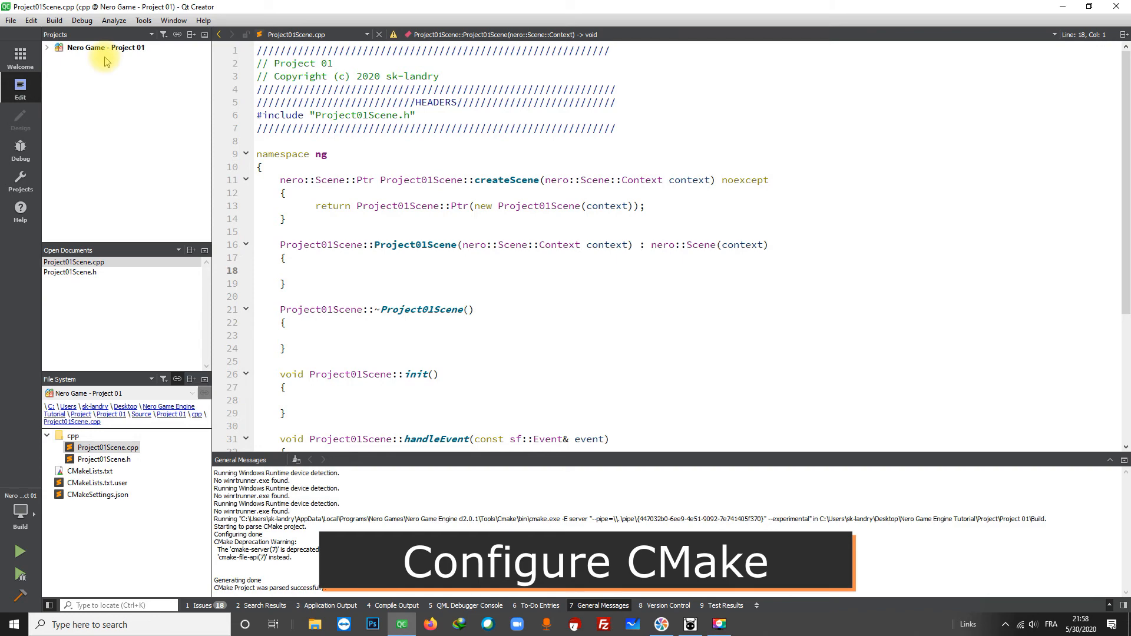
mouse_move(20, 177)
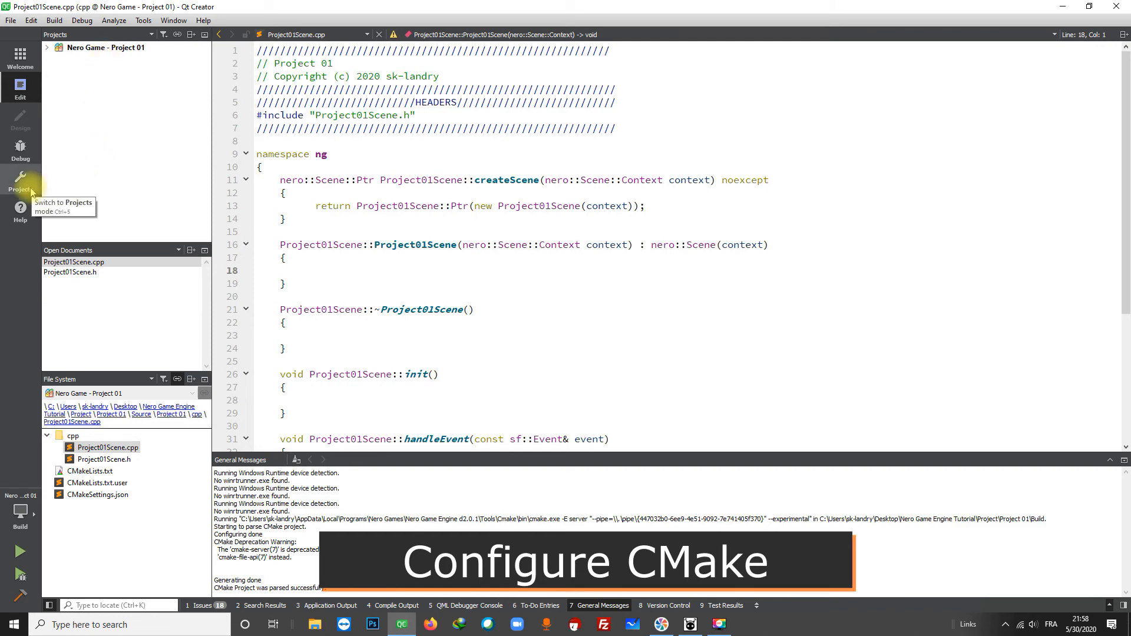
Go to the project's build settings and bring up Manage Kits.
click(20, 186)
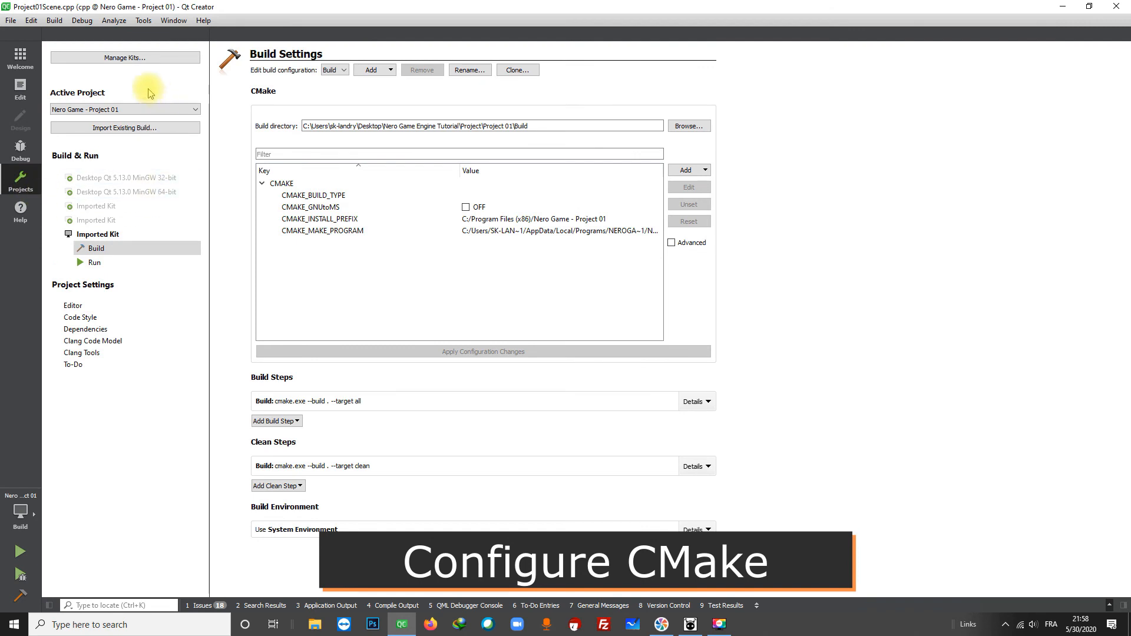
click(125, 58)
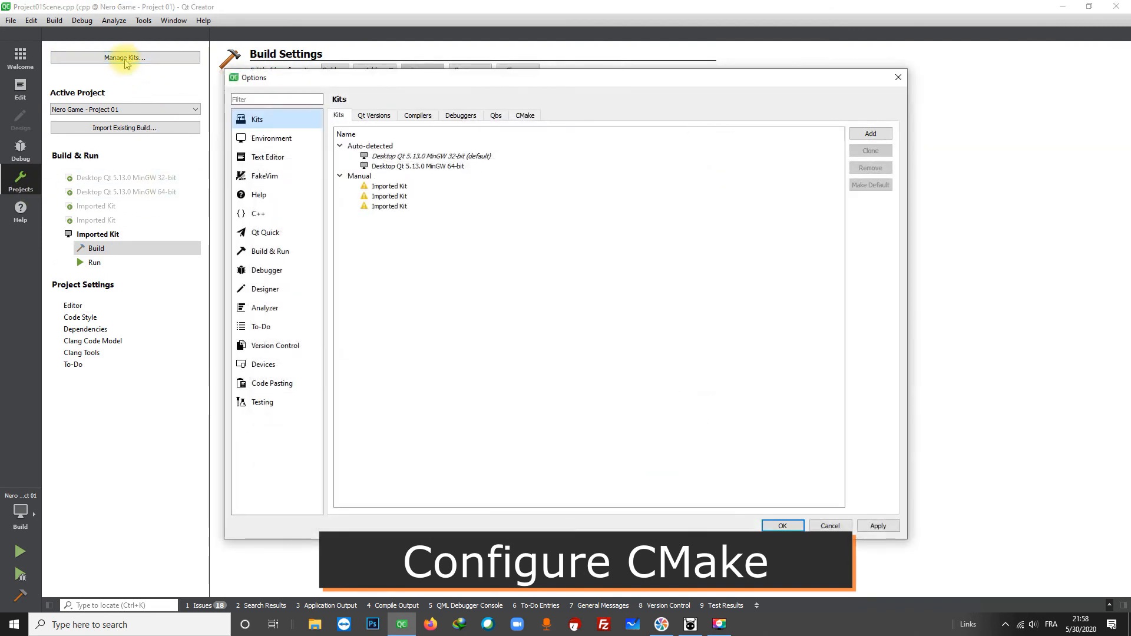
mouse_move(524, 115)
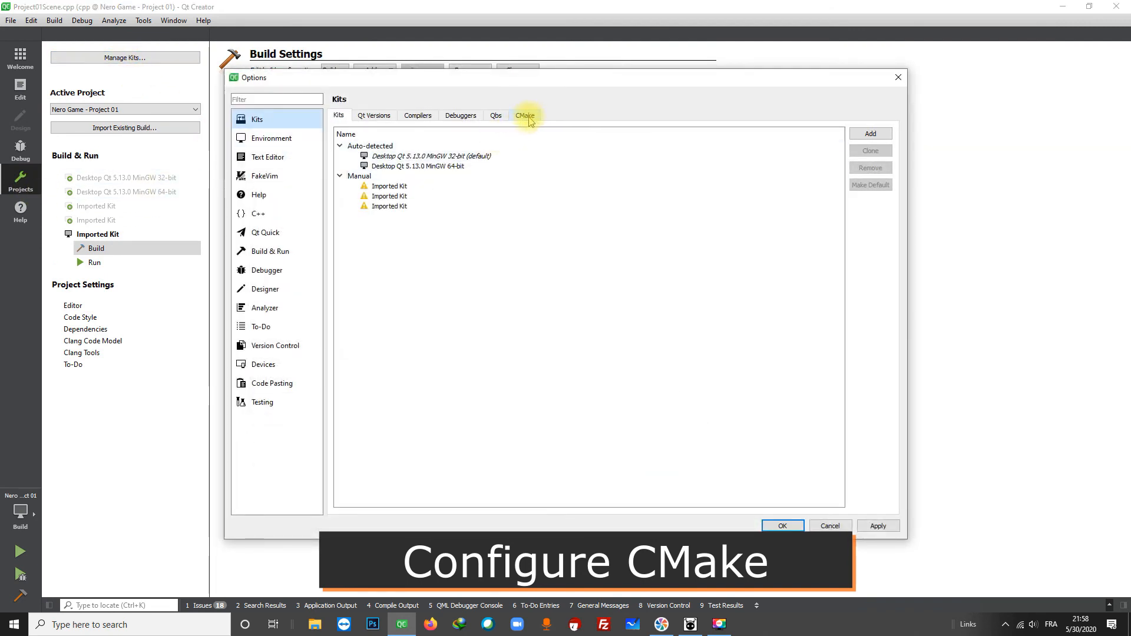
Replace the old CMake entry with a new manual one named Nero Game Cmake and start browsing for its executable.
click(526, 116)
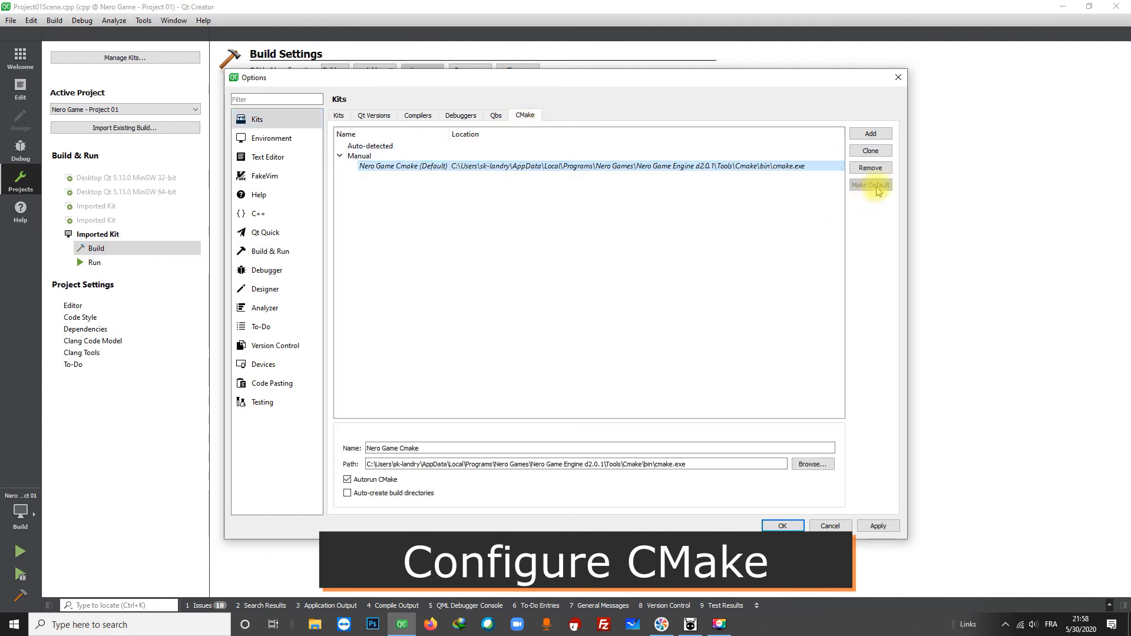
click(870, 168)
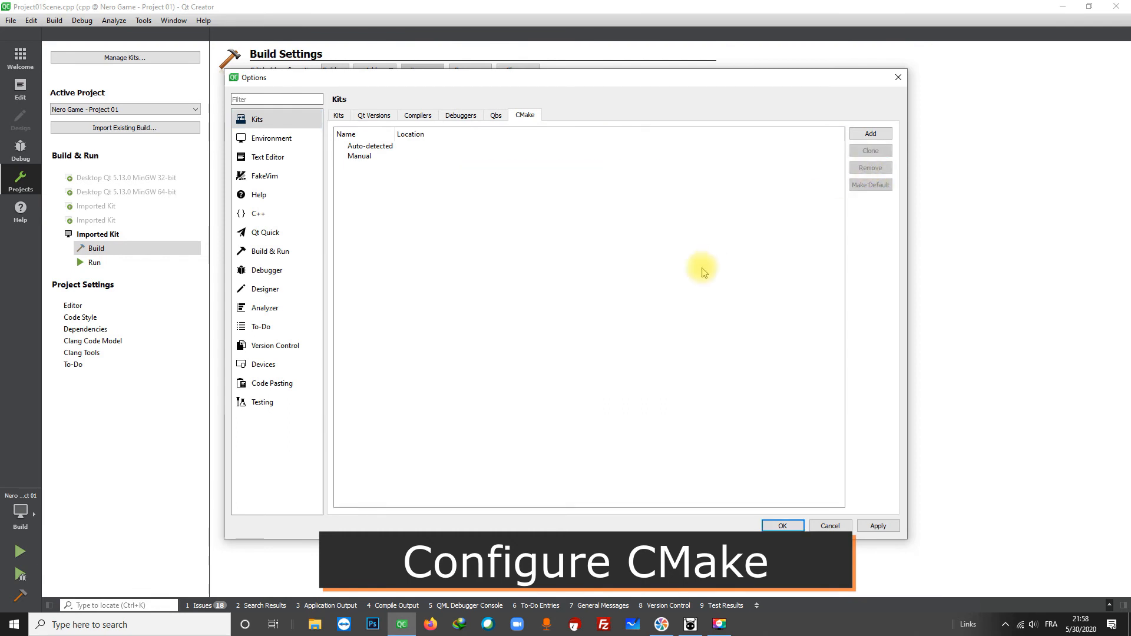
click(870, 133)
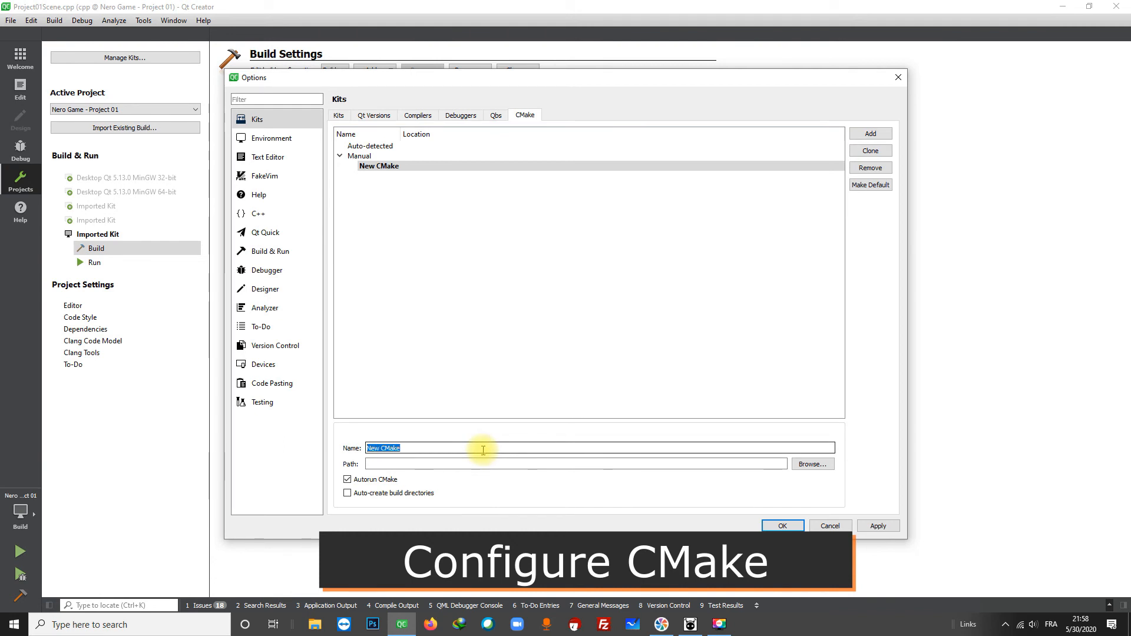
text(Nero Game)
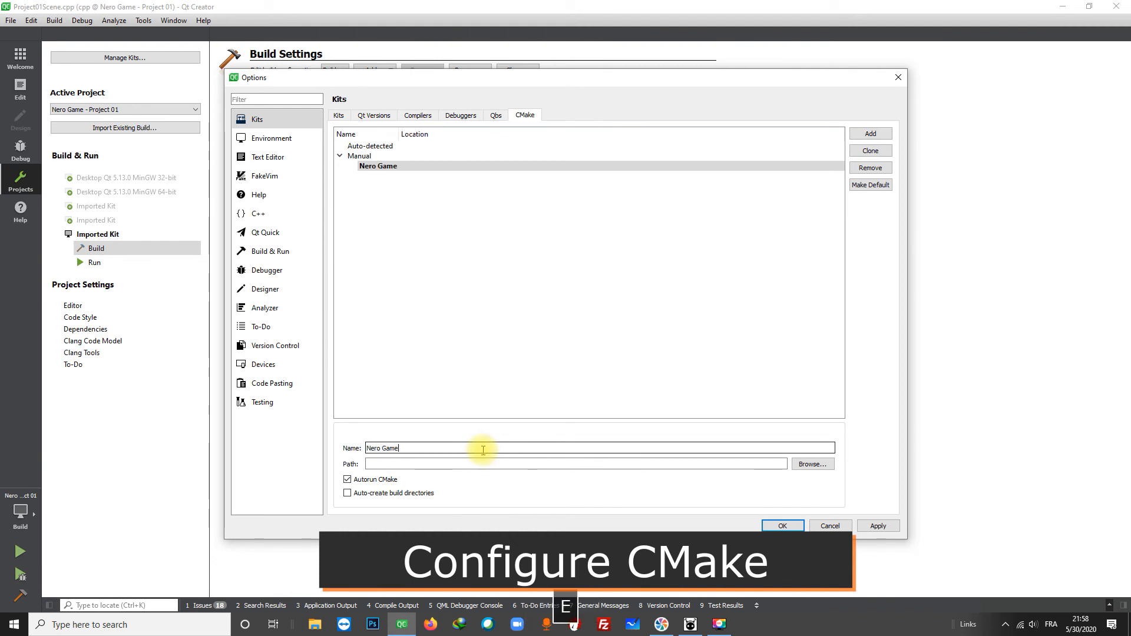
text(Cmake)
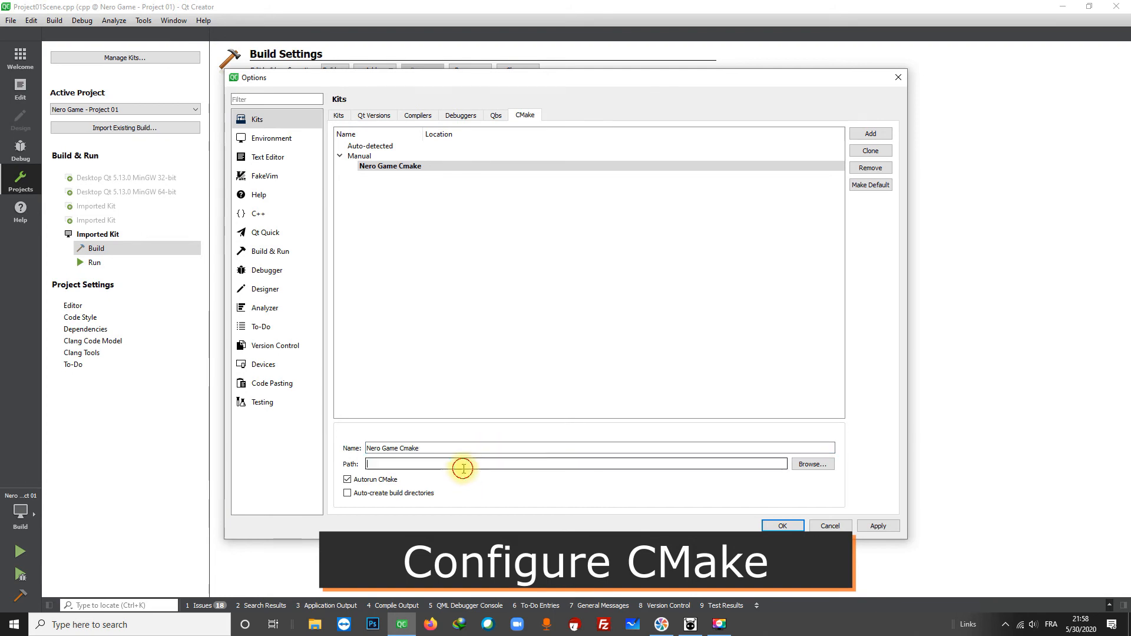
mouse_move(811, 465)
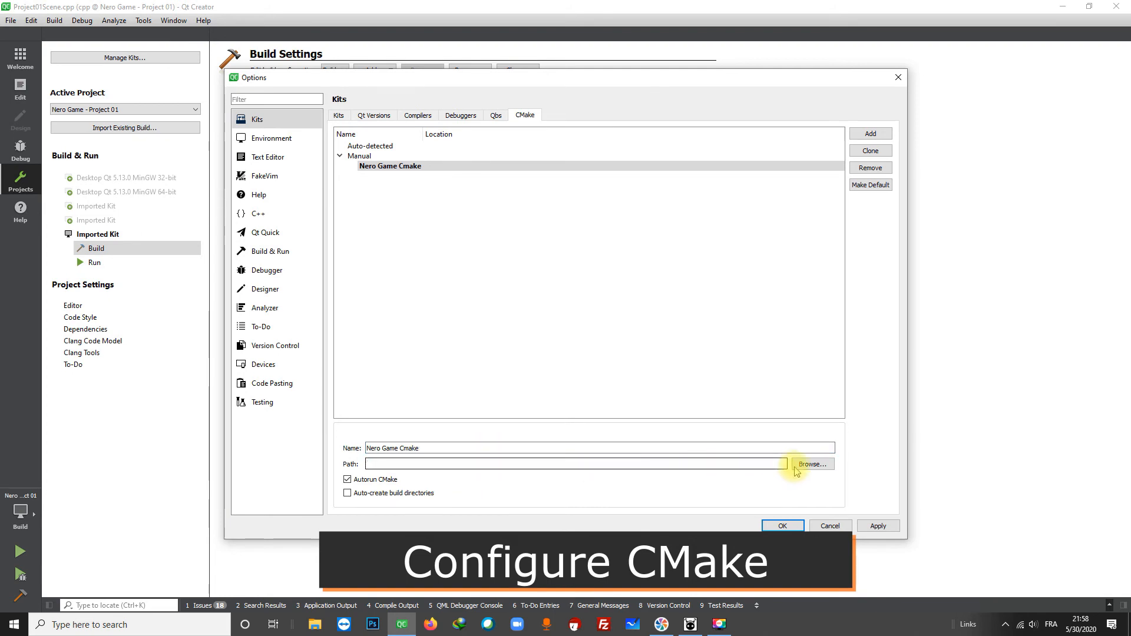
click(812, 464)
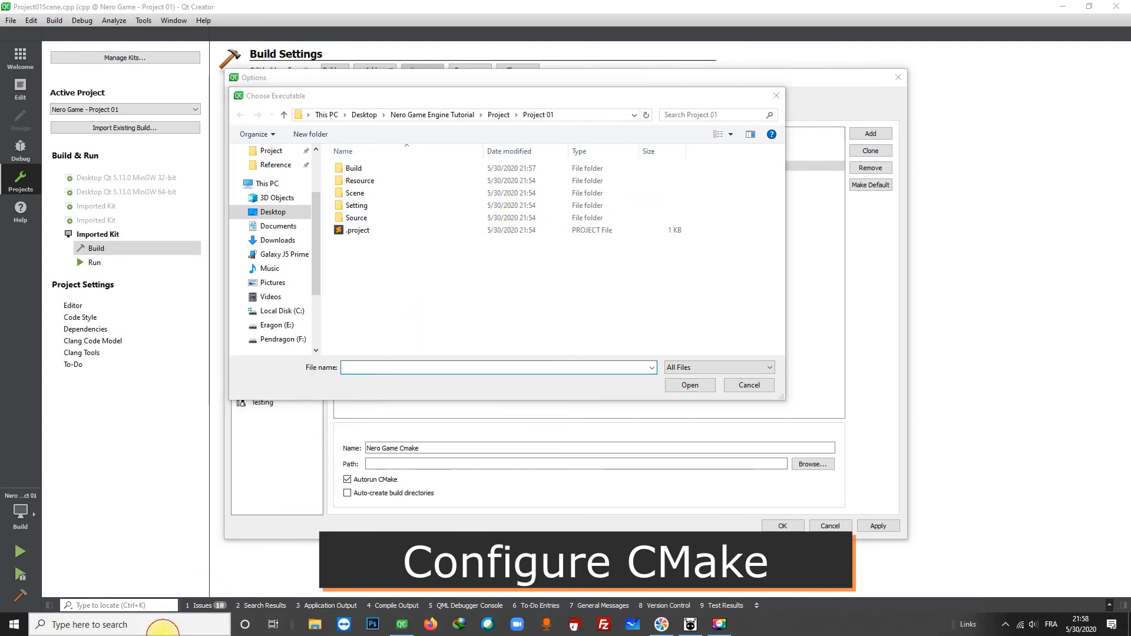
Locate the Nero Game Engine shortcut and jump to its target's install folder.
text(nero)
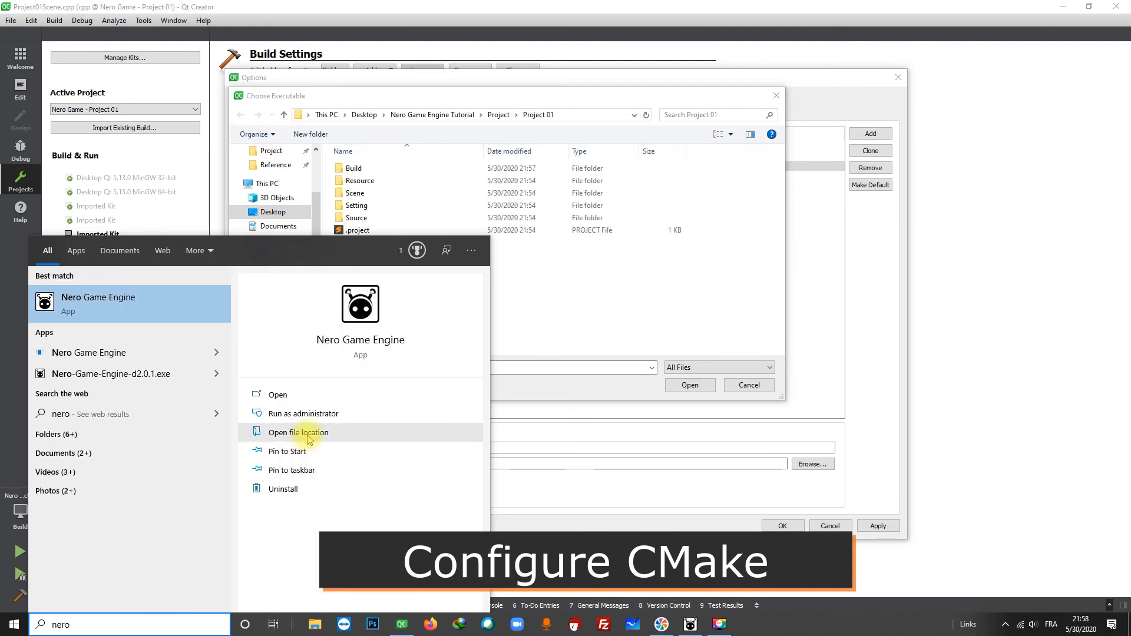
click(298, 433)
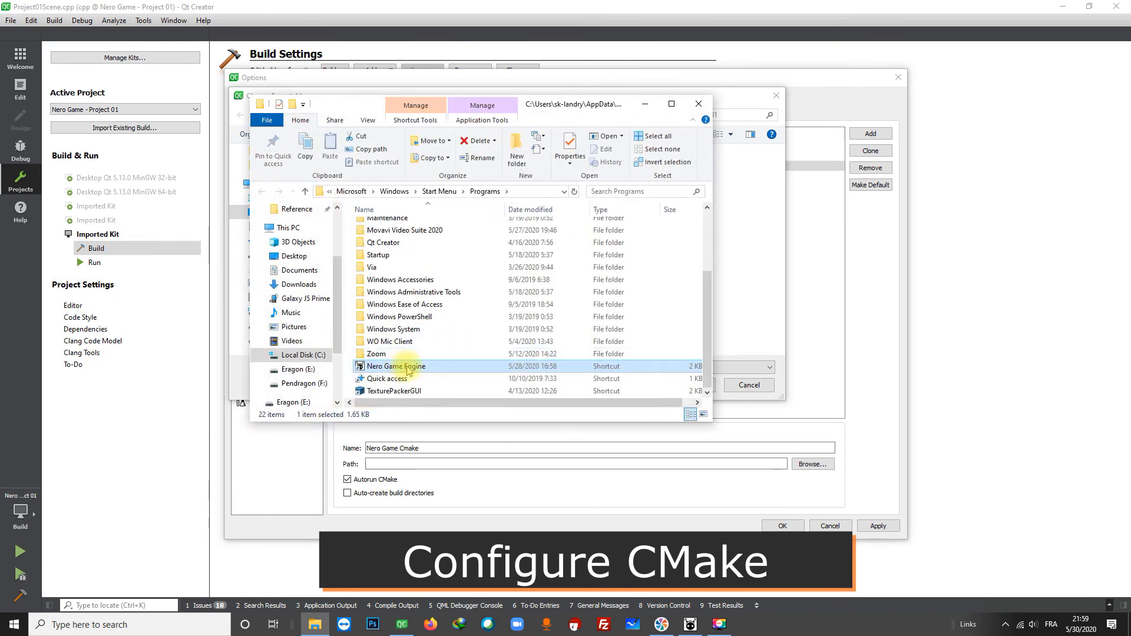
mouse_move(396, 367)
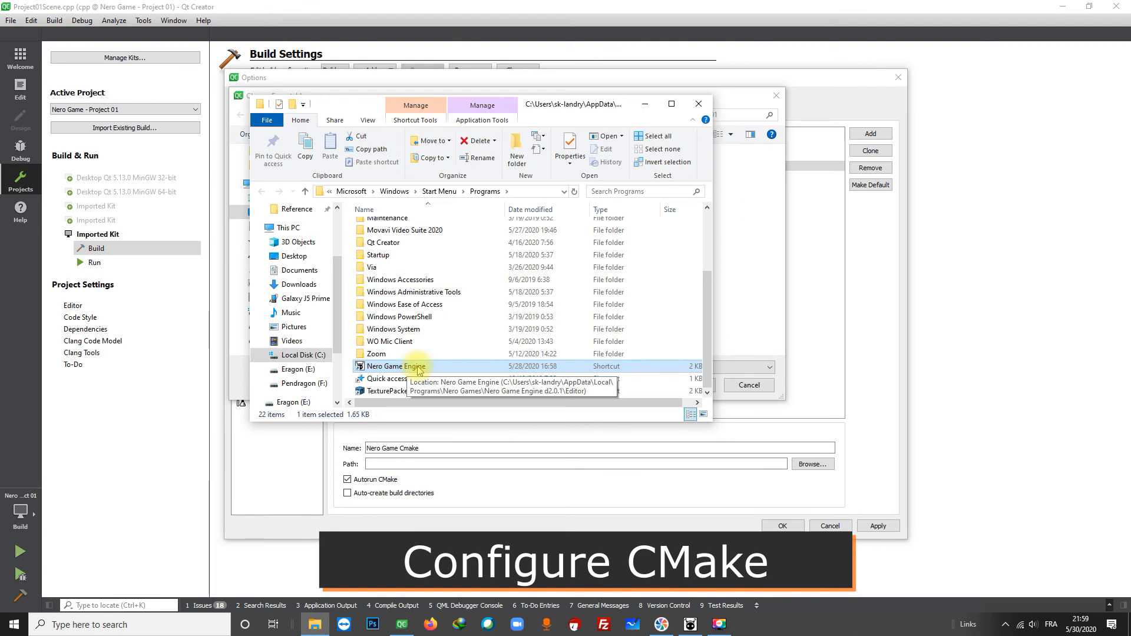
right_click(392, 366)
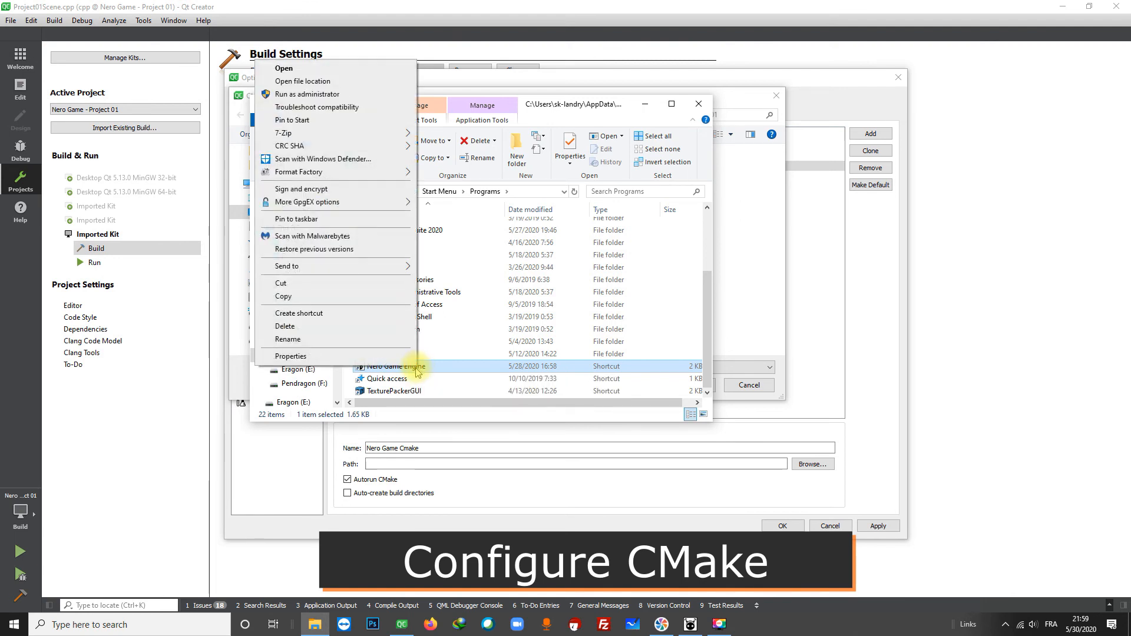
mouse_move(341, 214)
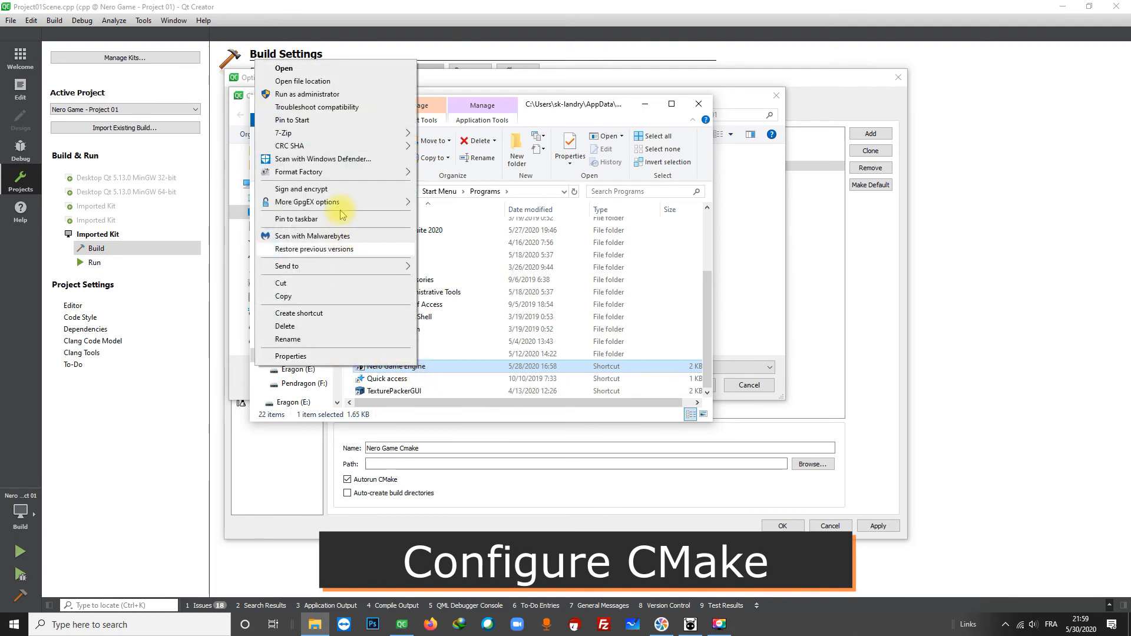
click(302, 82)
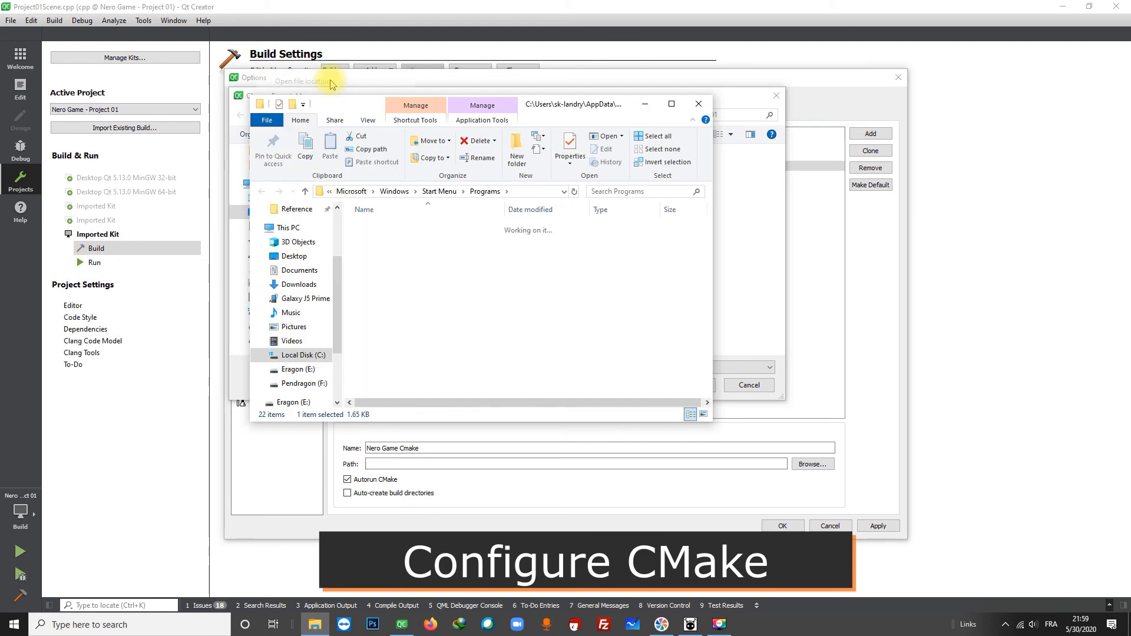
click(670, 104)
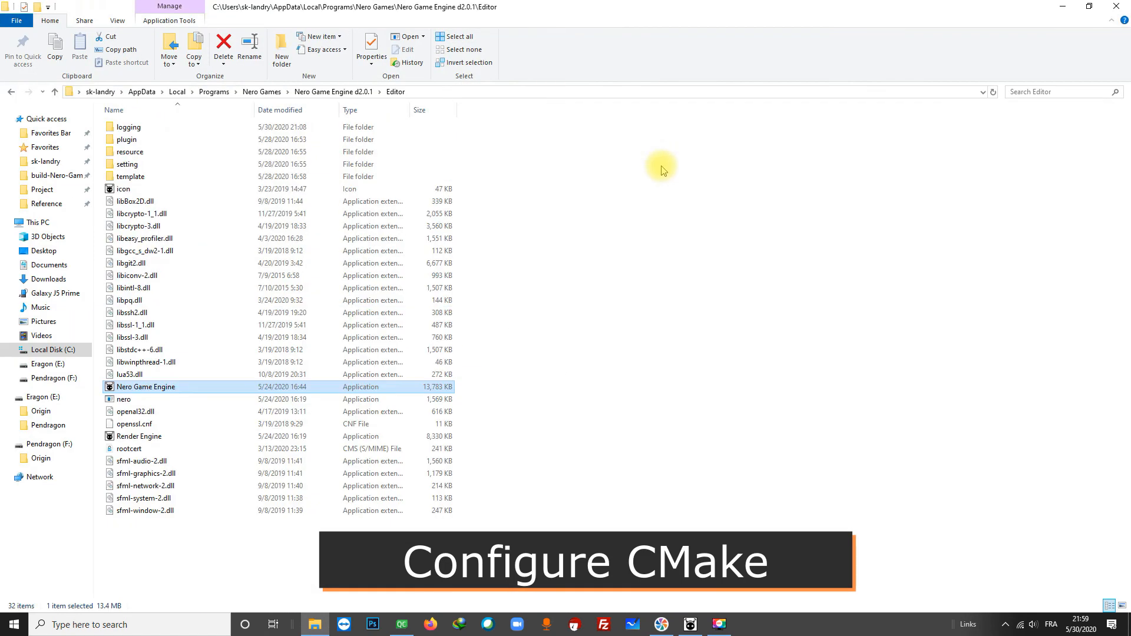
mouse_move(282, 288)
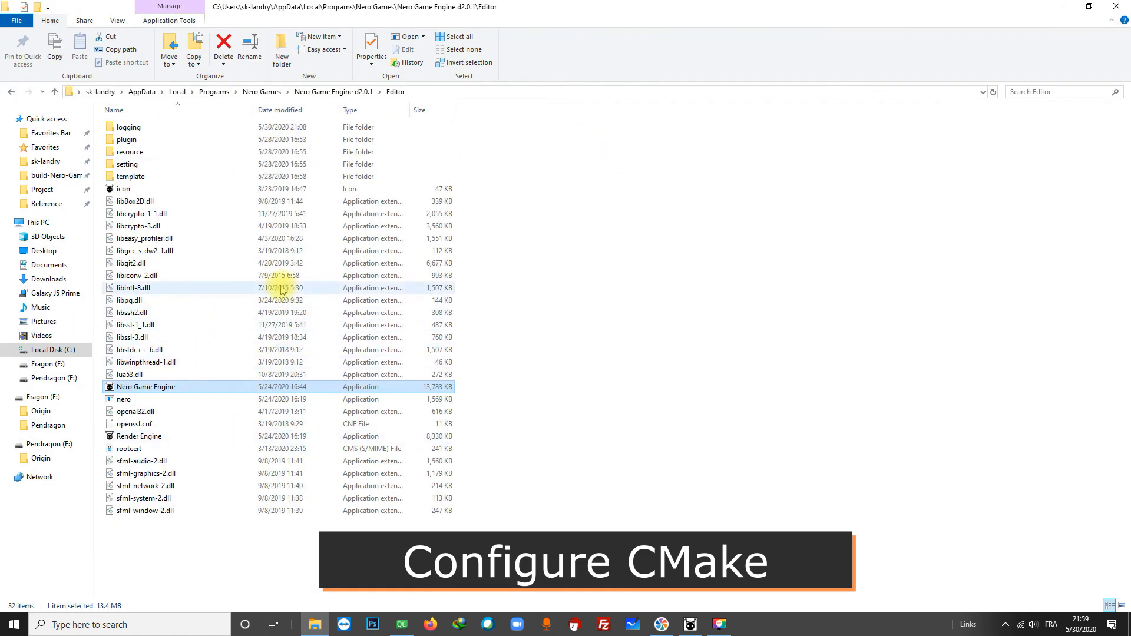
Navigate Nero Games > Nero Game Engine d2.0.1 > Tools > Cmake > bin and copy the full path.
click(262, 92)
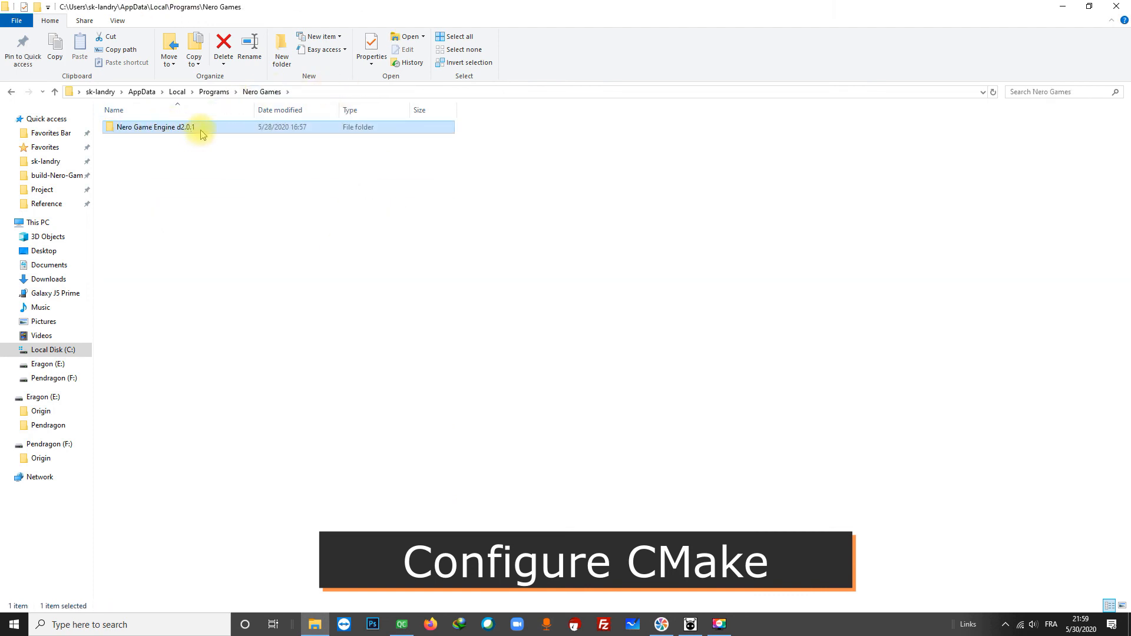
double_click(155, 127)
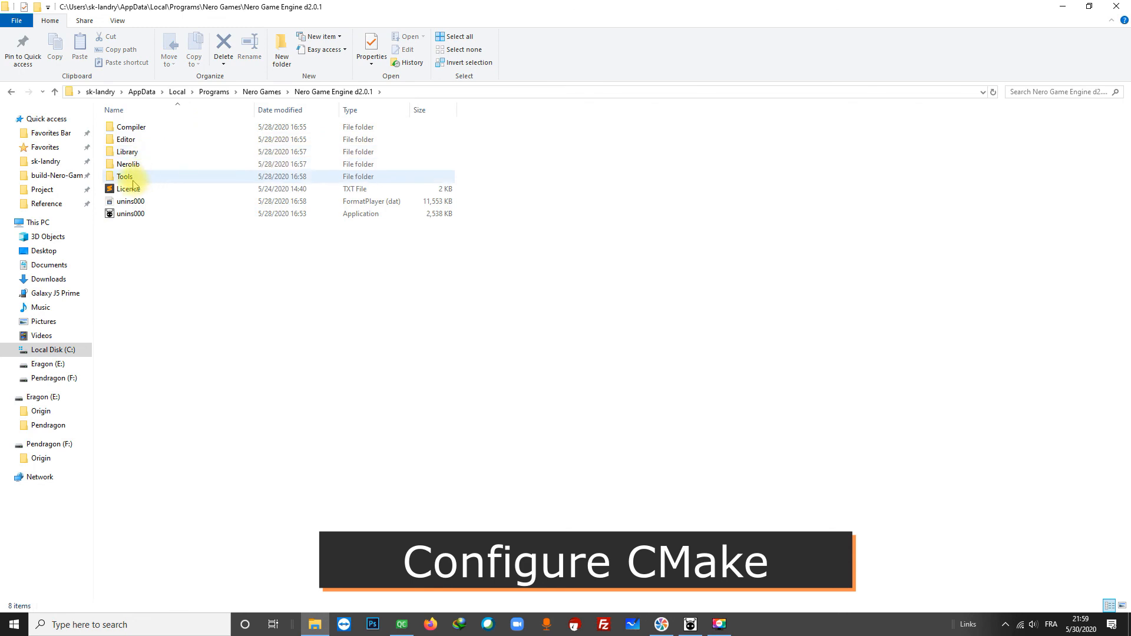
double_click(123, 177)
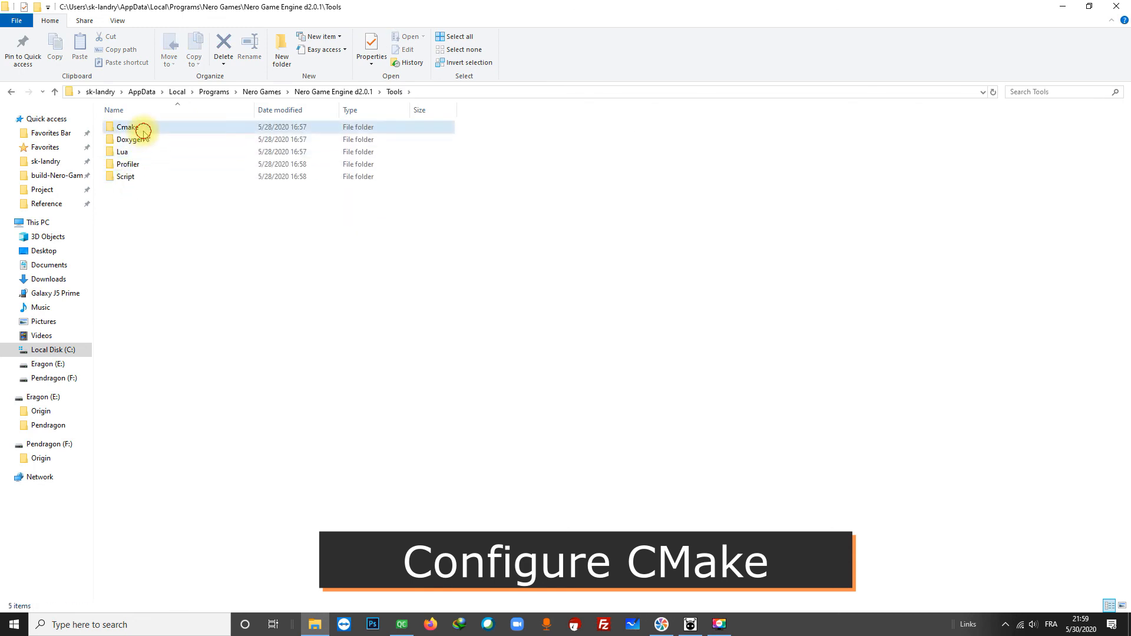
double_click(127, 127)
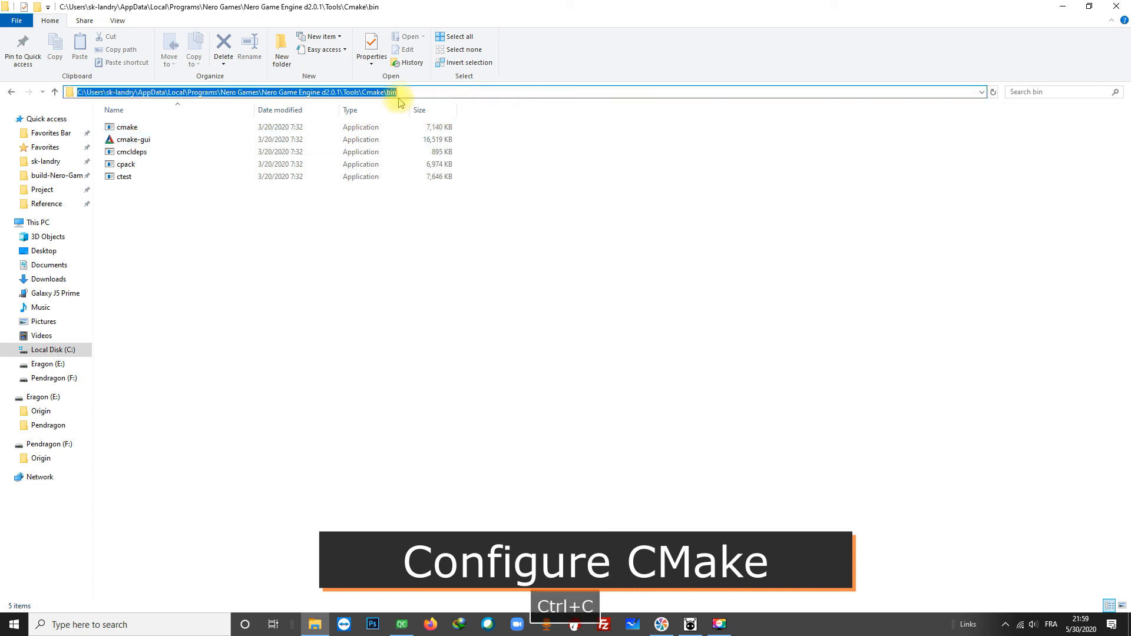
key(ctrl+c)
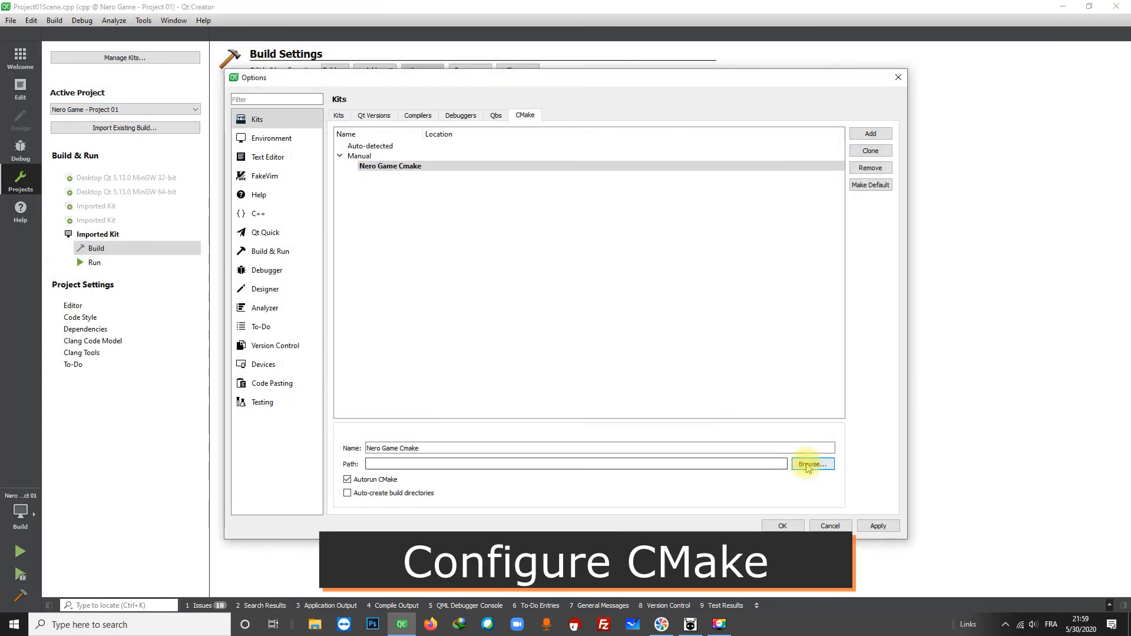
Set the Nero Game Cmake executable to the bundled bin\cmake.exe and apply, overwriting CMake changes.
click(812, 464)
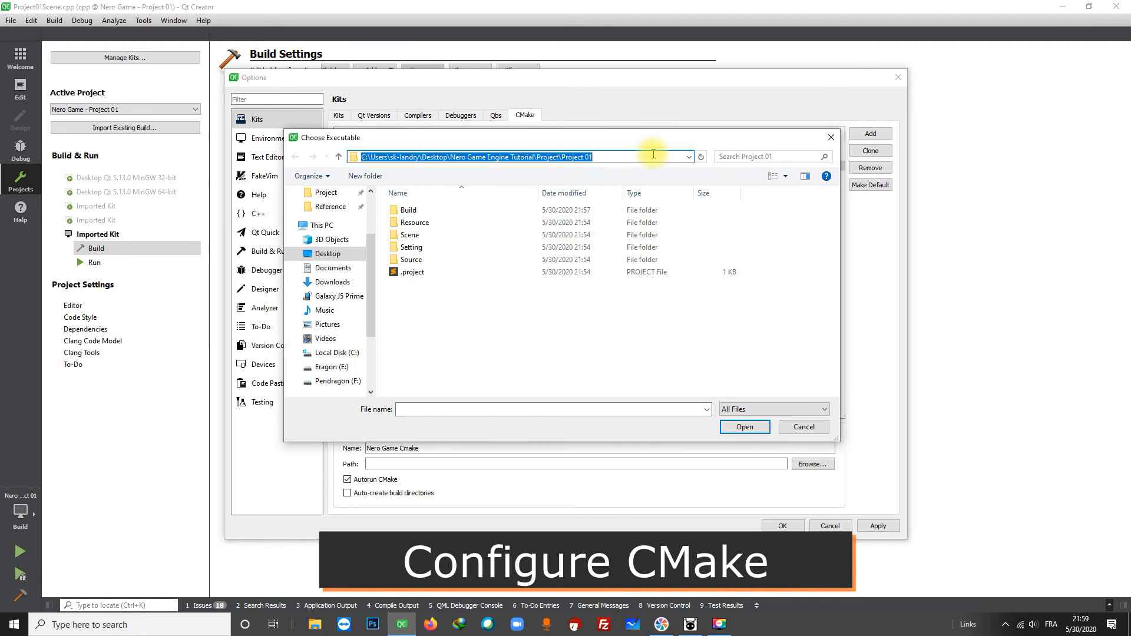
key(Return)
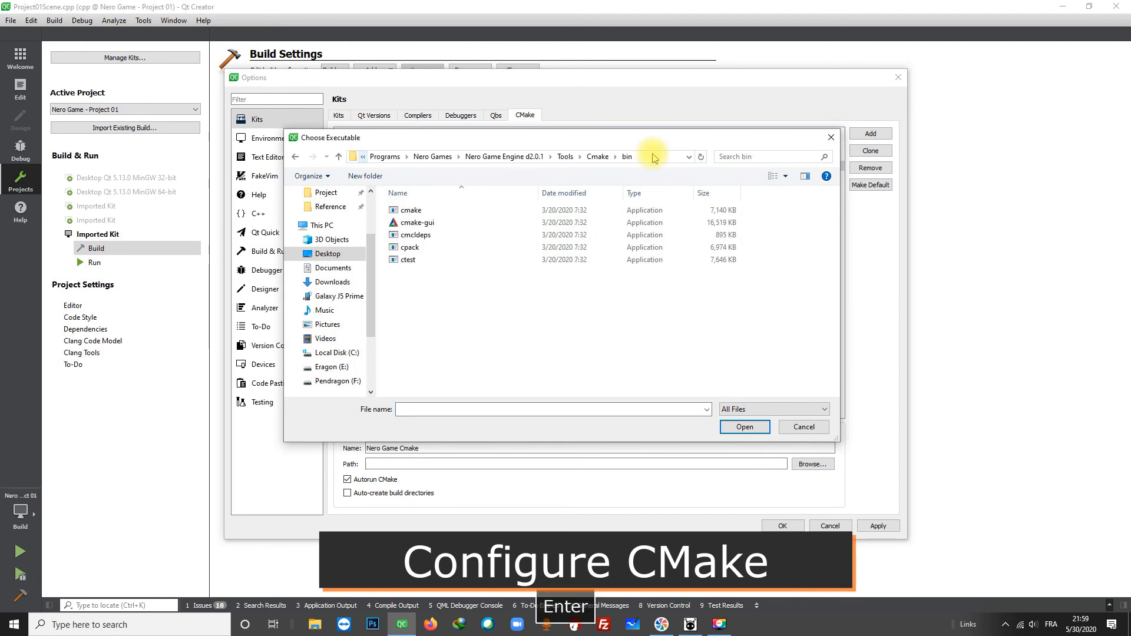
click(411, 209)
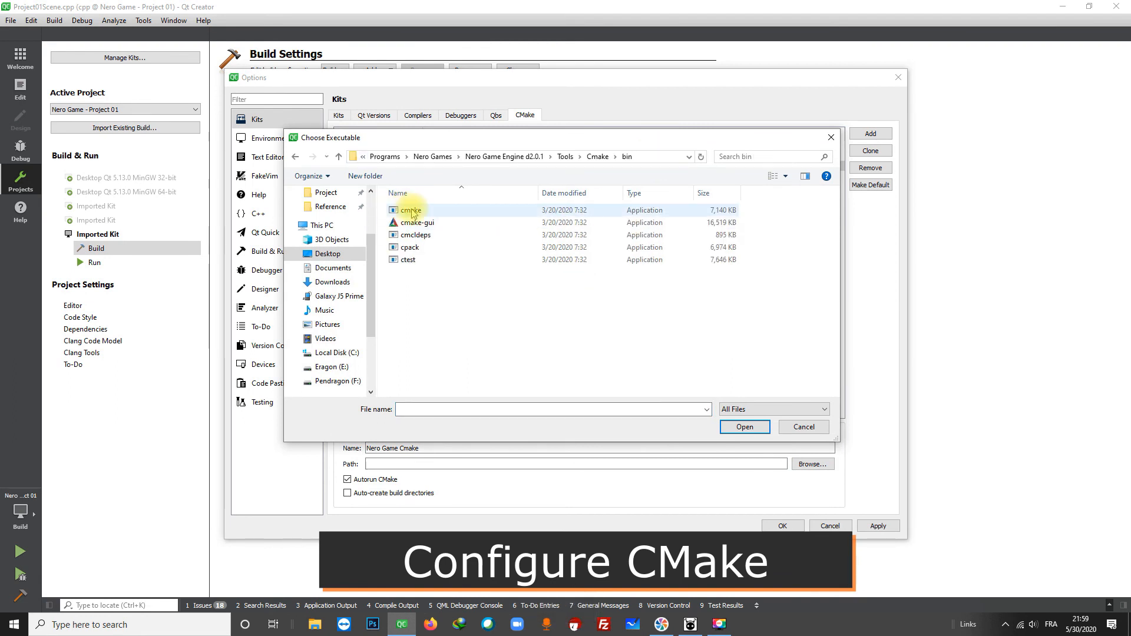
click(744, 426)
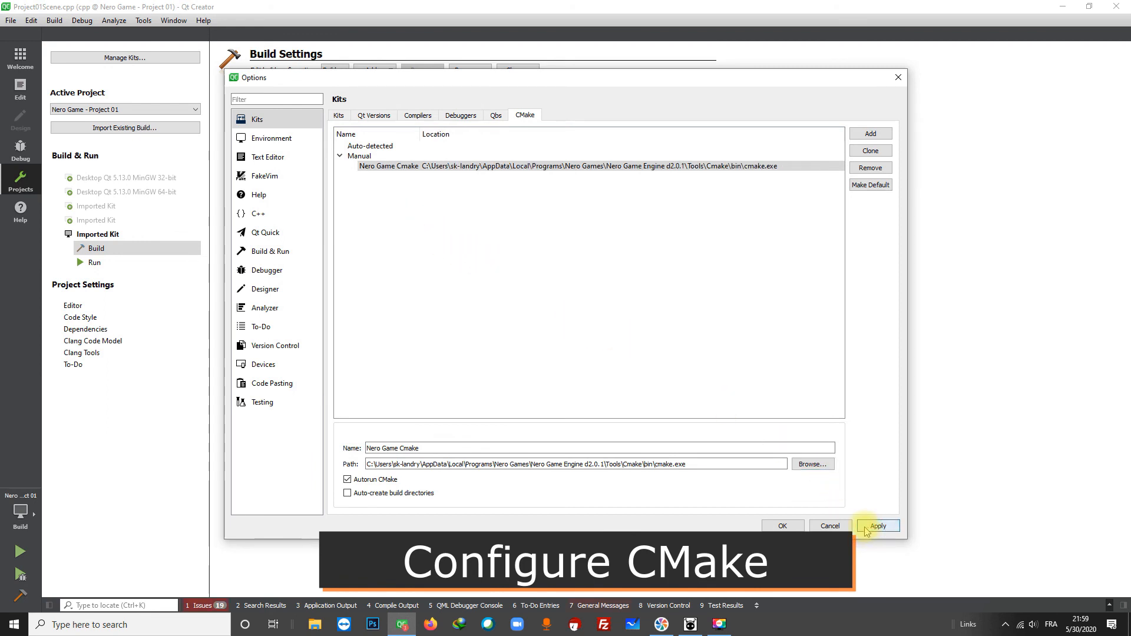
click(877, 525)
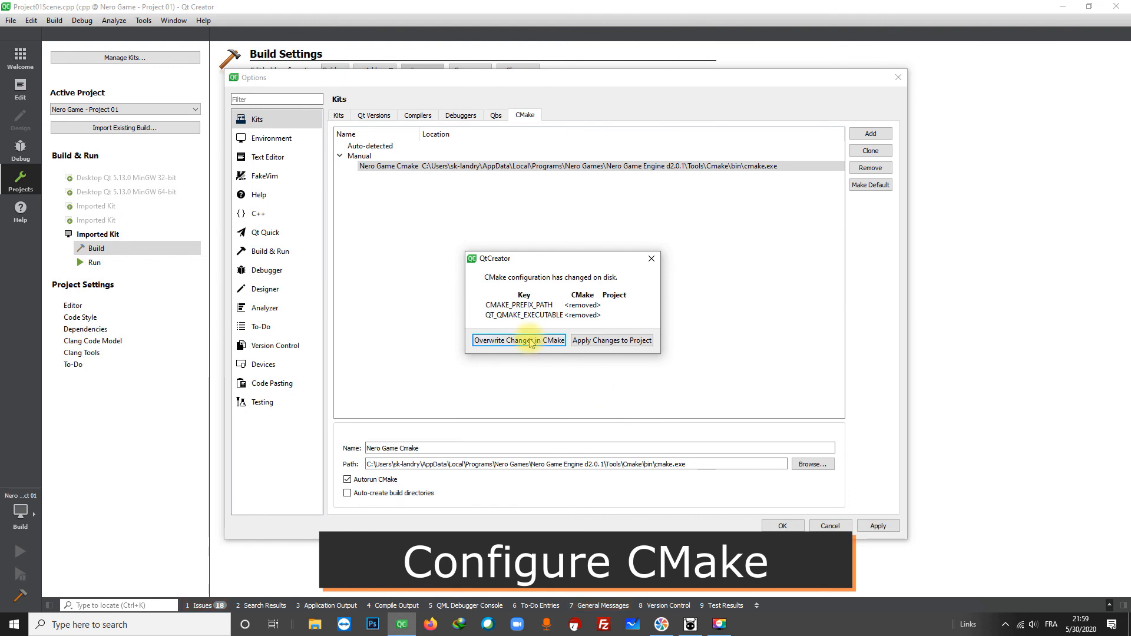
click(518, 340)
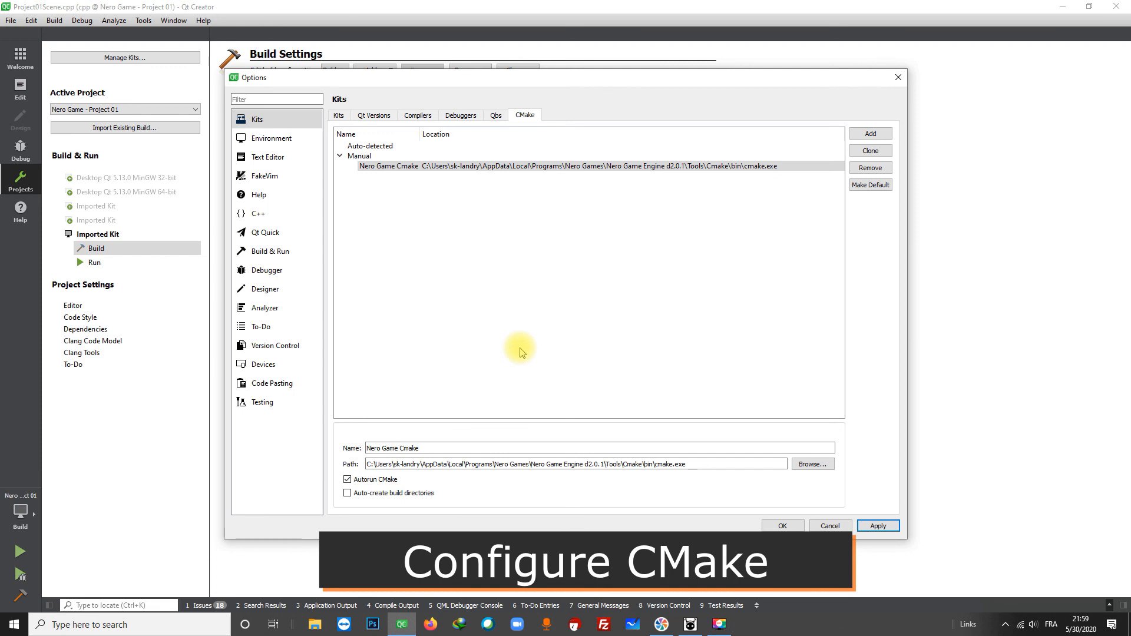
Review the Kits list, confirm the options with OK and return to the code editor.
click(338, 116)
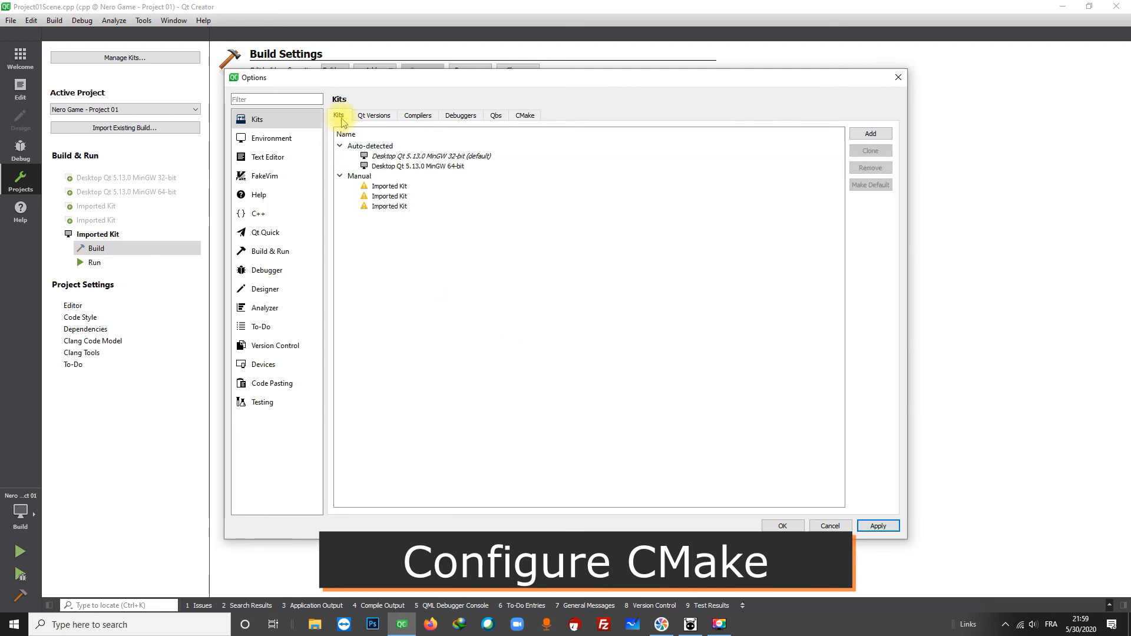
mouse_move(525, 115)
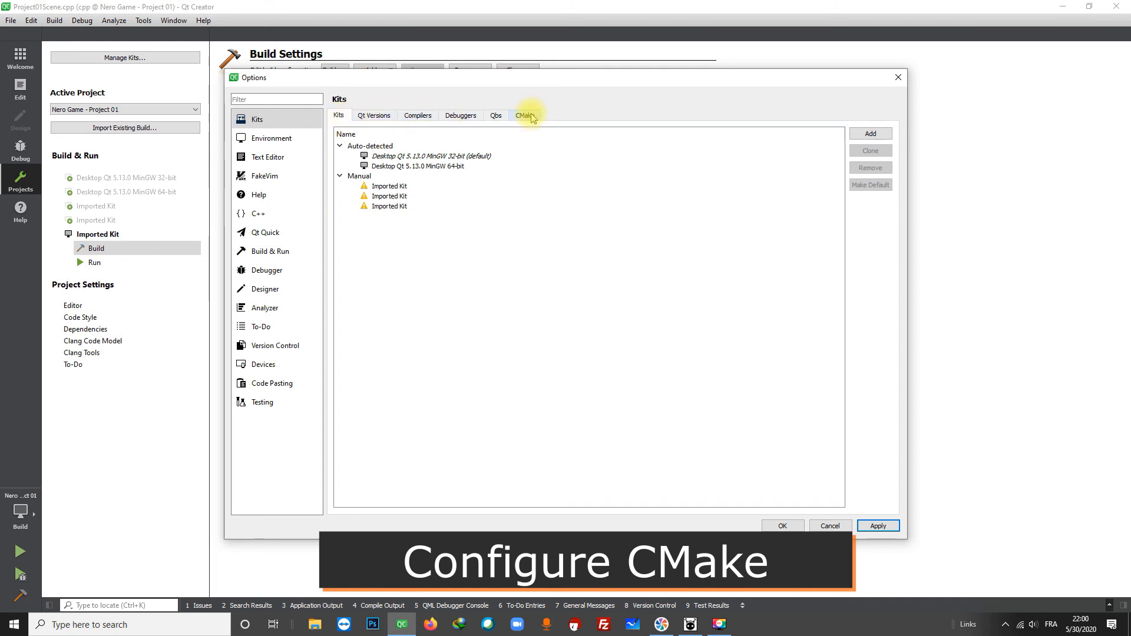
click(524, 116)
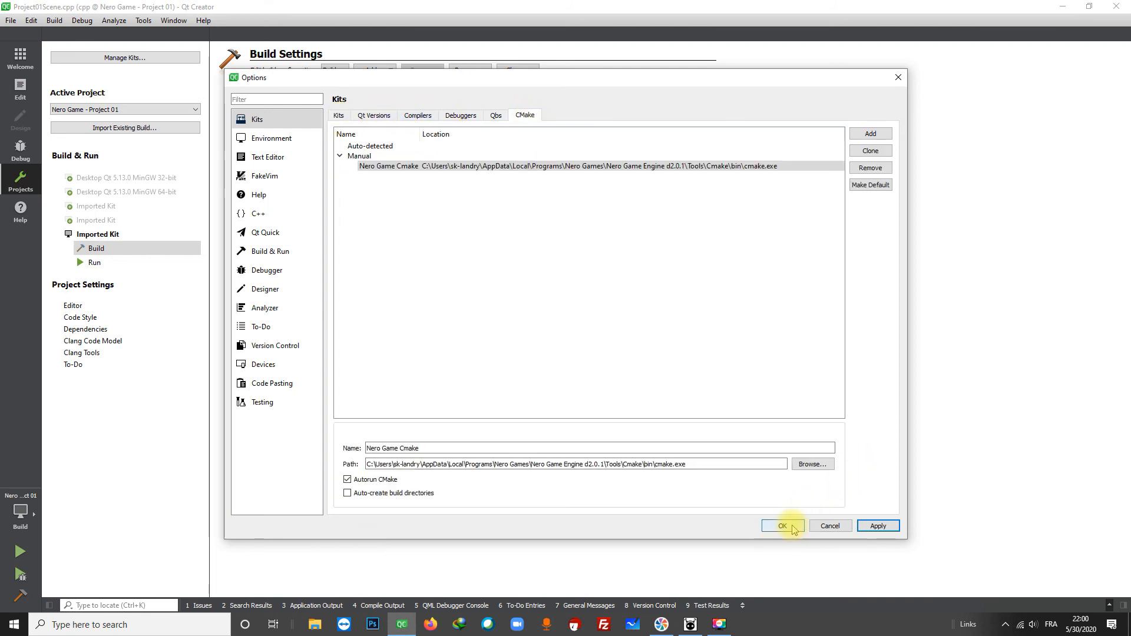
click(783, 525)
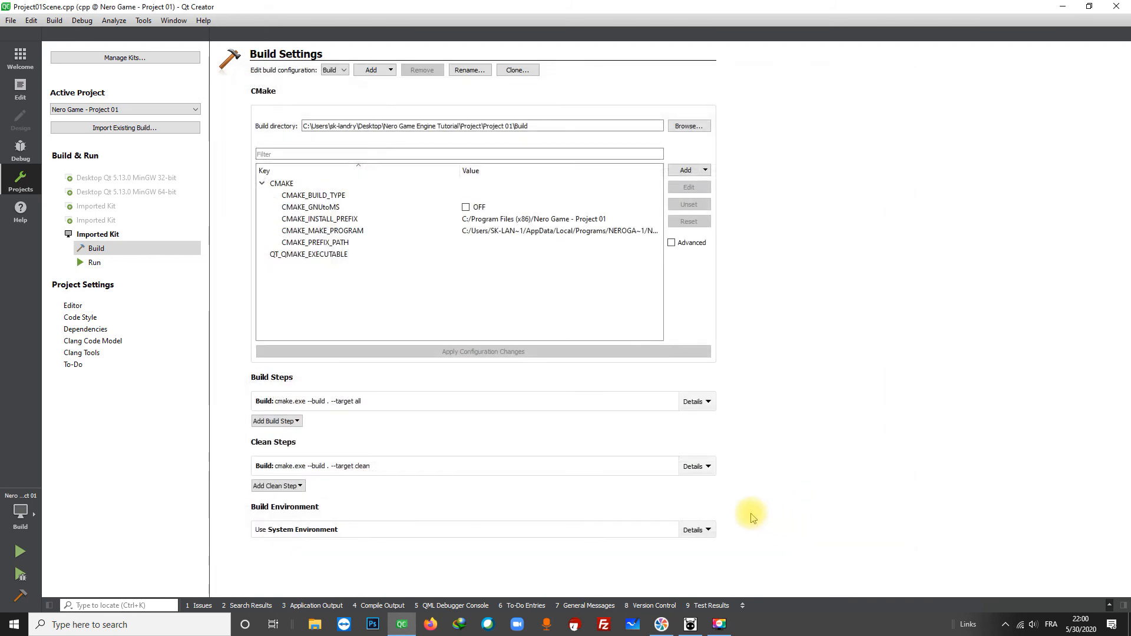
click(20, 89)
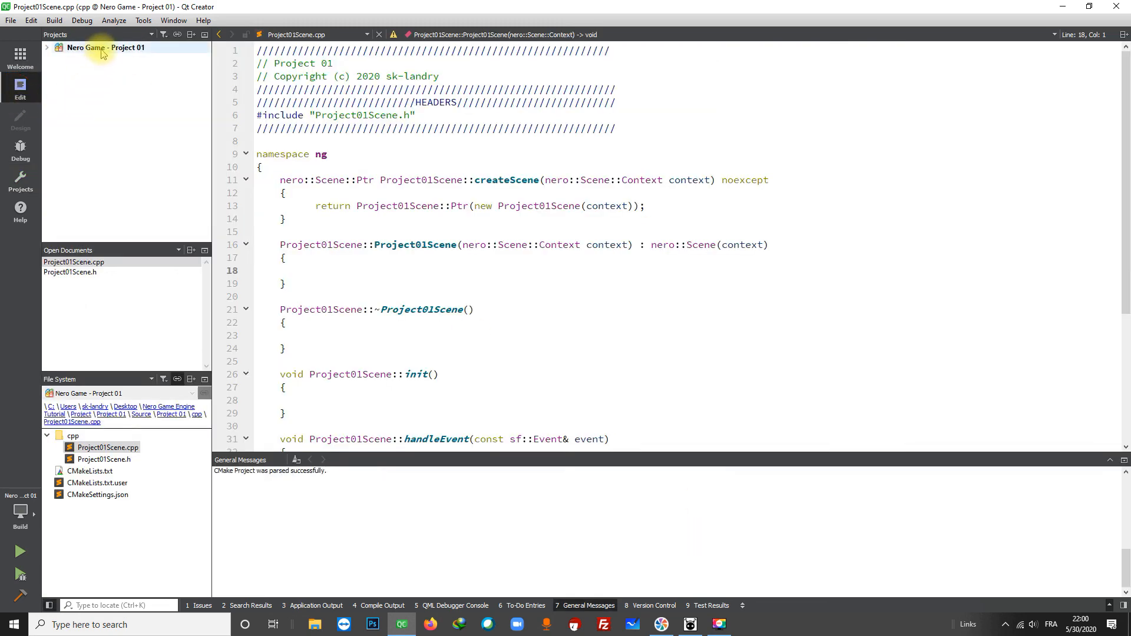
Run CMake on Project 01 and show the Compile Output pane.
right_click(104, 47)
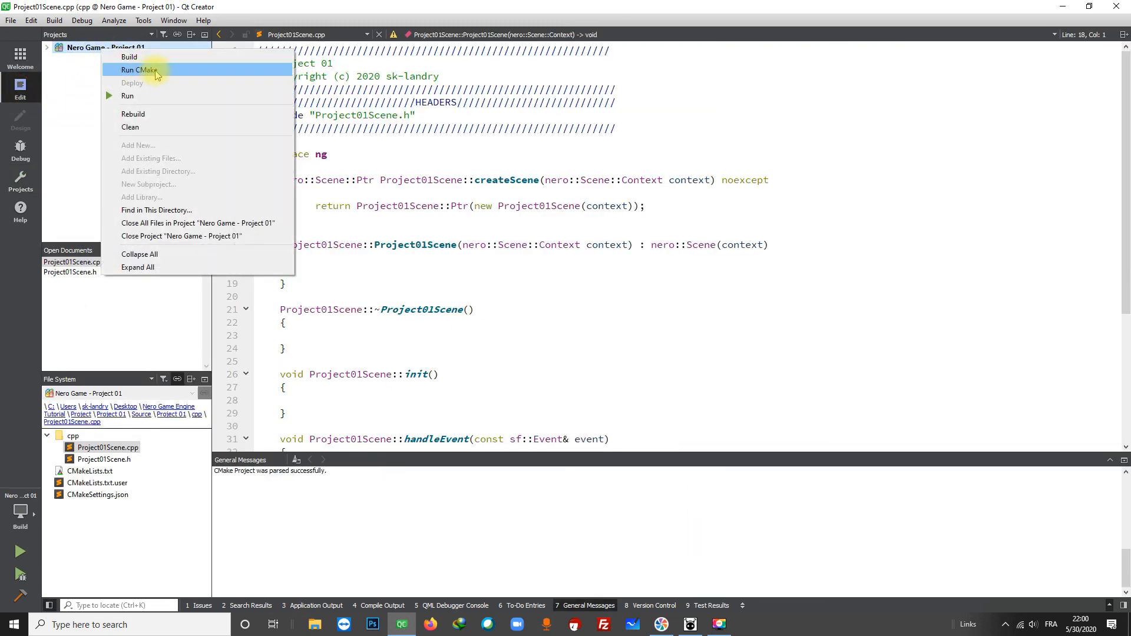
click(139, 69)
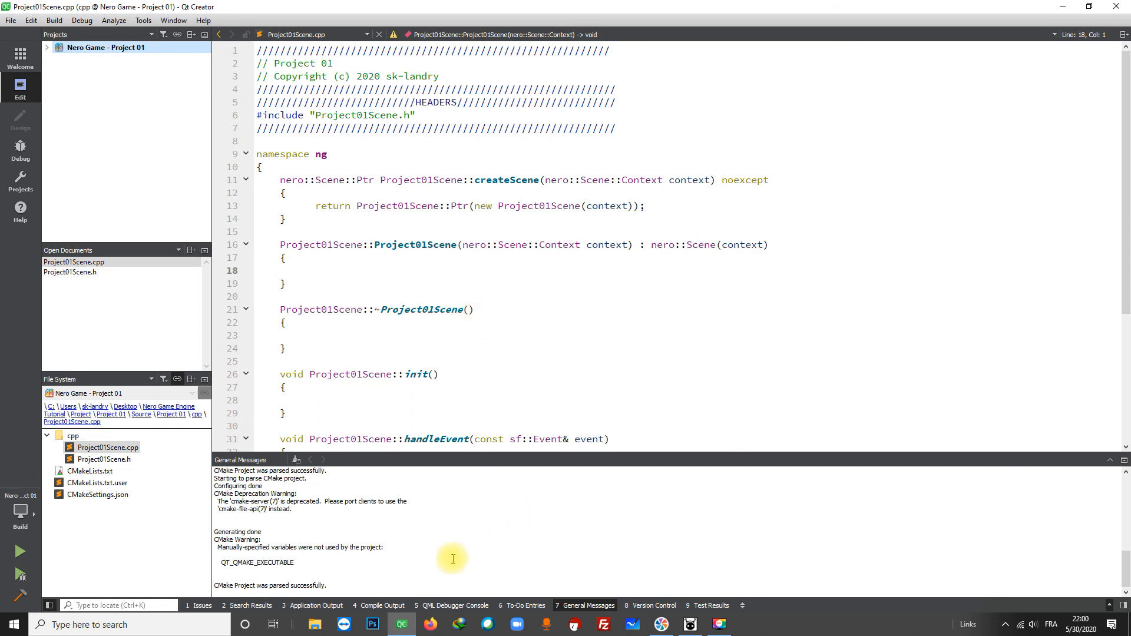
click(381, 606)
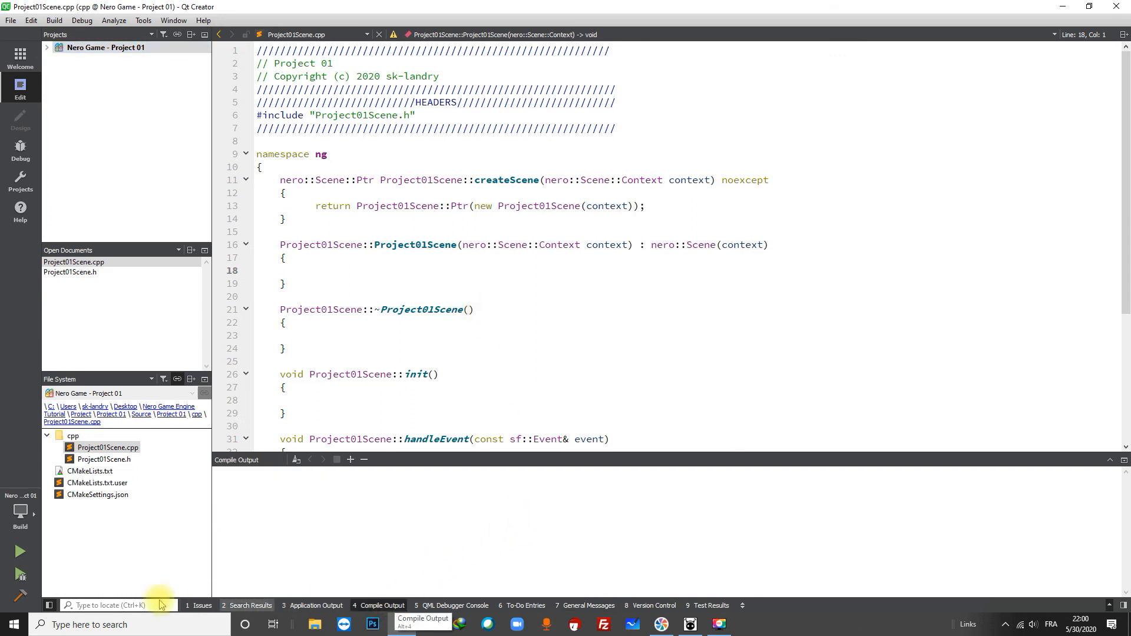
mouse_move(20, 595)
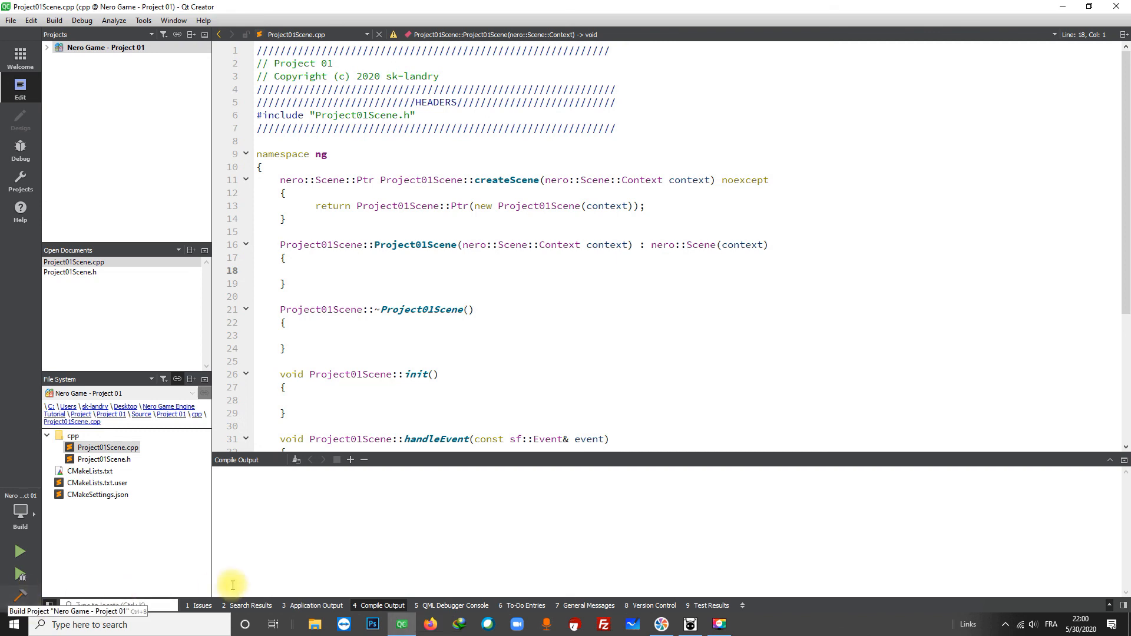
Build Project 01 so nerogame-project01 reports built, then show Project01Scene.h.
click(286, 412)
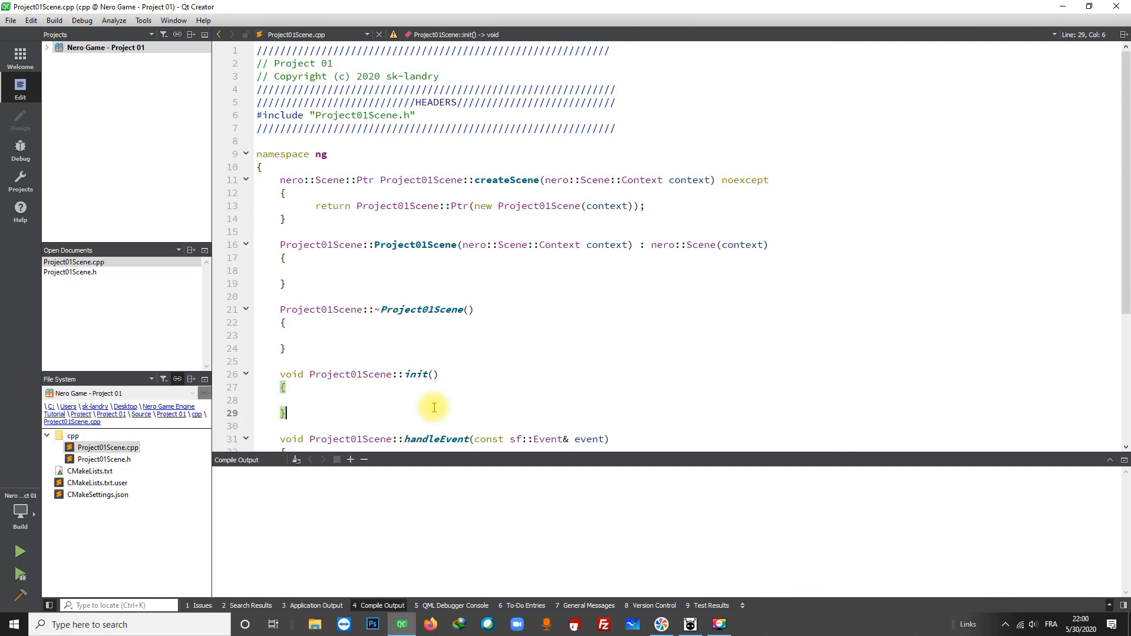
key(ctrl+b)
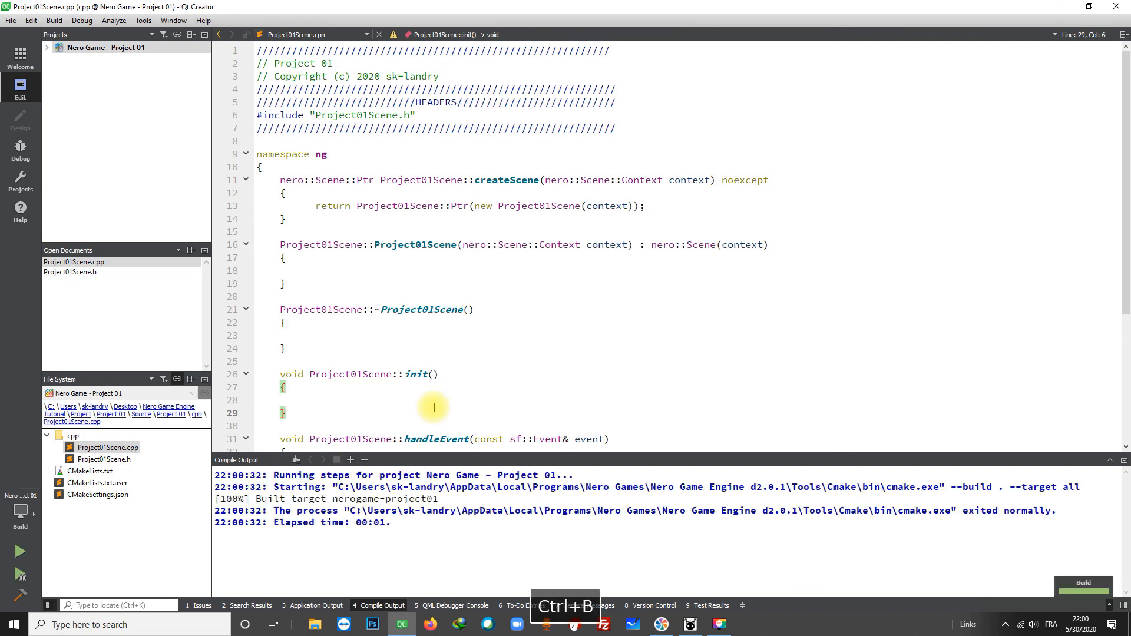
mouse_move(626, 356)
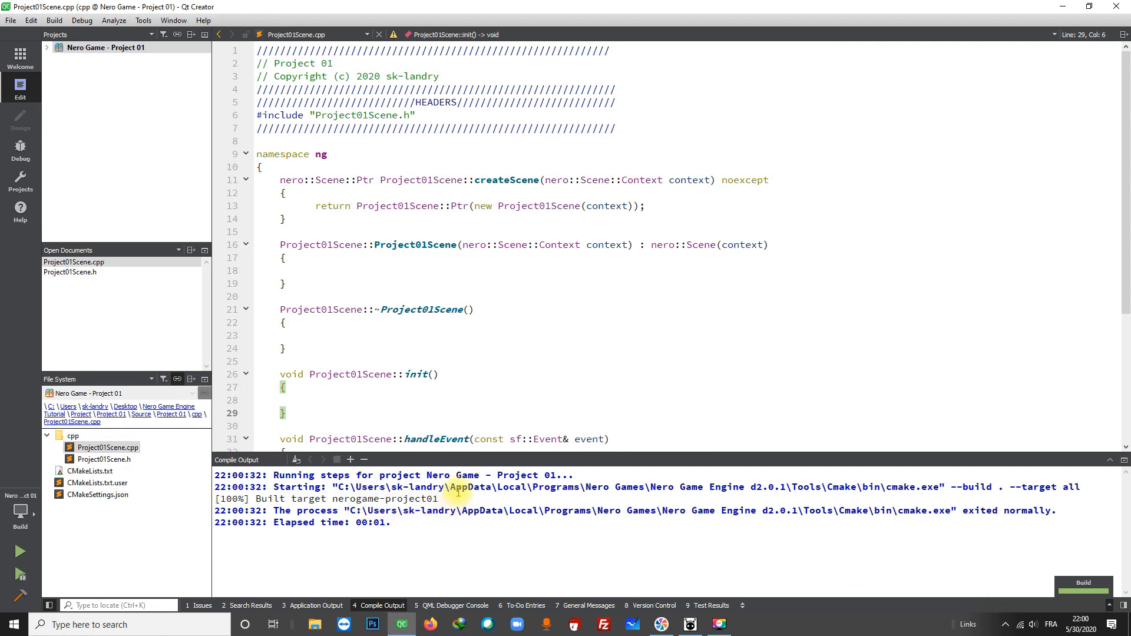
click(48, 48)
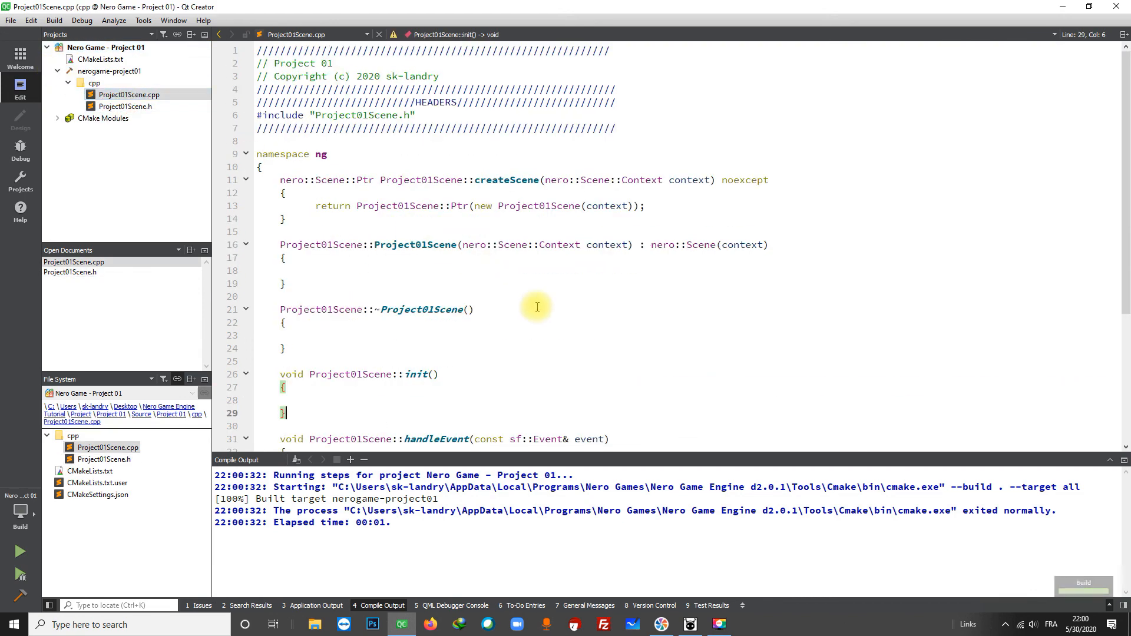
click(286, 323)
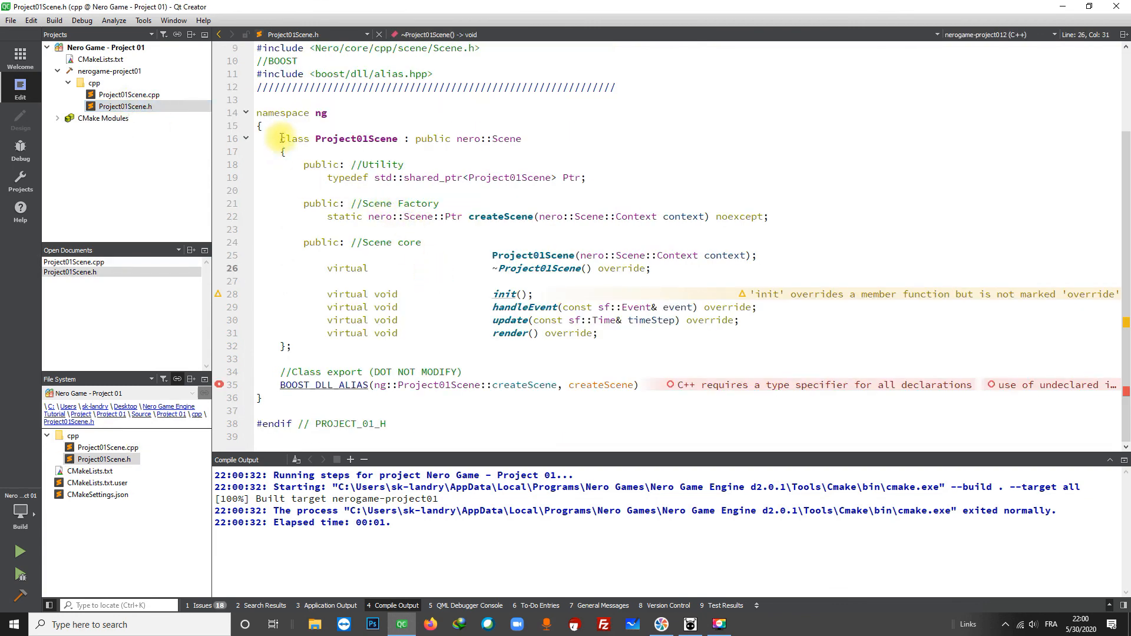
mouse_move(459, 277)
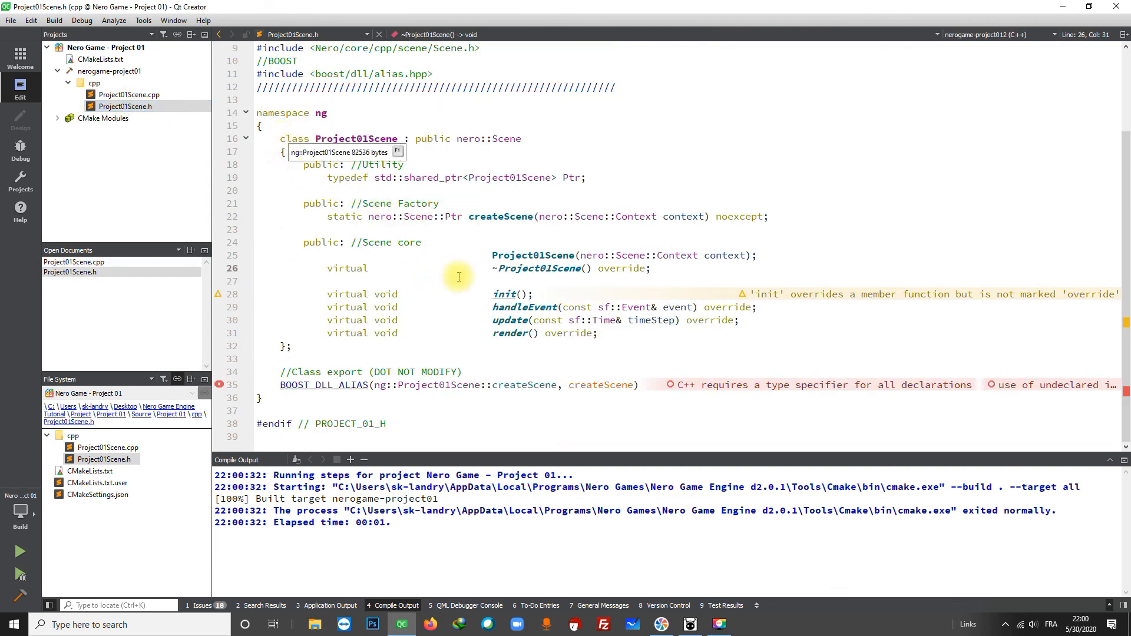
mouse_move(470, 281)
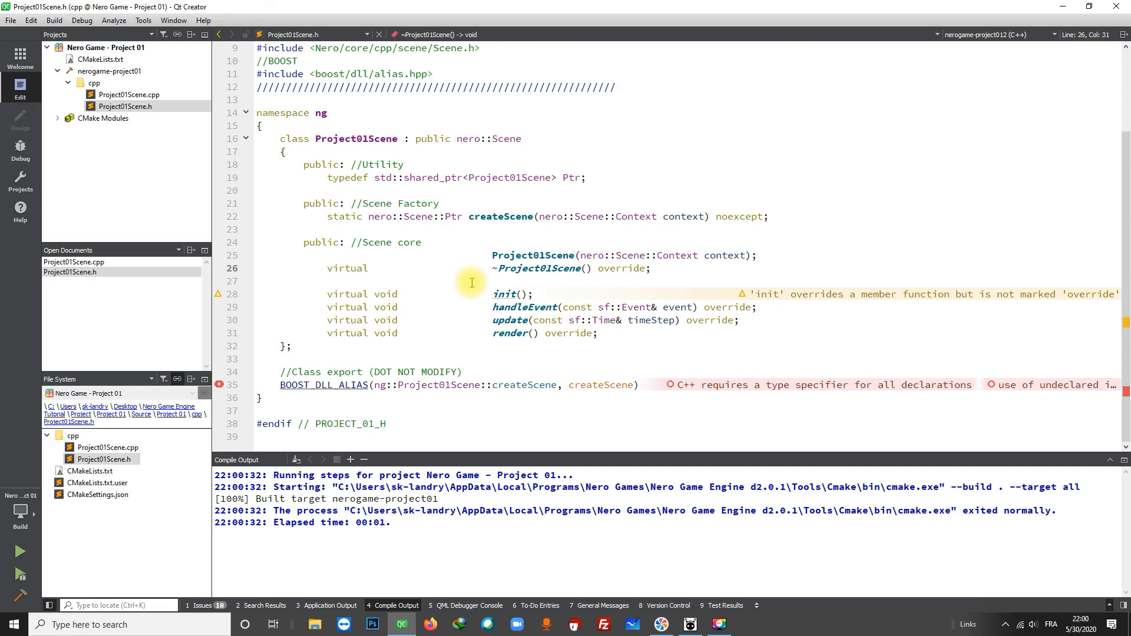